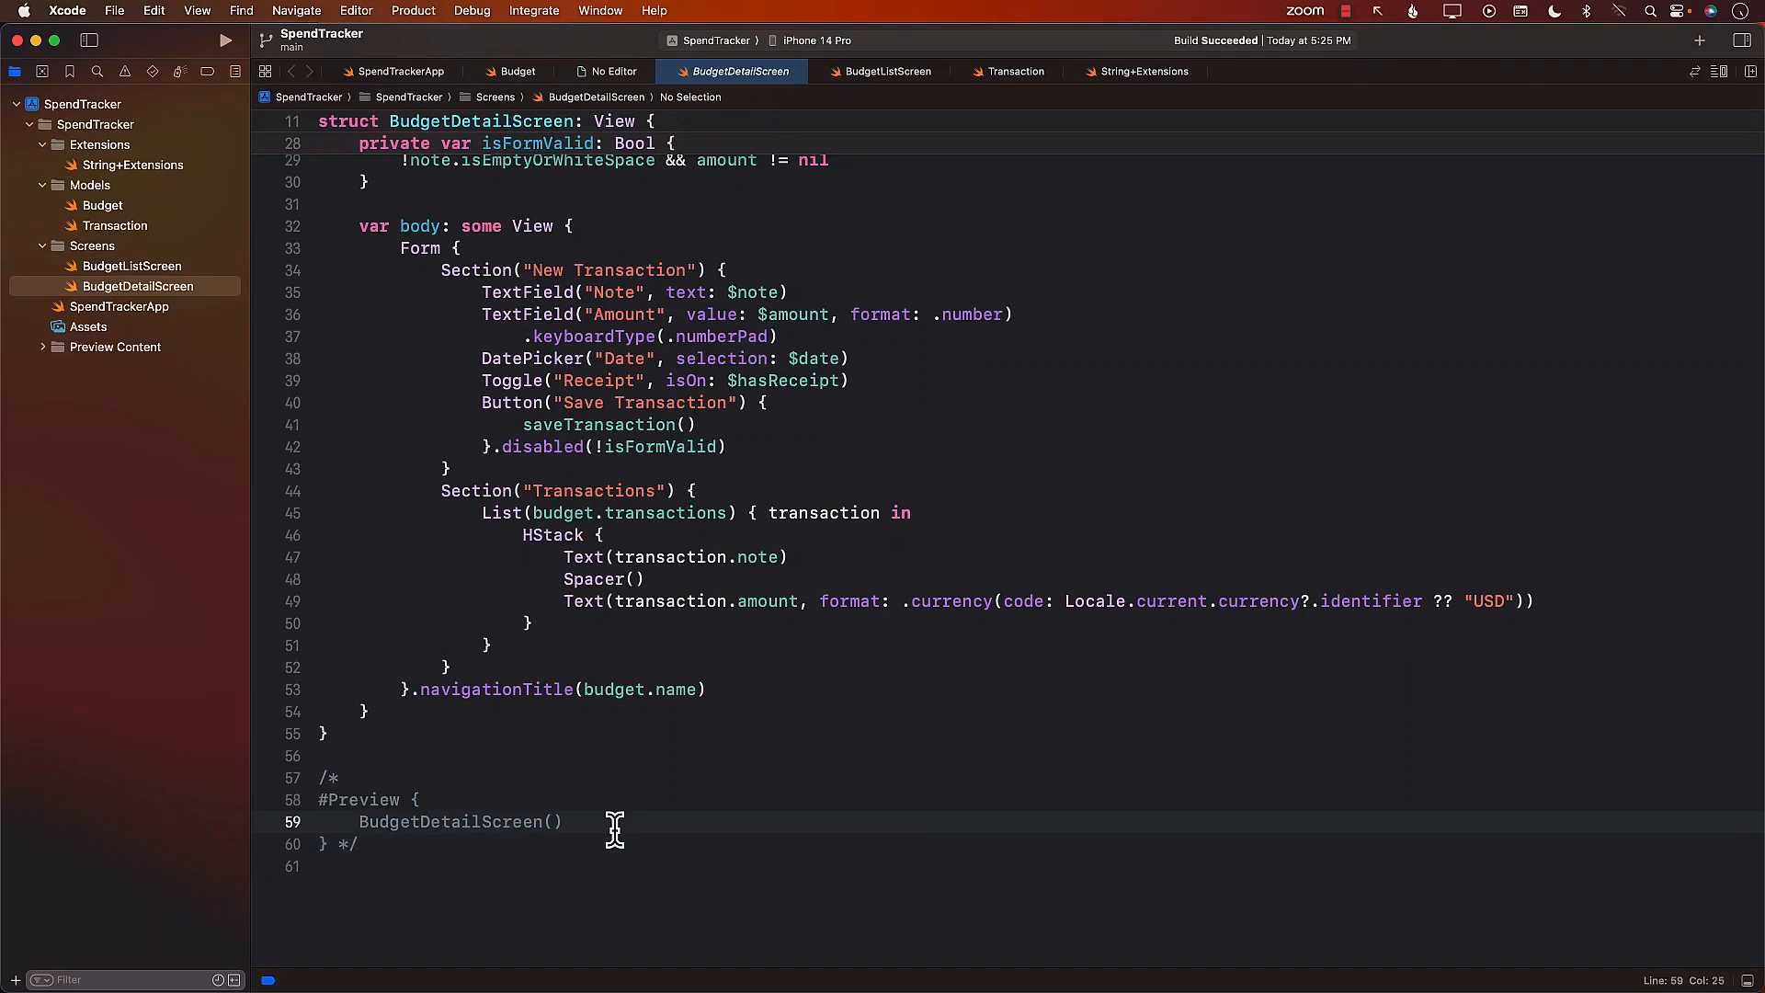
Remove the comment markers from BudgetDetailScreen's #Preview block and inspect its budget property.
{"action": "left_click", "coordinate": [563, 822]}
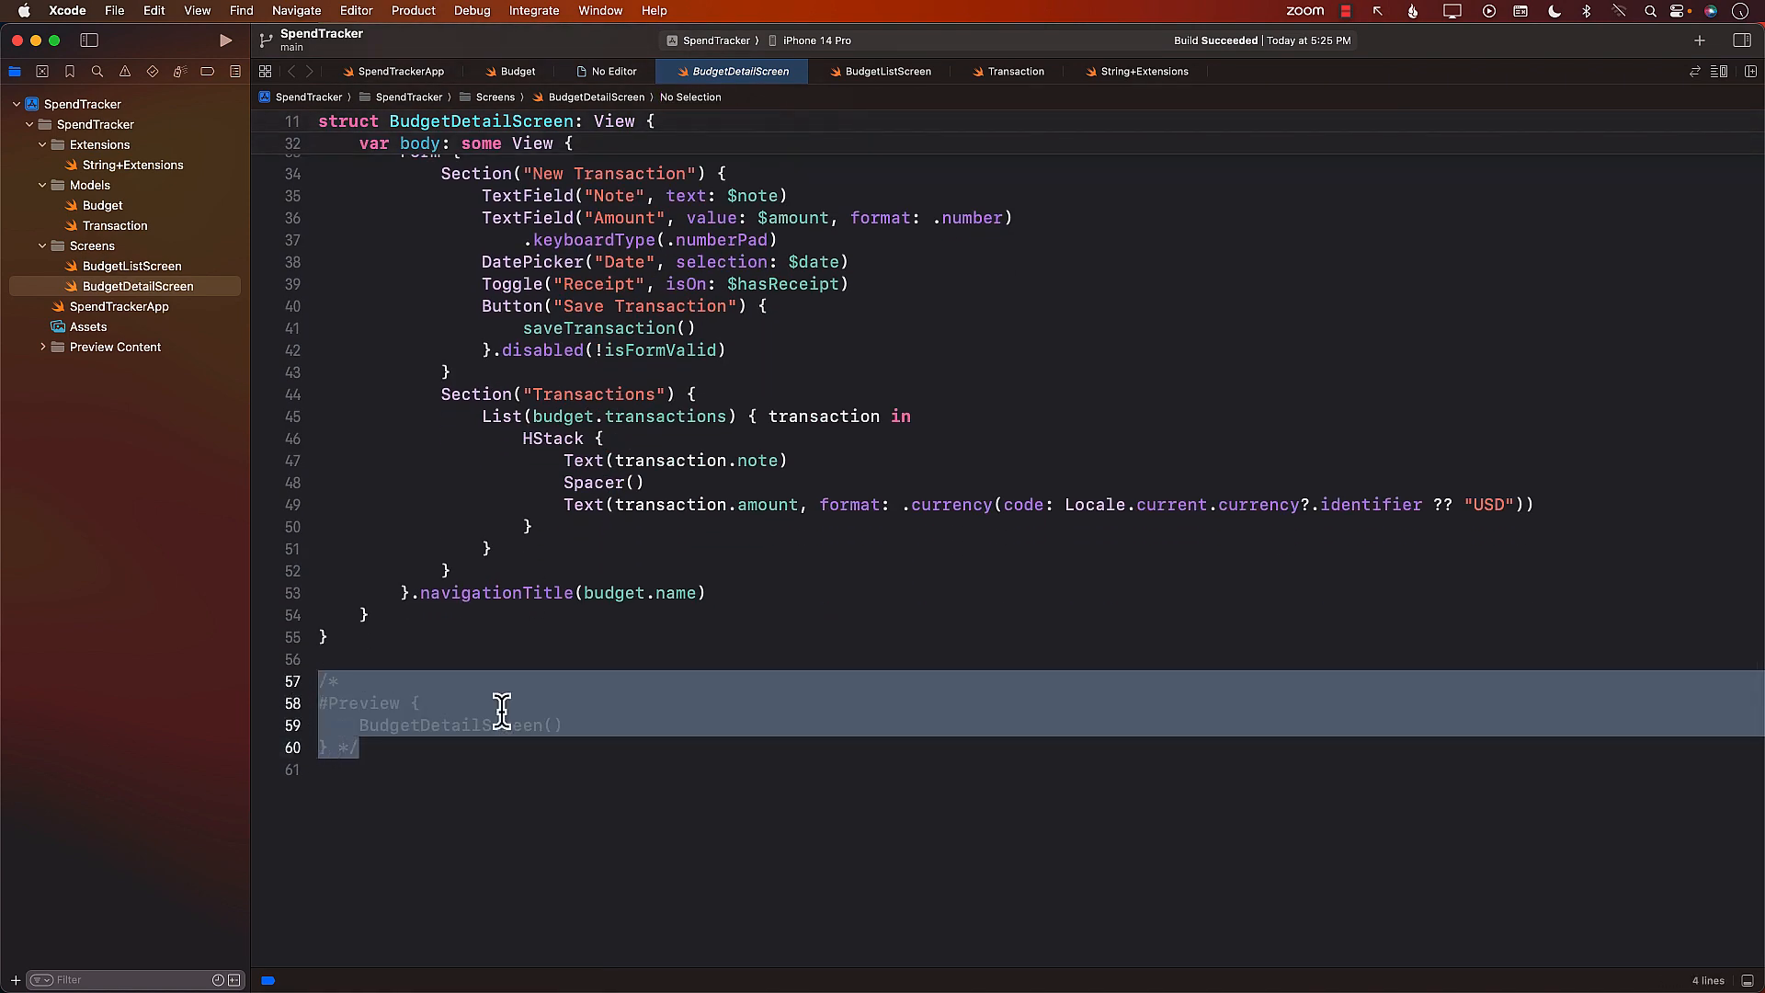
{"action": "left_click", "coordinate": [461, 747]}
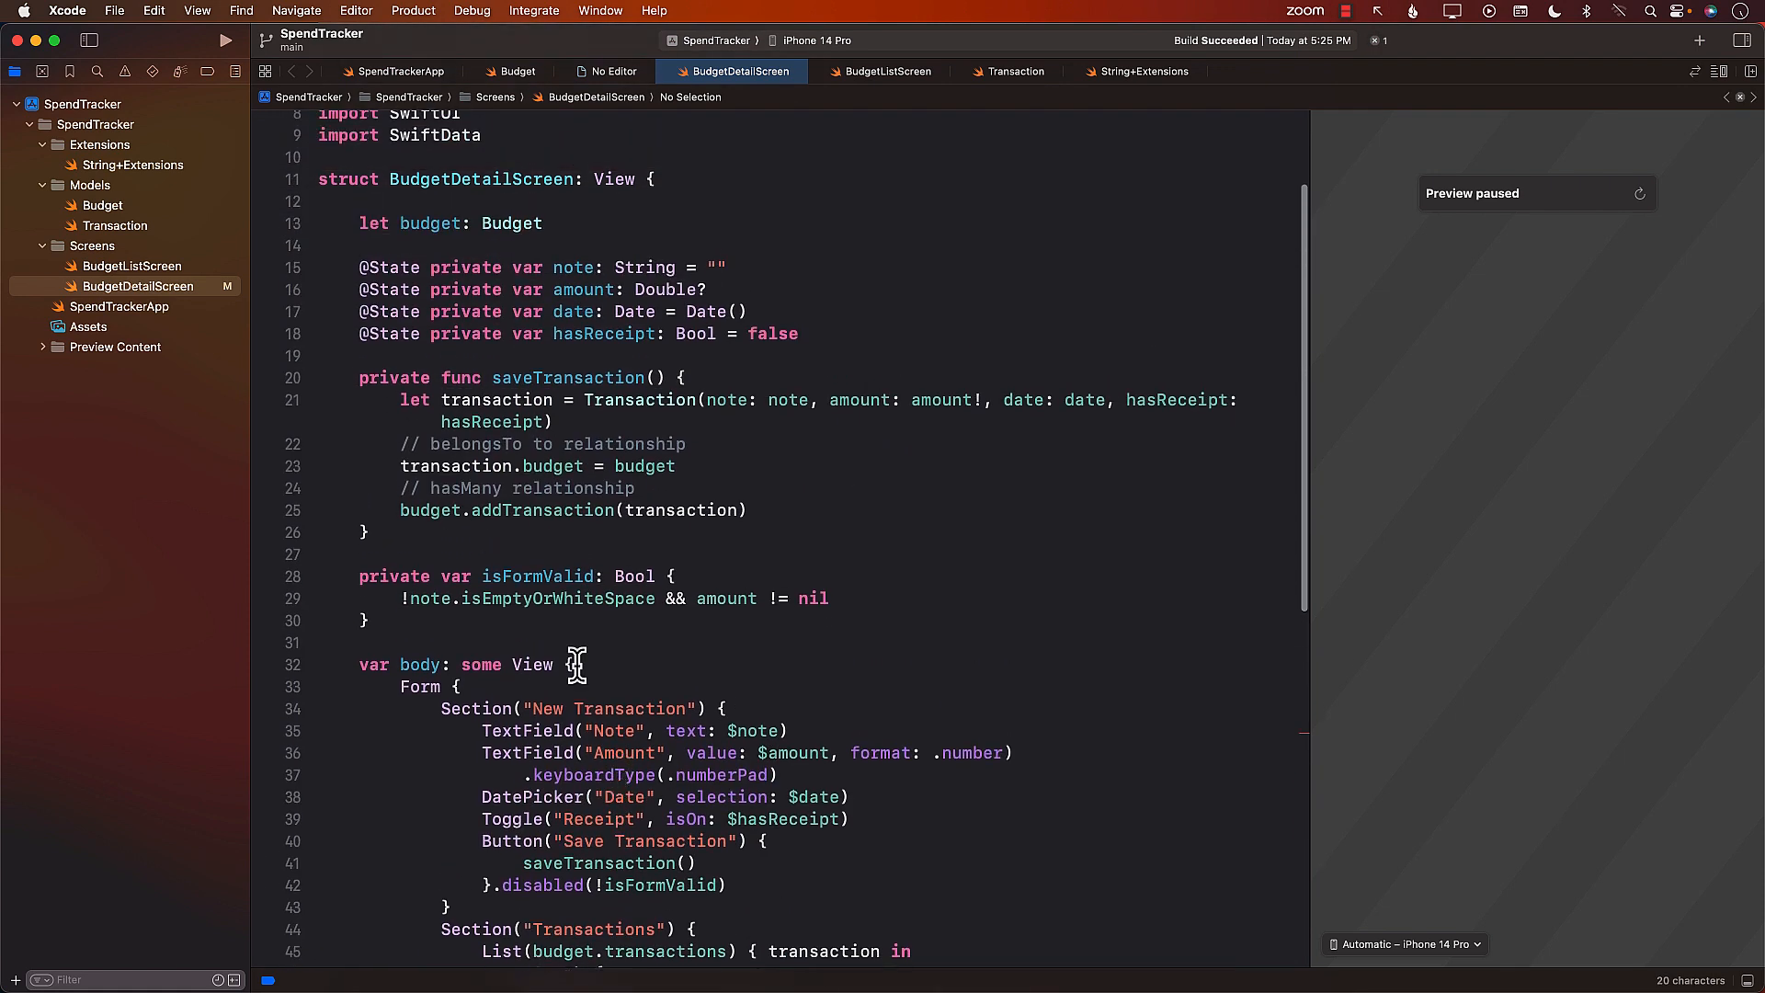
{"action": "double_click", "coordinate": [480, 232]}
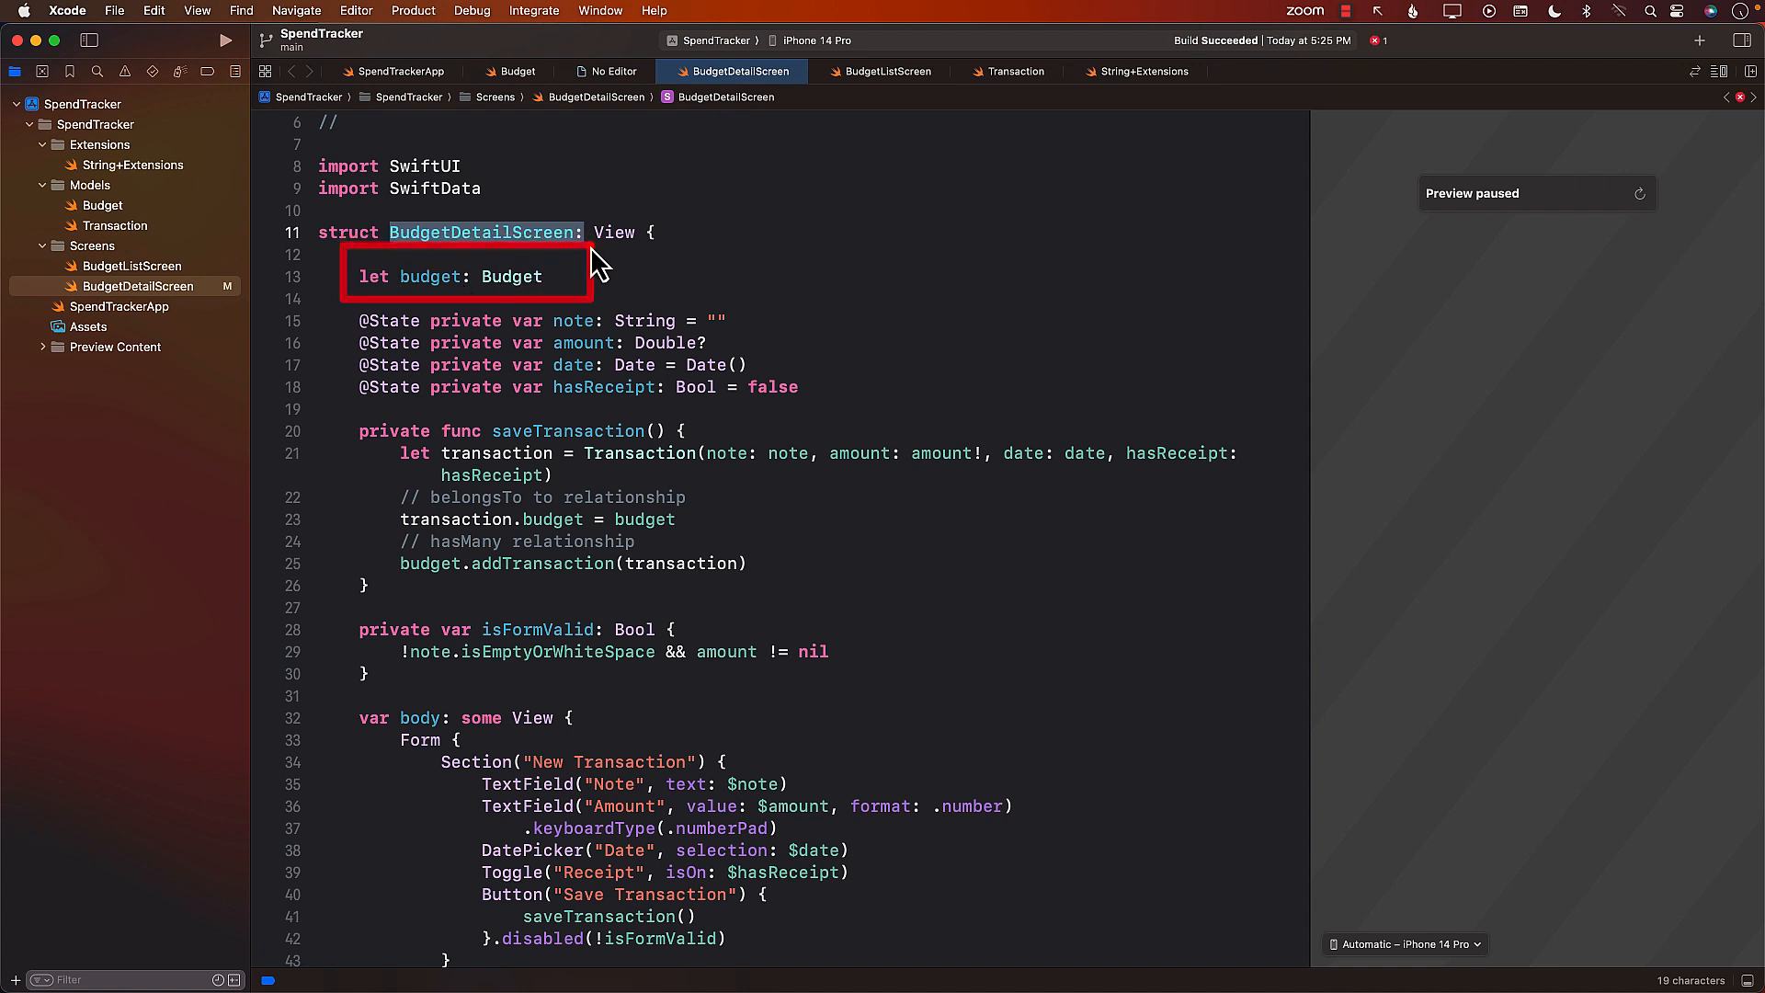
{"action": "left_click", "coordinate": [544, 276]}
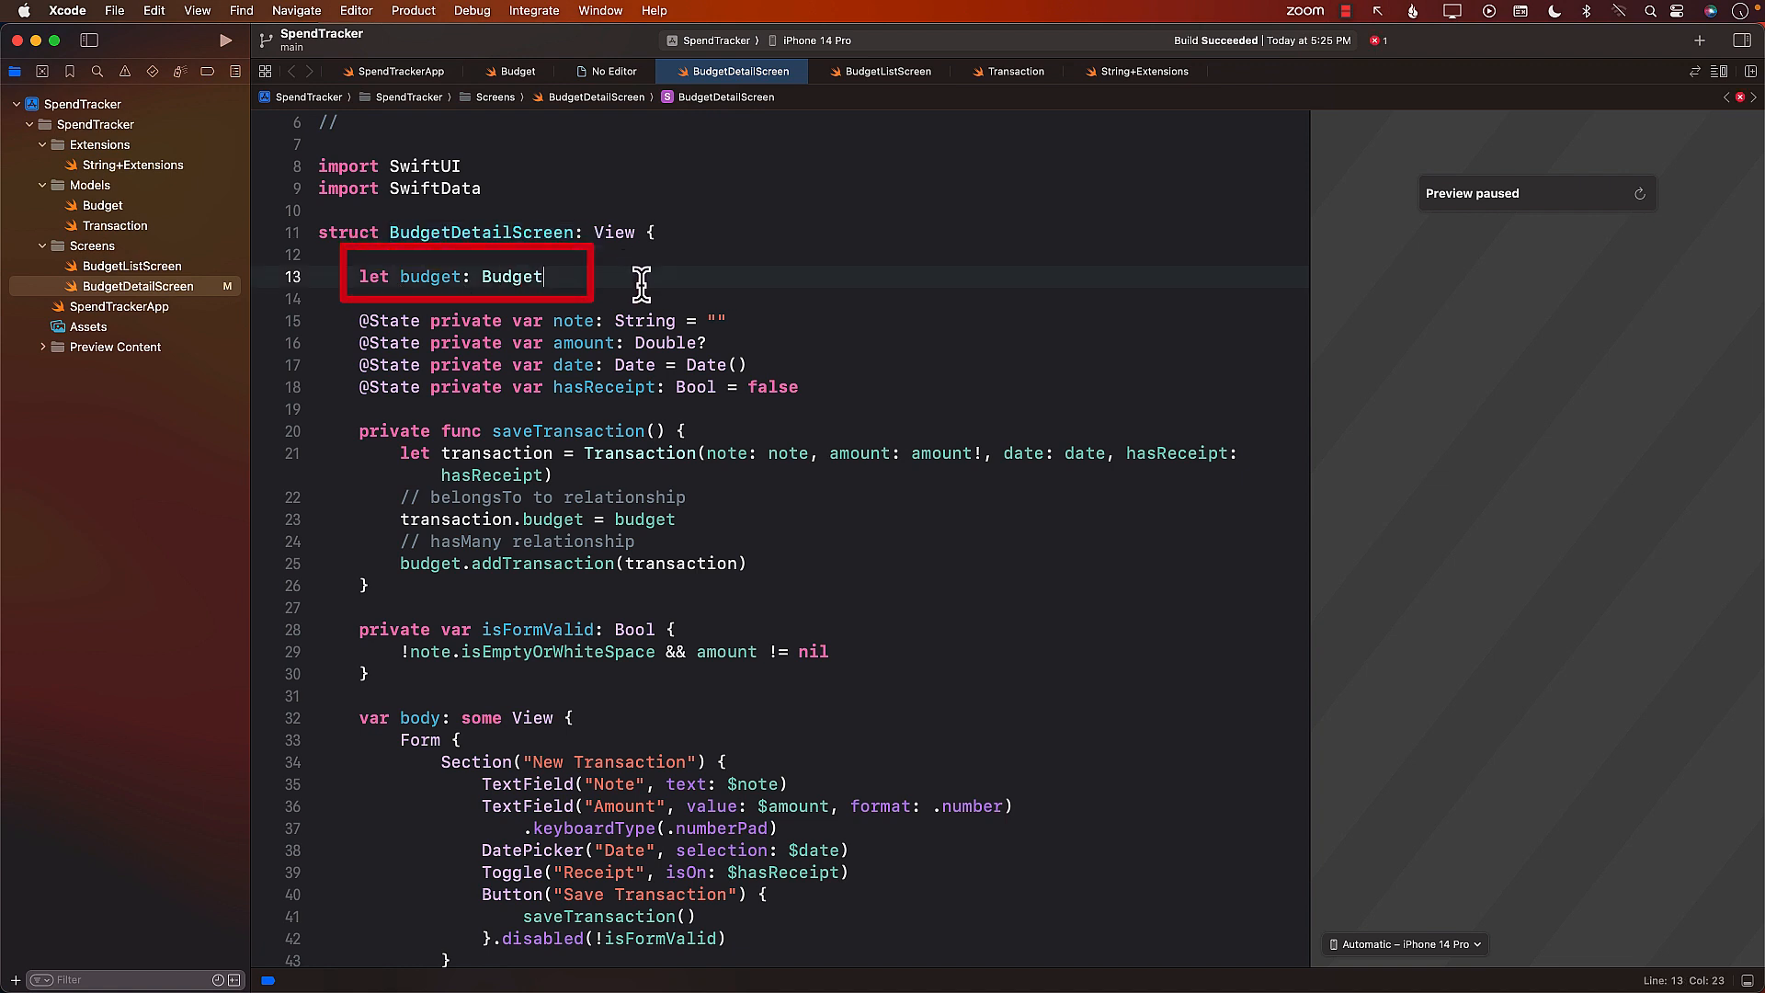
{"action": "mouse_move", "coordinate": [676, 395]}
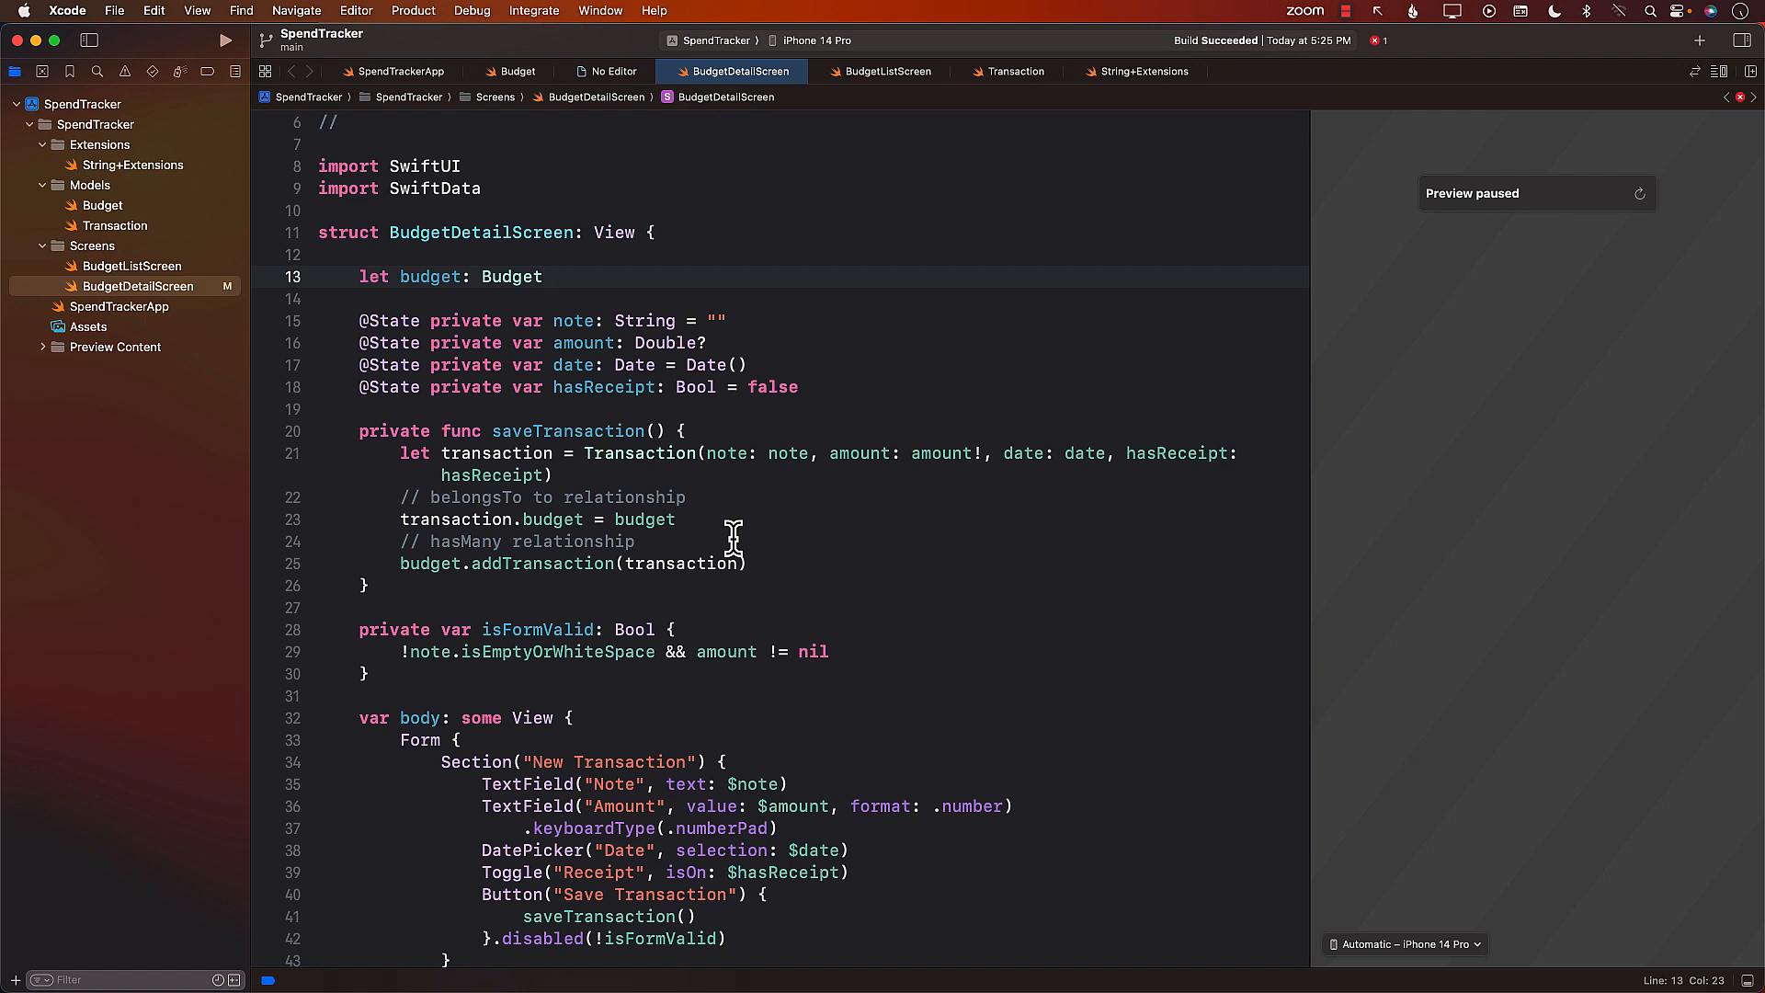
Pass budget: Budget(name: "Groceries", limit: 100) into the preview's BudgetDetailScreen.
{"action": "scroll", "scroll_direction": "down", "scroll_amount": 3}
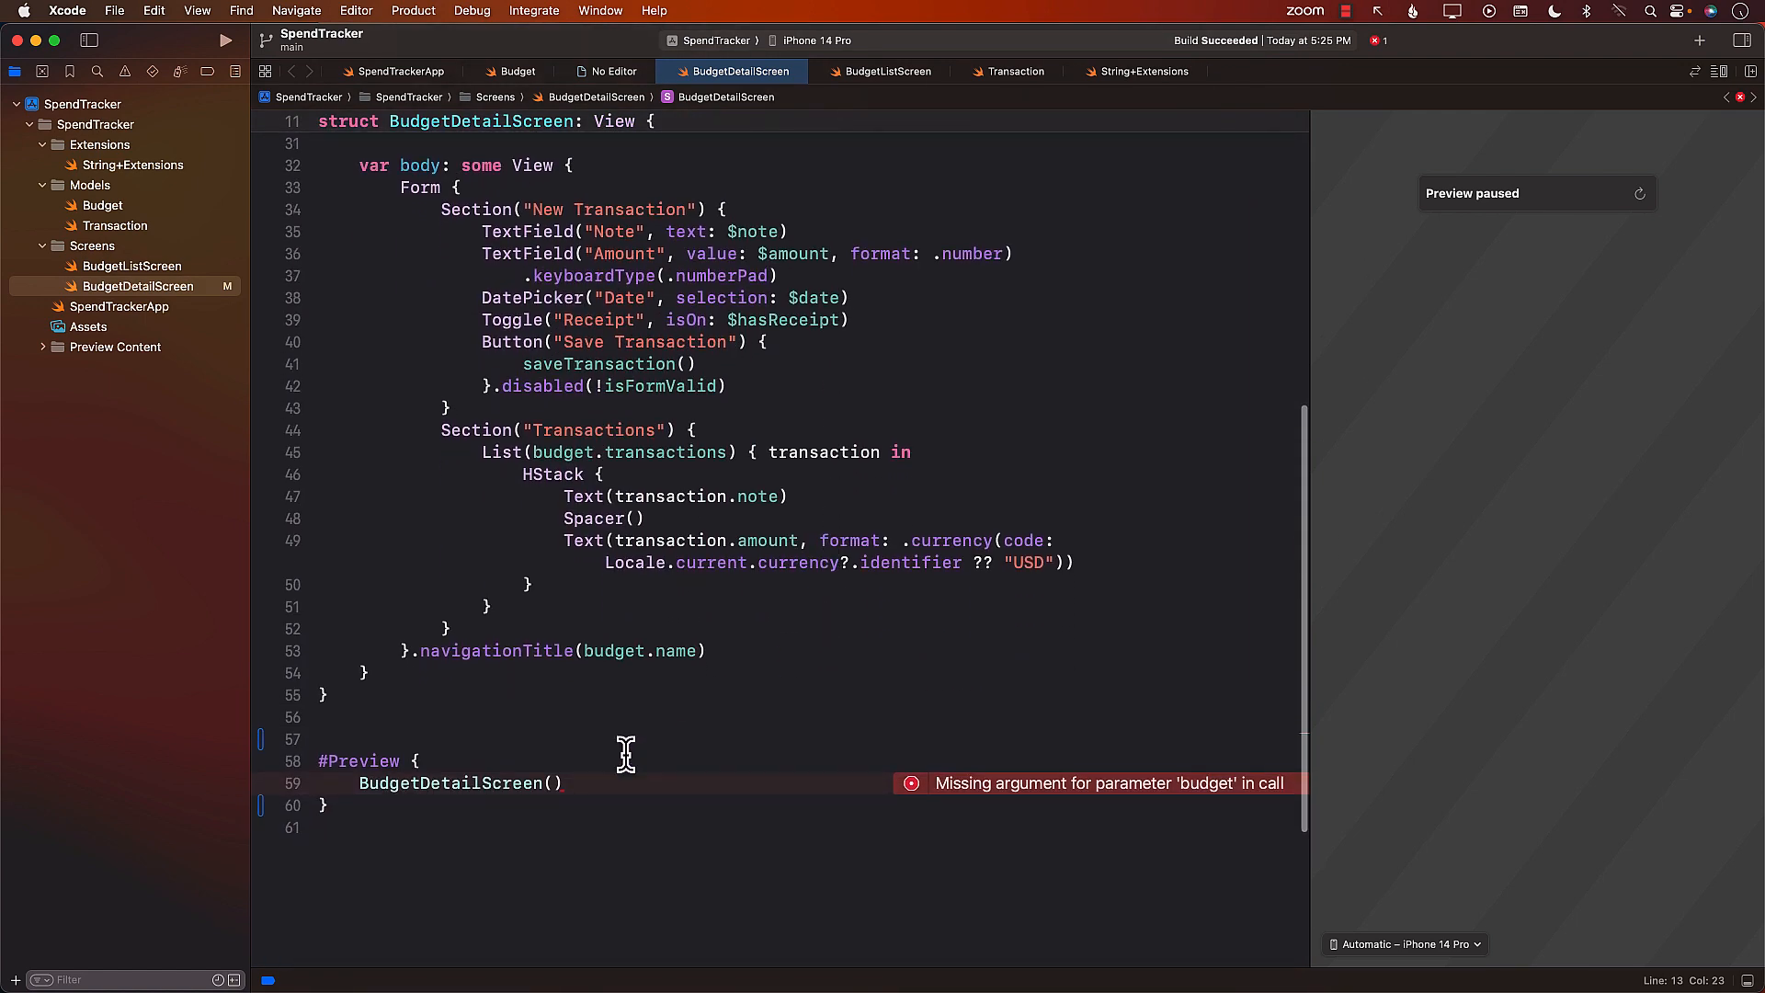
{"action": "type", "text": "bu"}
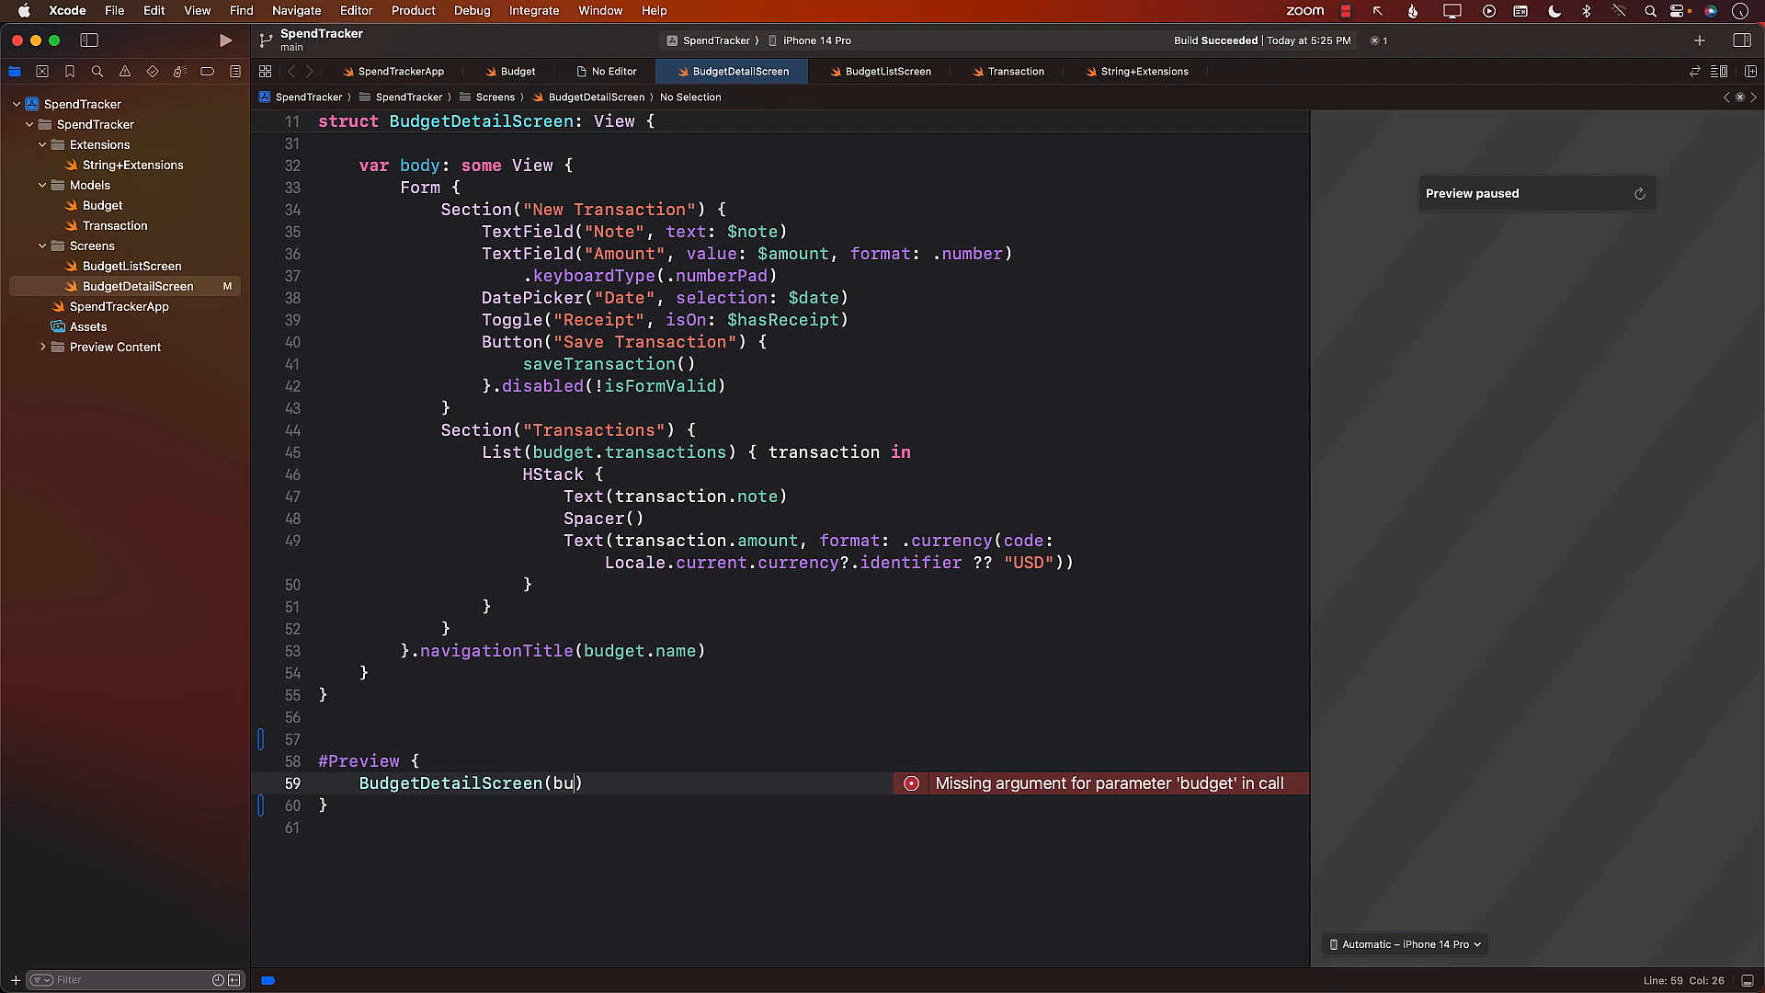
{"action": "type", "text": "dget: Budget(name: \"\", limit: Double"}
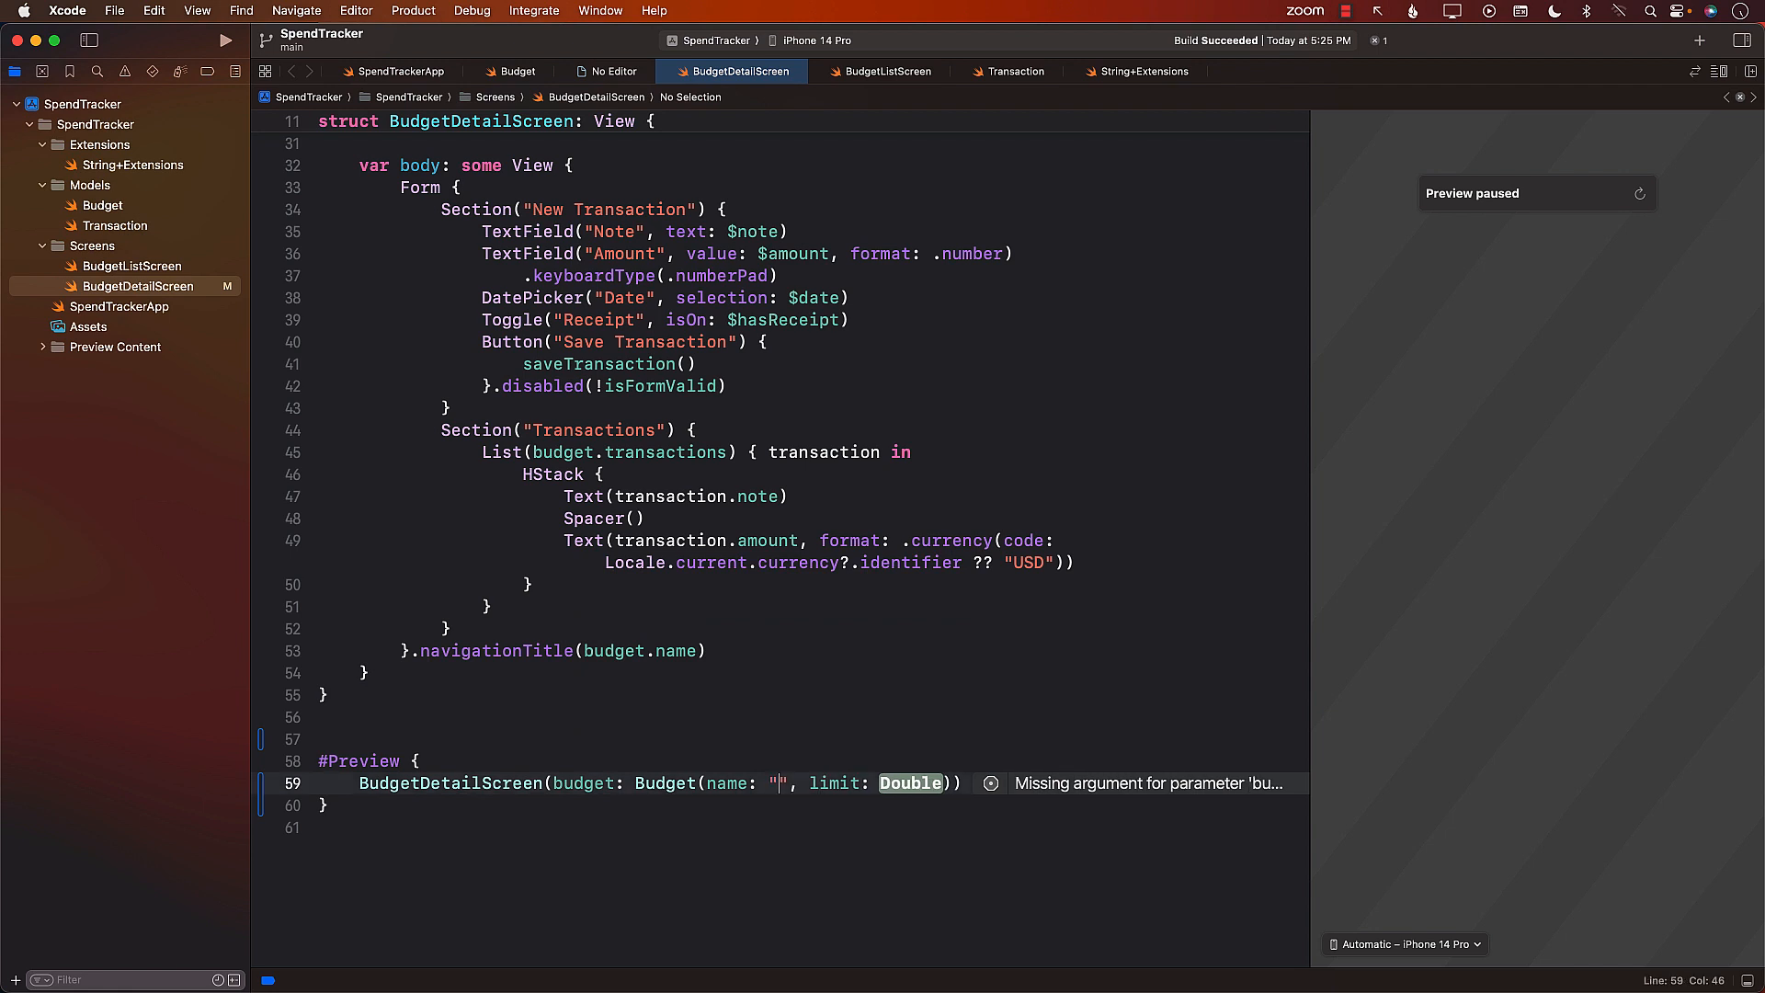
{"action": "type", "text": "Groceries"}
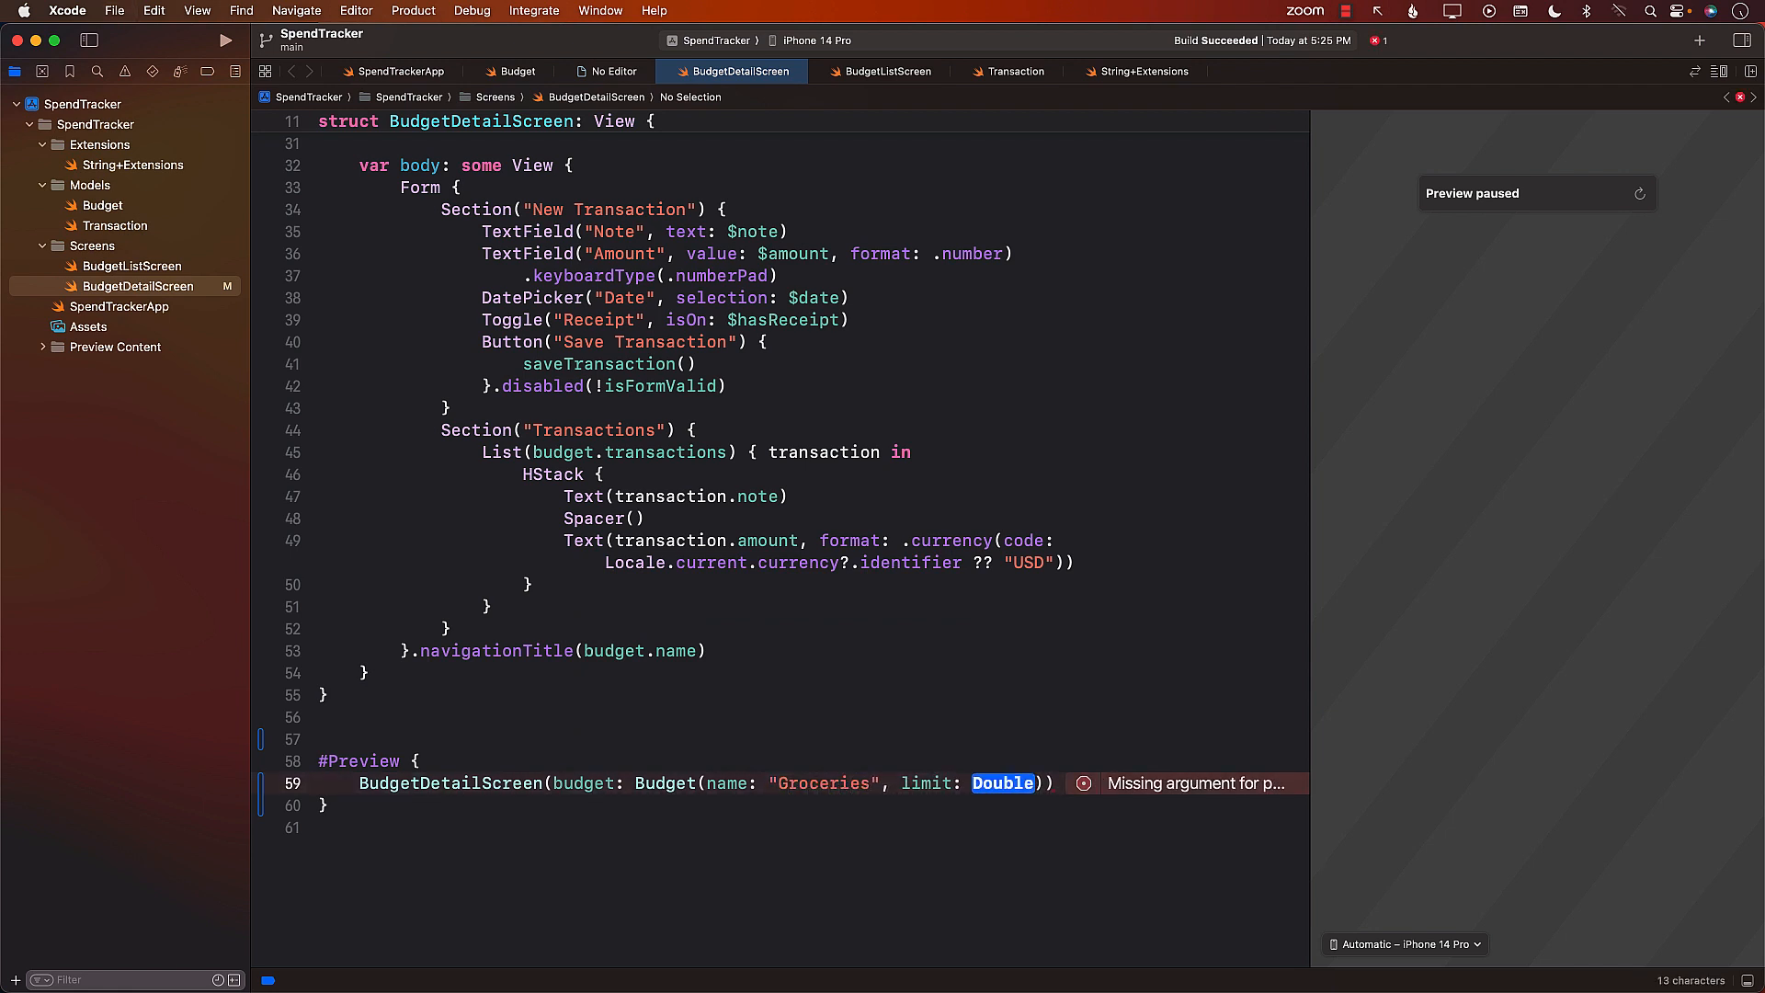
{"action": "type", "text": "100"}
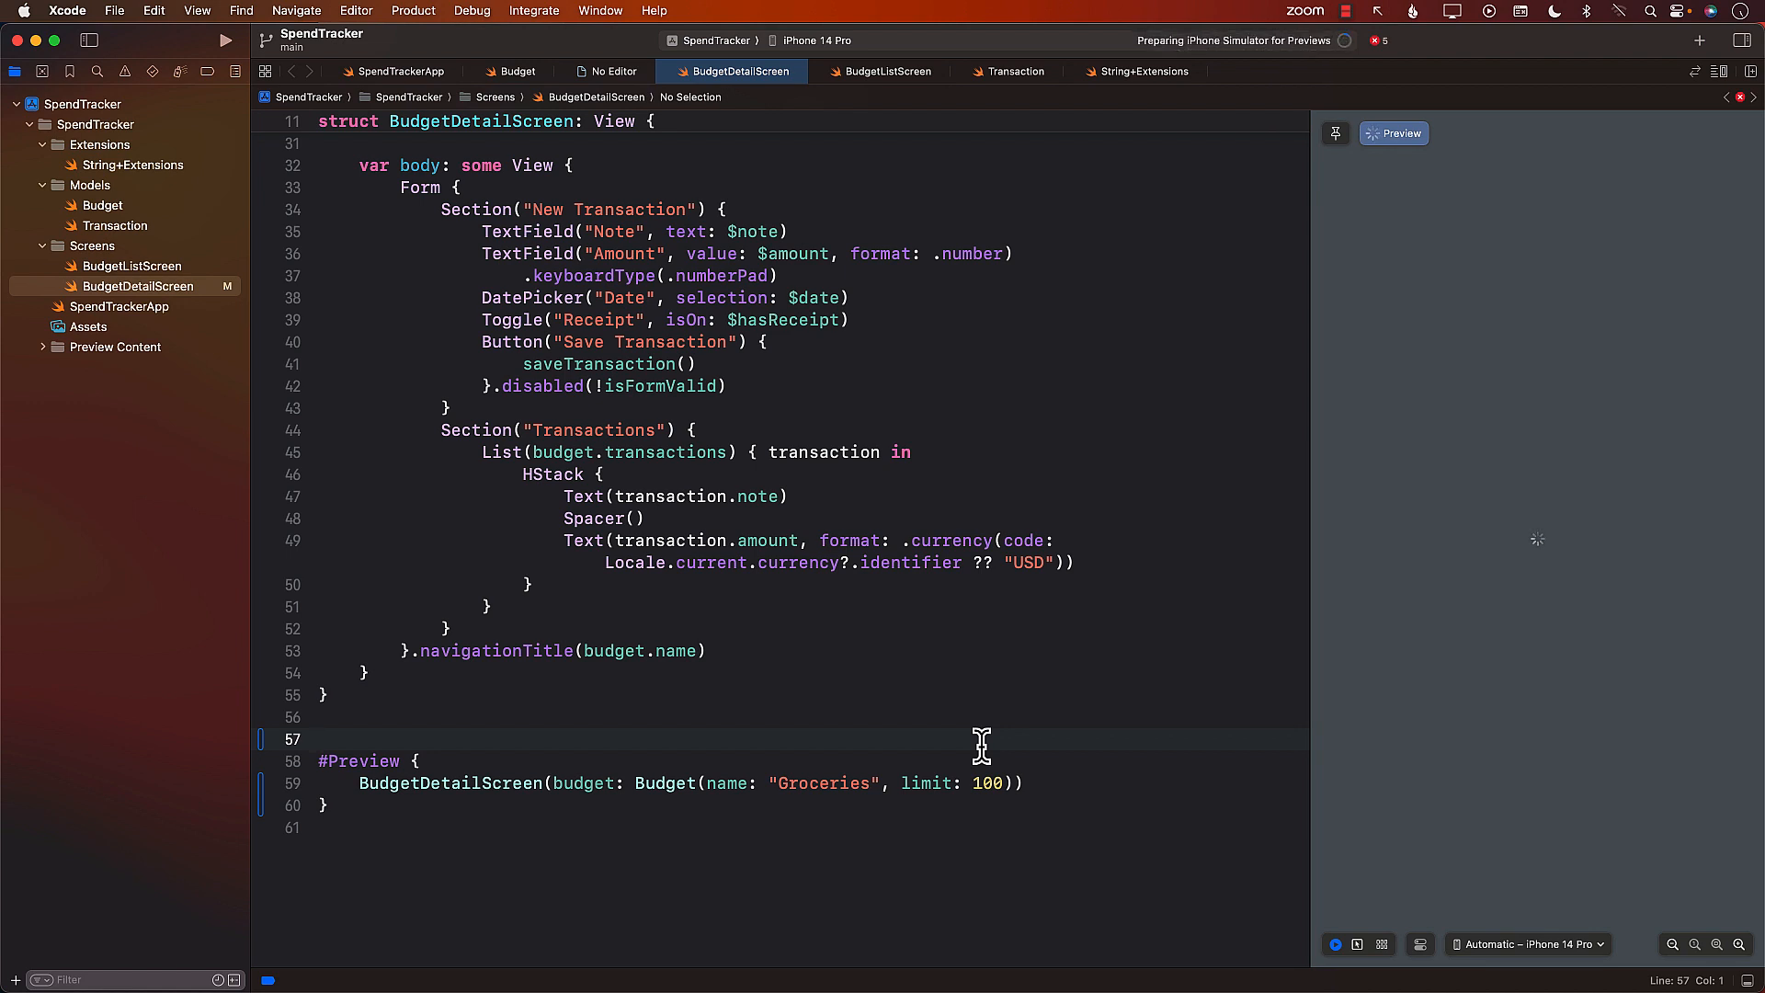
{"action": "left_click", "coordinate": [319, 738]}
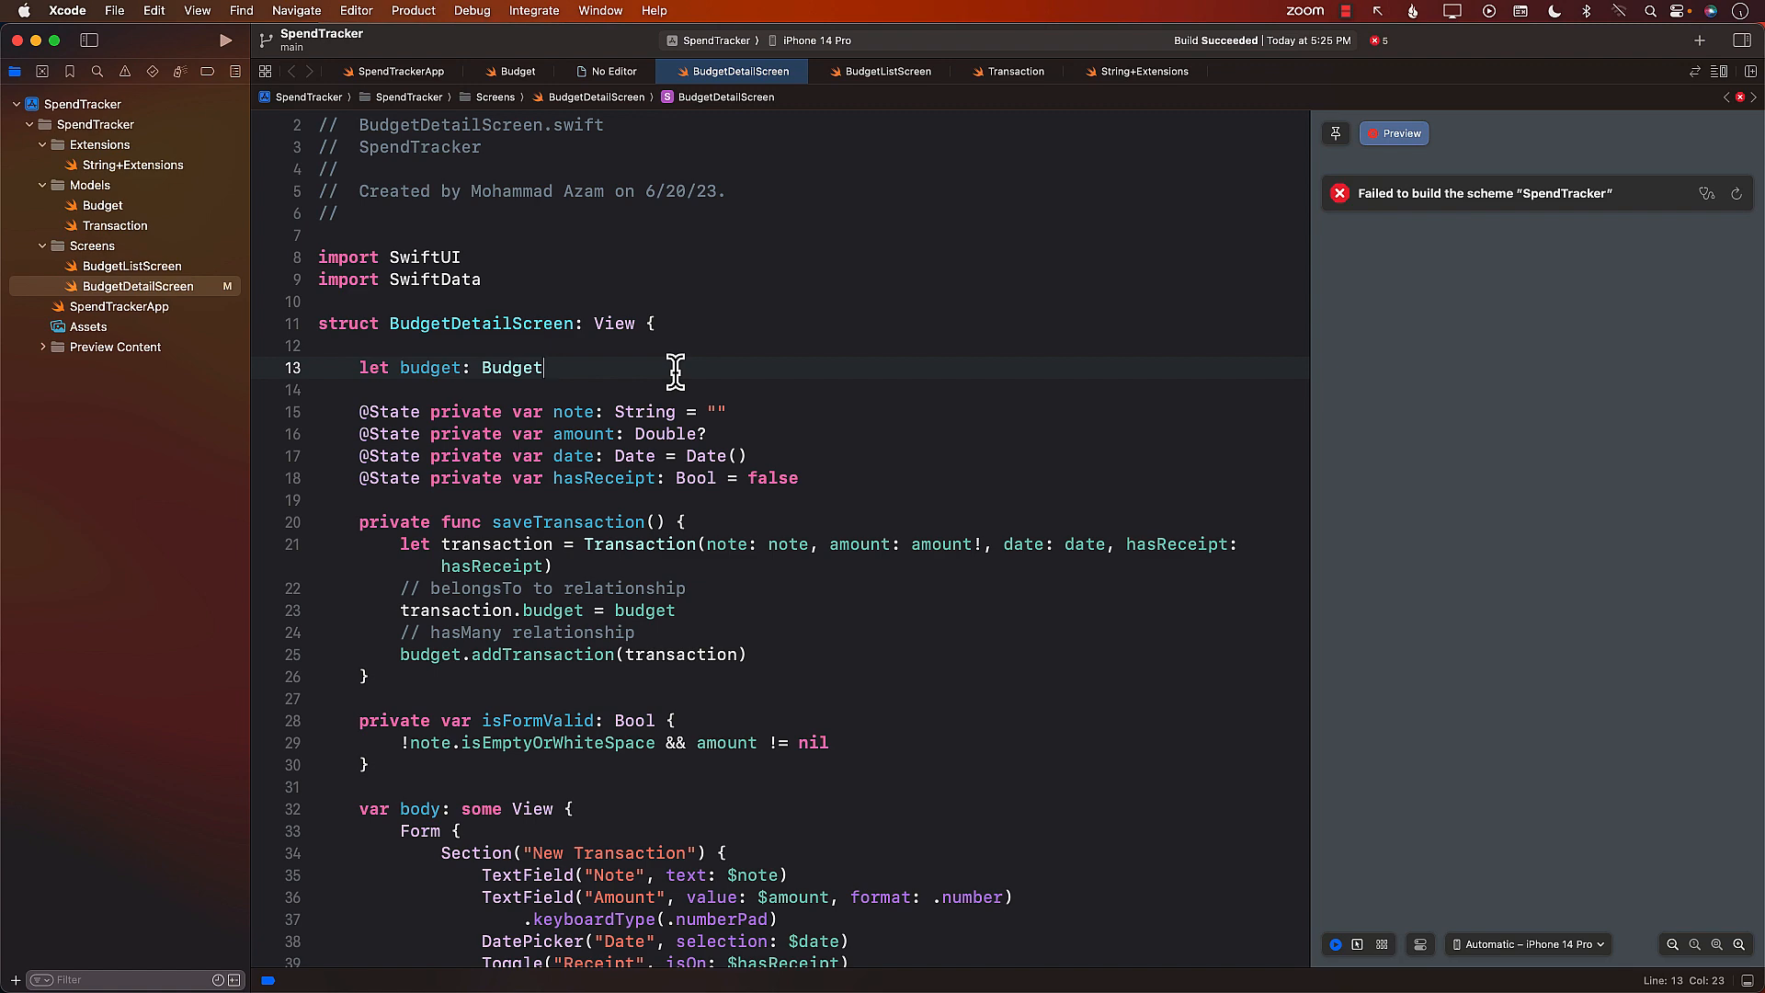
Start a .model modifier line, then wrap the #Preview block in /* */ comments.
{"action": "scroll", "scroll_direction": "down", "scroll_amount": 3}
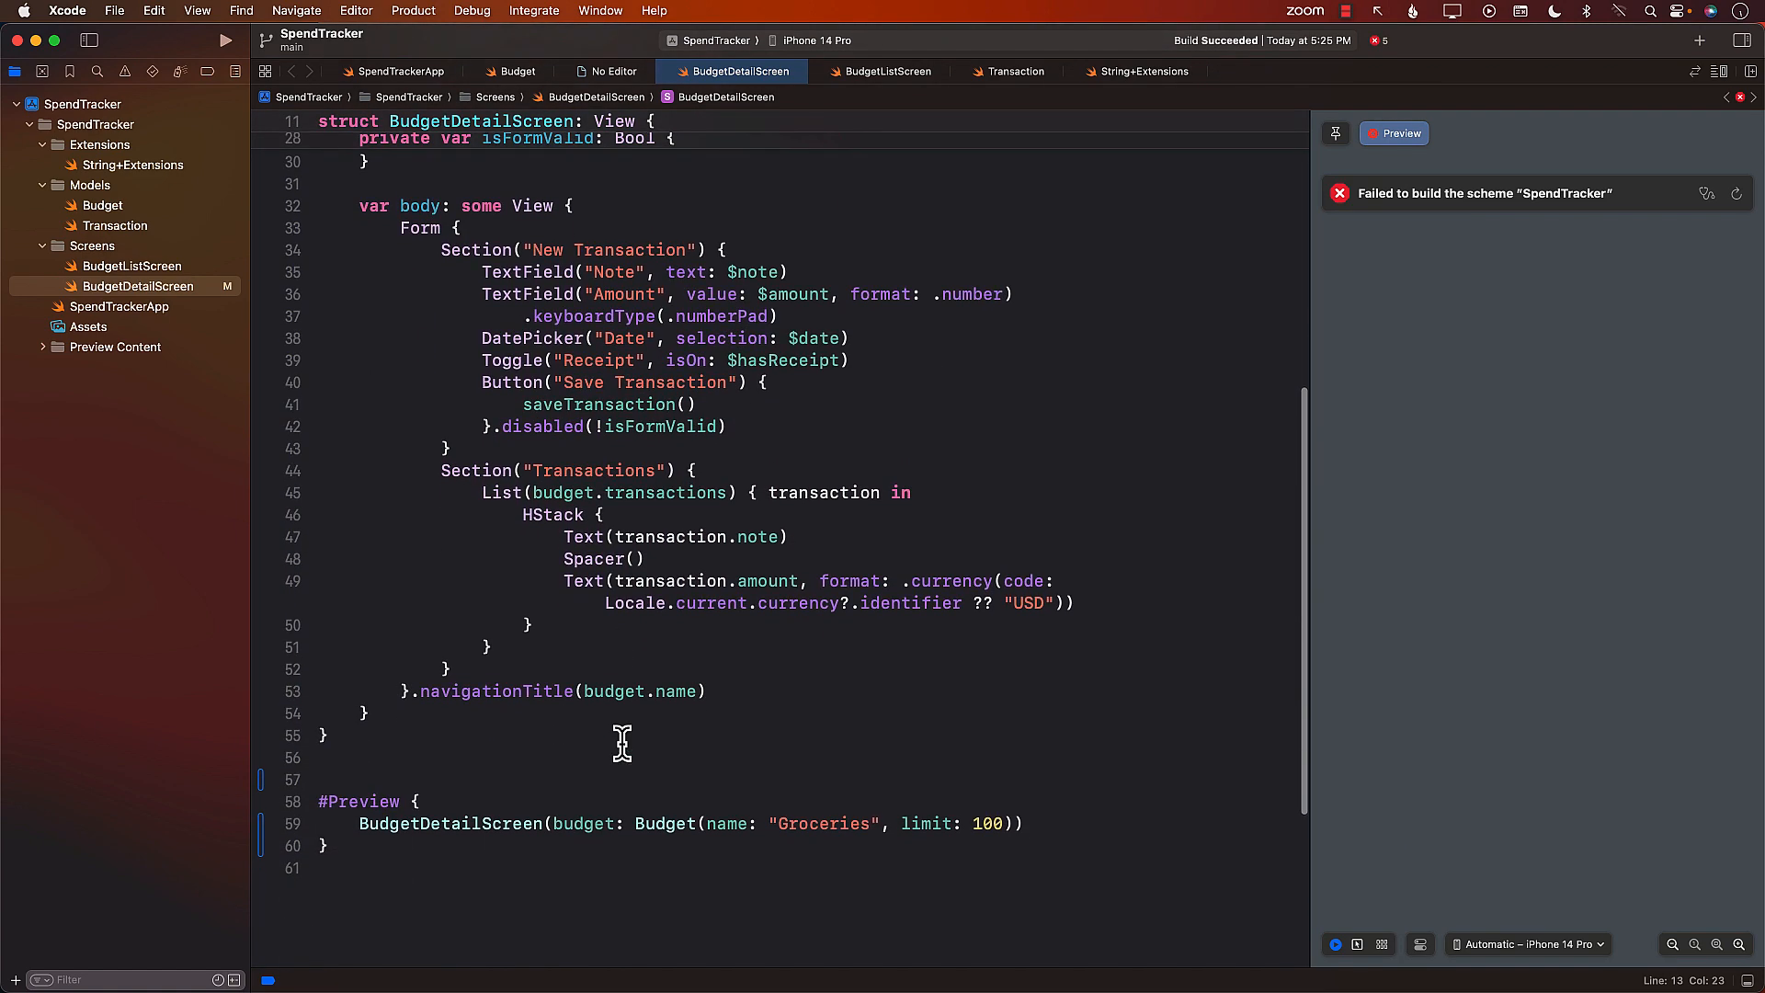
{"action": "left_click", "coordinate": [1102, 822]}
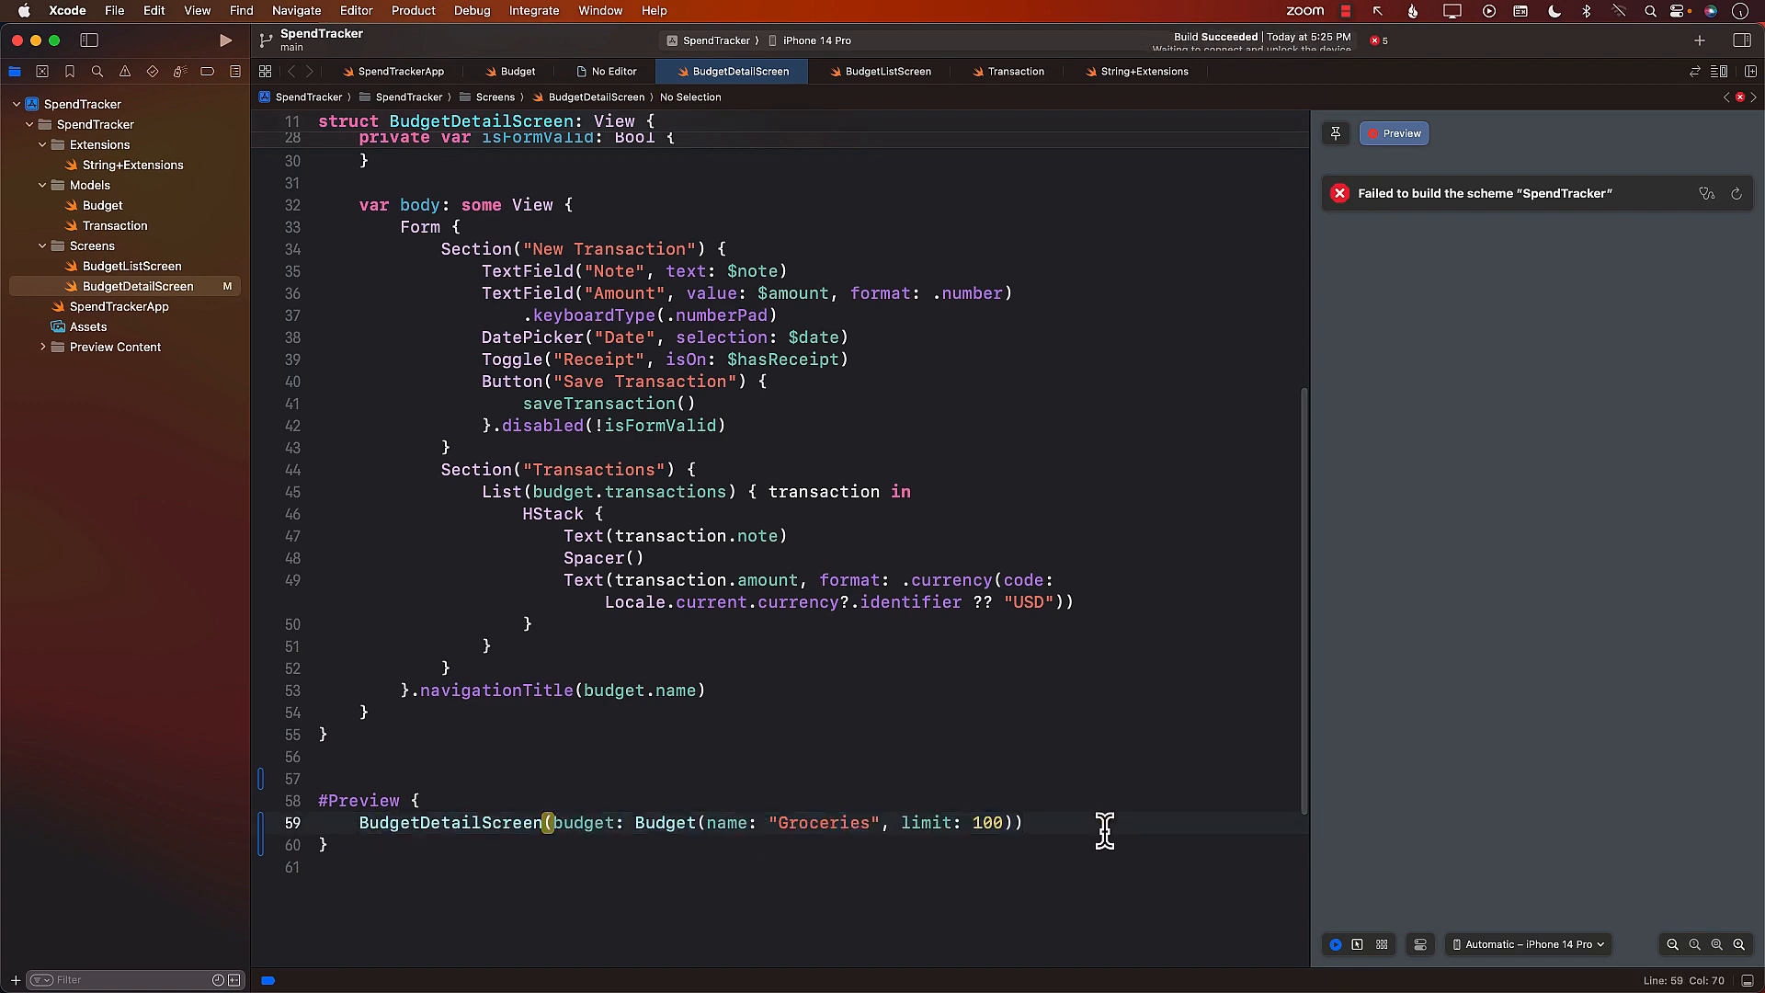
{"action": "key", "text": "return"}
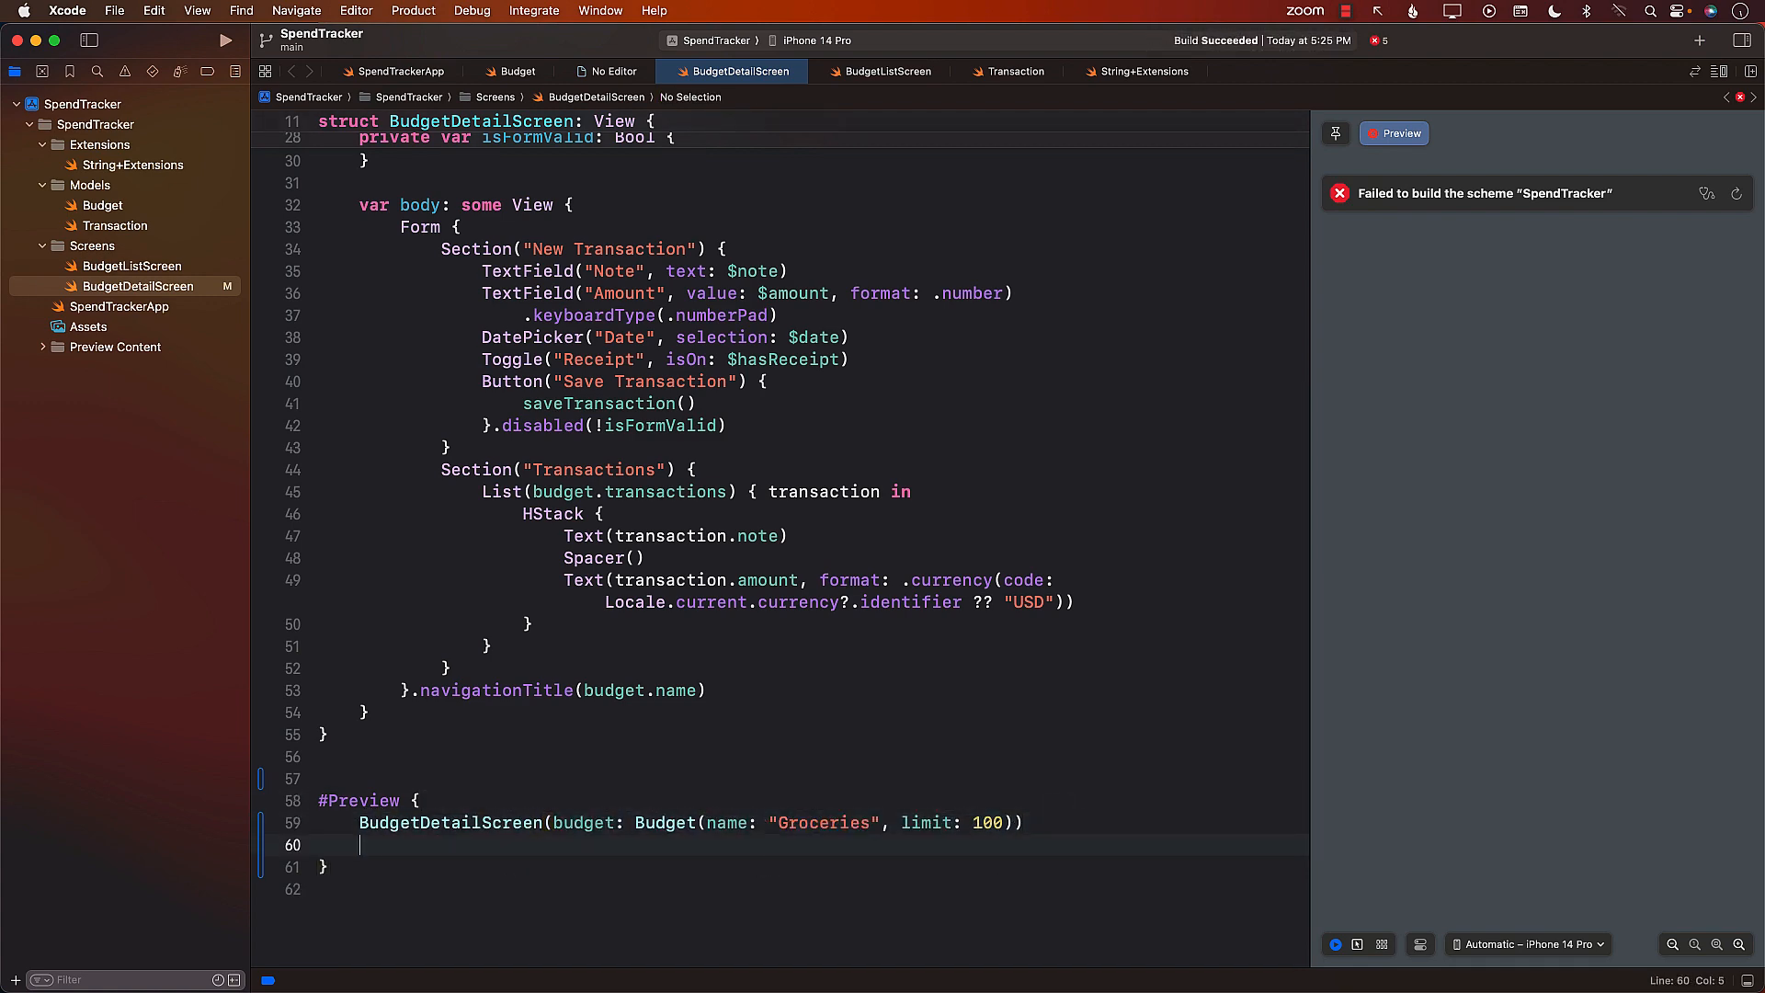
{"action": "type", "text": ".model"}
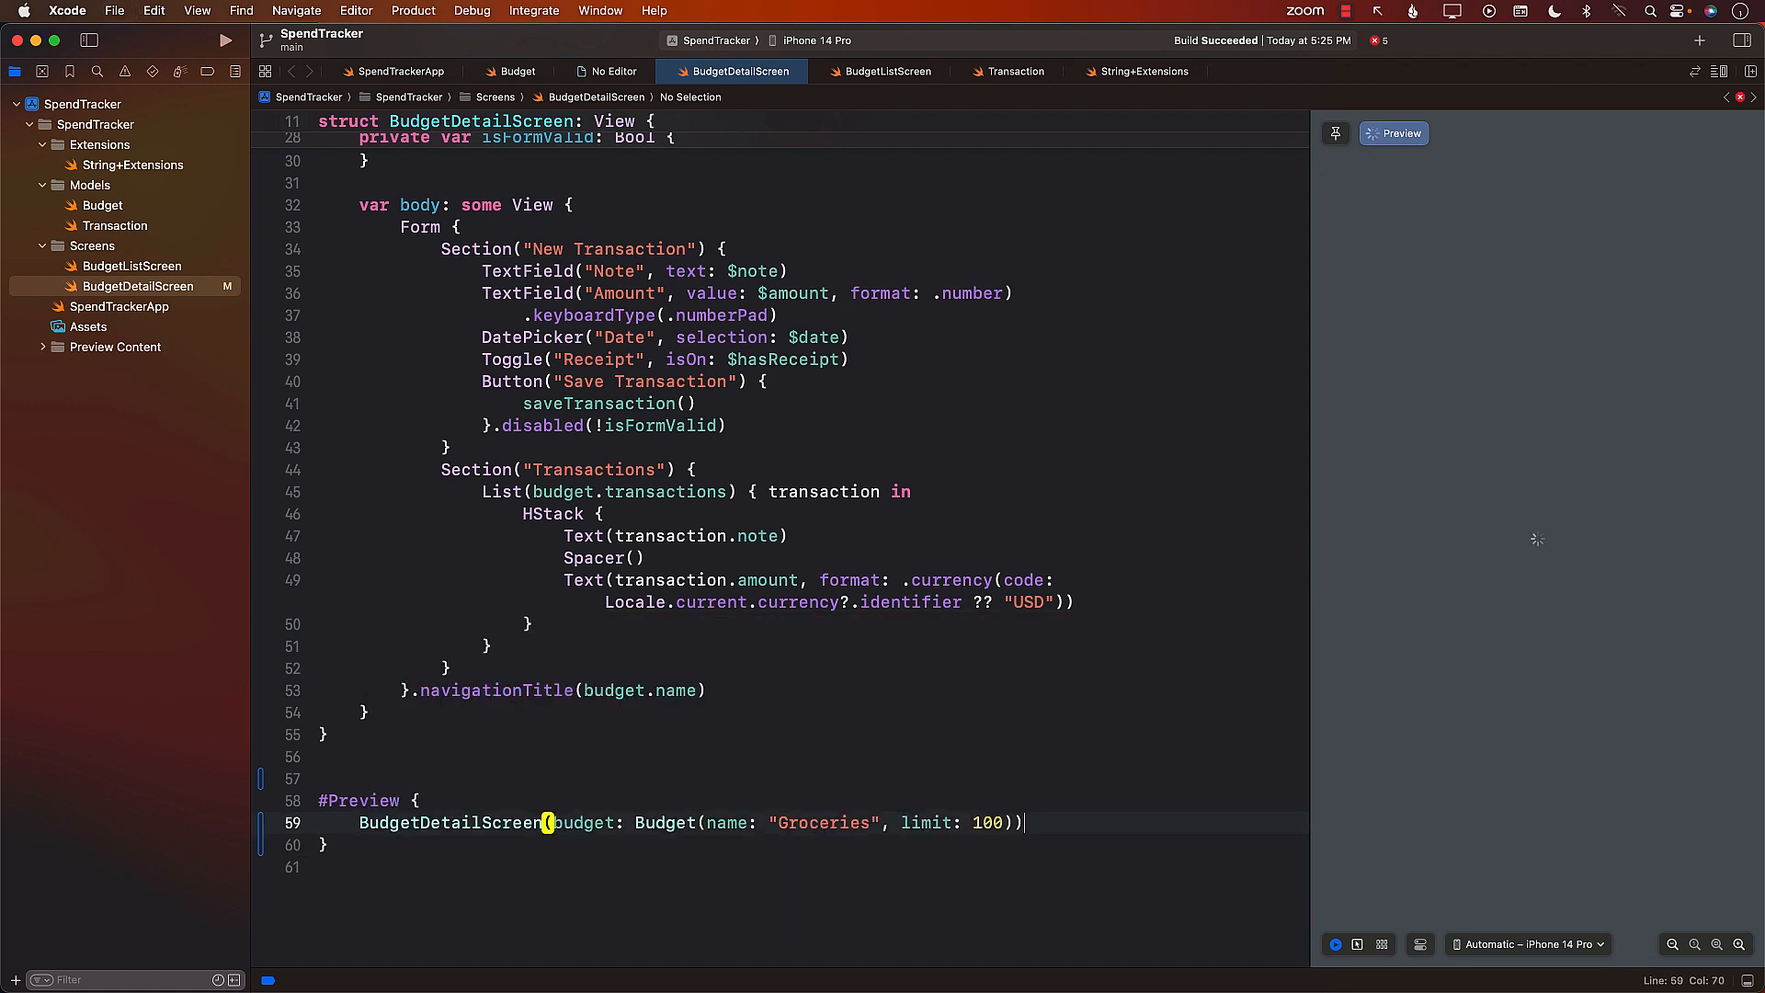
{"action": "type", "text": "/"}
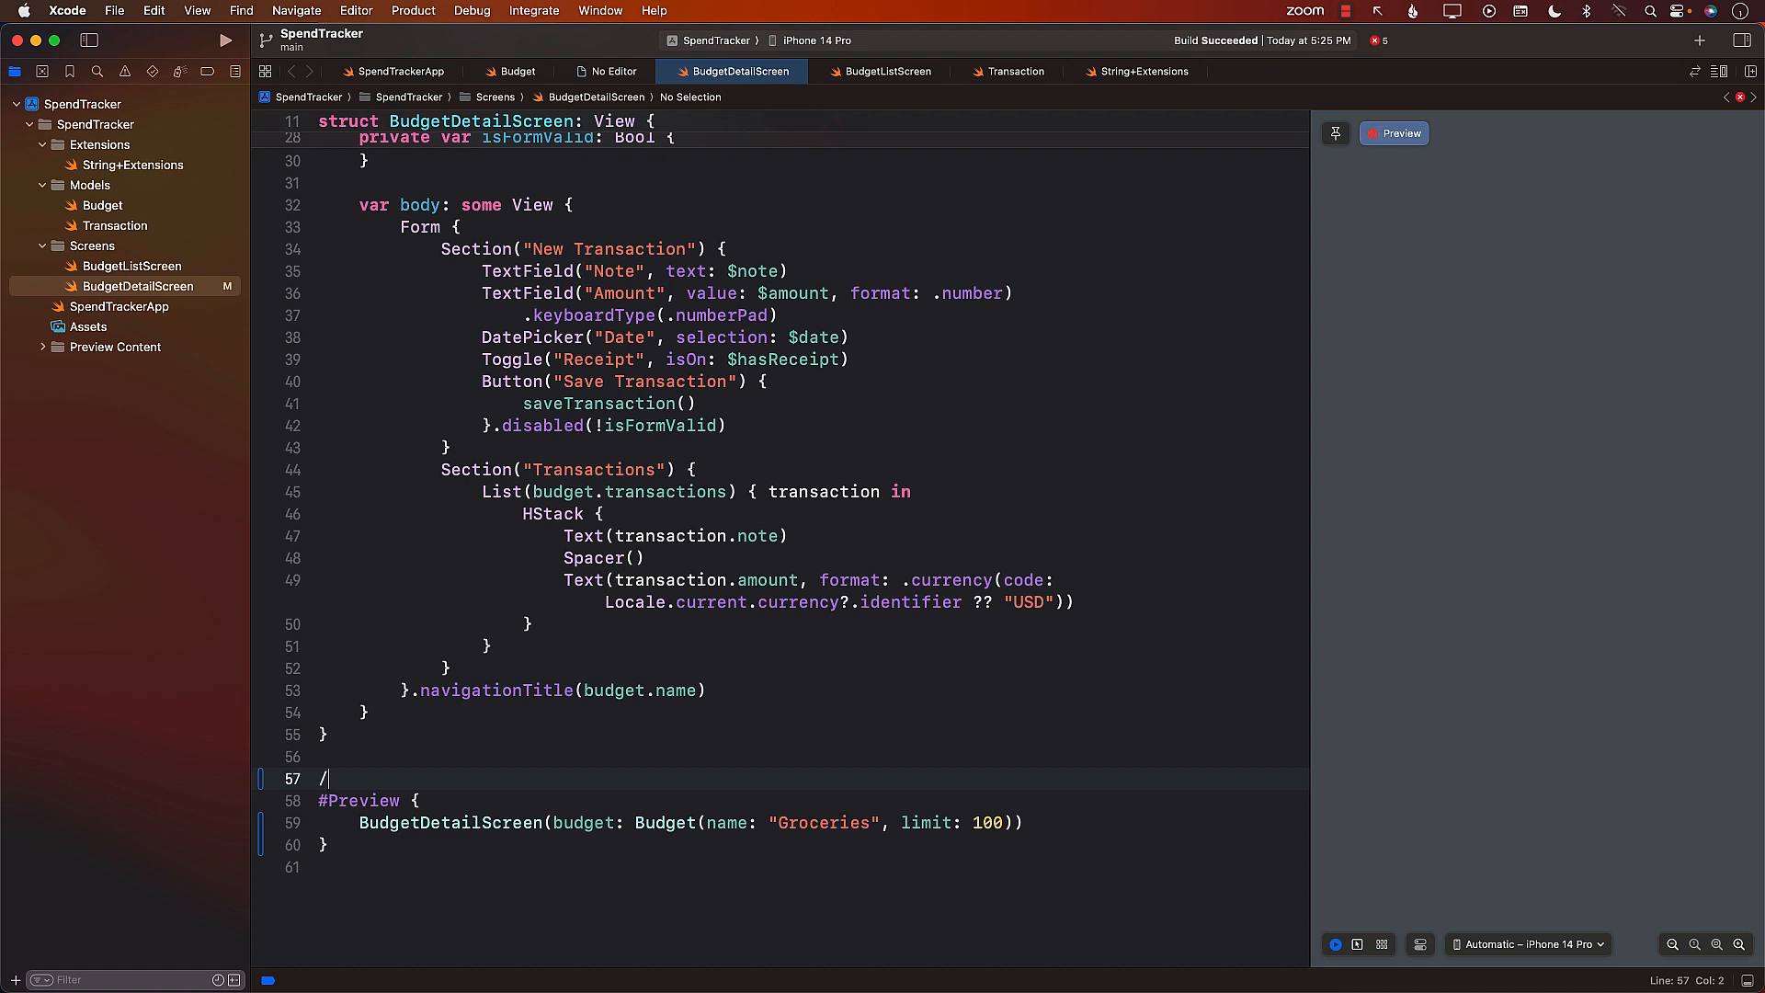
{"action": "type", "text": "*"}
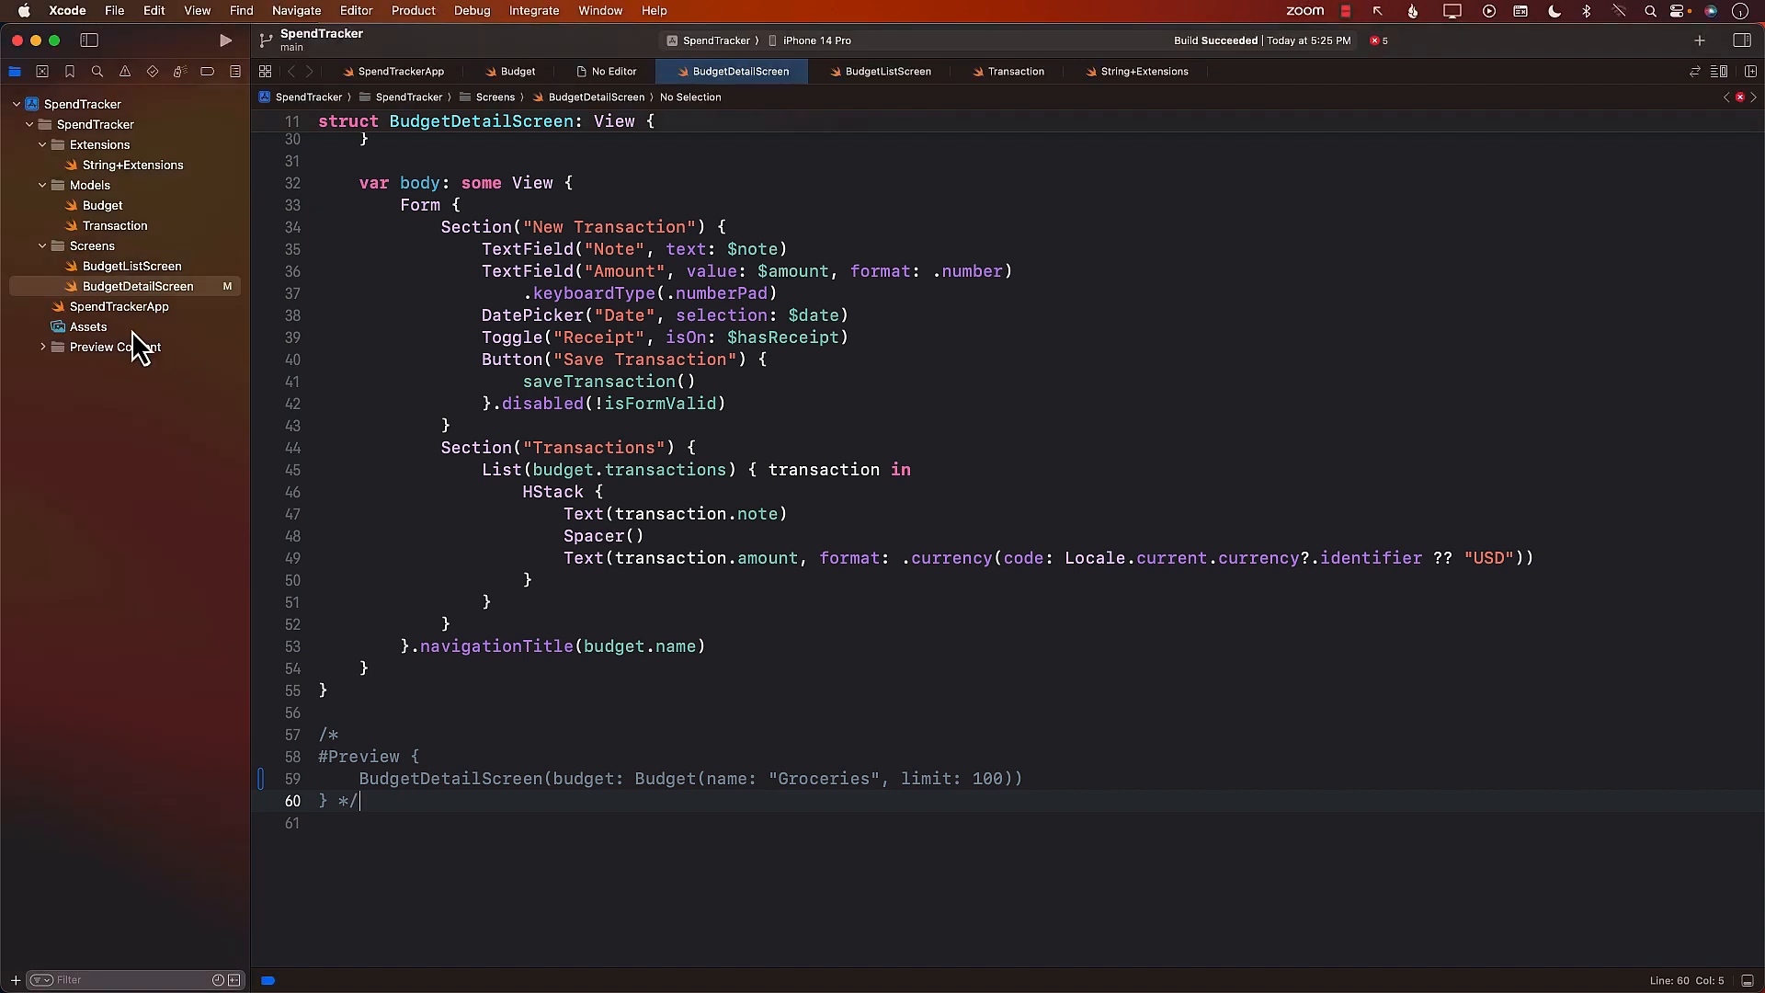
Create PreviewContainer.swift as a plain Swift file in the Preview Content group.
{"action": "left_click", "coordinate": [41, 346]}
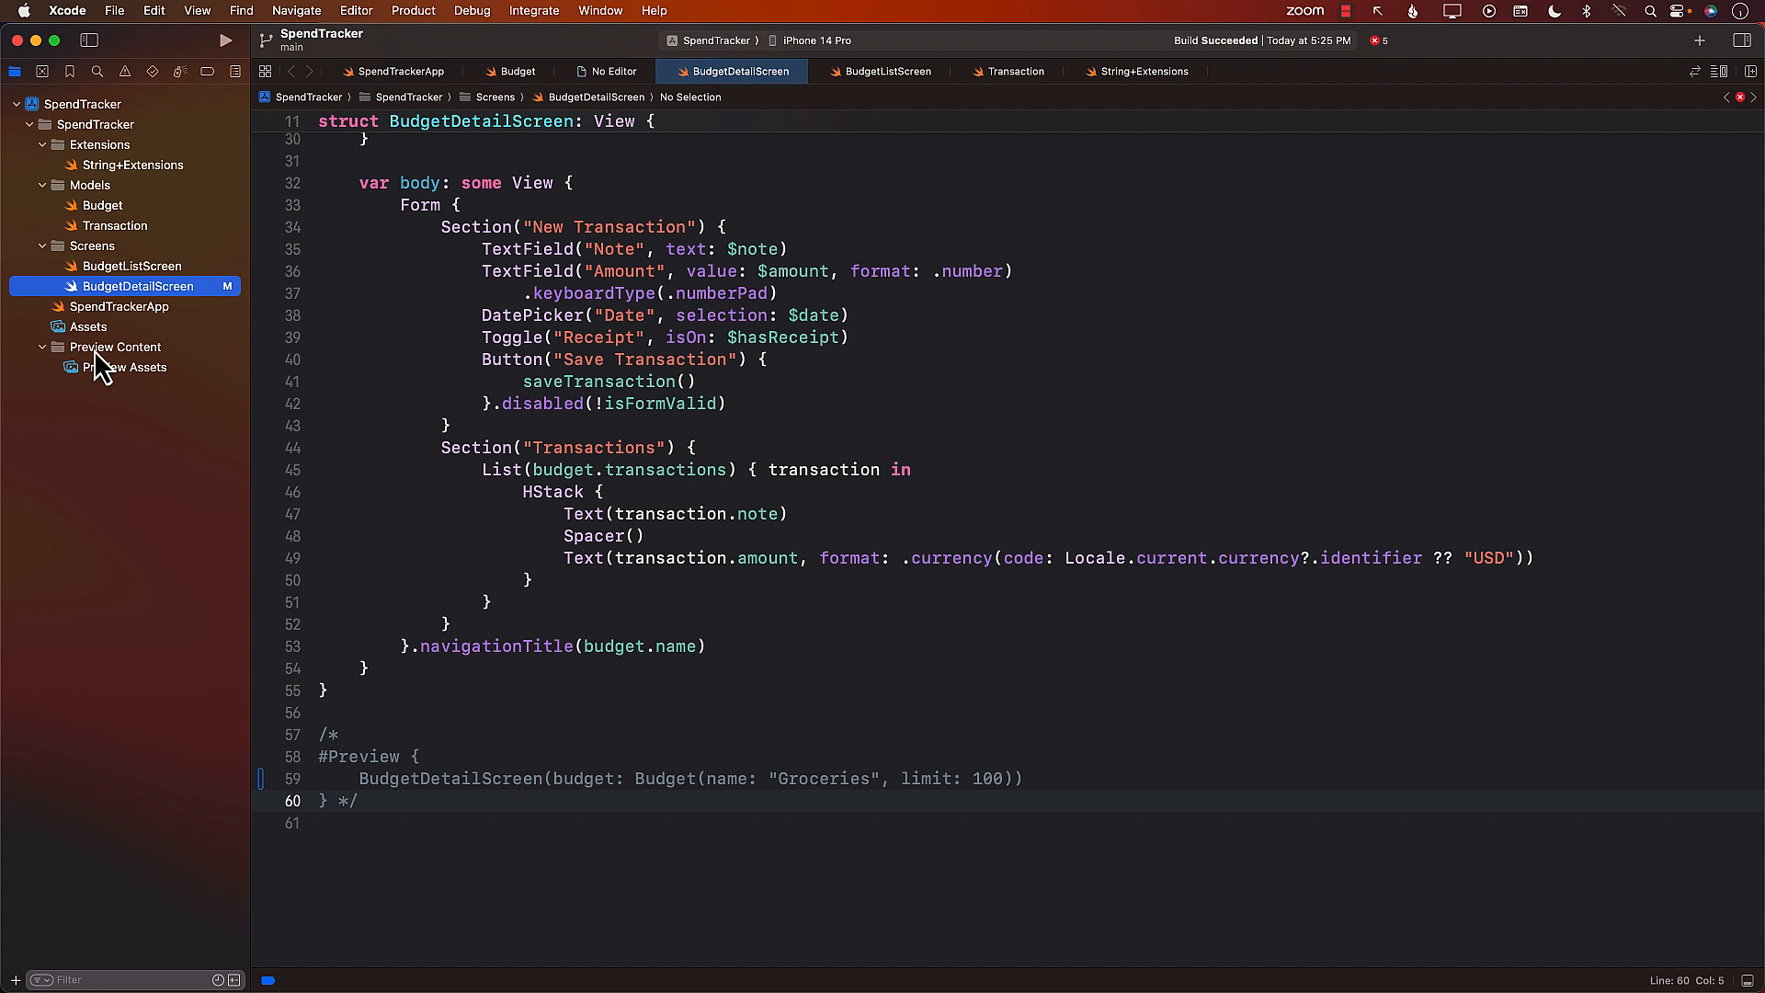
{"action": "left_click", "coordinate": [116, 347]}
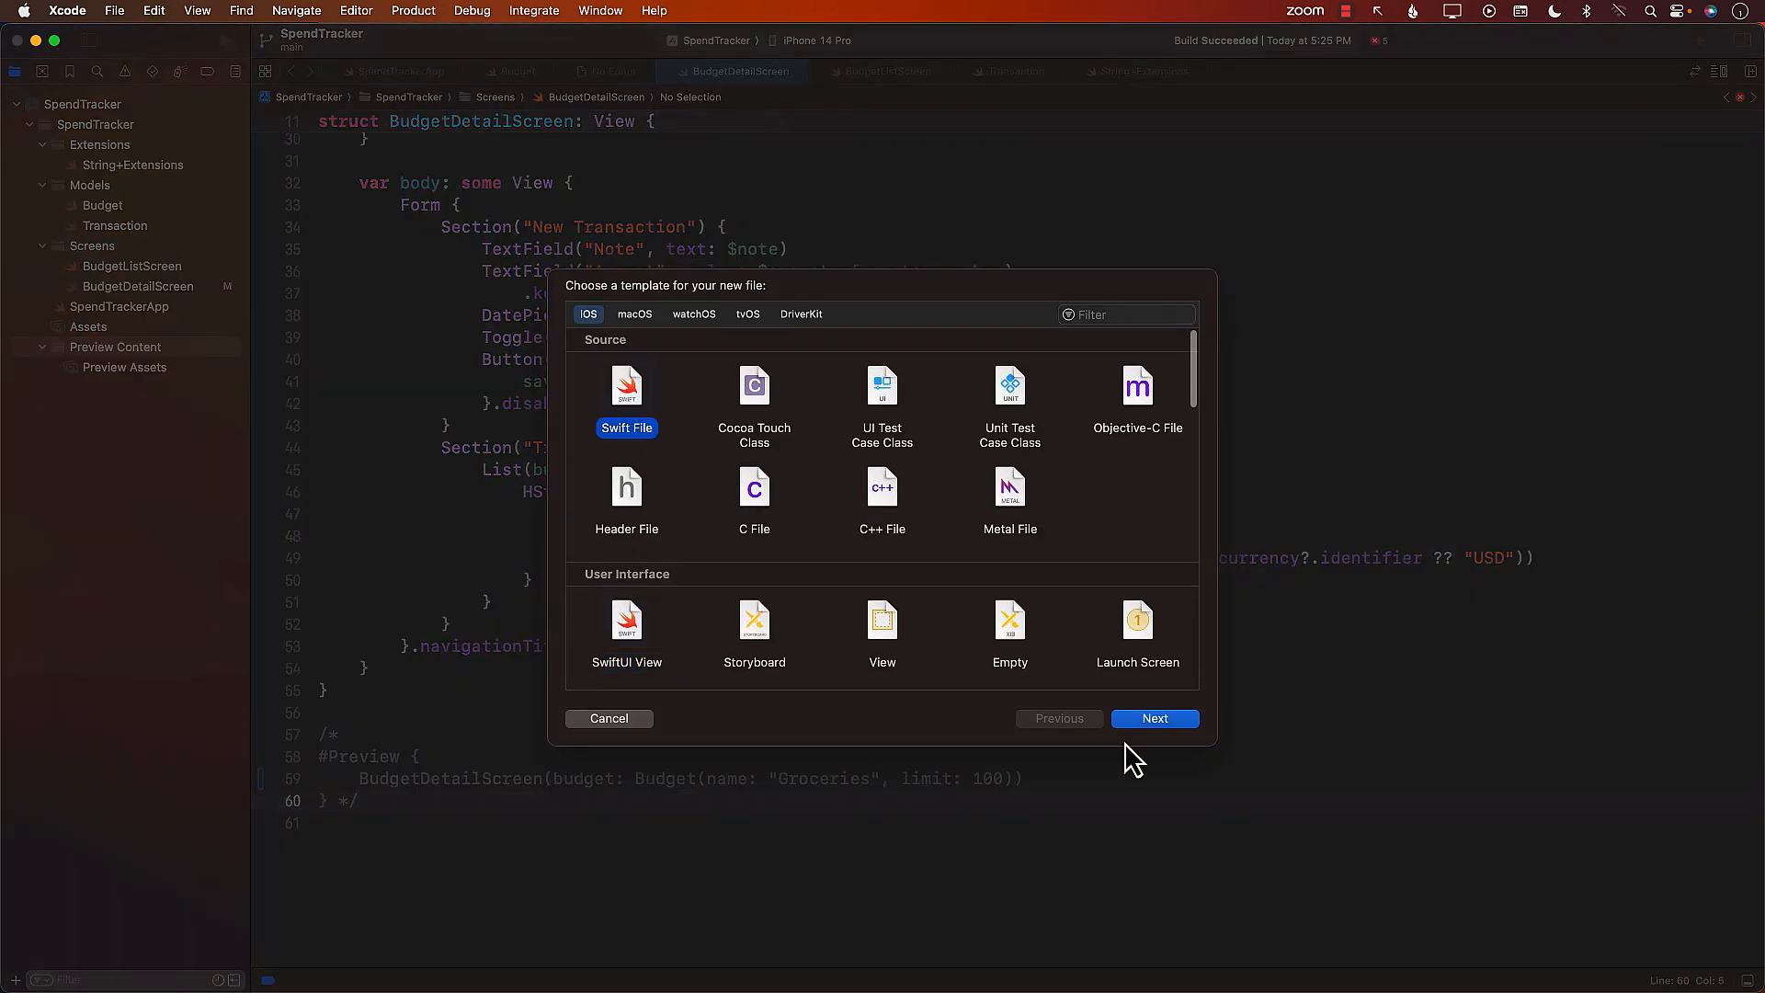
{"action": "left_click", "coordinate": [1153, 718]}
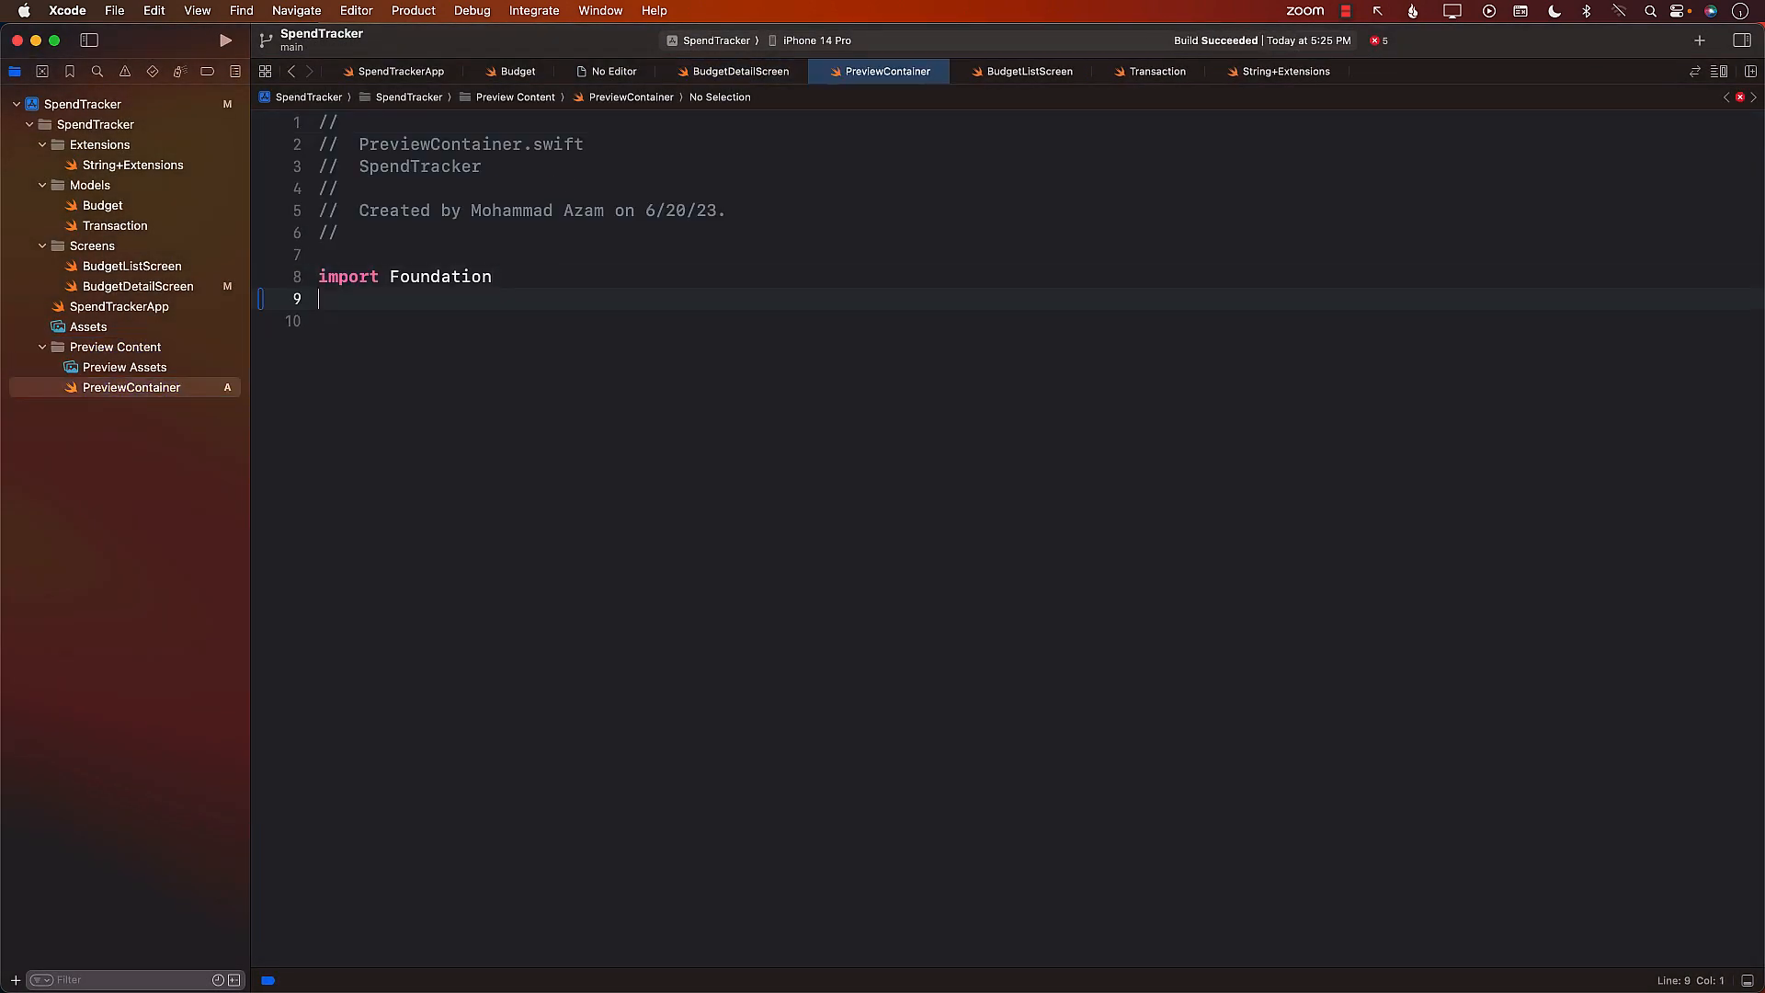
Import SwiftData and declare let previewContainer: ModelContainer = { closure.
{"action": "type", "text": "import Sw"}
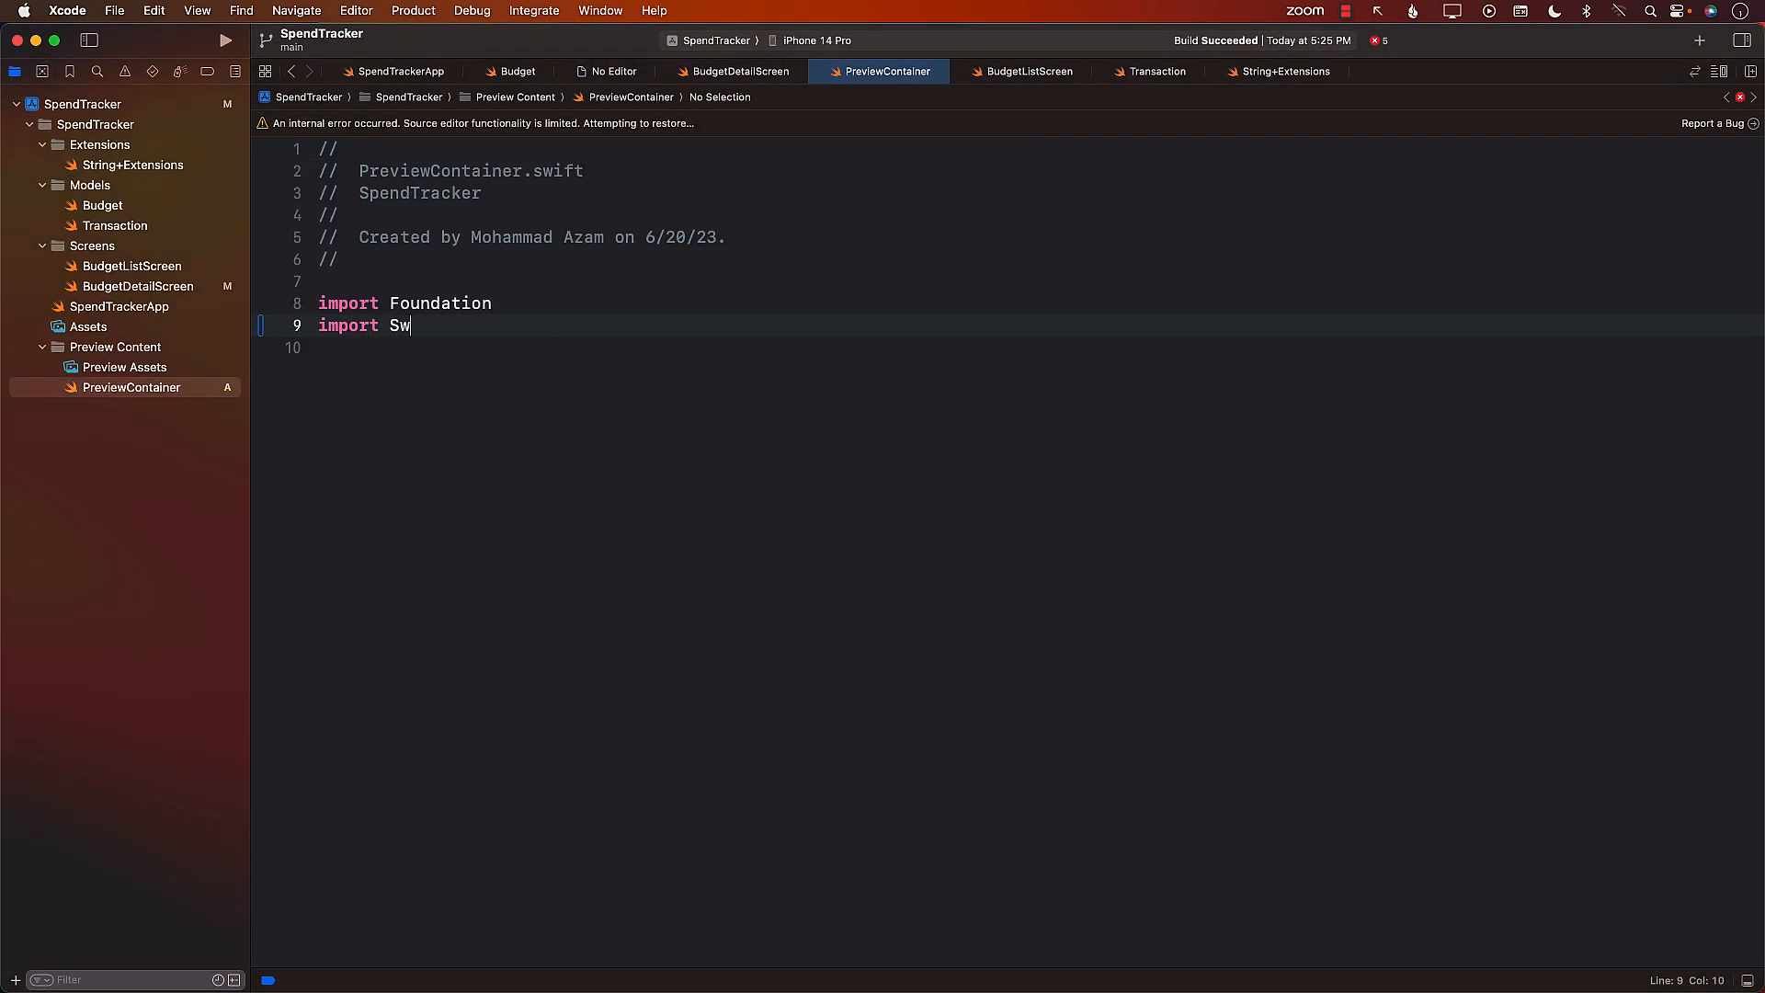
{"action": "type", "text": "iftData"}
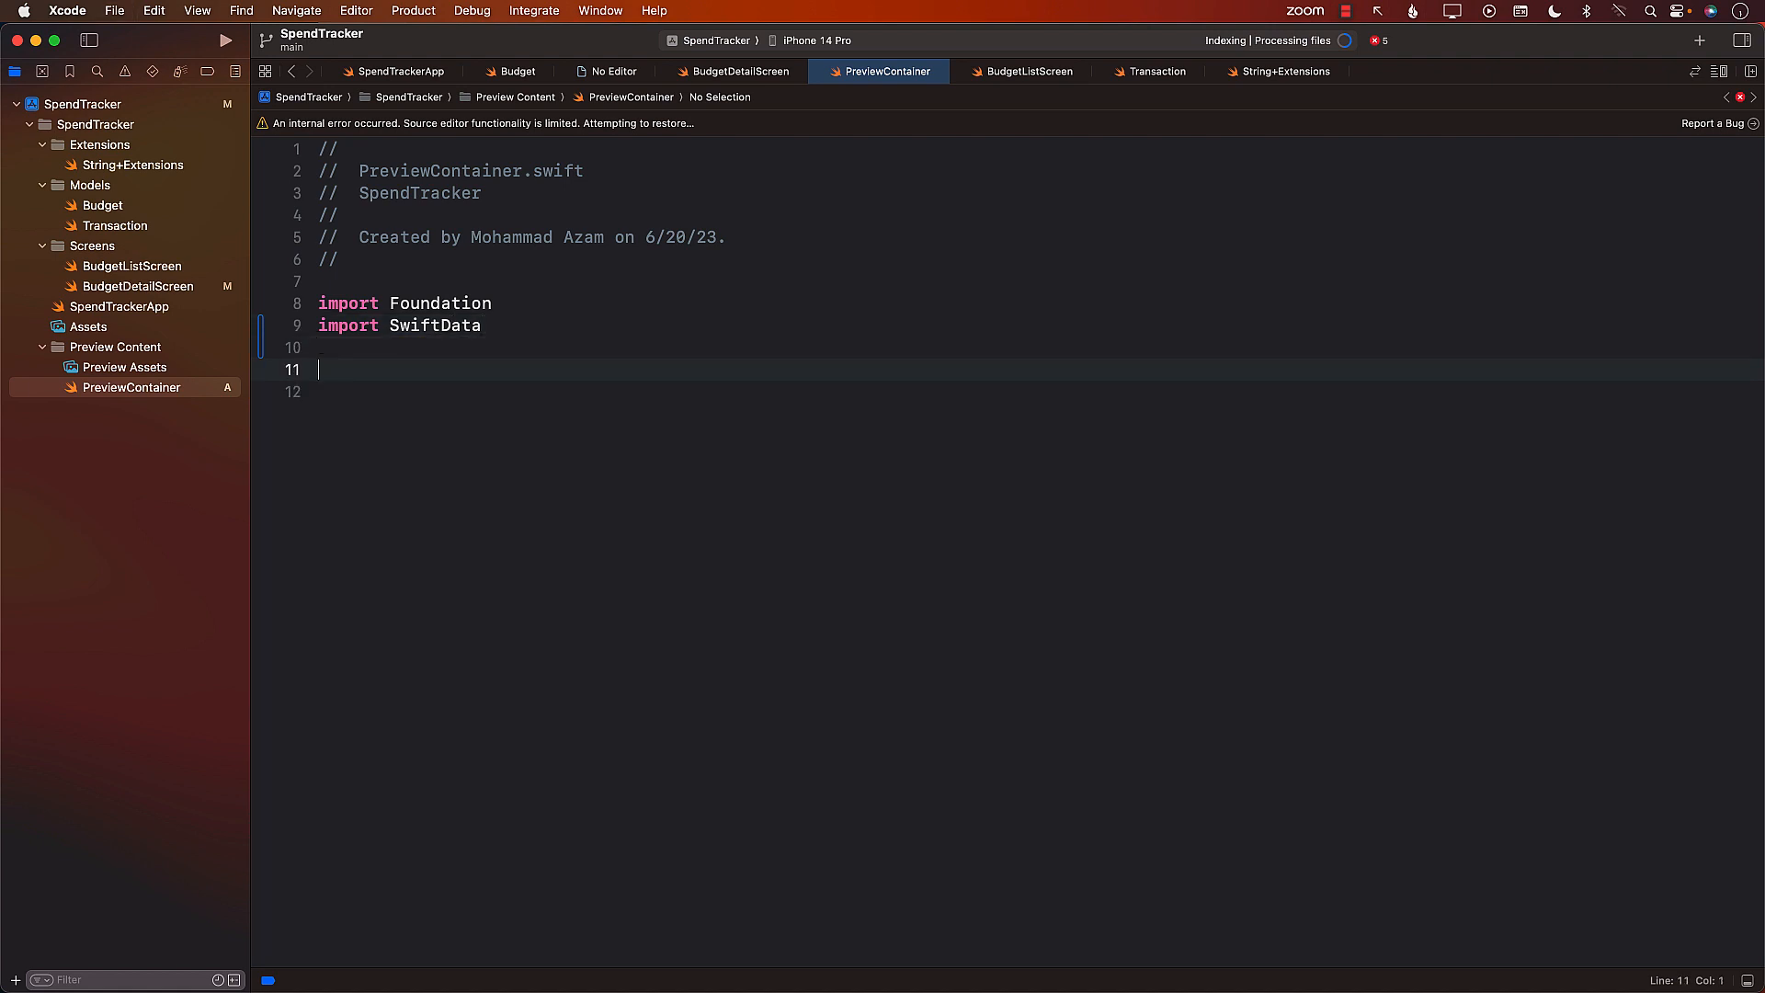
{"action": "type", "text": "let preview"}
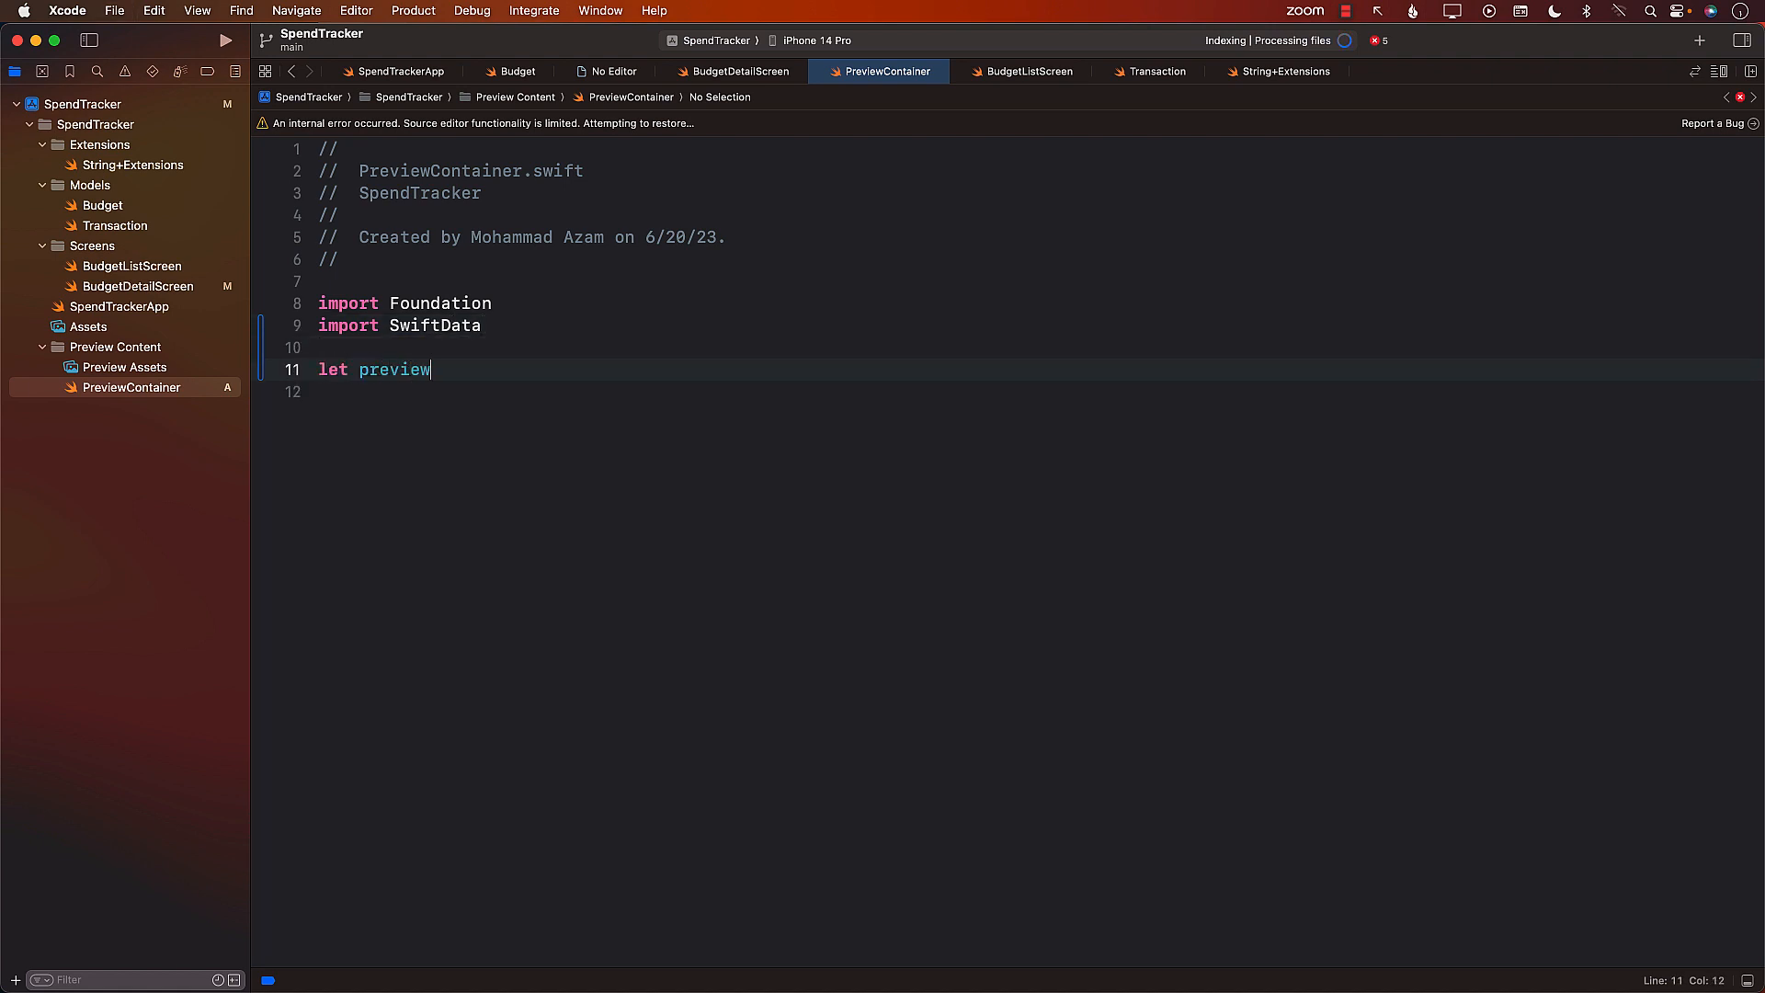
{"action": "type", "text": "Container"}
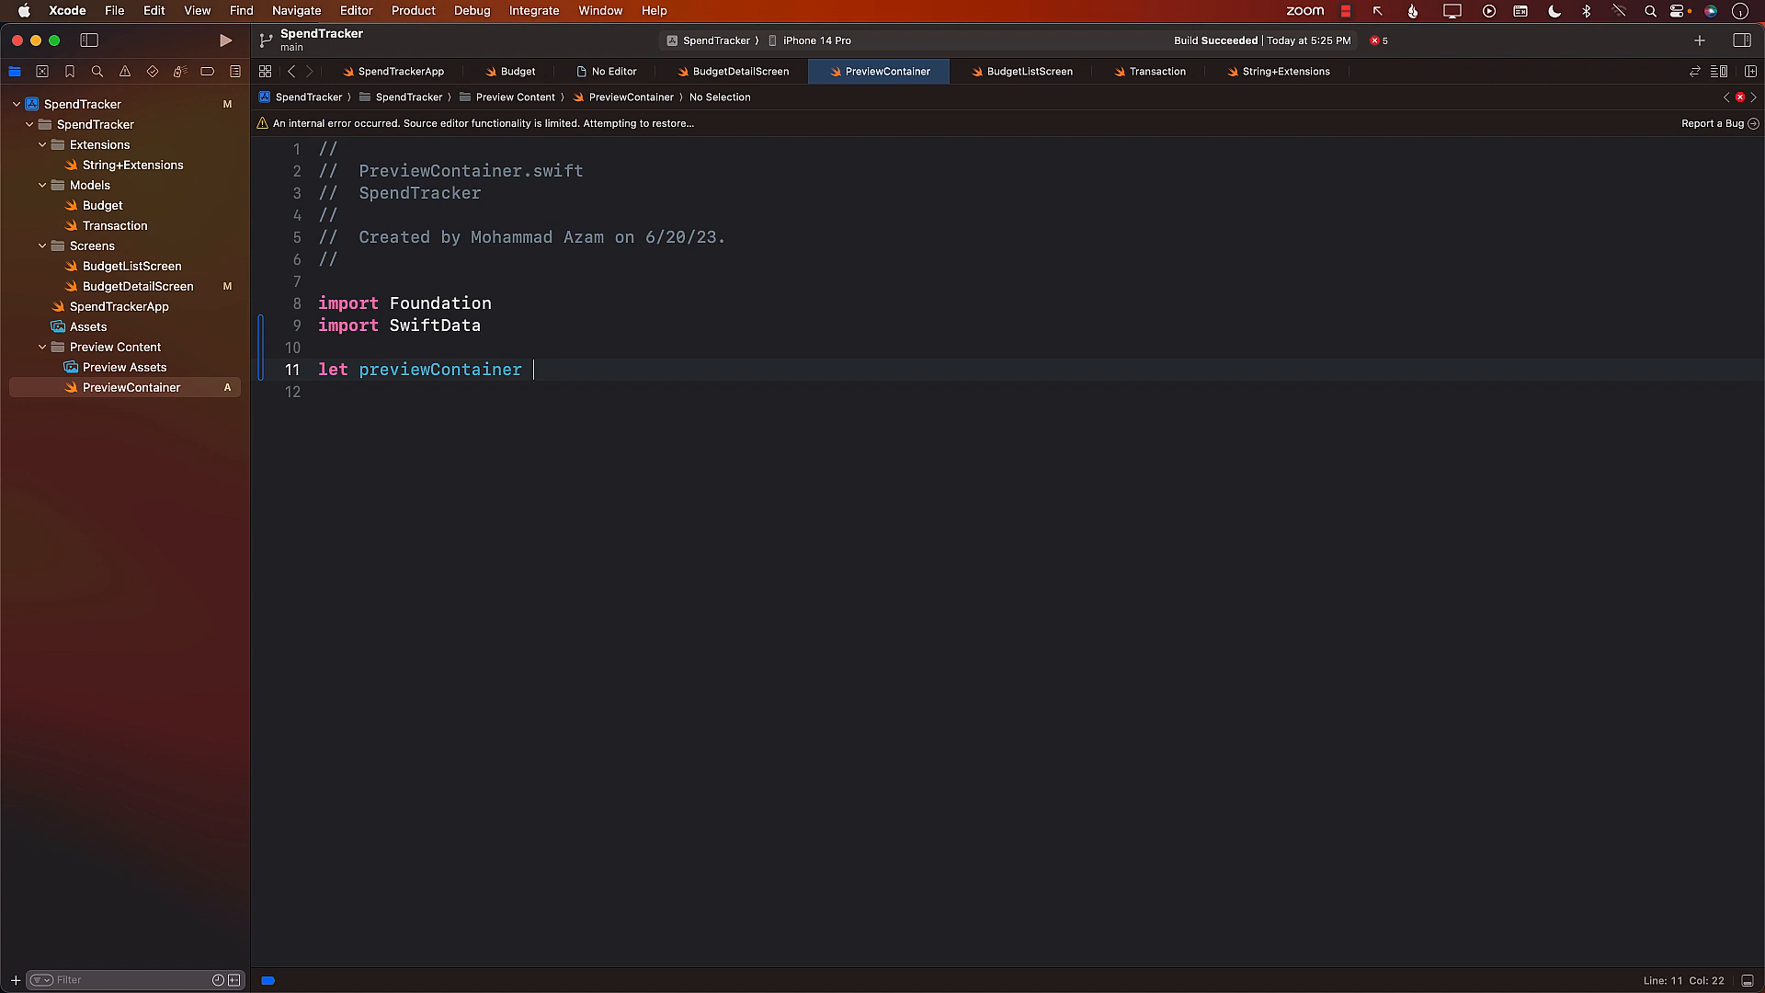
{"action": "type", "text": ": ModelContainer"}
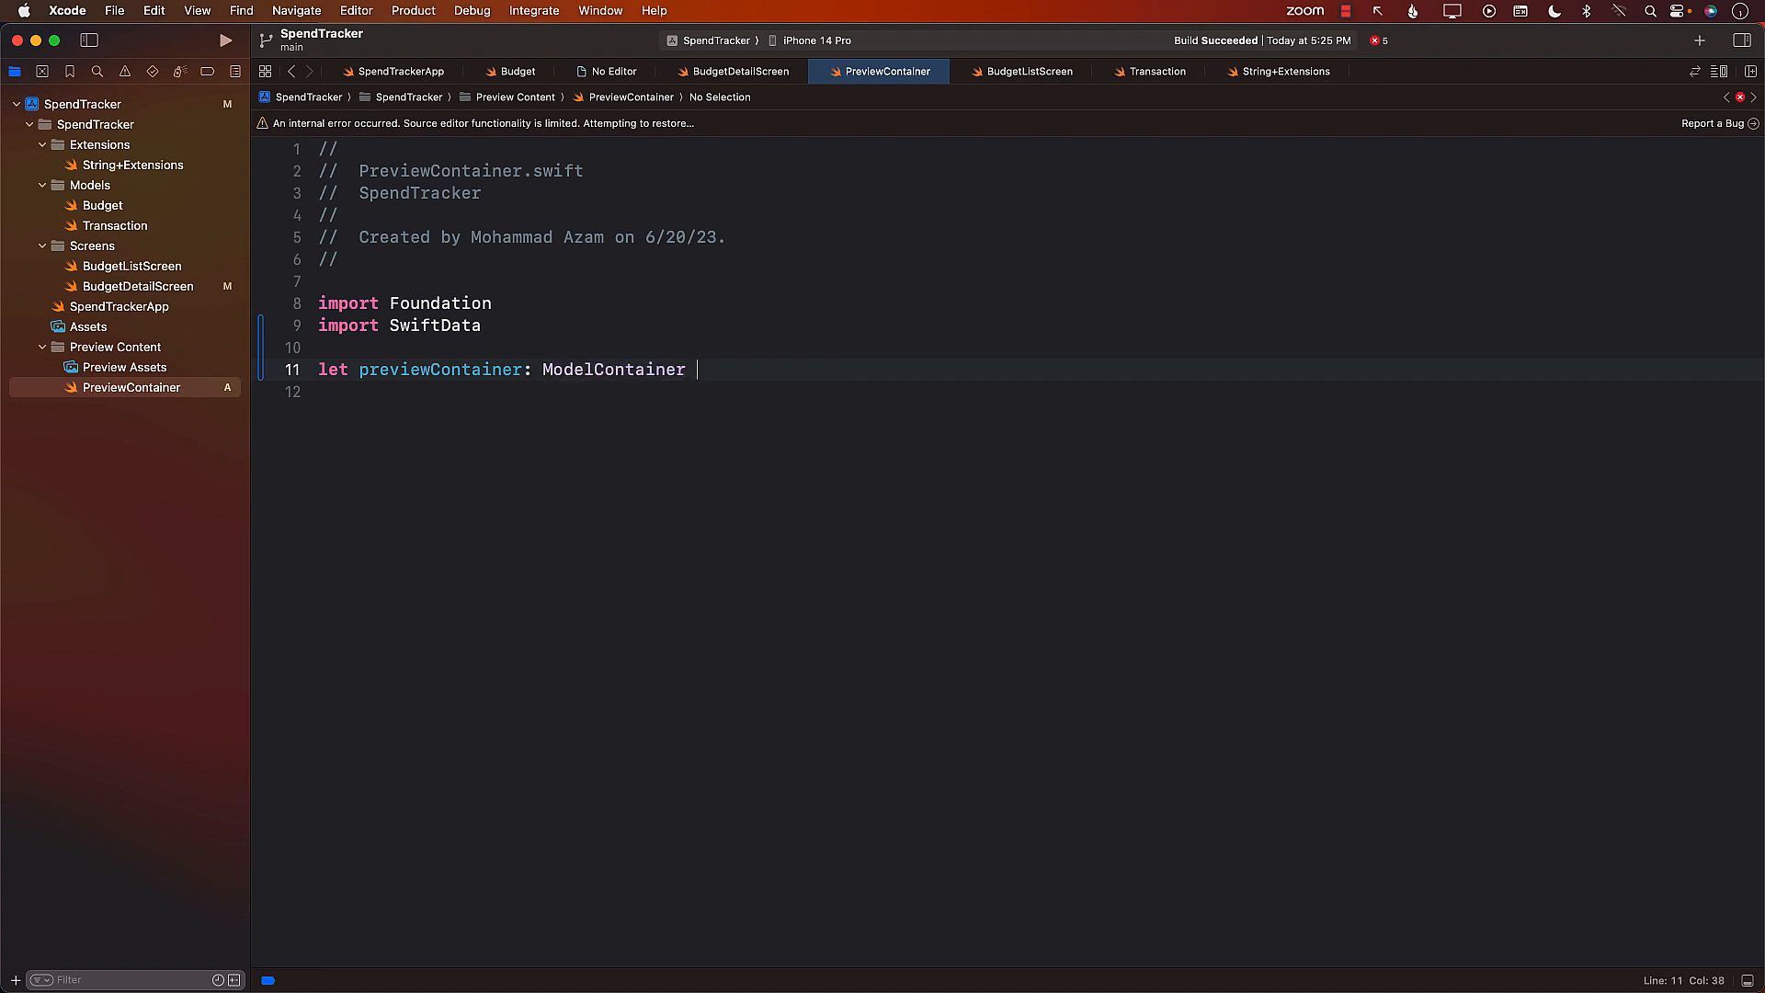
{"action": "type", "text": "= {"}
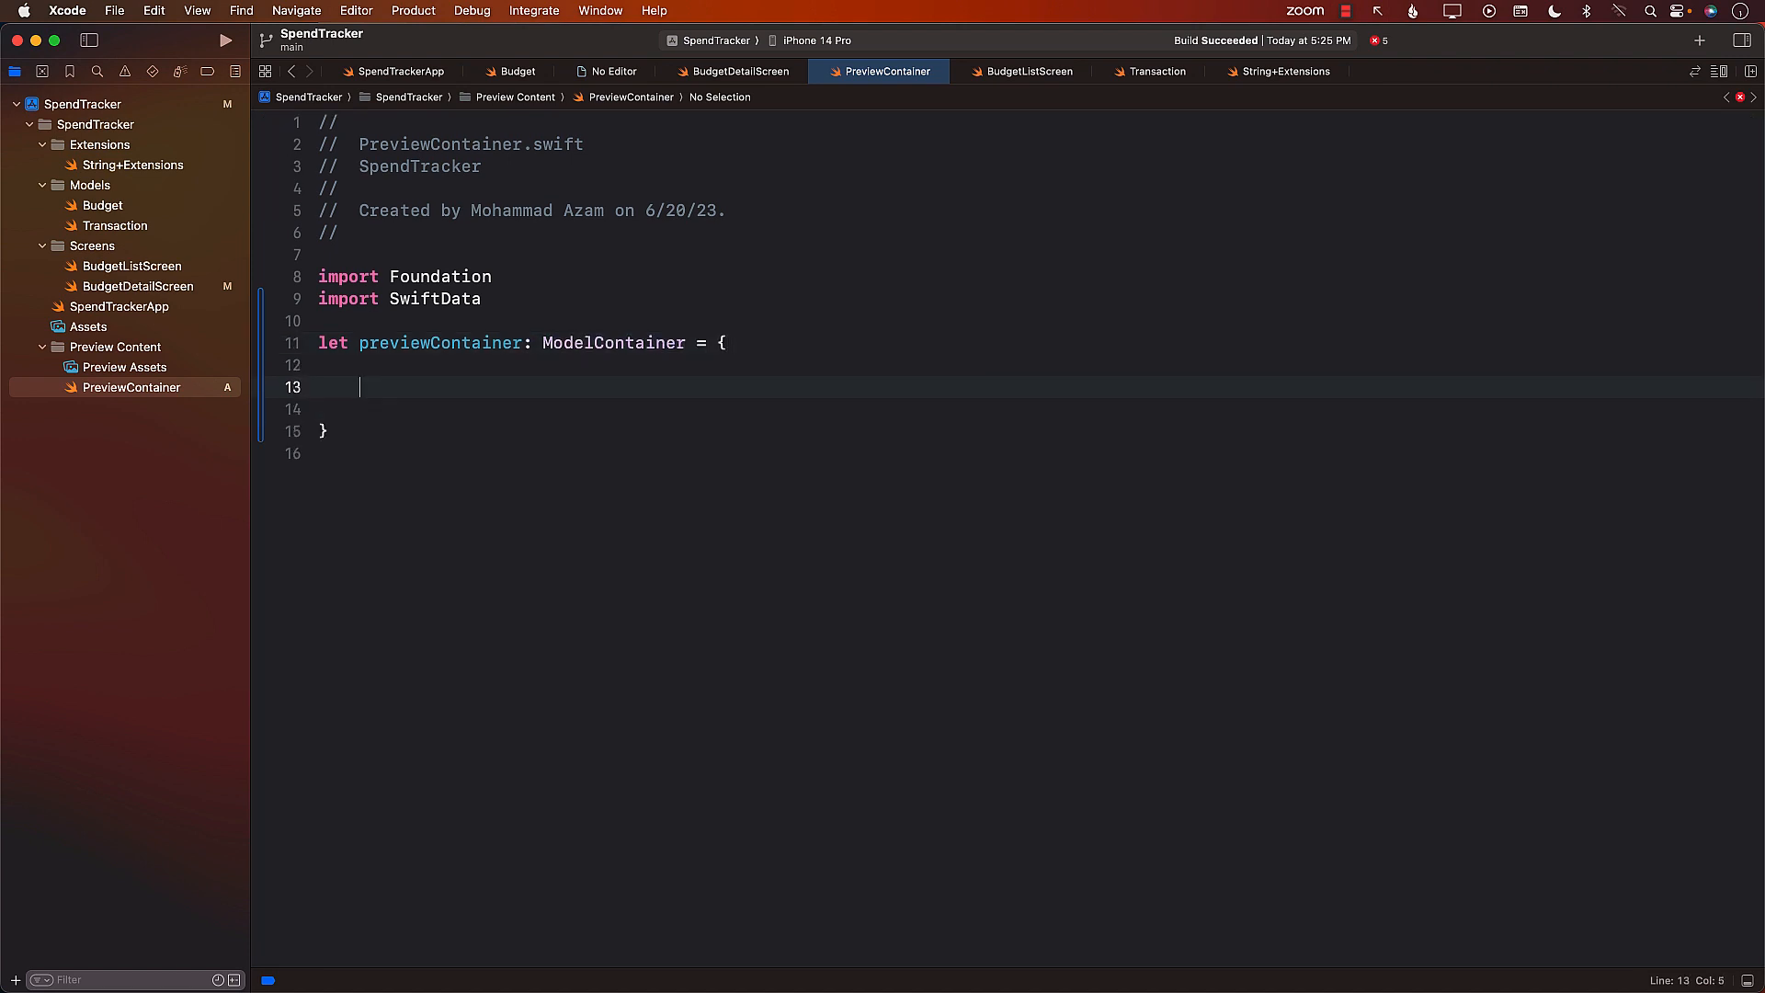
{"action": "mouse_move", "coordinate": [382, 386]}
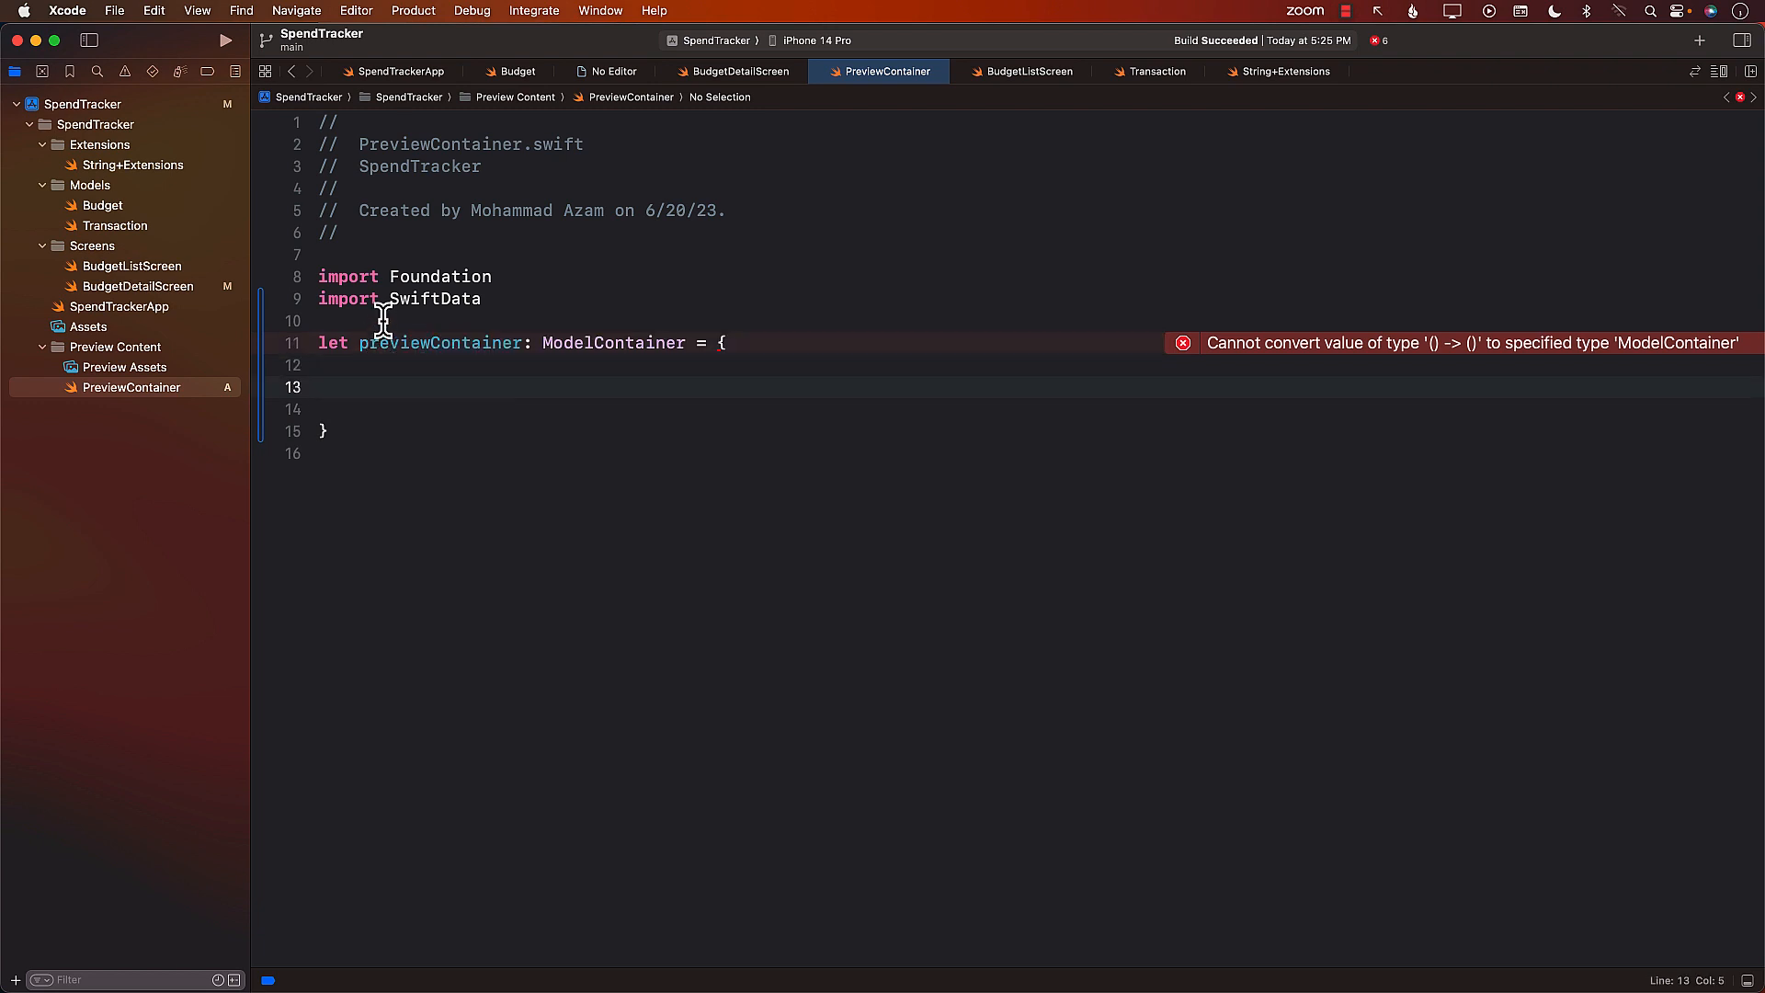
{"action": "type", "text": "@"}
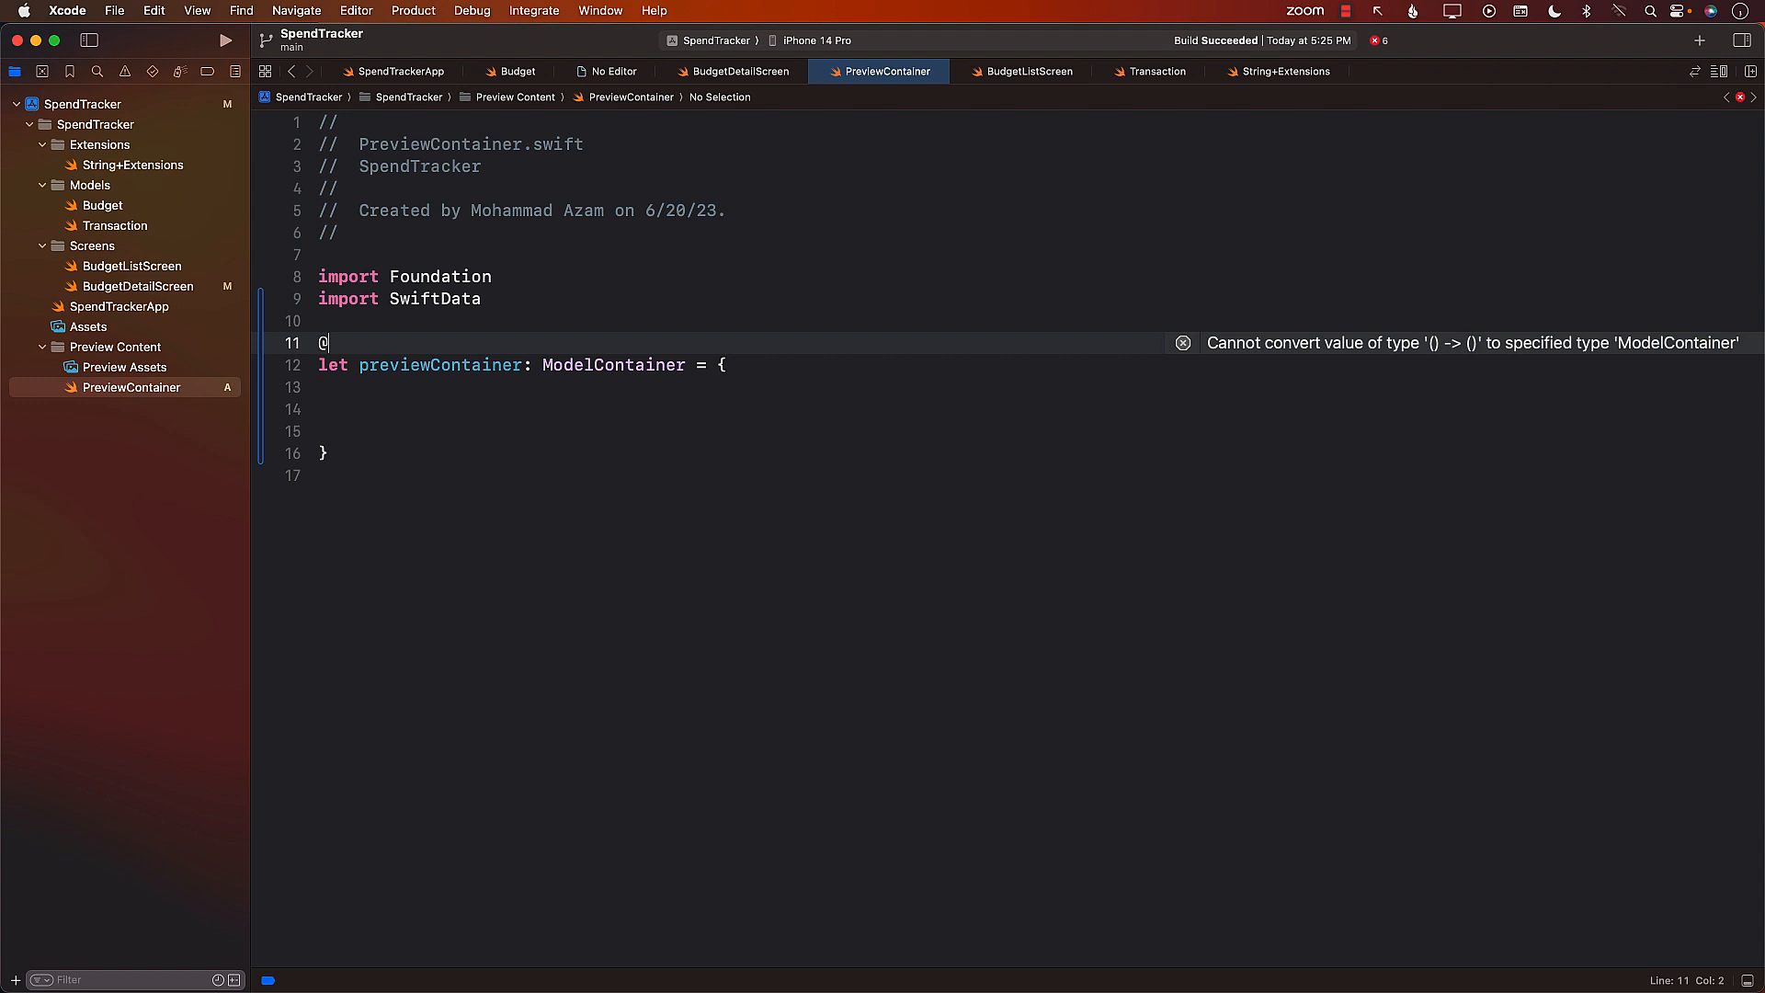
{"action": "type", "text": "M"}
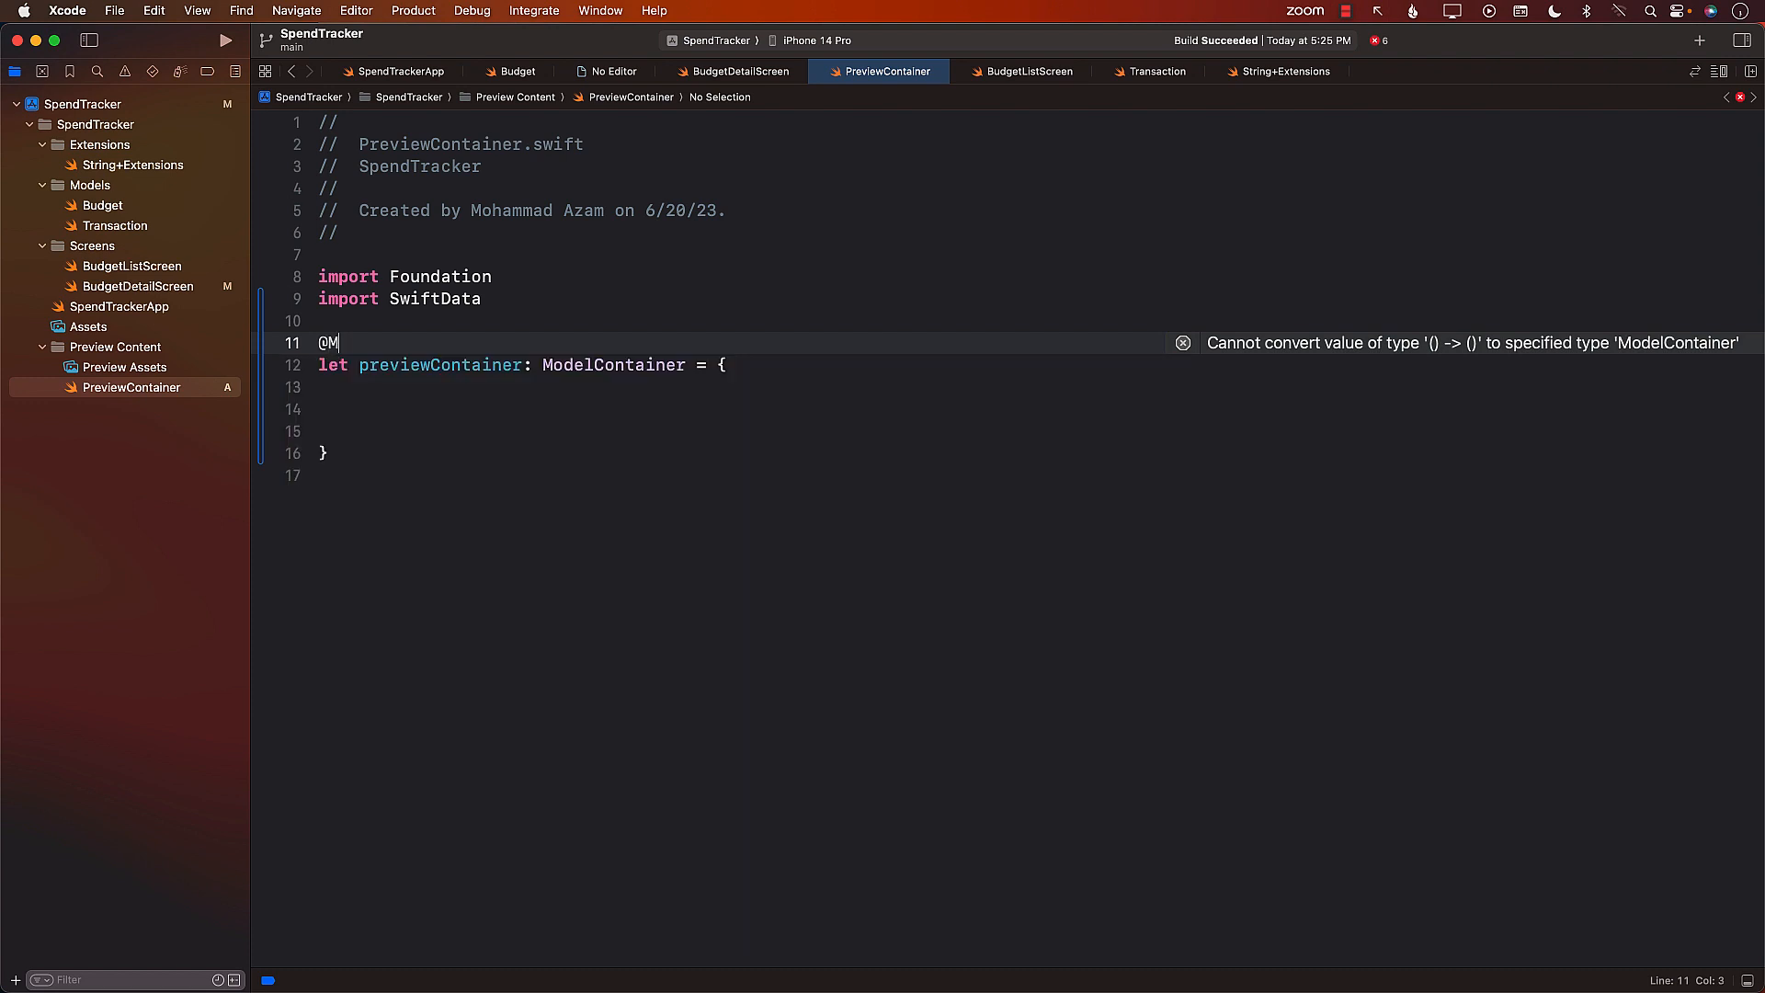
{"action": "type", "text": "ainActor"}
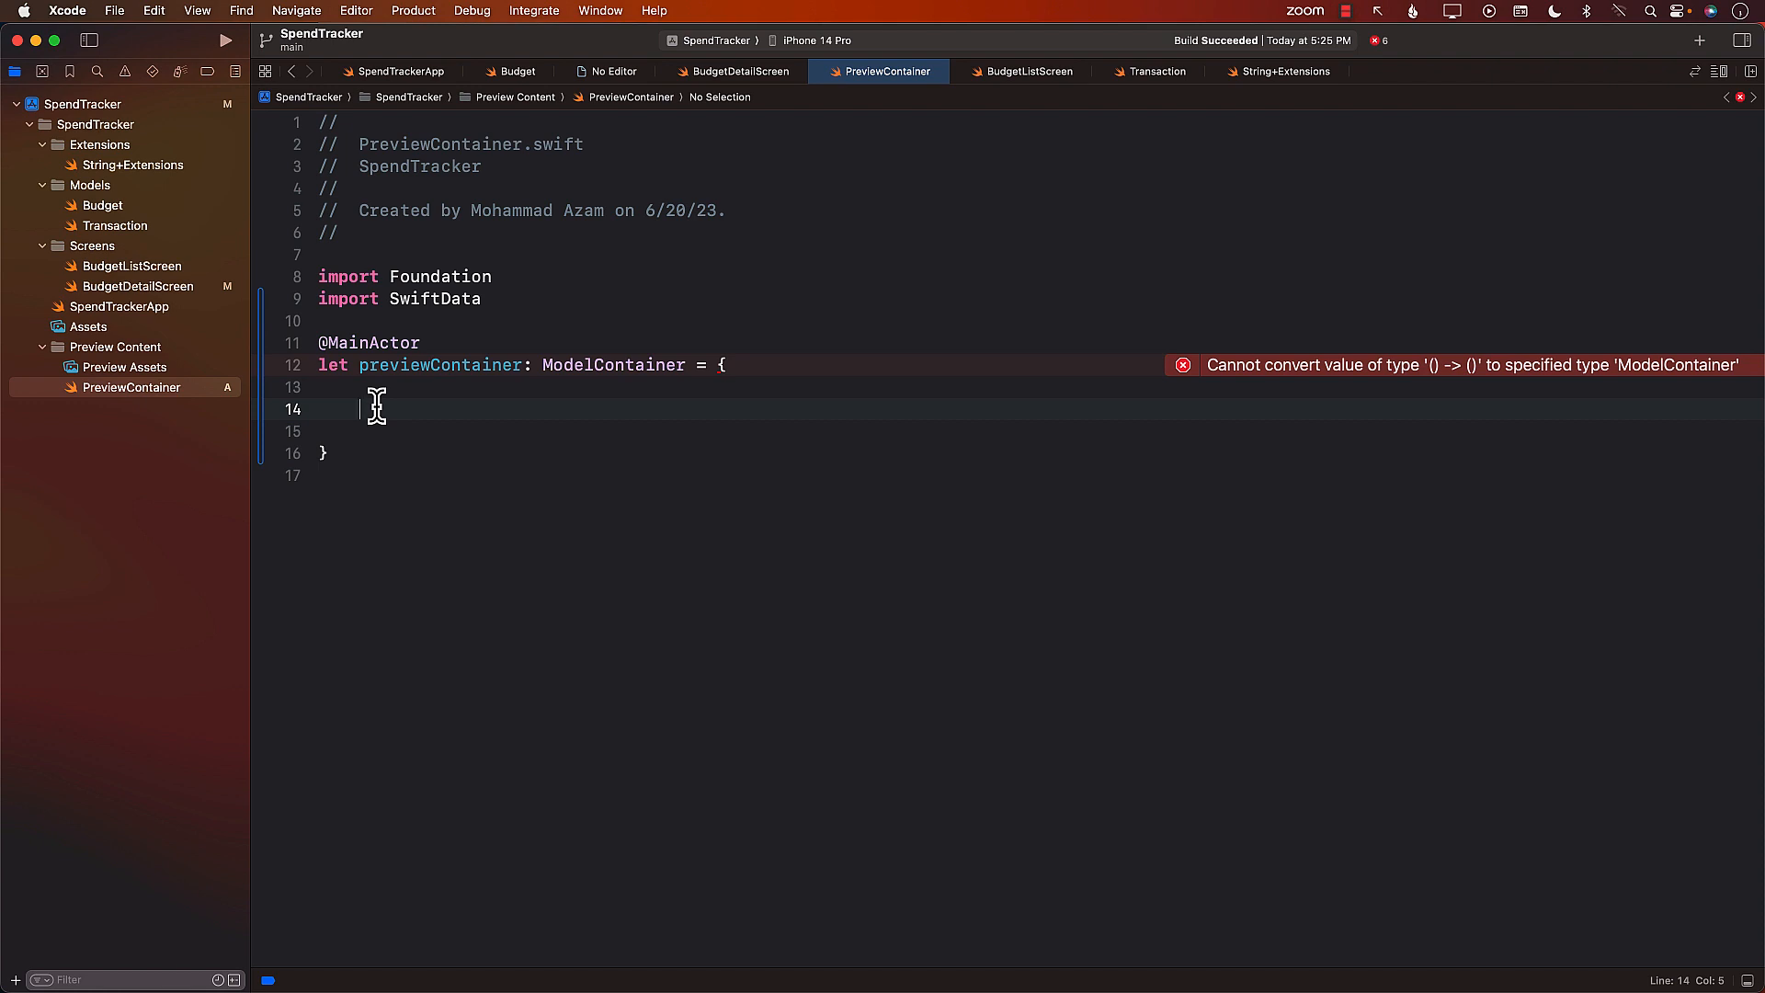
{"action": "type", "text": "do {"}
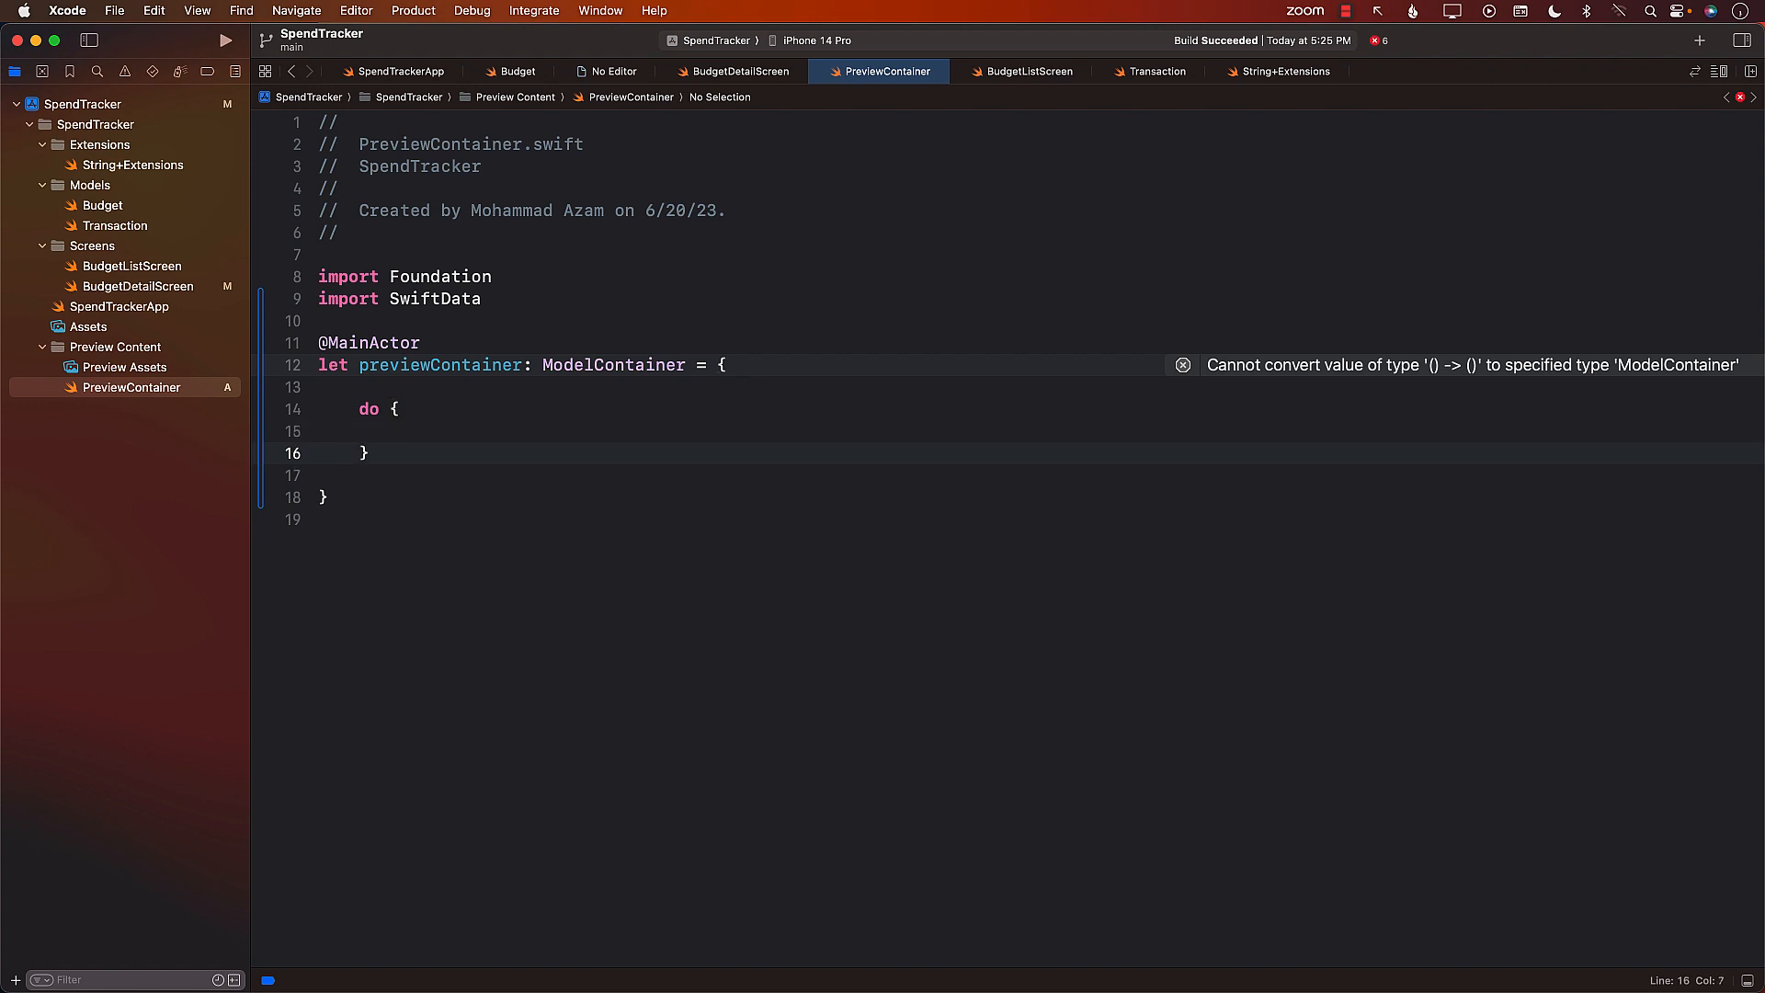
{"action": "type", "text": "catch {"}
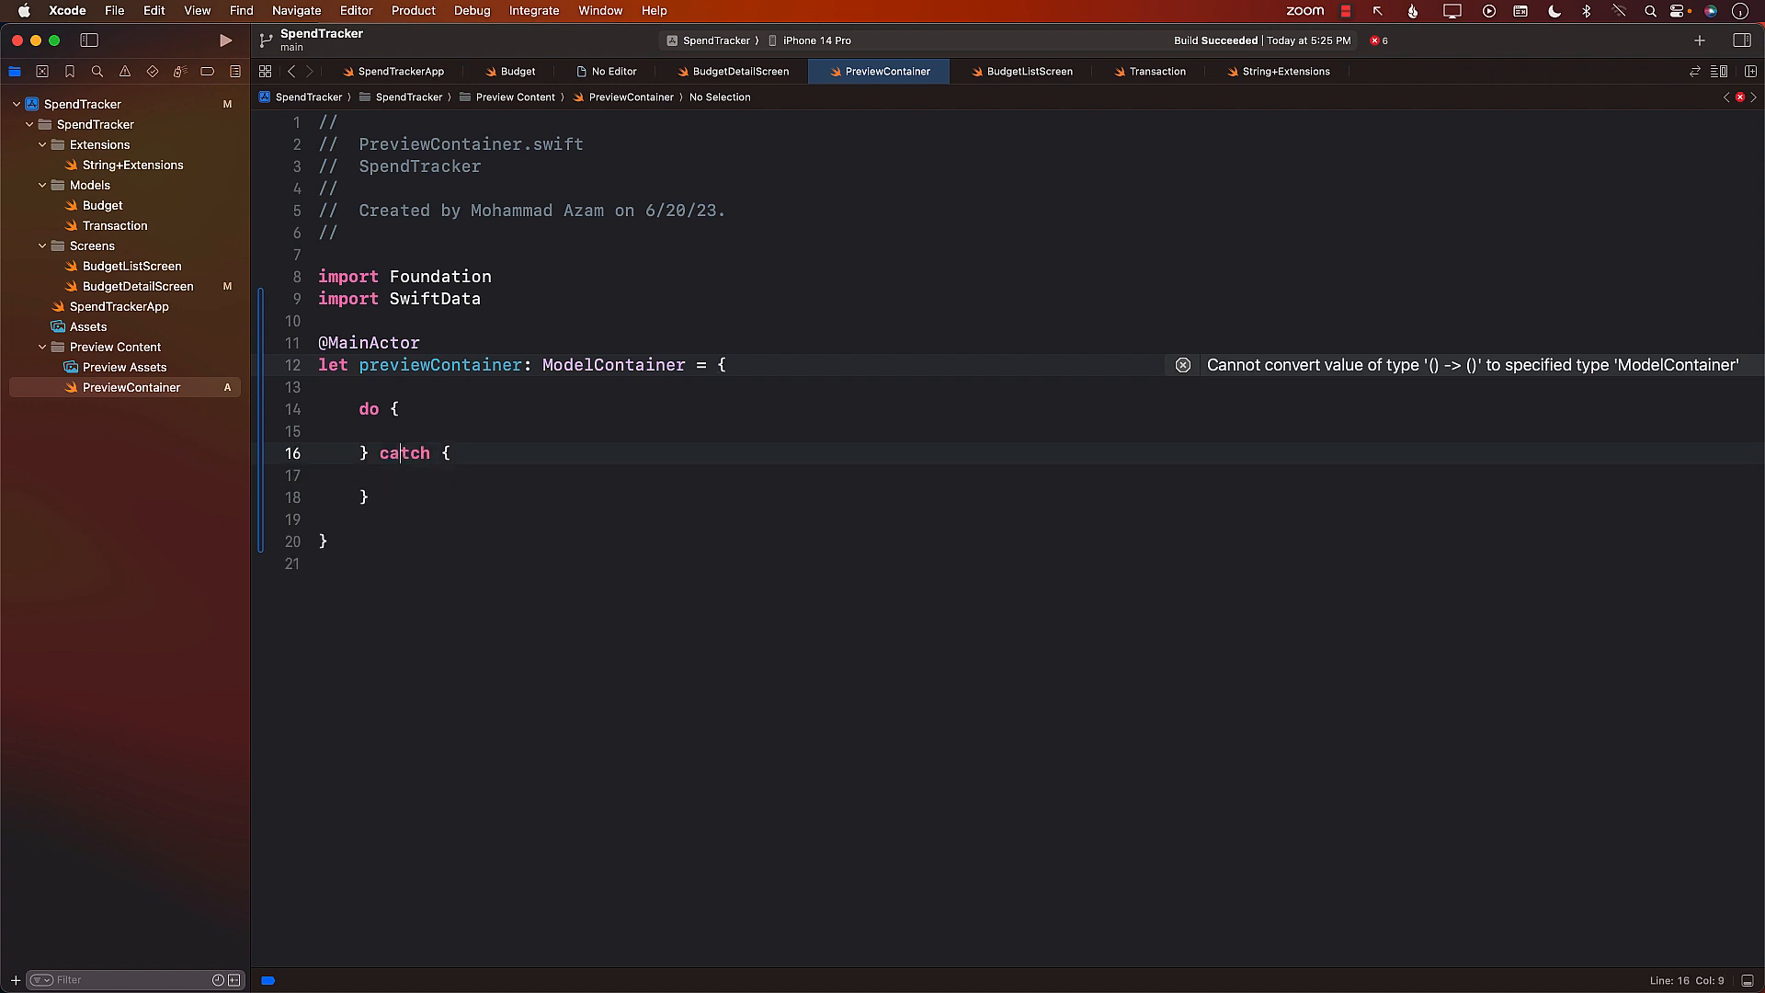
{"action": "type", "text": "let container ="}
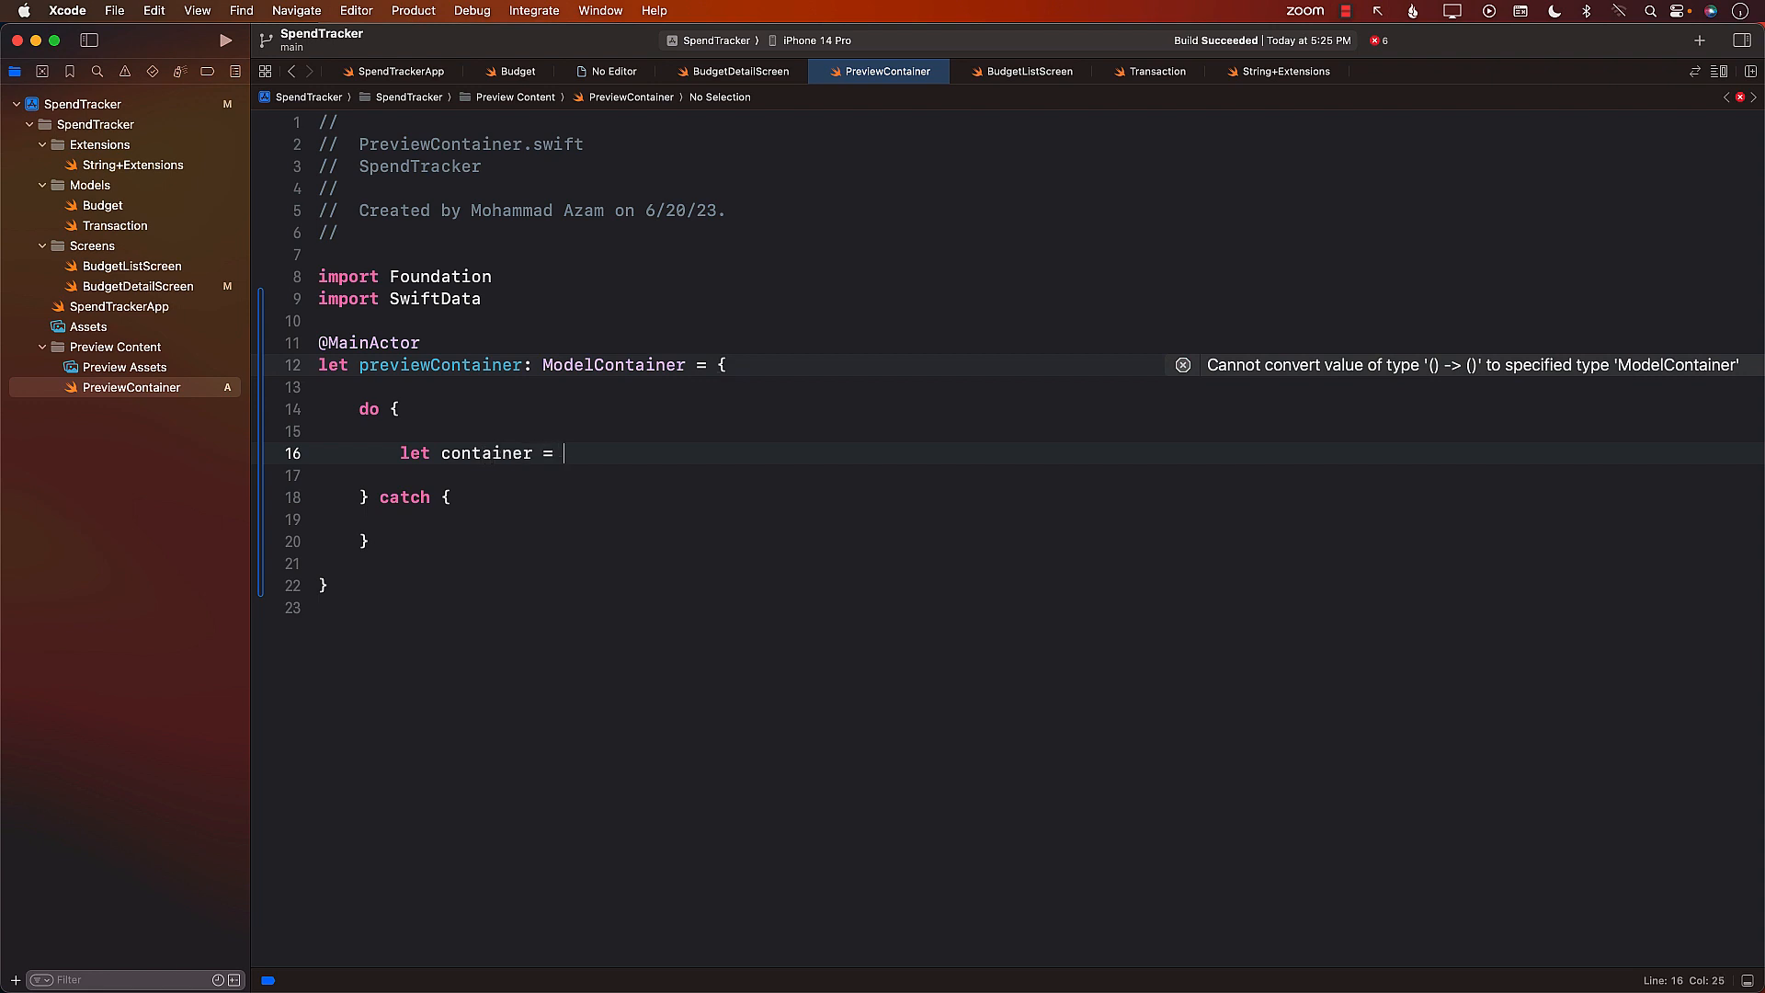
{"action": "type", "text": "try Mode"}
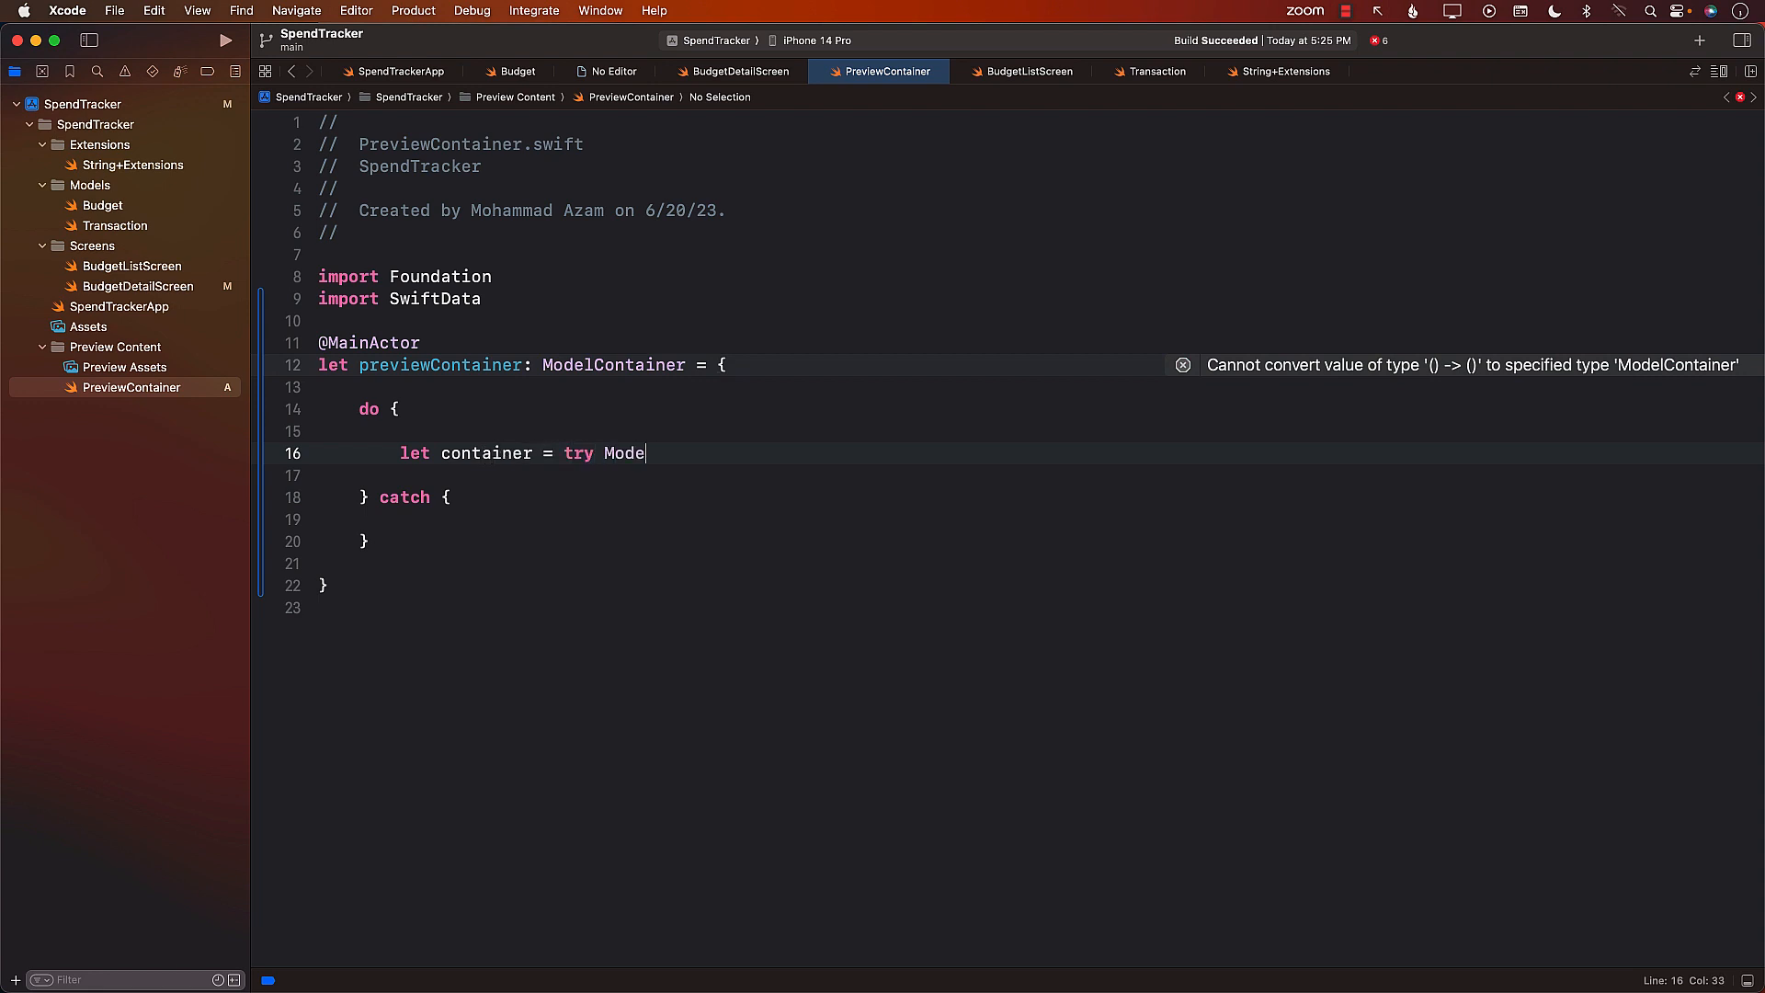
{"action": "type", "text": "l"}
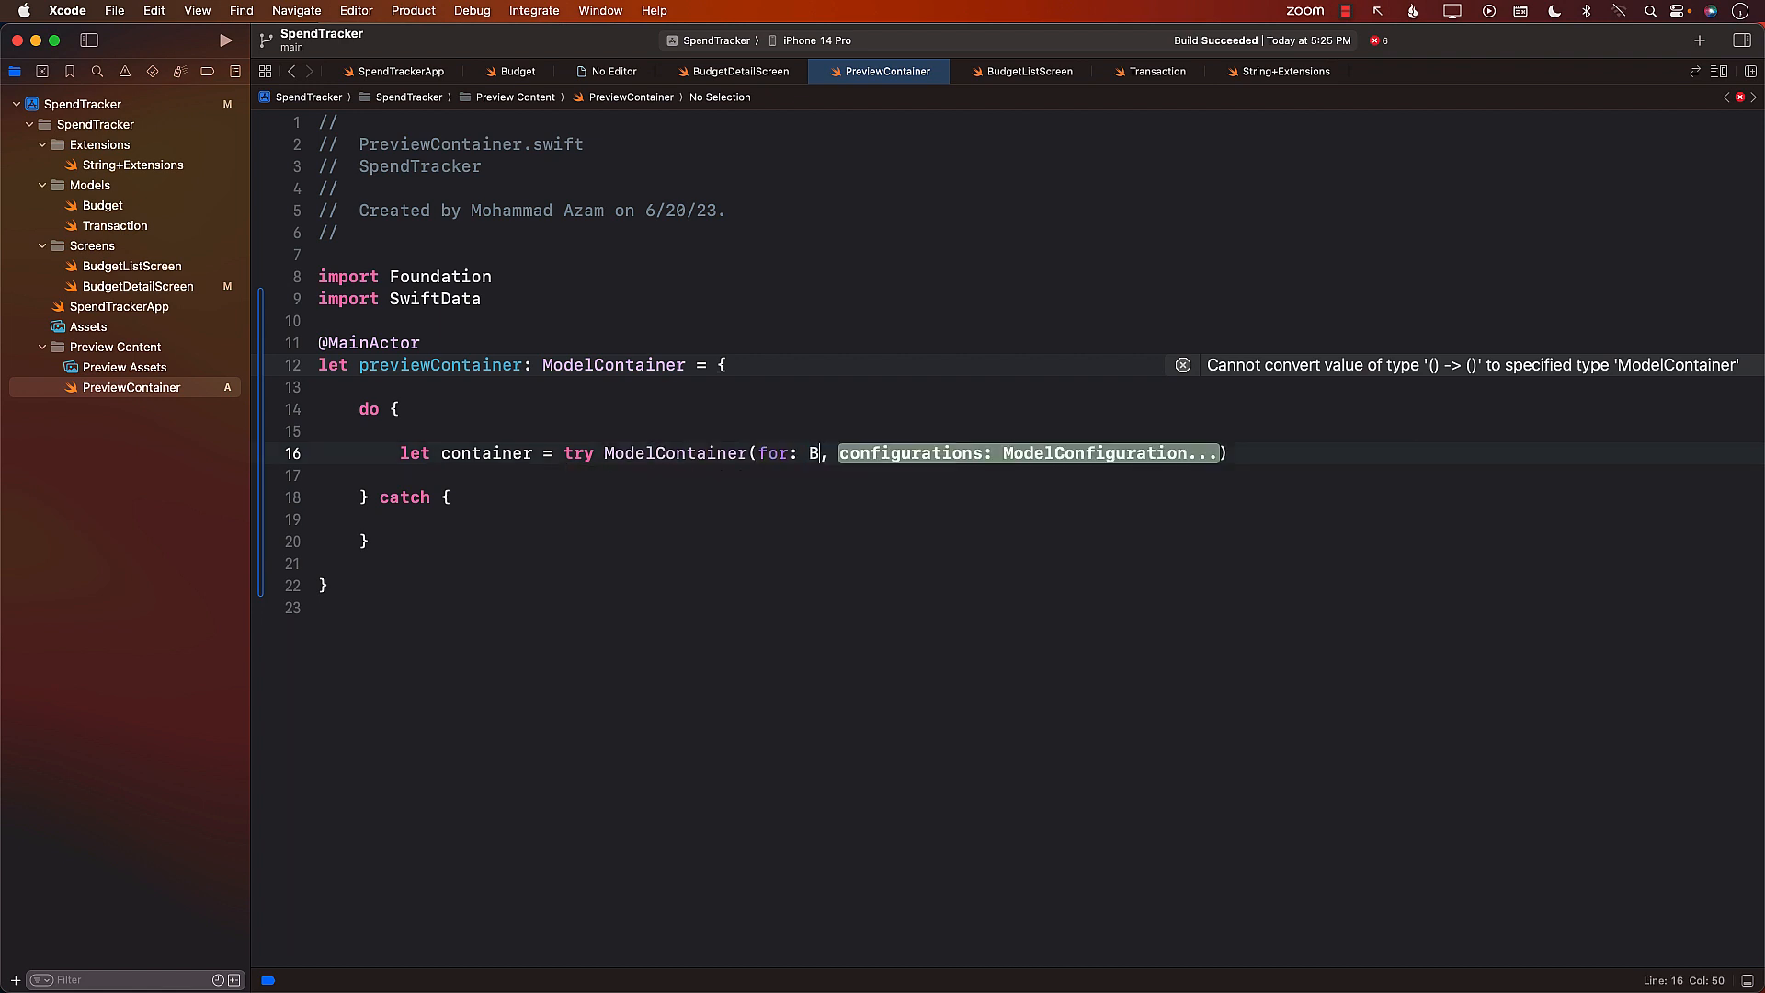
{"action": "type", "text": "udget.self"}
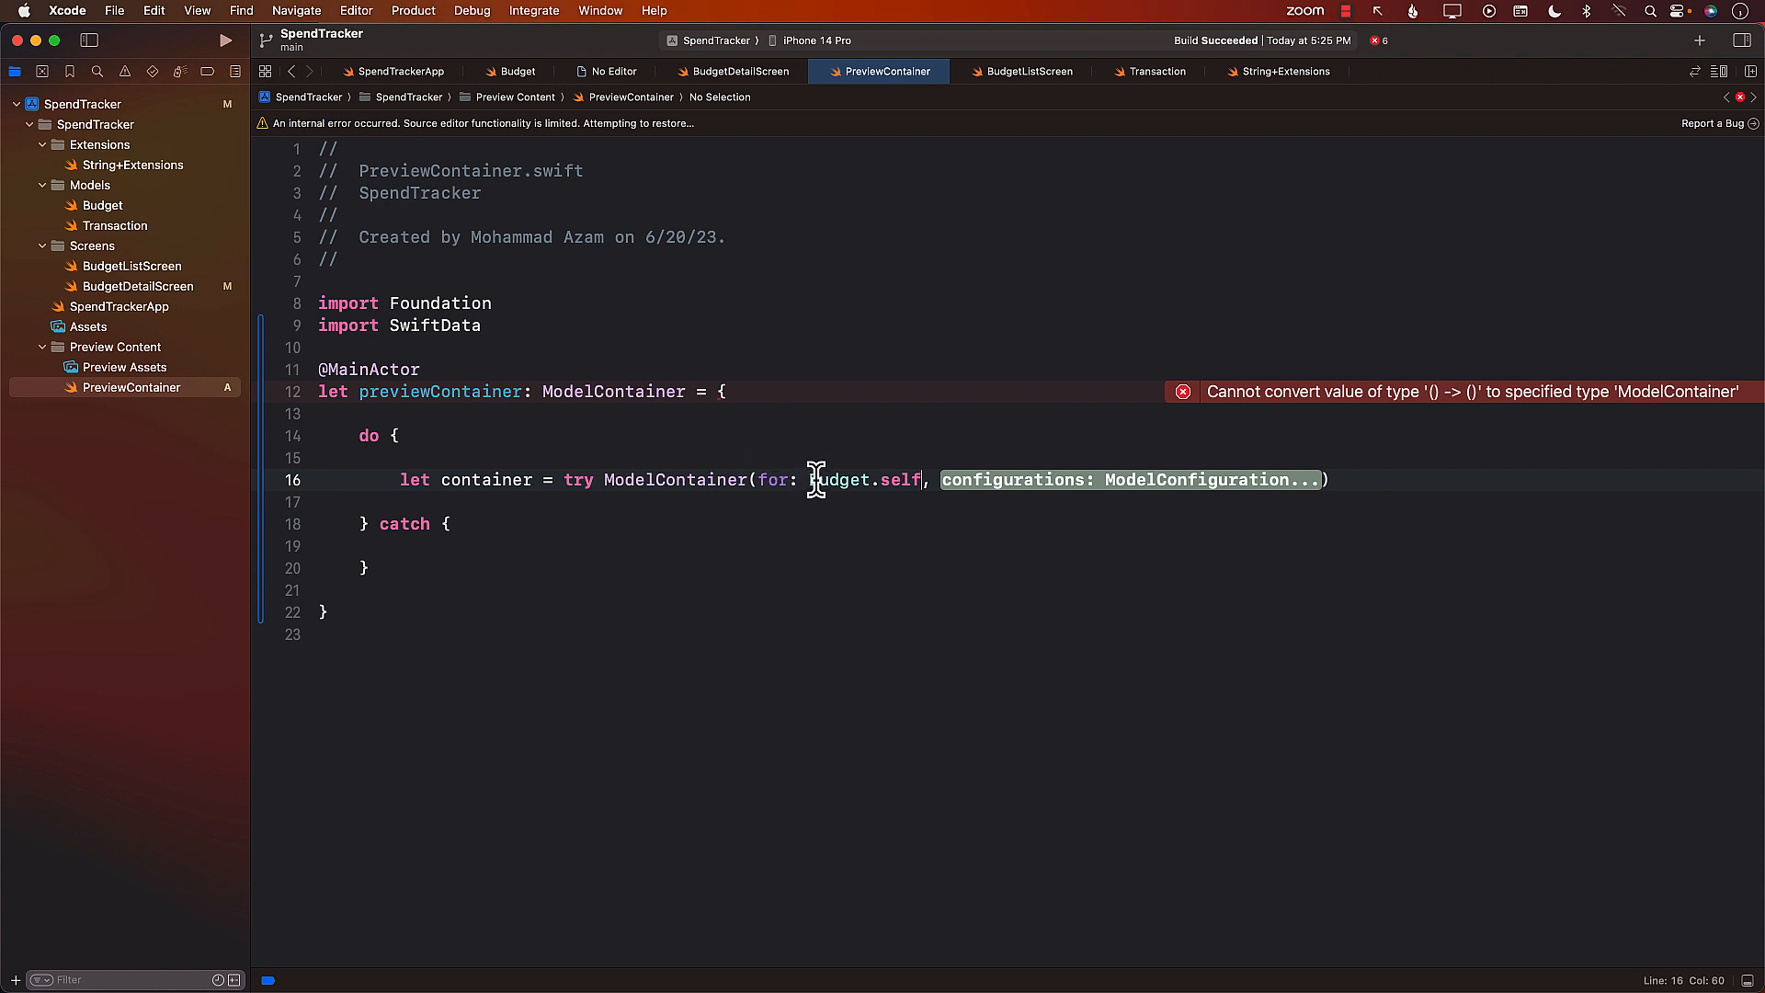
{"action": "double_click", "coordinate": [846, 480]}
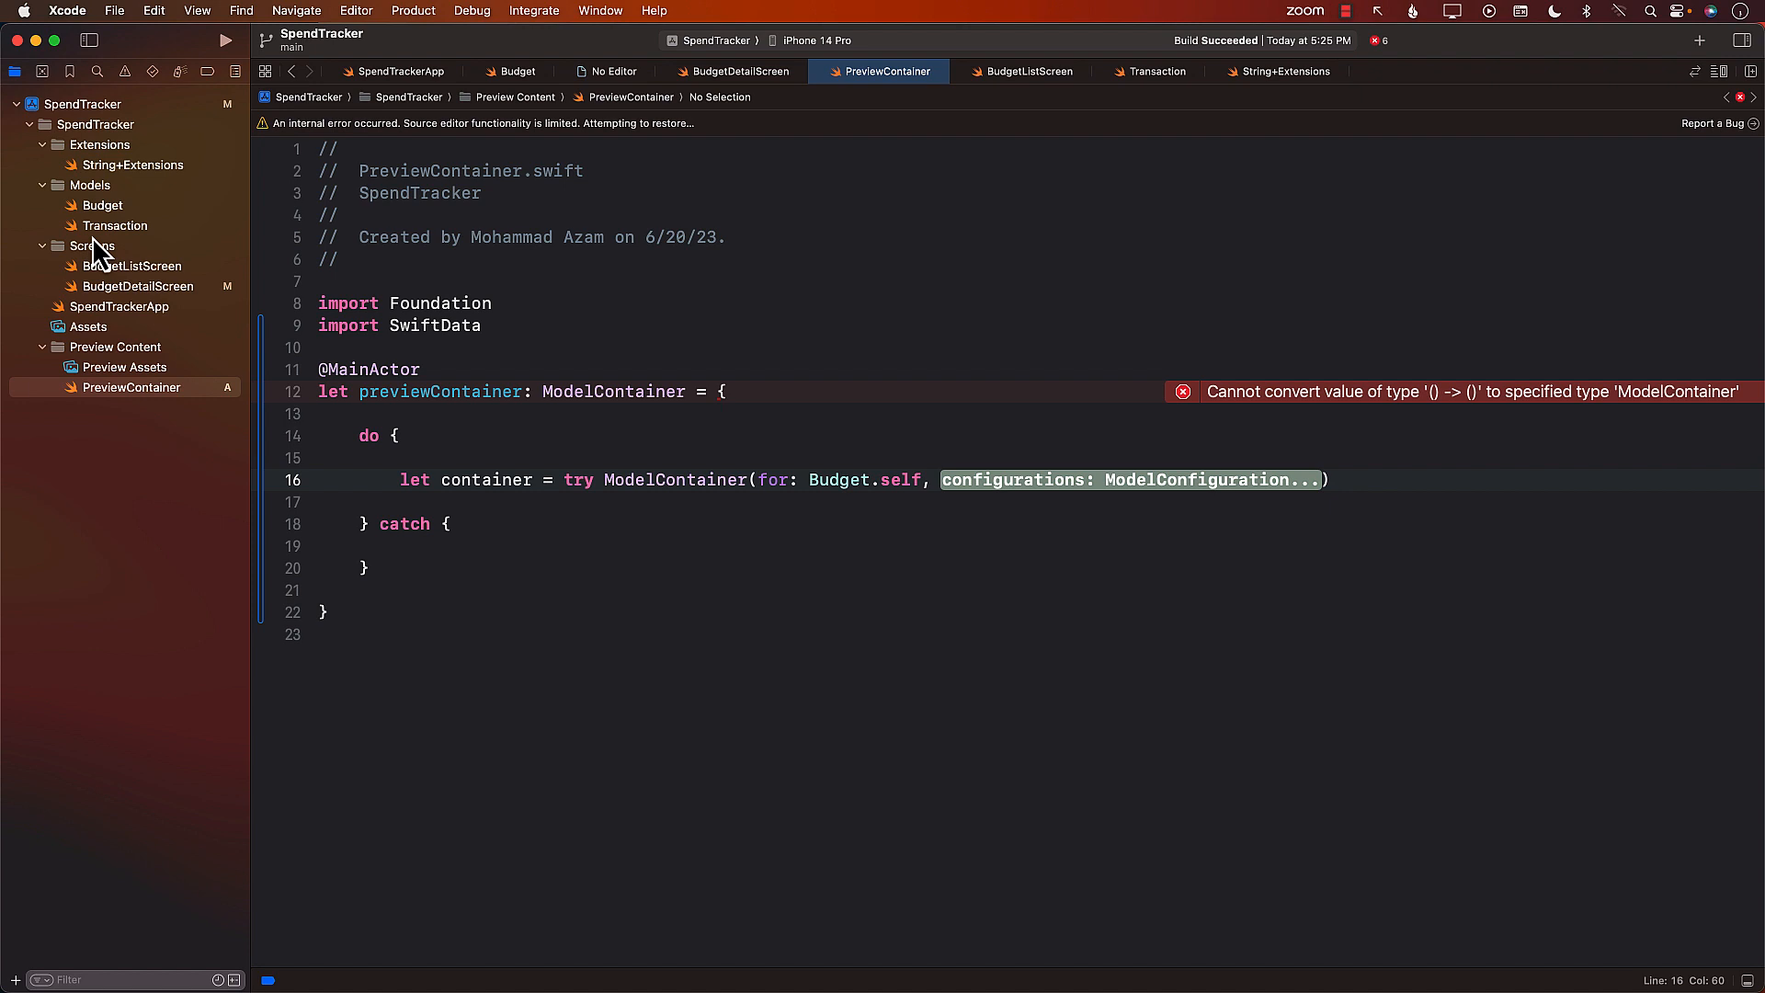
{"action": "left_click", "coordinate": [116, 225]}
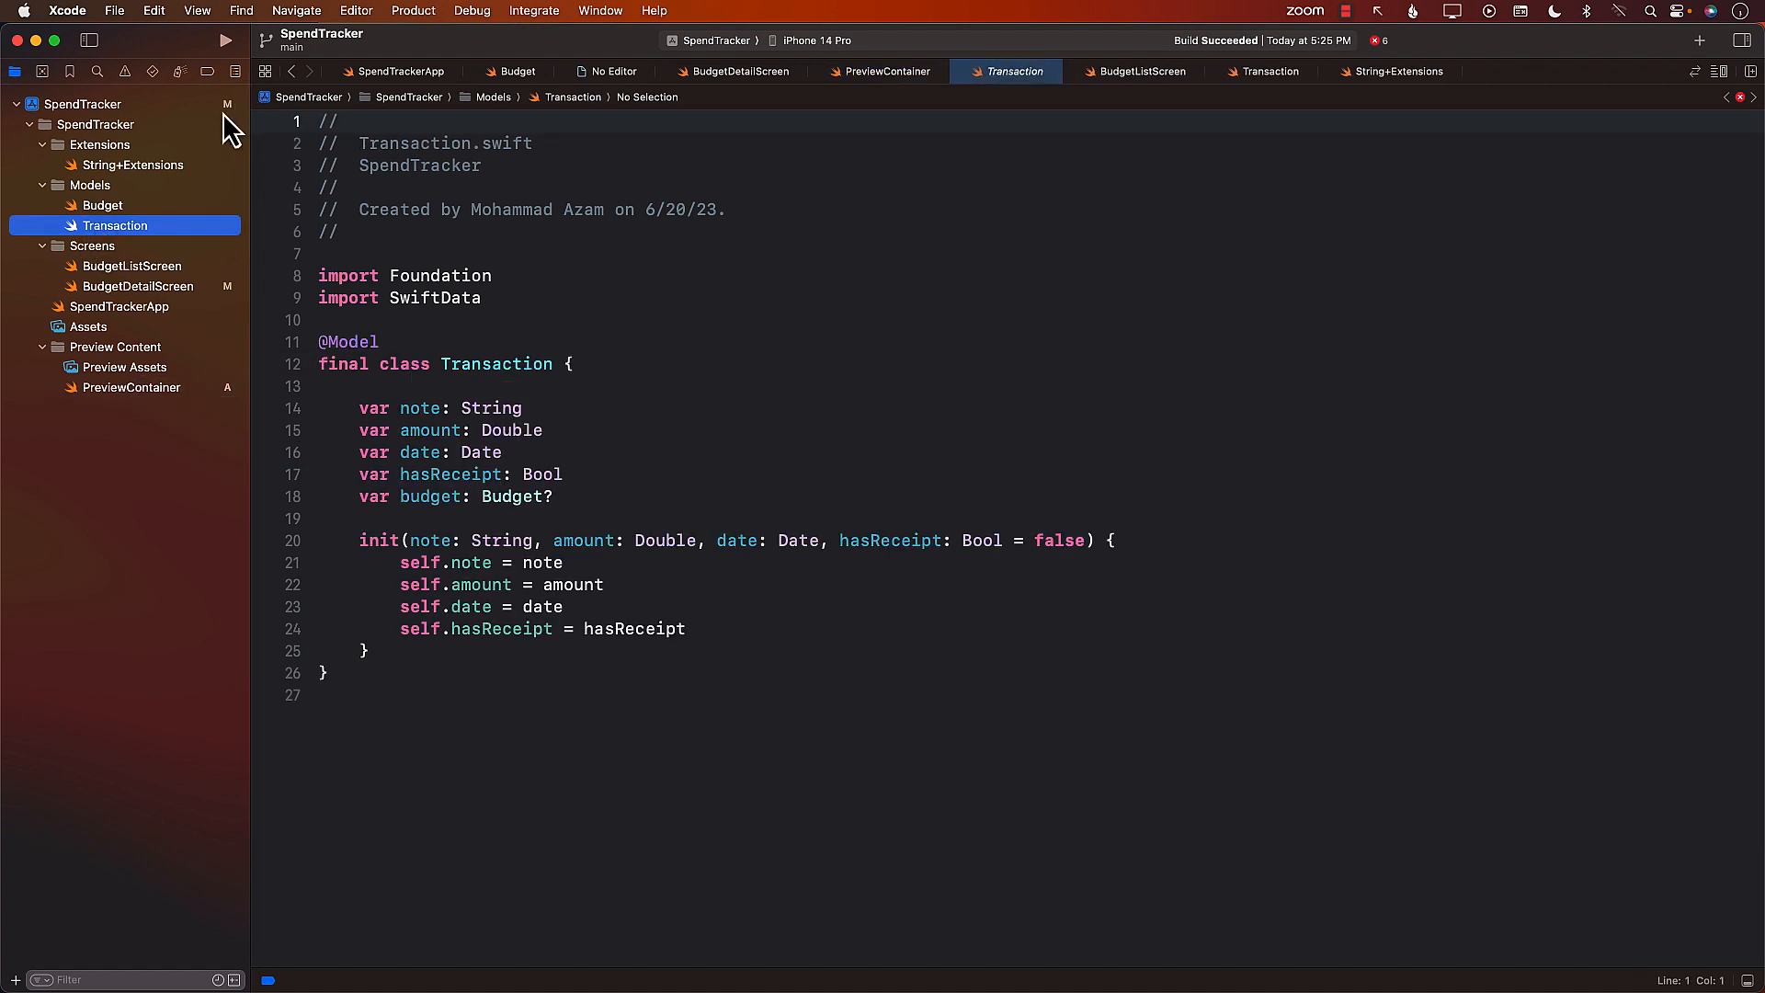
{"action": "left_click", "coordinate": [115, 226]}
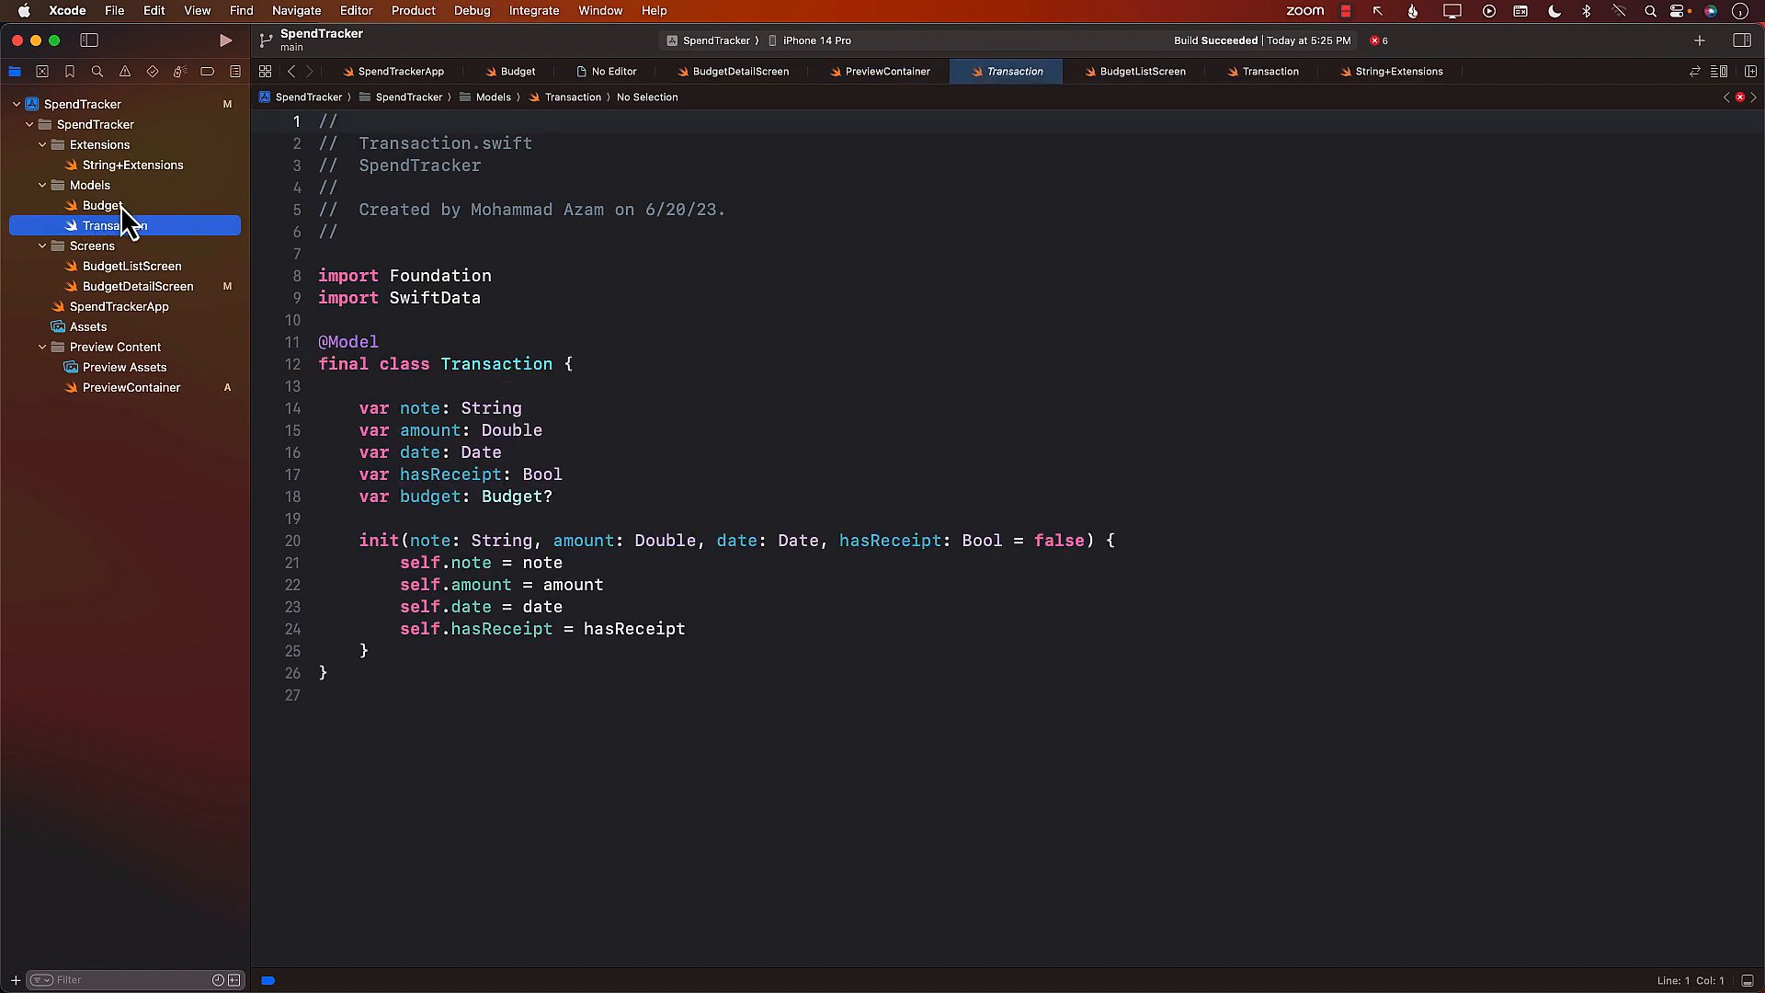
{"action": "left_click", "coordinate": [101, 204]}
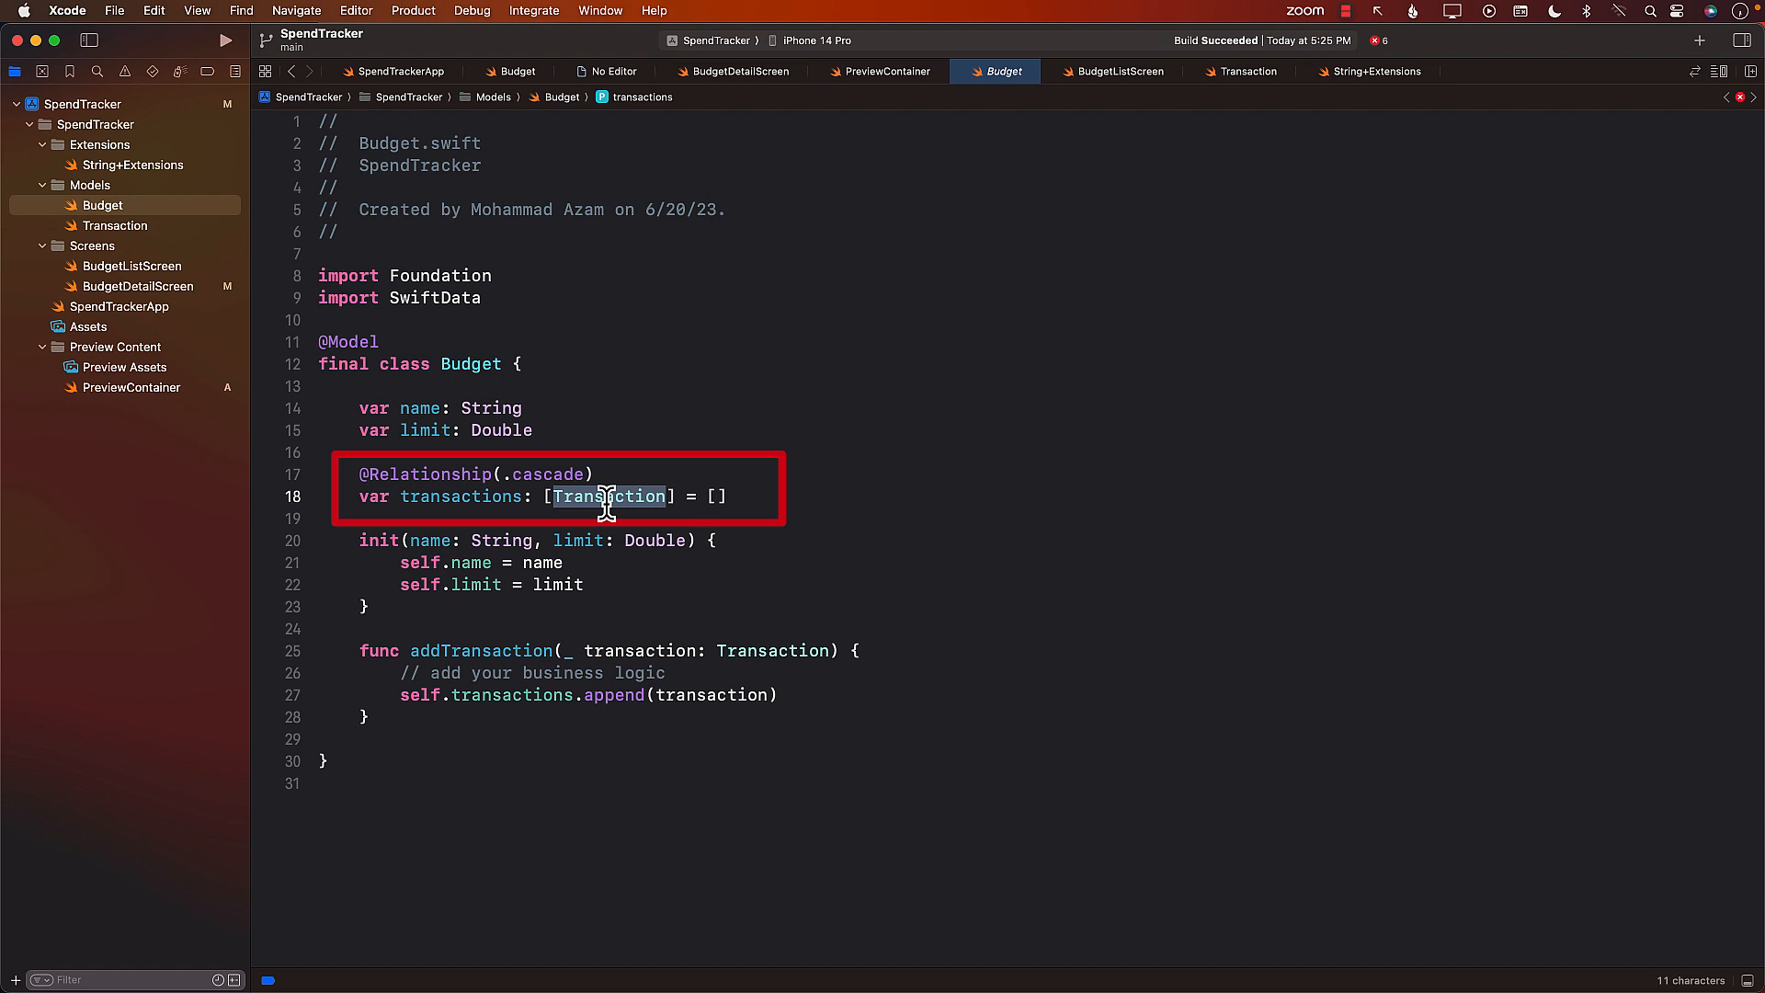
{"action": "left_click", "coordinate": [608, 496]}
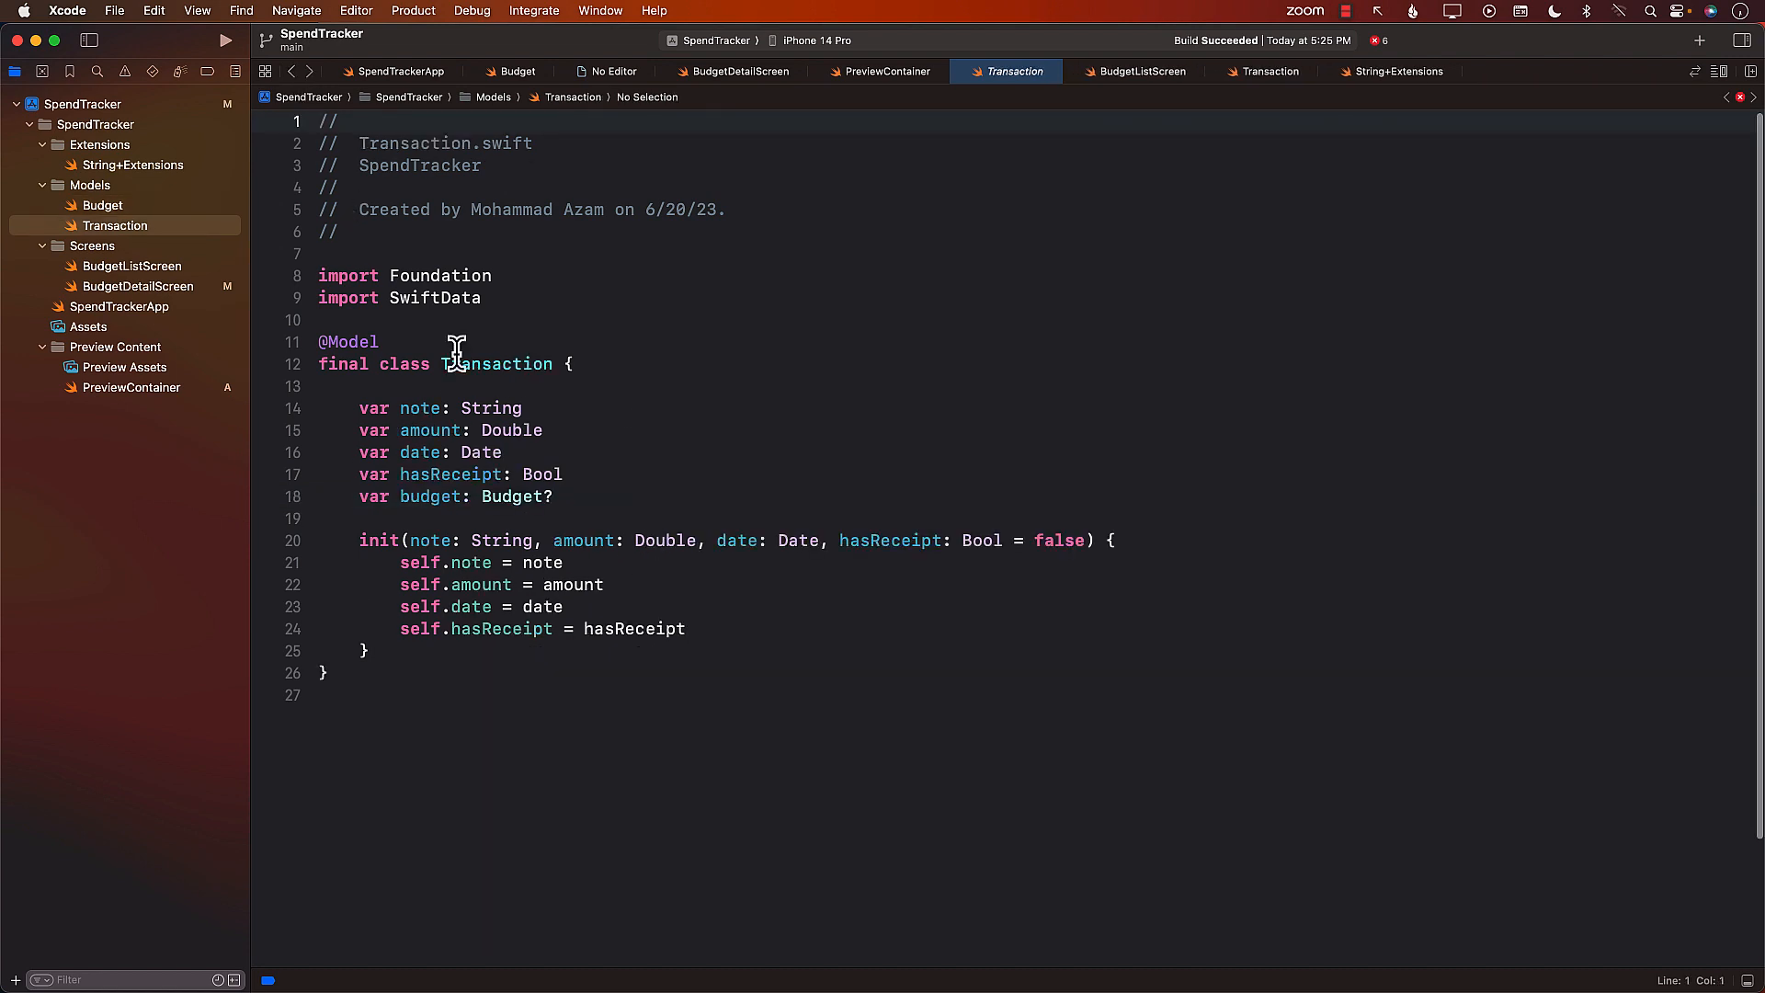
{"action": "left_click", "coordinate": [886, 71]}
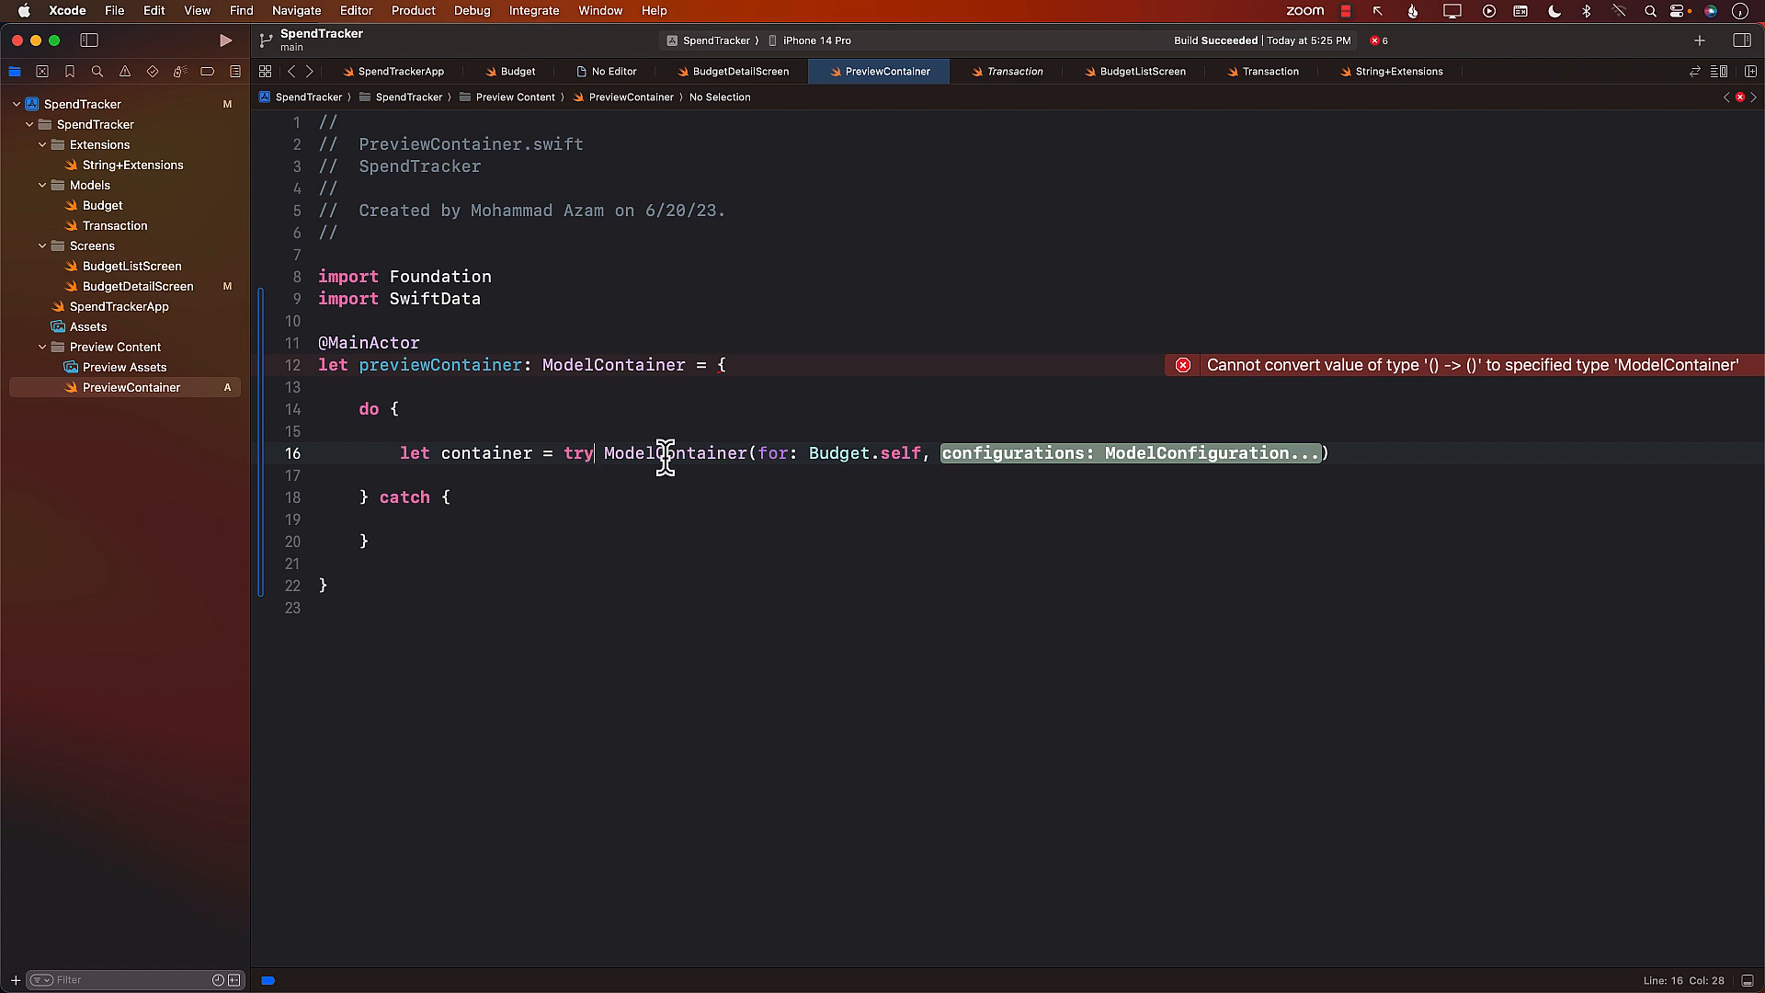
Fill the configurations with an in-memory ModelConfiguration and fatalError("Failed to create container.") in catch.
{"action": "left_click", "coordinate": [1132, 452]}
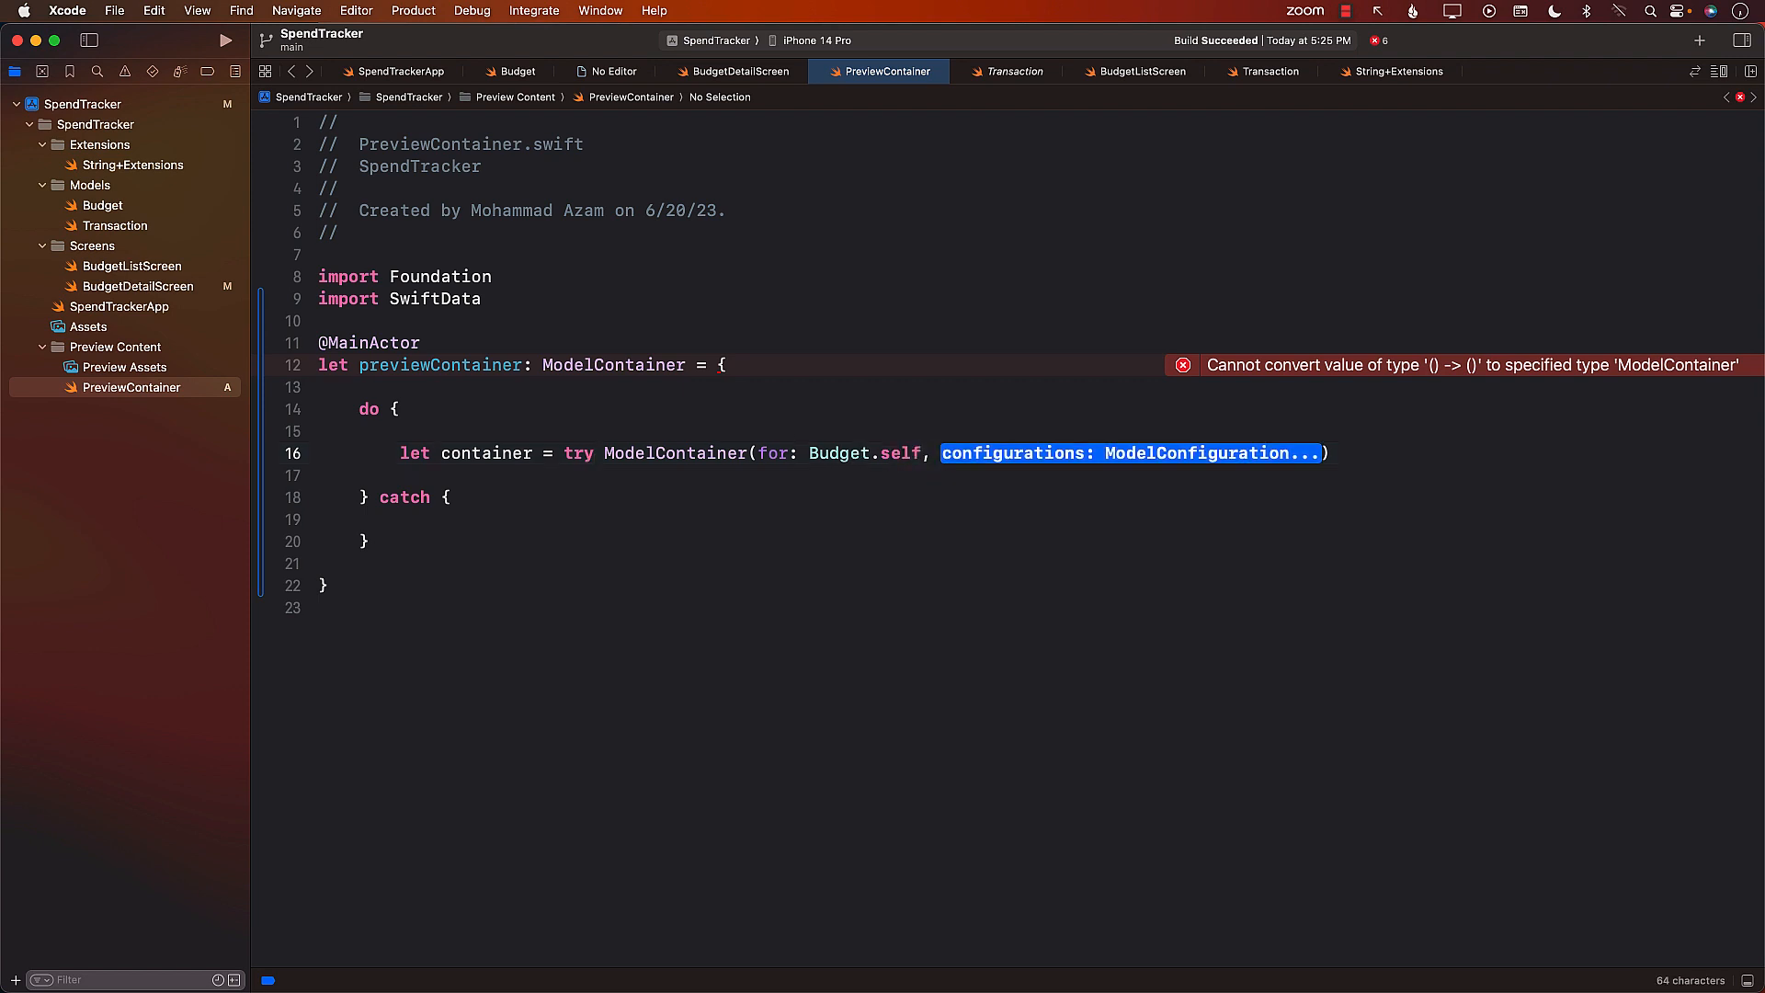
{"action": "type", "text": "Model"}
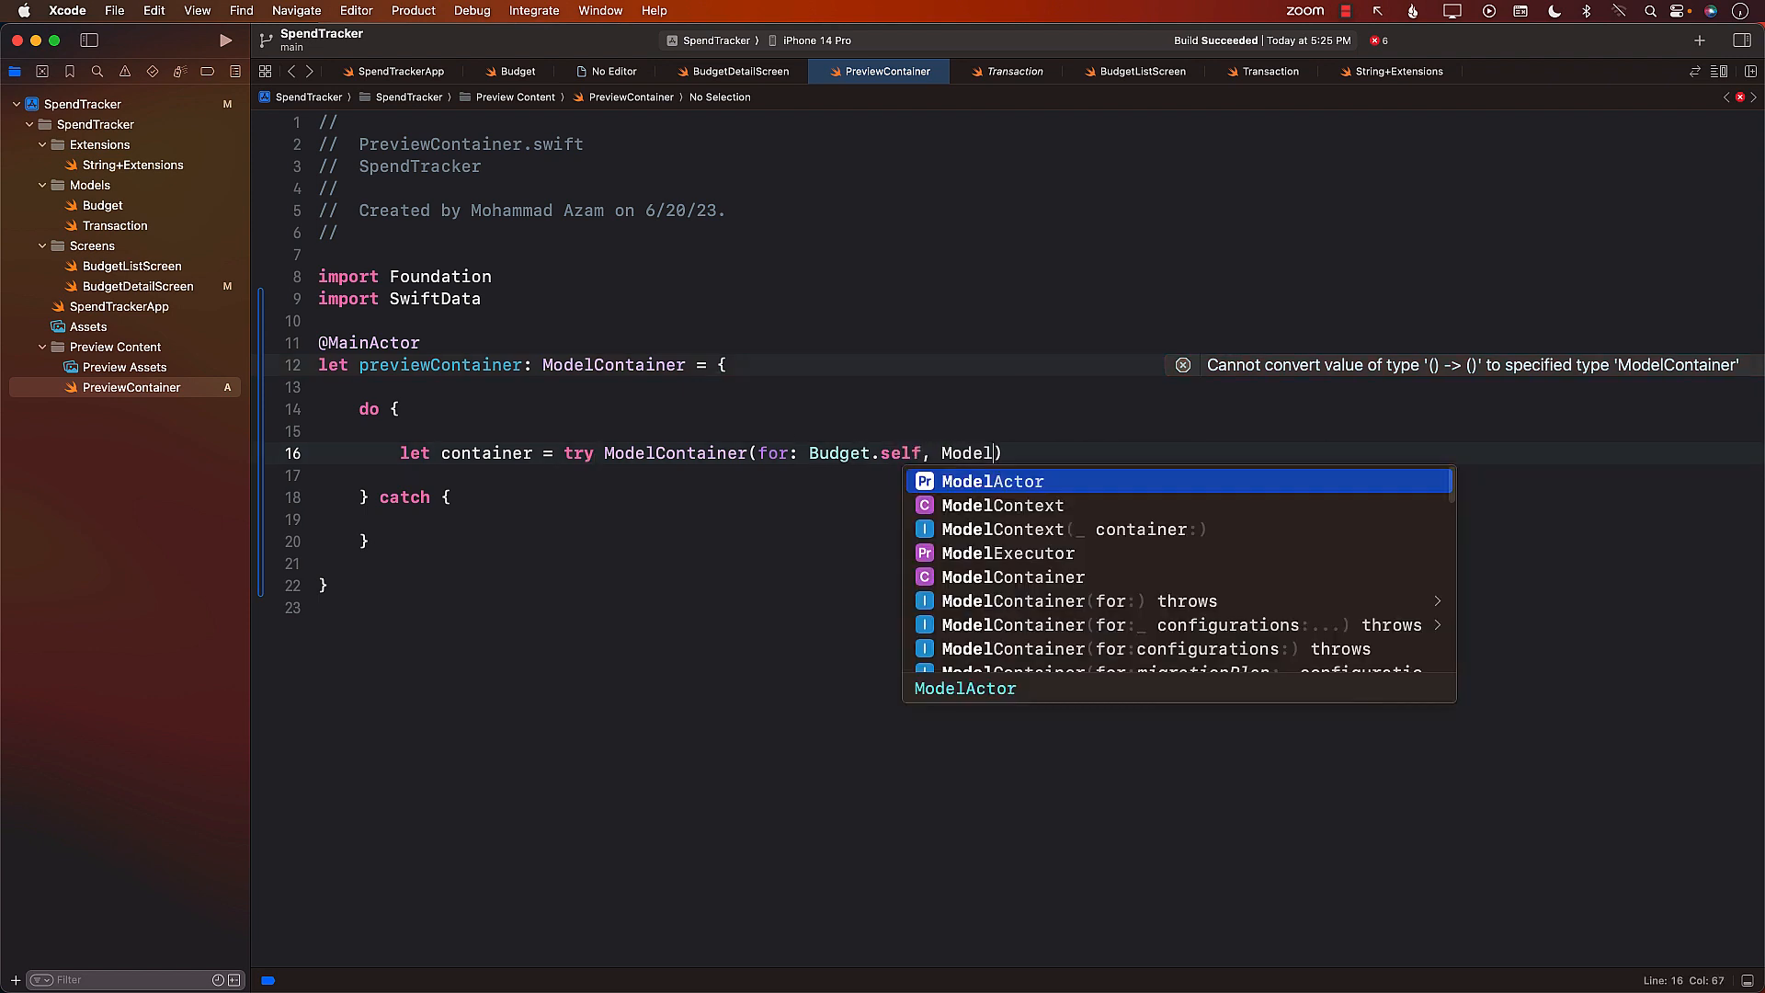
{"action": "type", "text": "Configuration(inMemory: tru"}
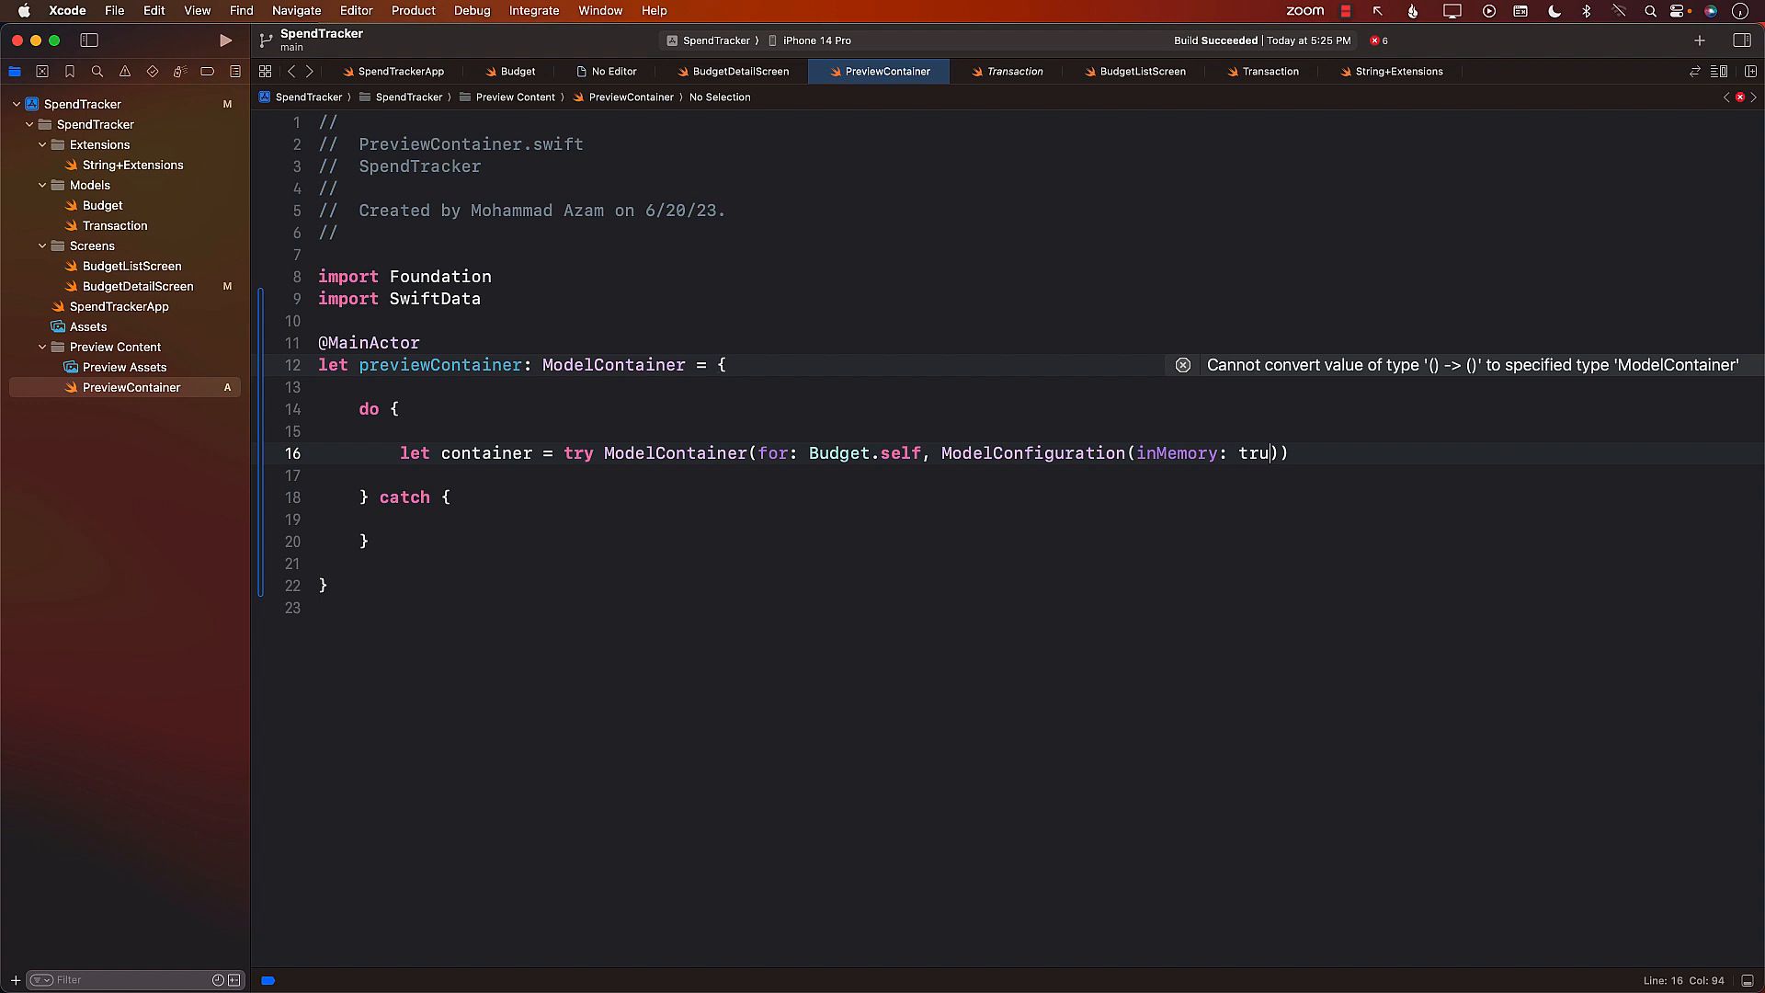
{"action": "type", "text": "e"}
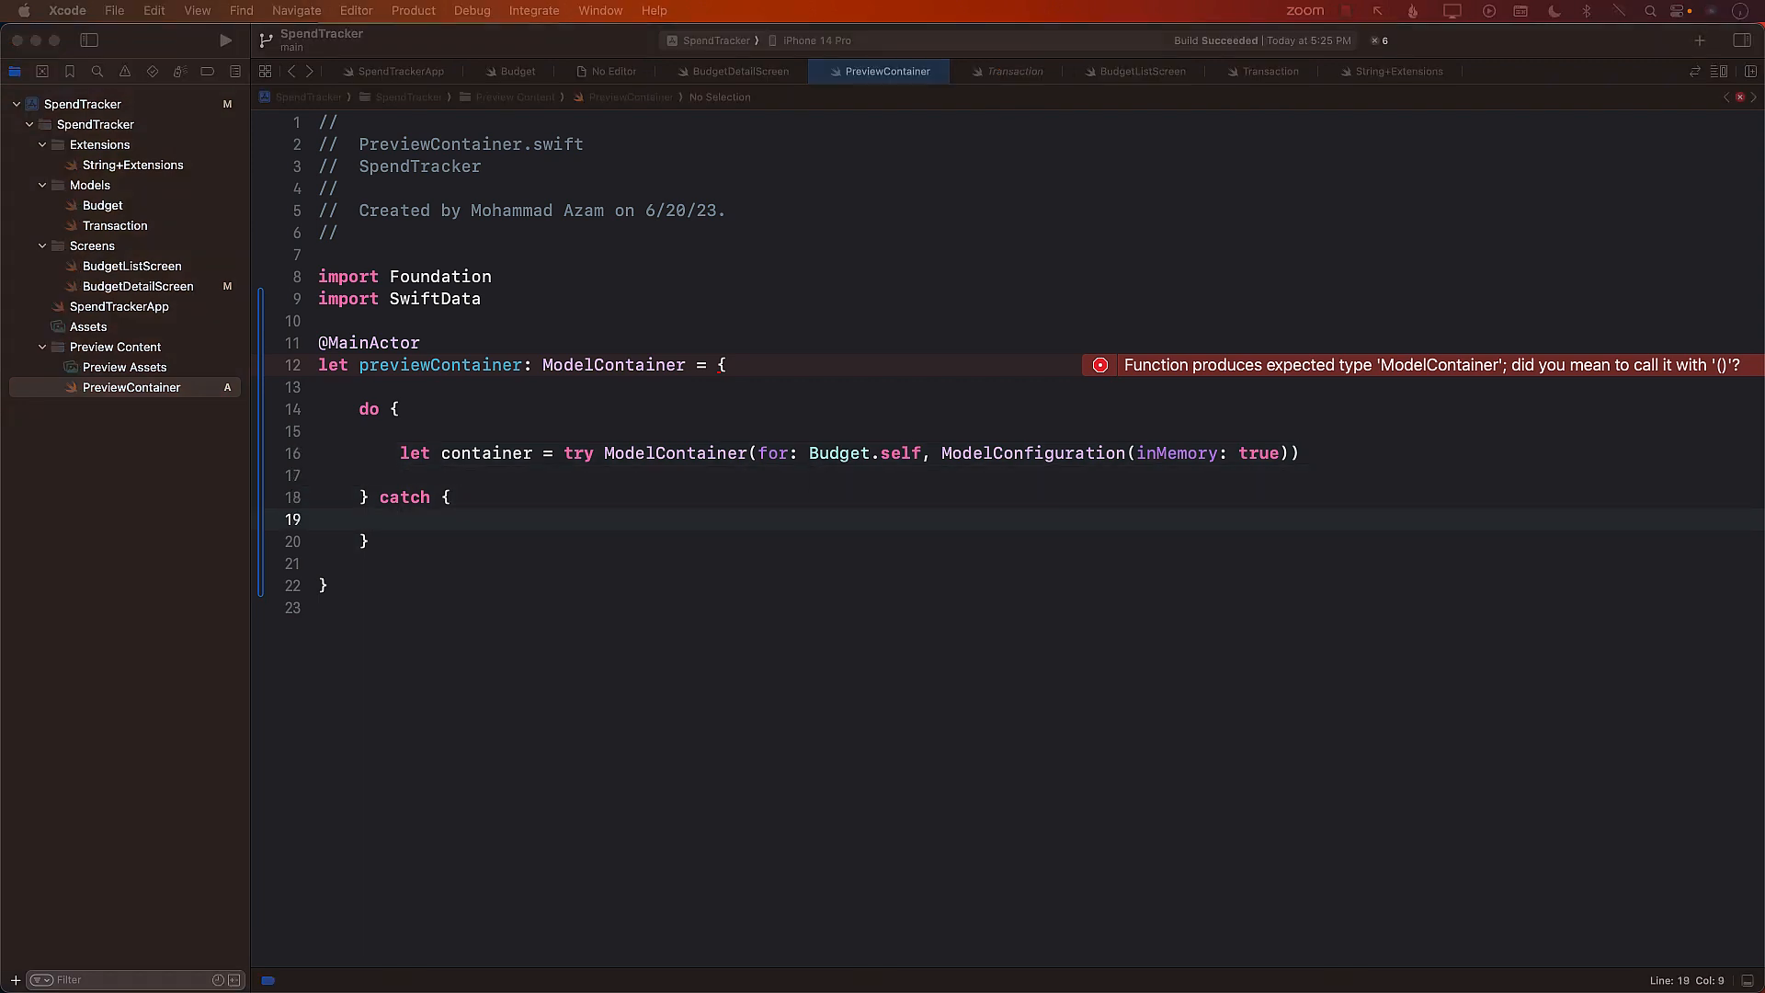
{"action": "type", "text": "fatalError(\"Failed to create container.\")"}
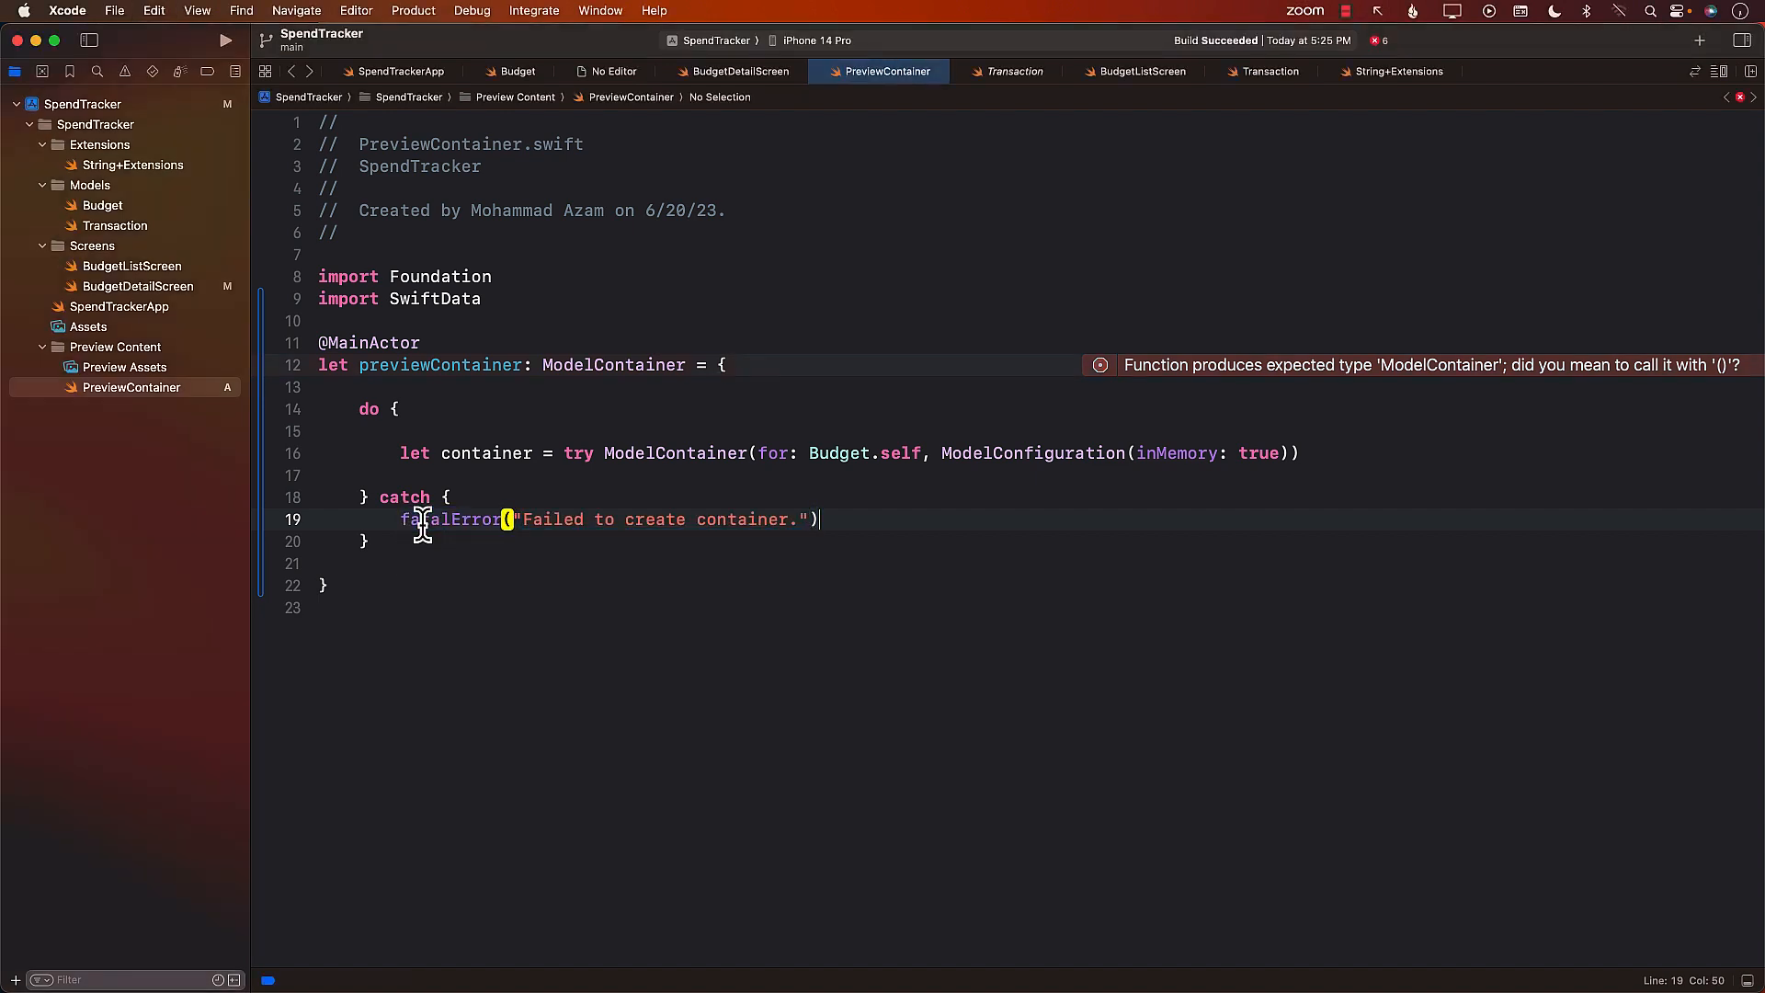
Return the container and invoke the closure with () so previewContainer compiles.
{"action": "left_click", "coordinate": [461, 498]}
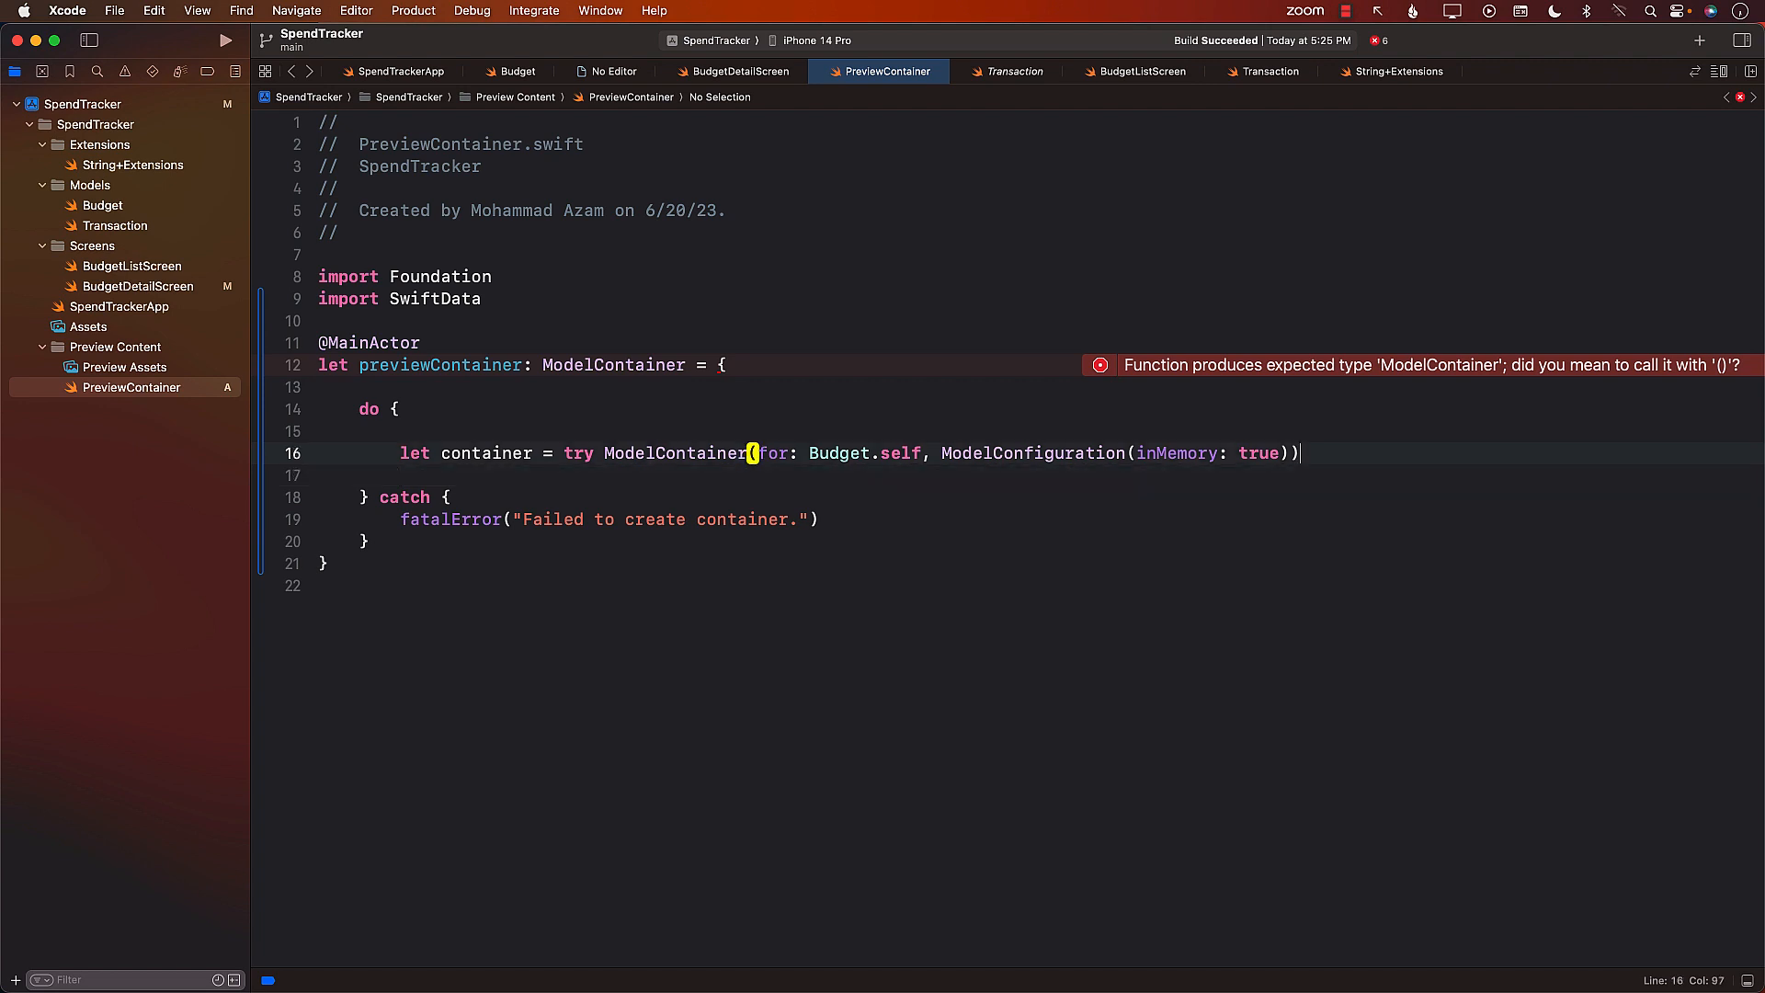
{"action": "type", "text": "return container"}
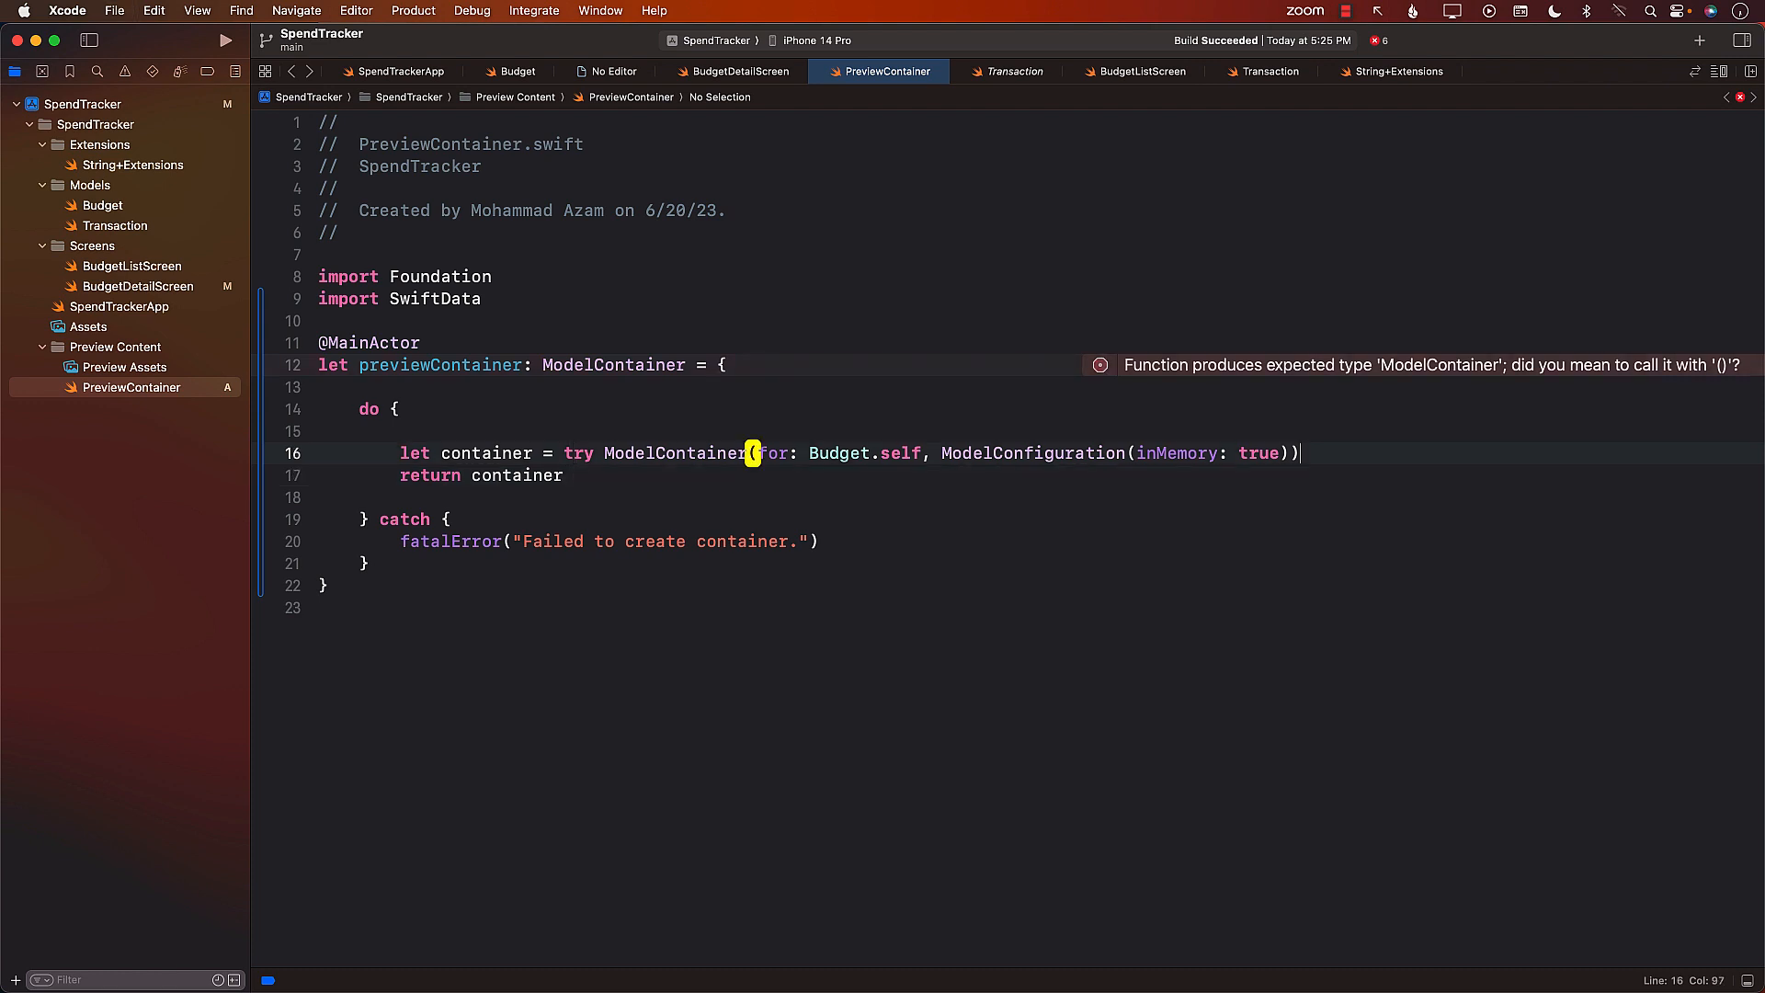
{"action": "key", "text": "return"}
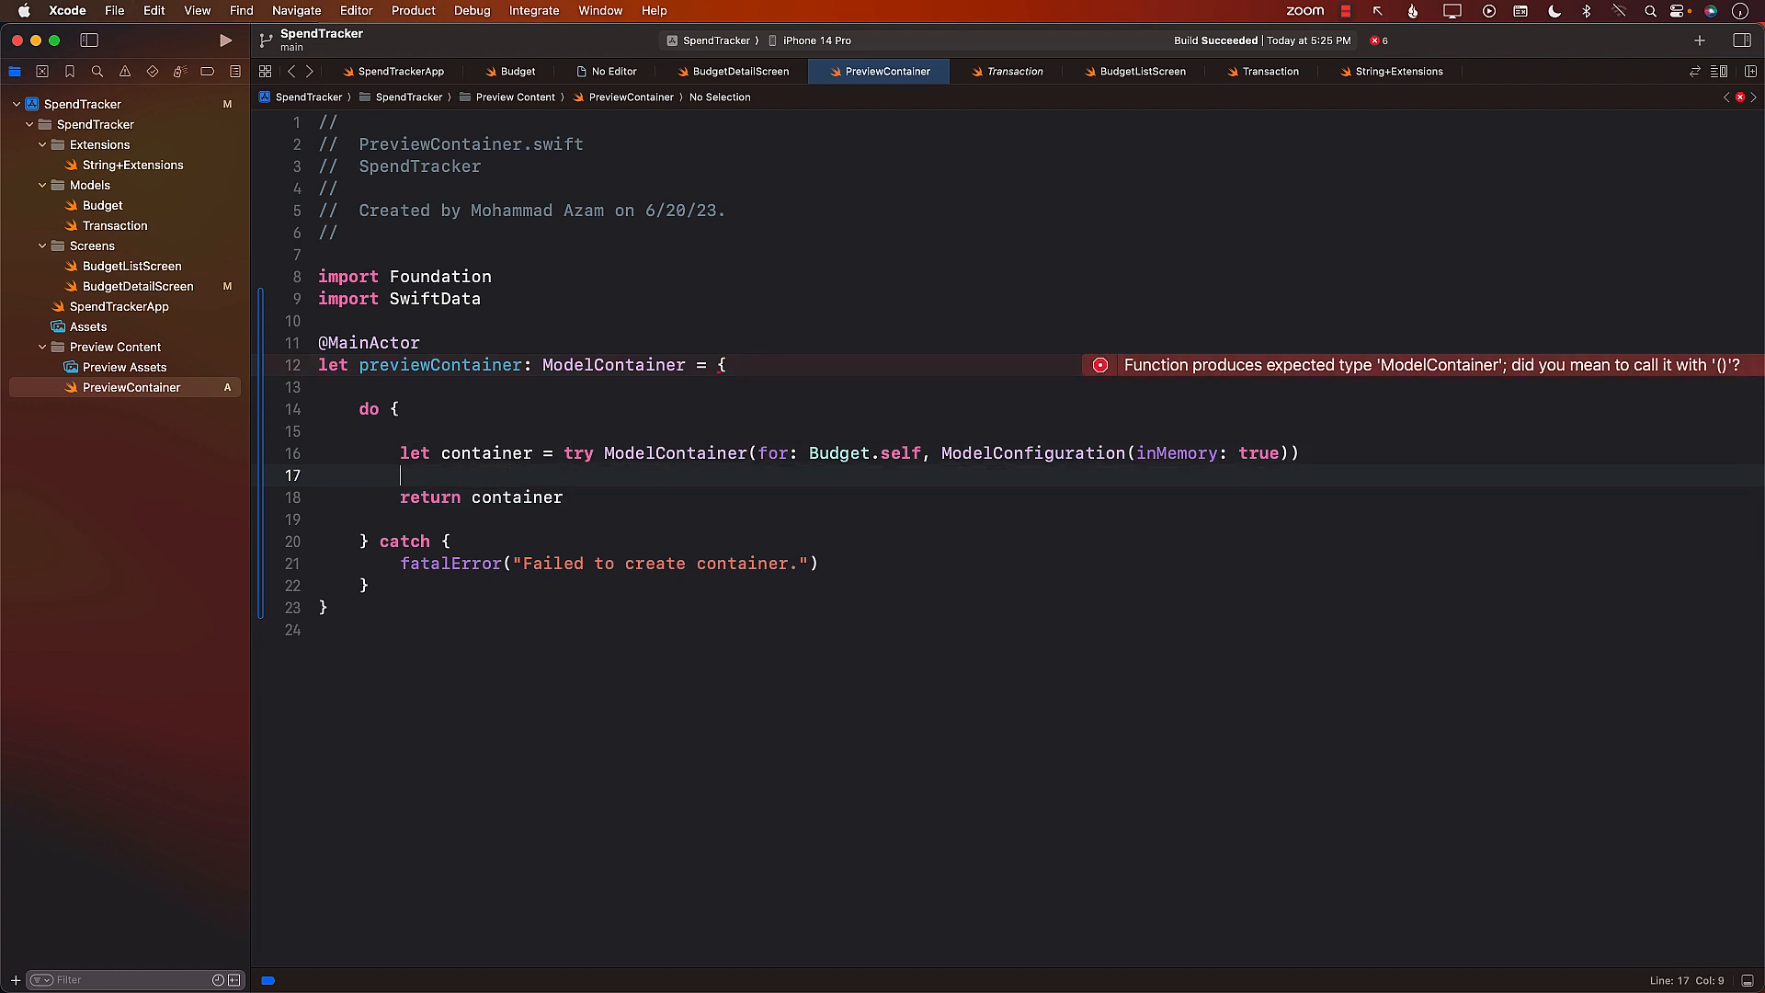
{"action": "left_click", "coordinate": [353, 607]}
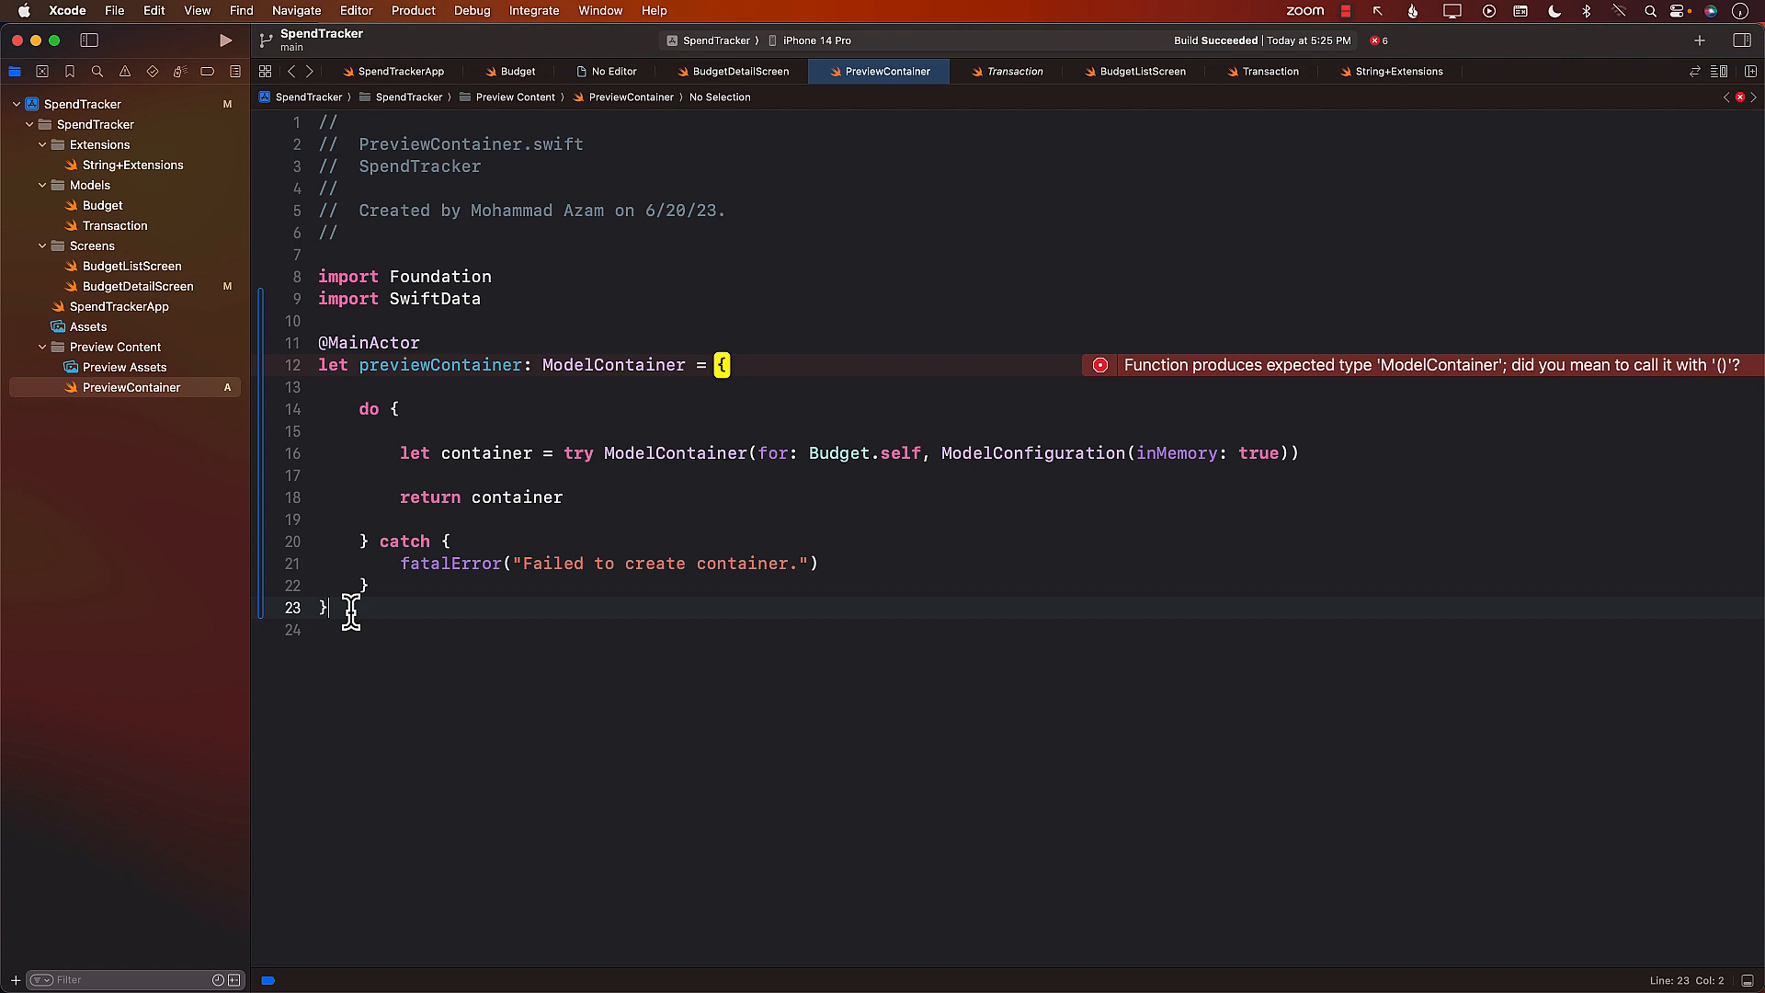
{"action": "type", "text": "()"}
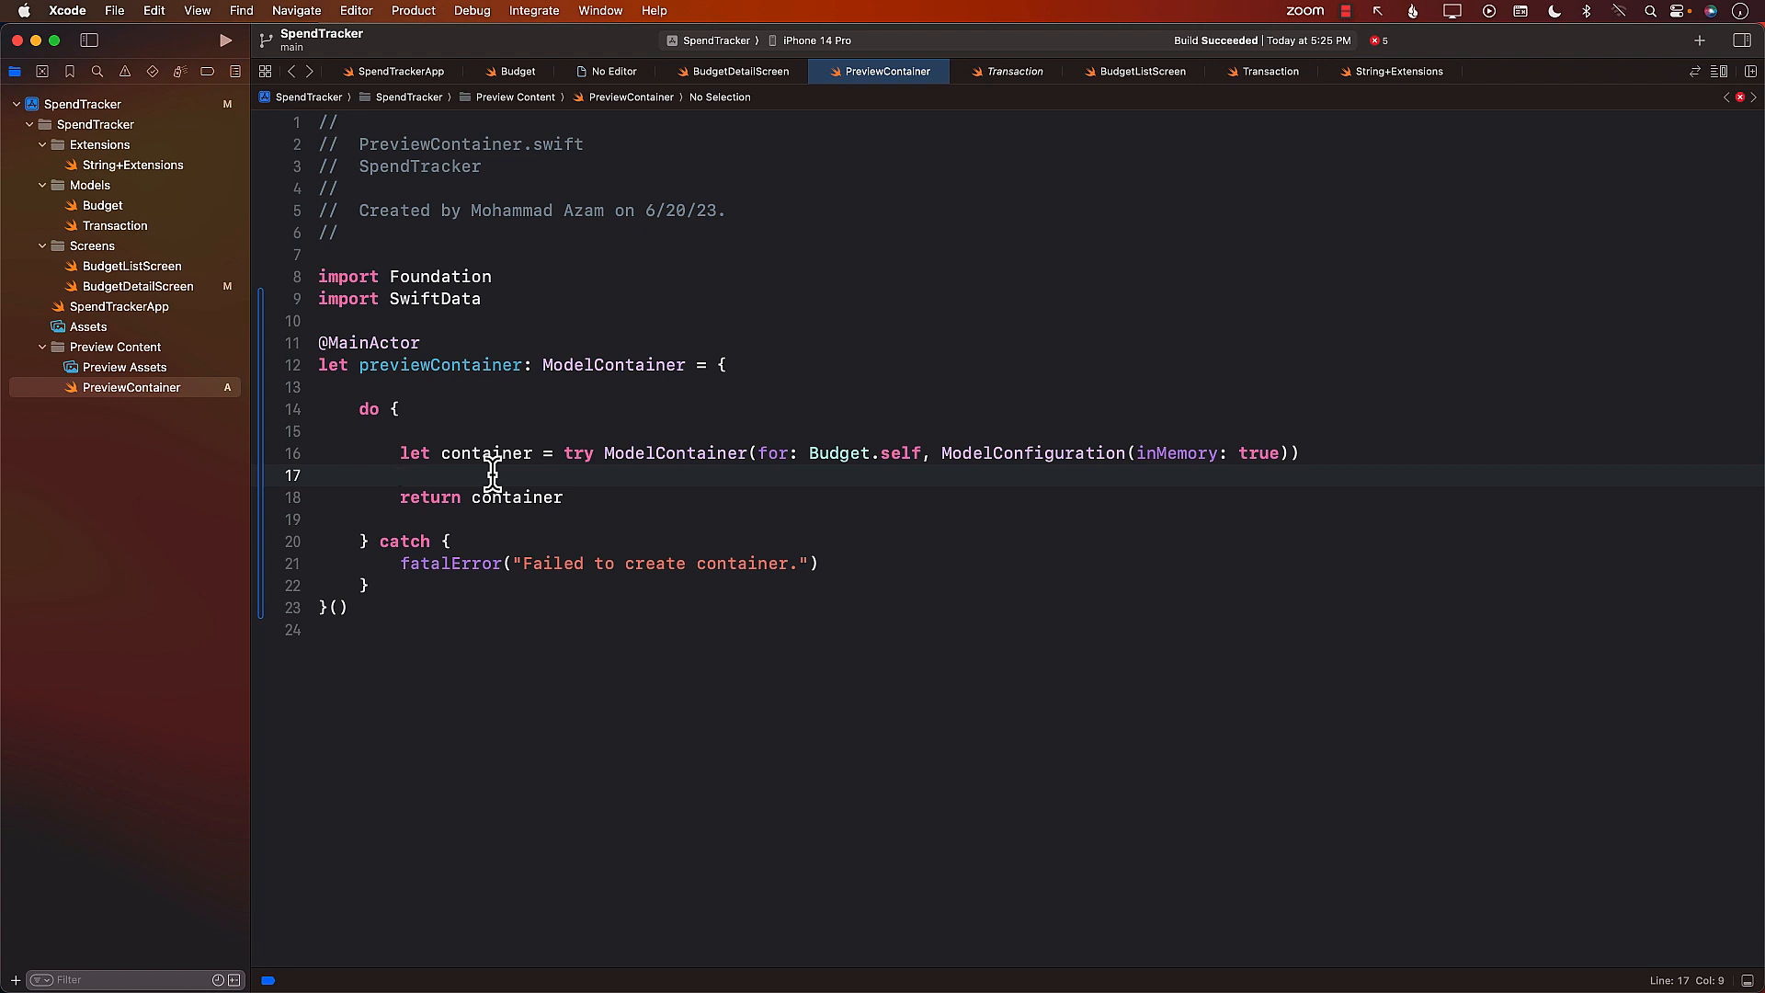
{"action": "double_click", "coordinate": [439, 365]}
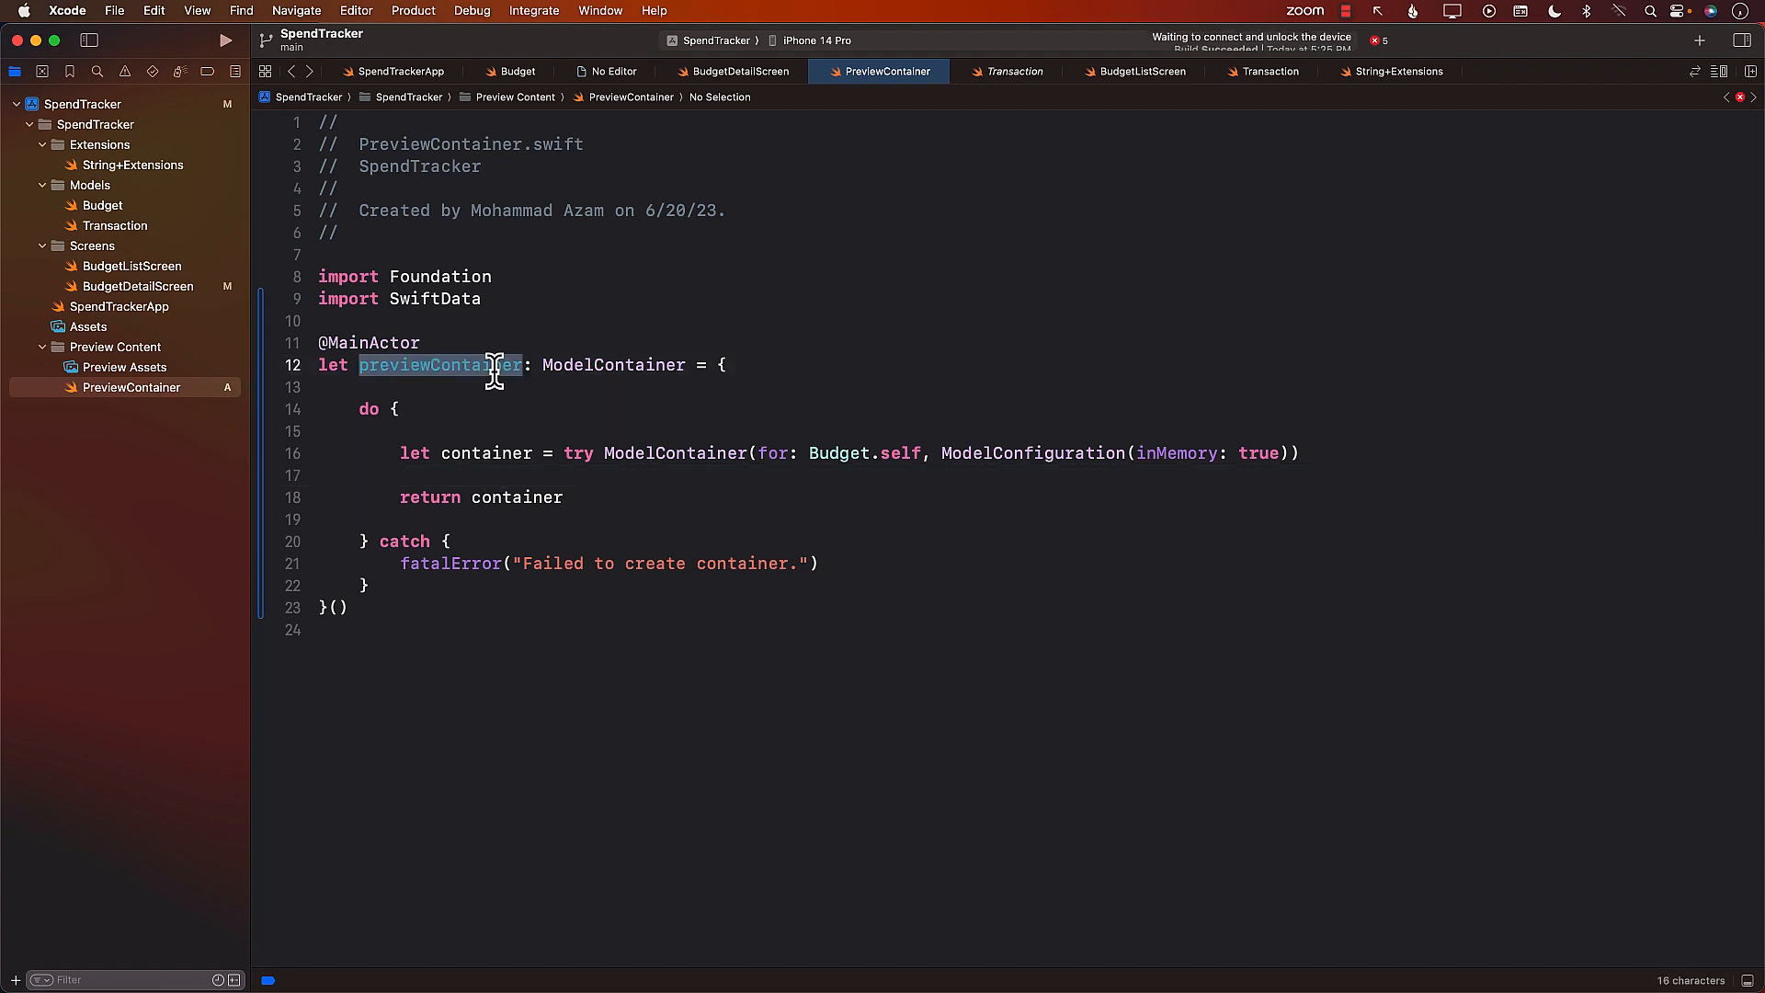
{"action": "left_click", "coordinate": [472, 496]}
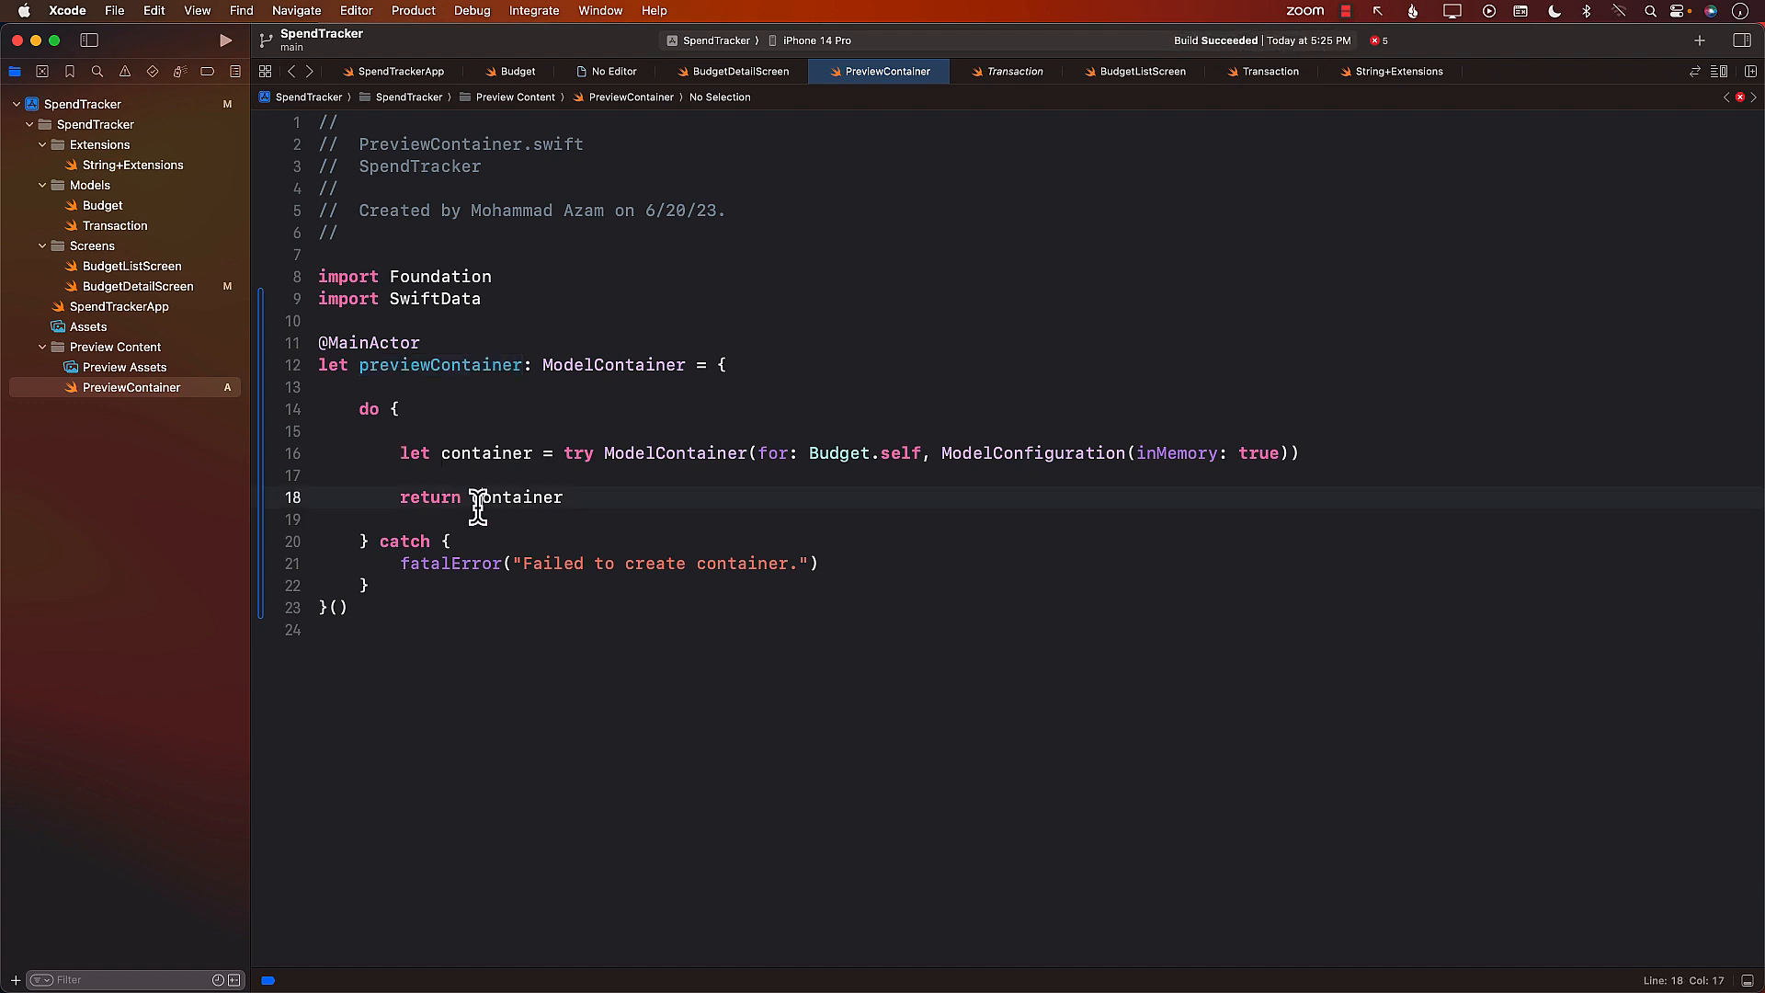
{"action": "double_click", "coordinate": [515, 497]}
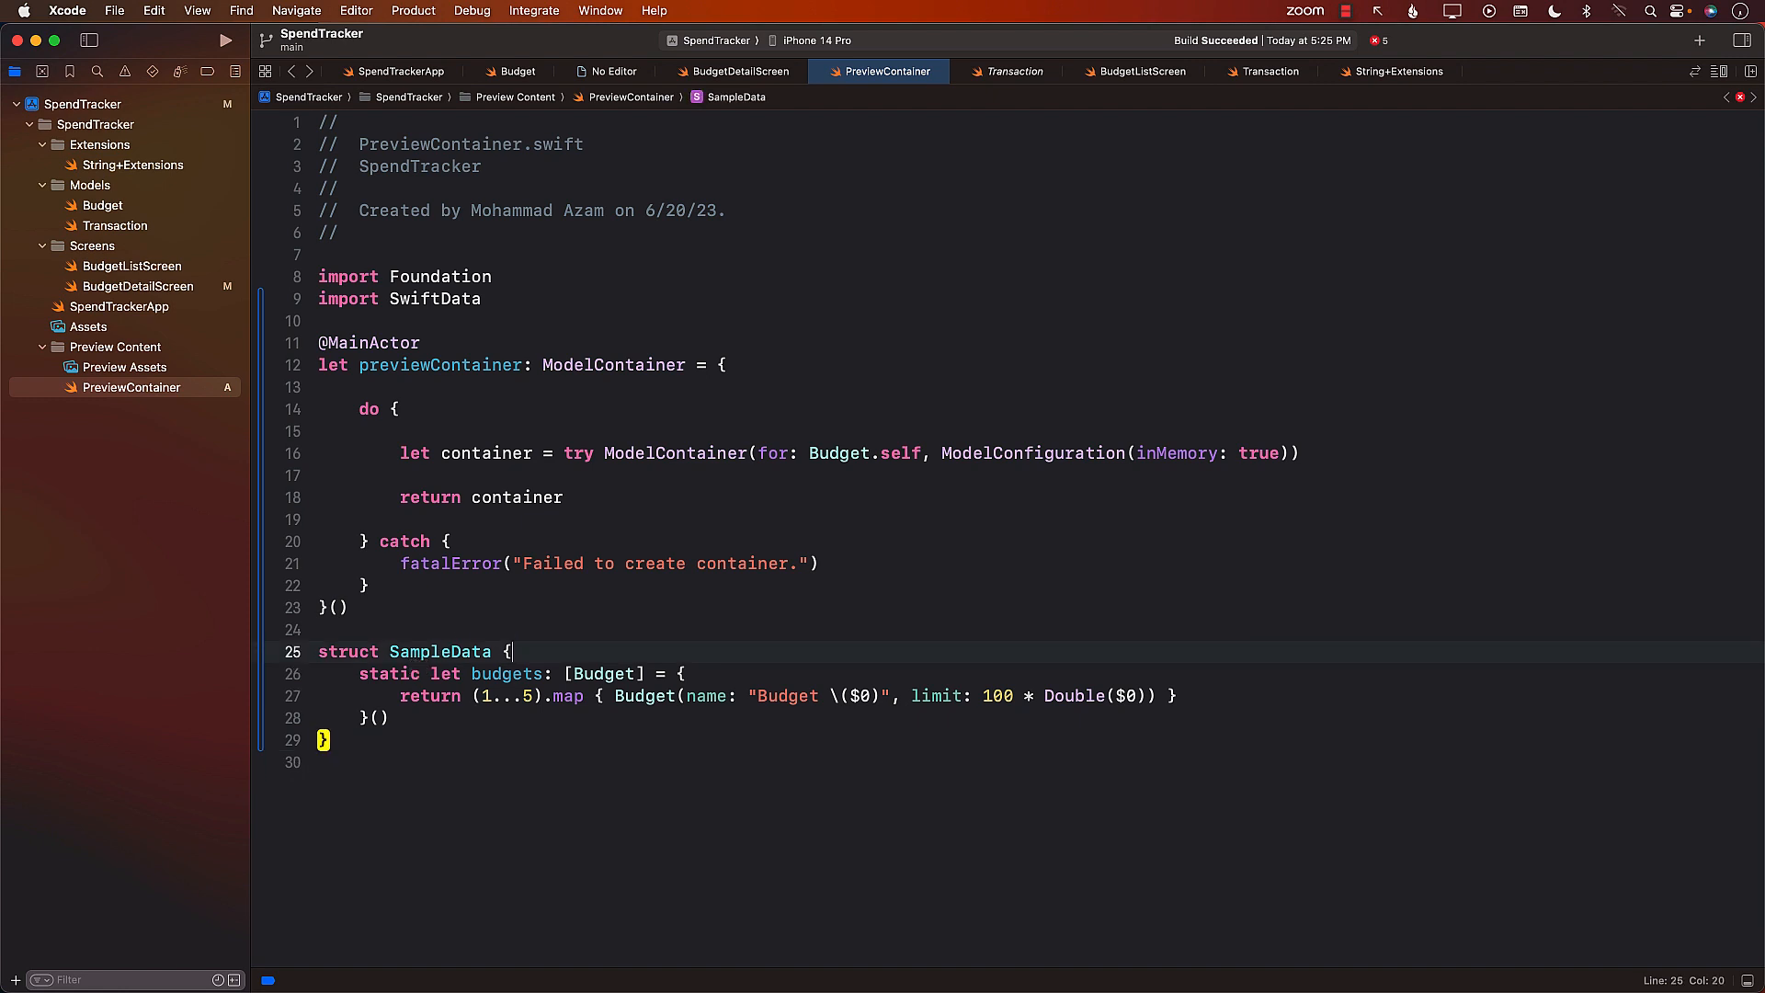
Add struct SampleData with static budgets mapping 1...5 into Budget(name:limit:).
{"action": "triple_click", "coordinate": [768, 696]}
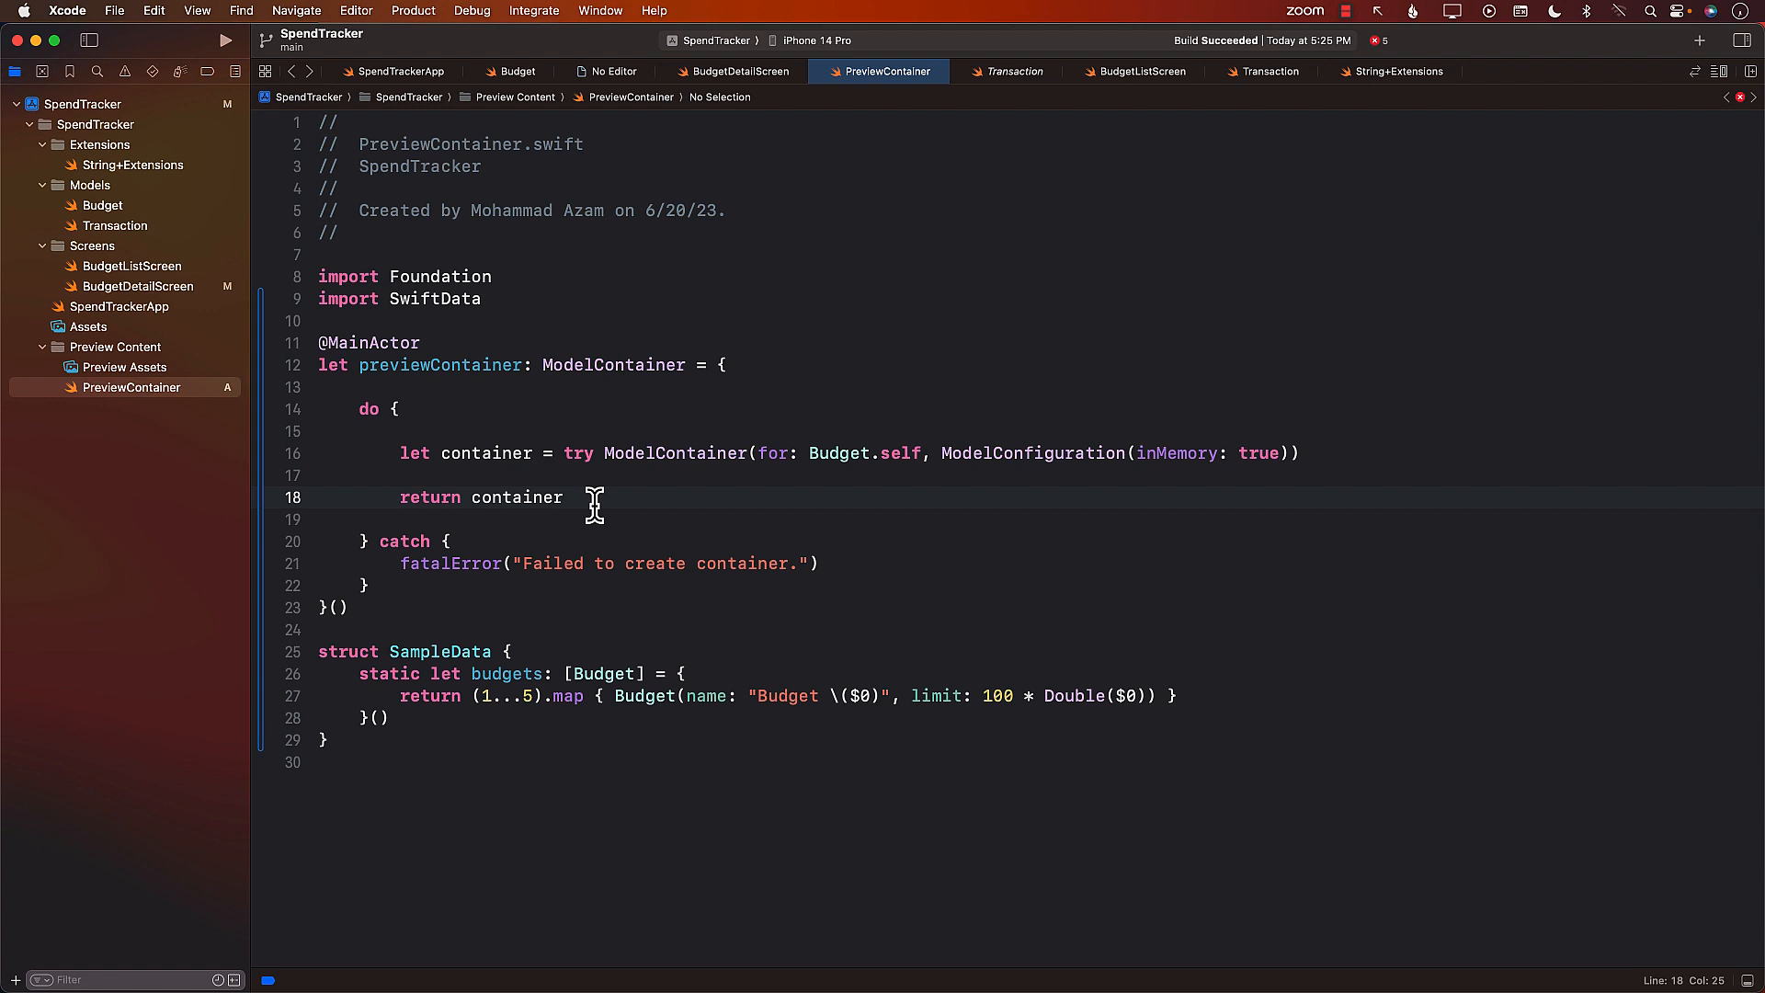
{"action": "left_click", "coordinate": [562, 498]}
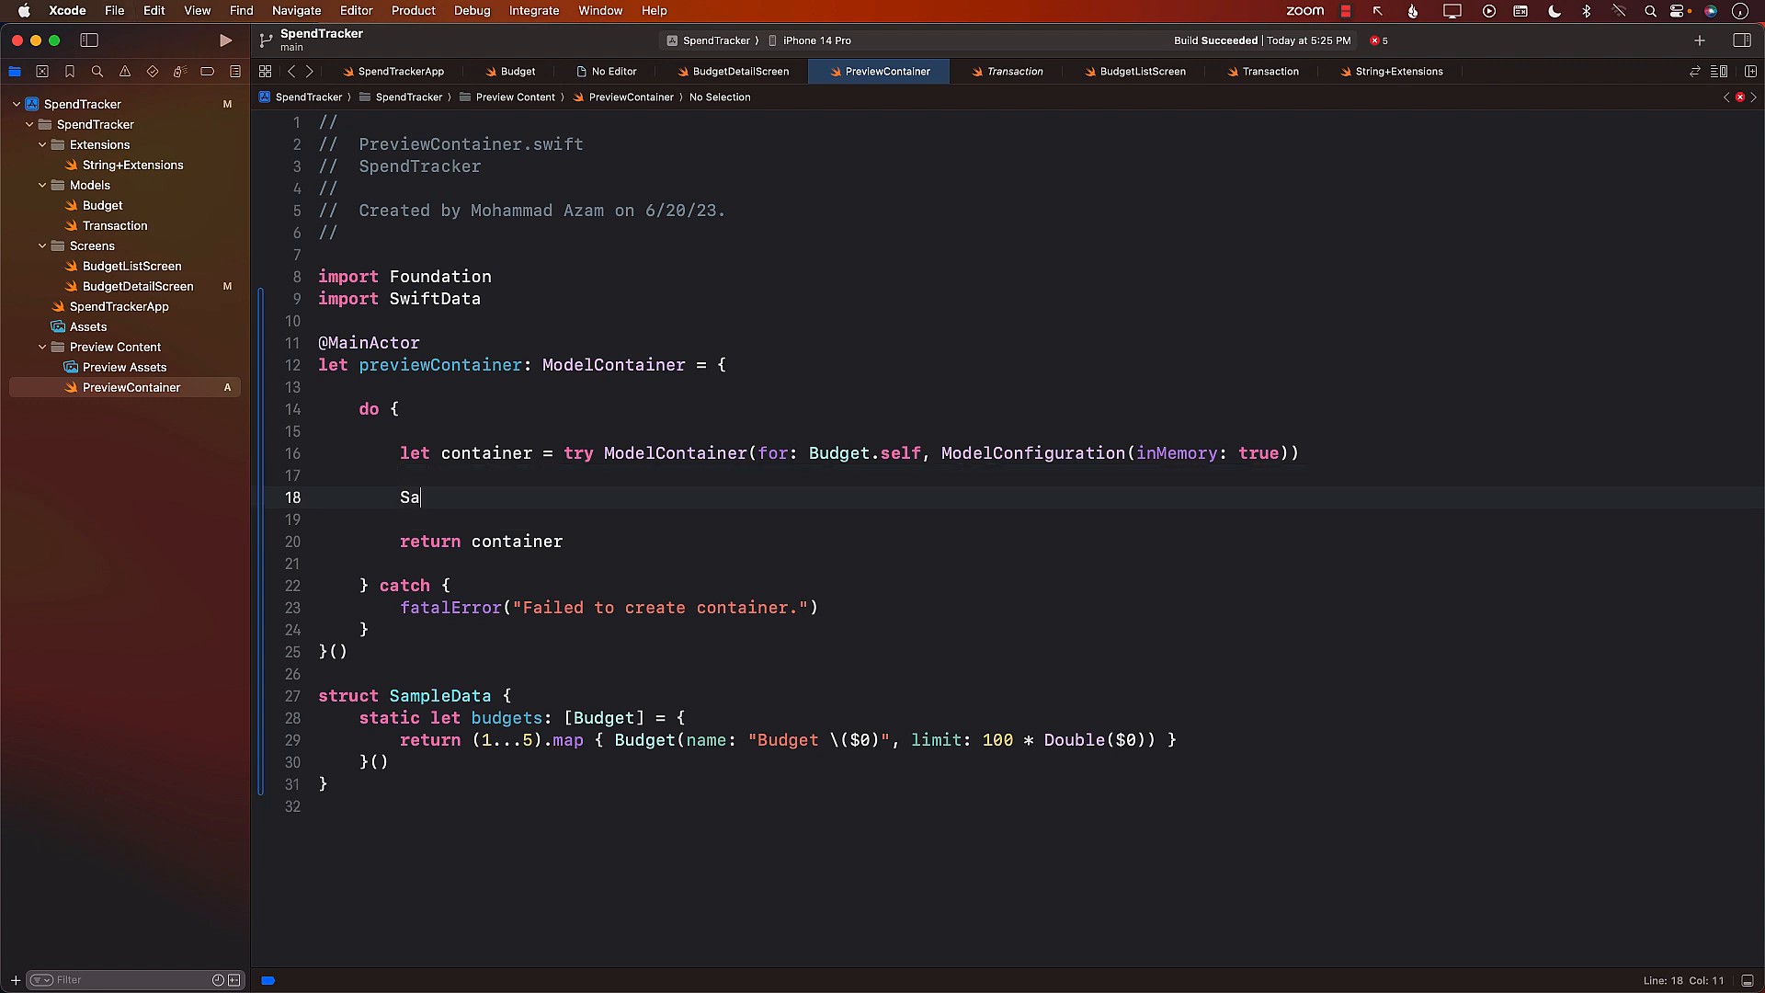
Loop over SampleData.budgets.enumerated(), inserting each budget into container.mainContext.
{"action": "type", "text": "mpleData"}
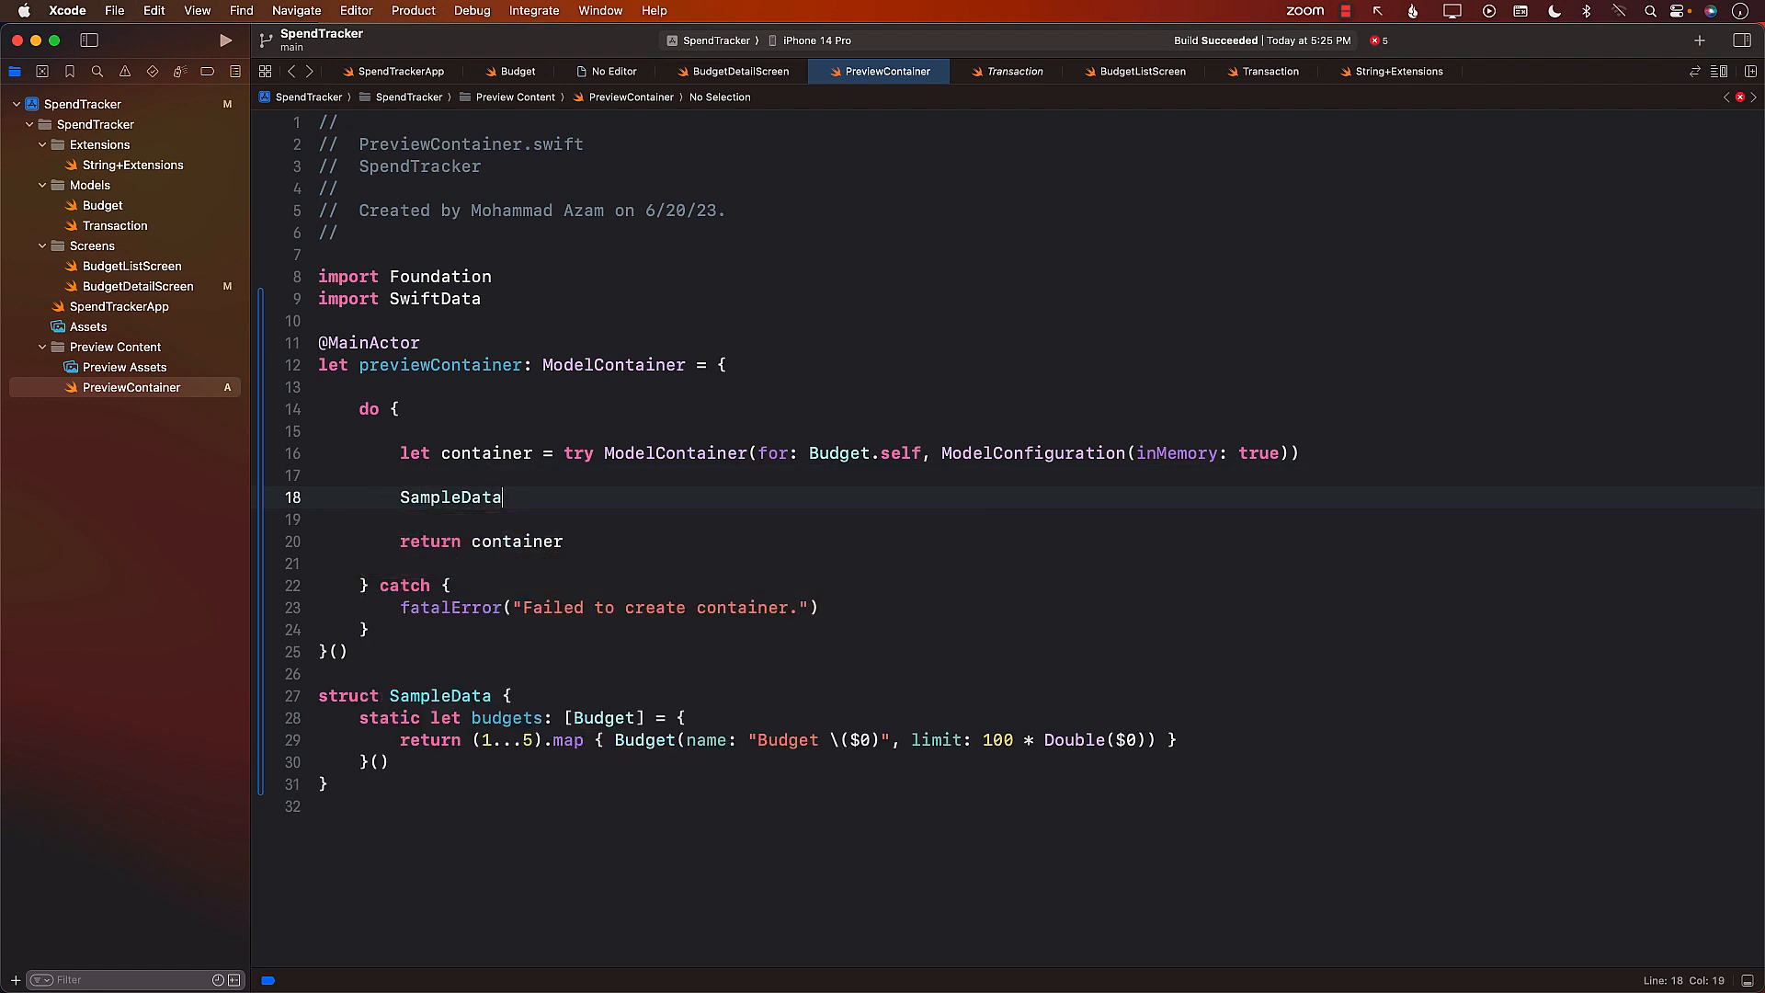
{"action": "type", "text": ".budgets"}
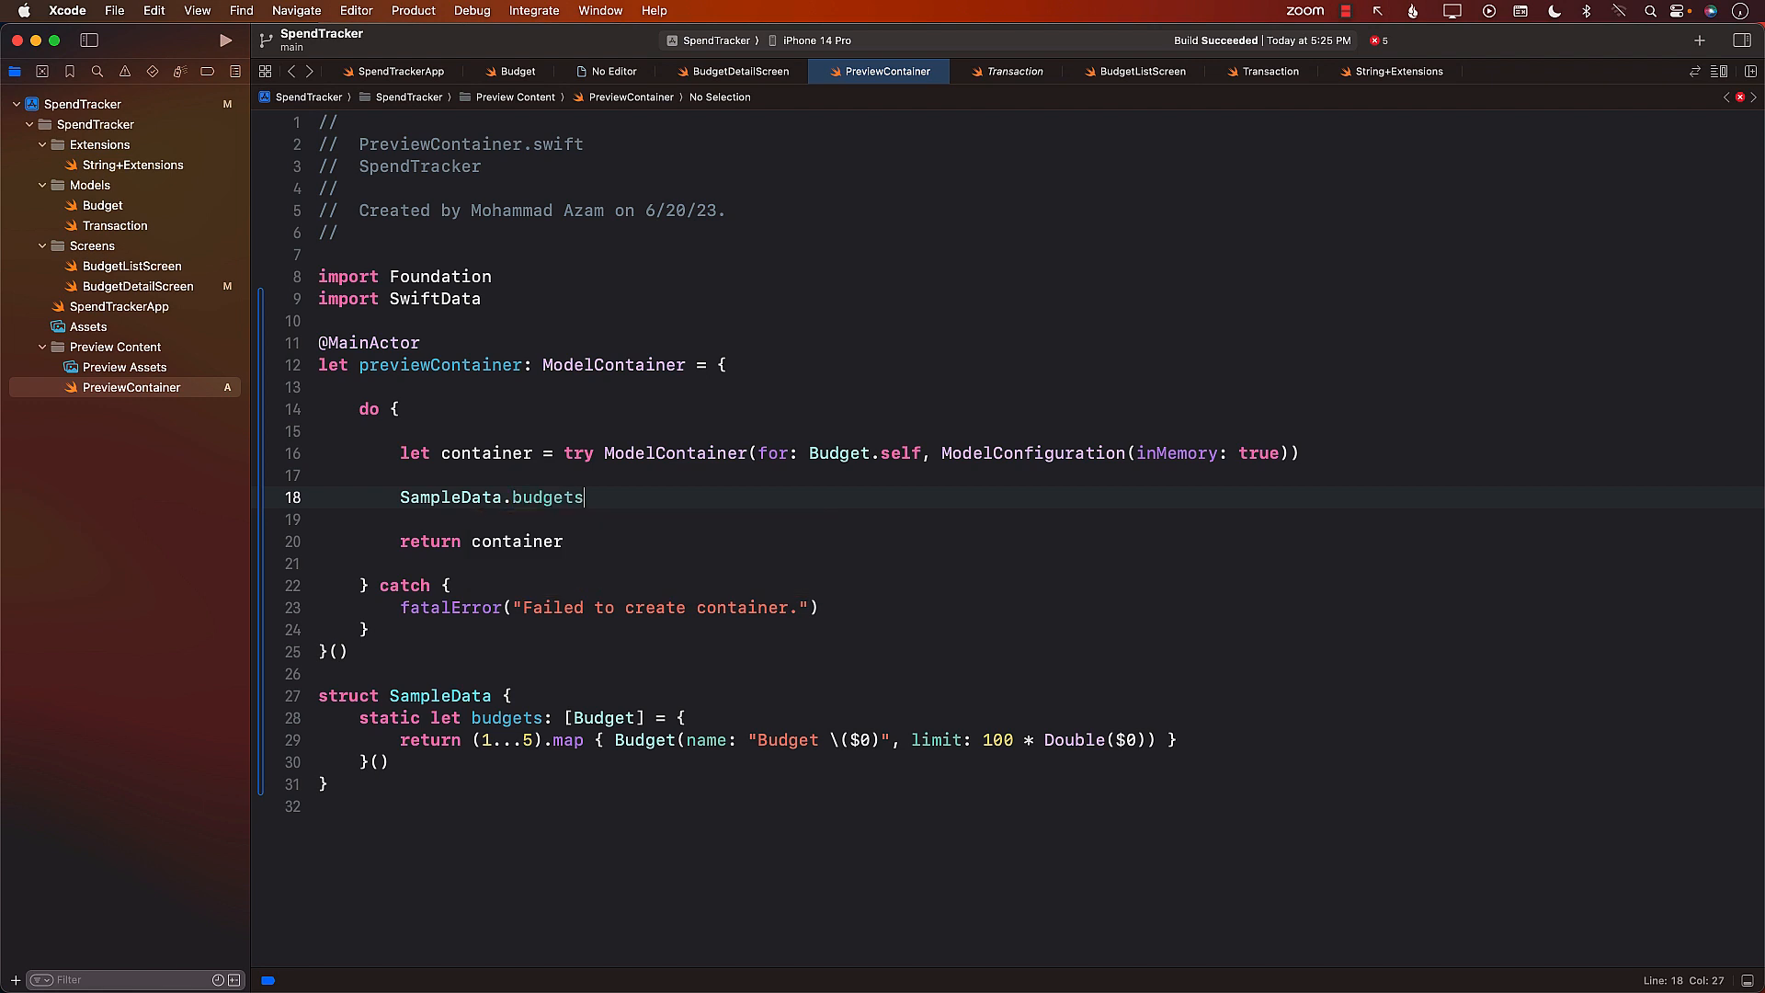
{"action": "type", "text": ".enumerated().forEach {"}
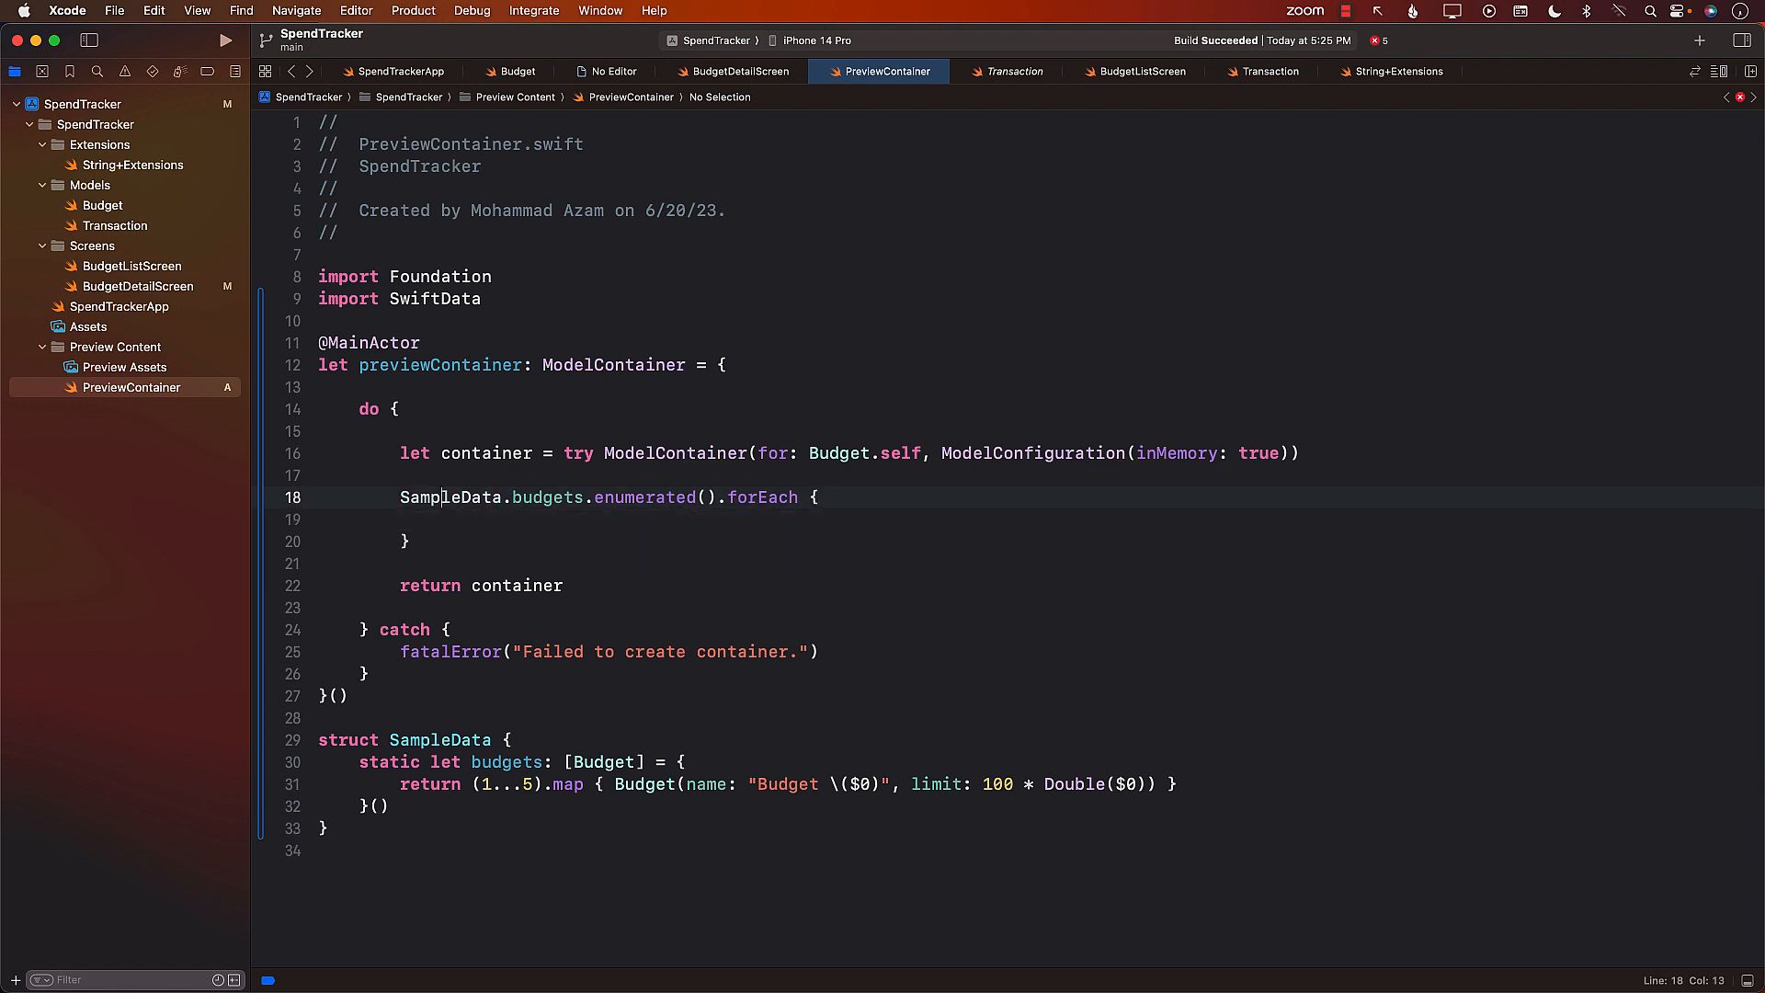
{"action": "type", "text": "i"}
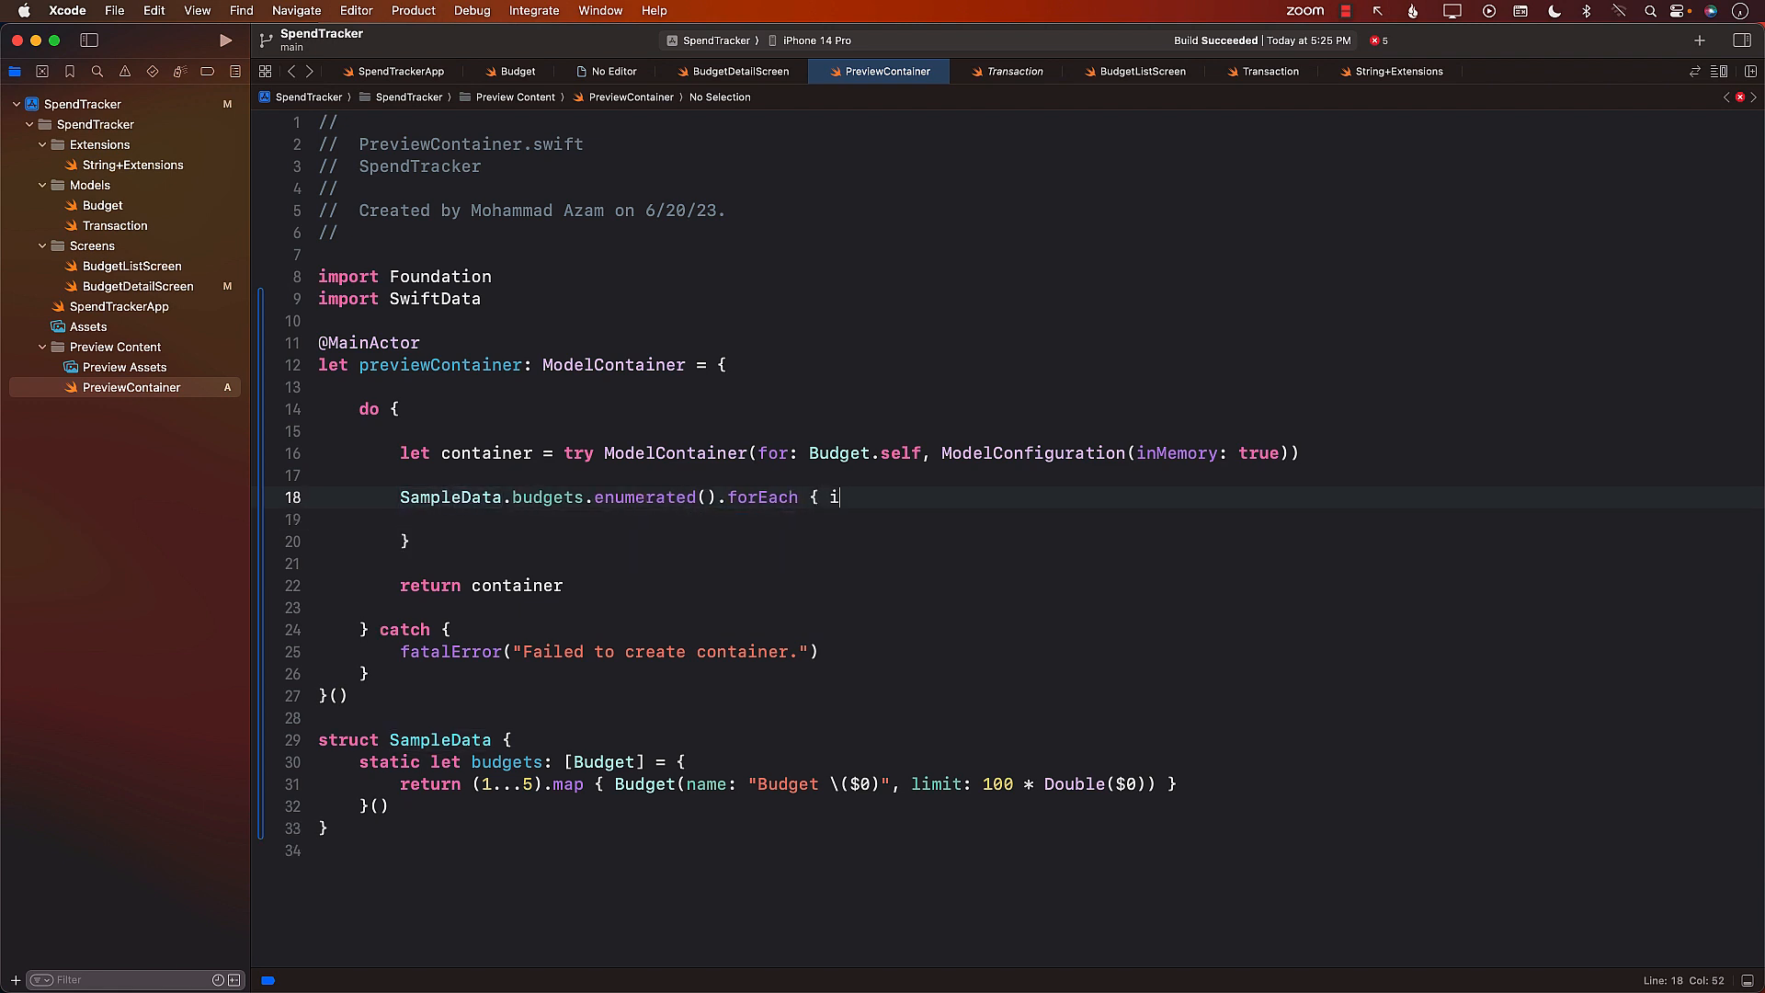
{"action": "type", "text": "ndex, budget"}
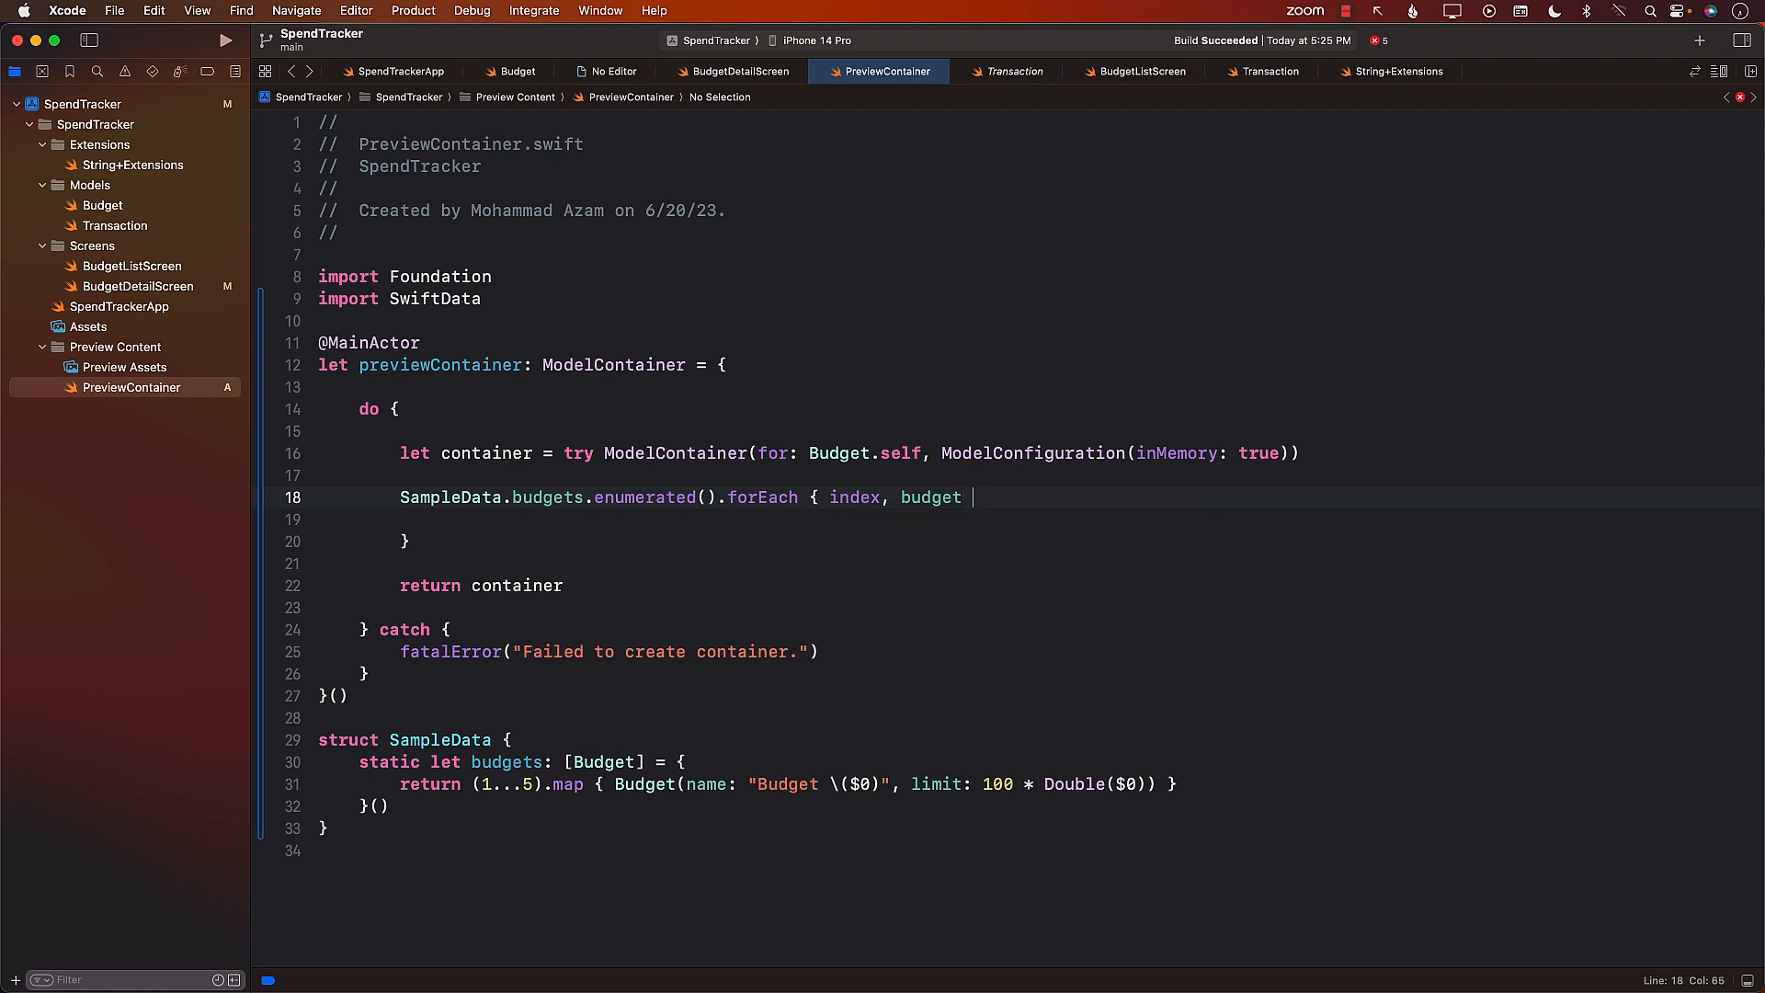
{"action": "type", "text": "in"}
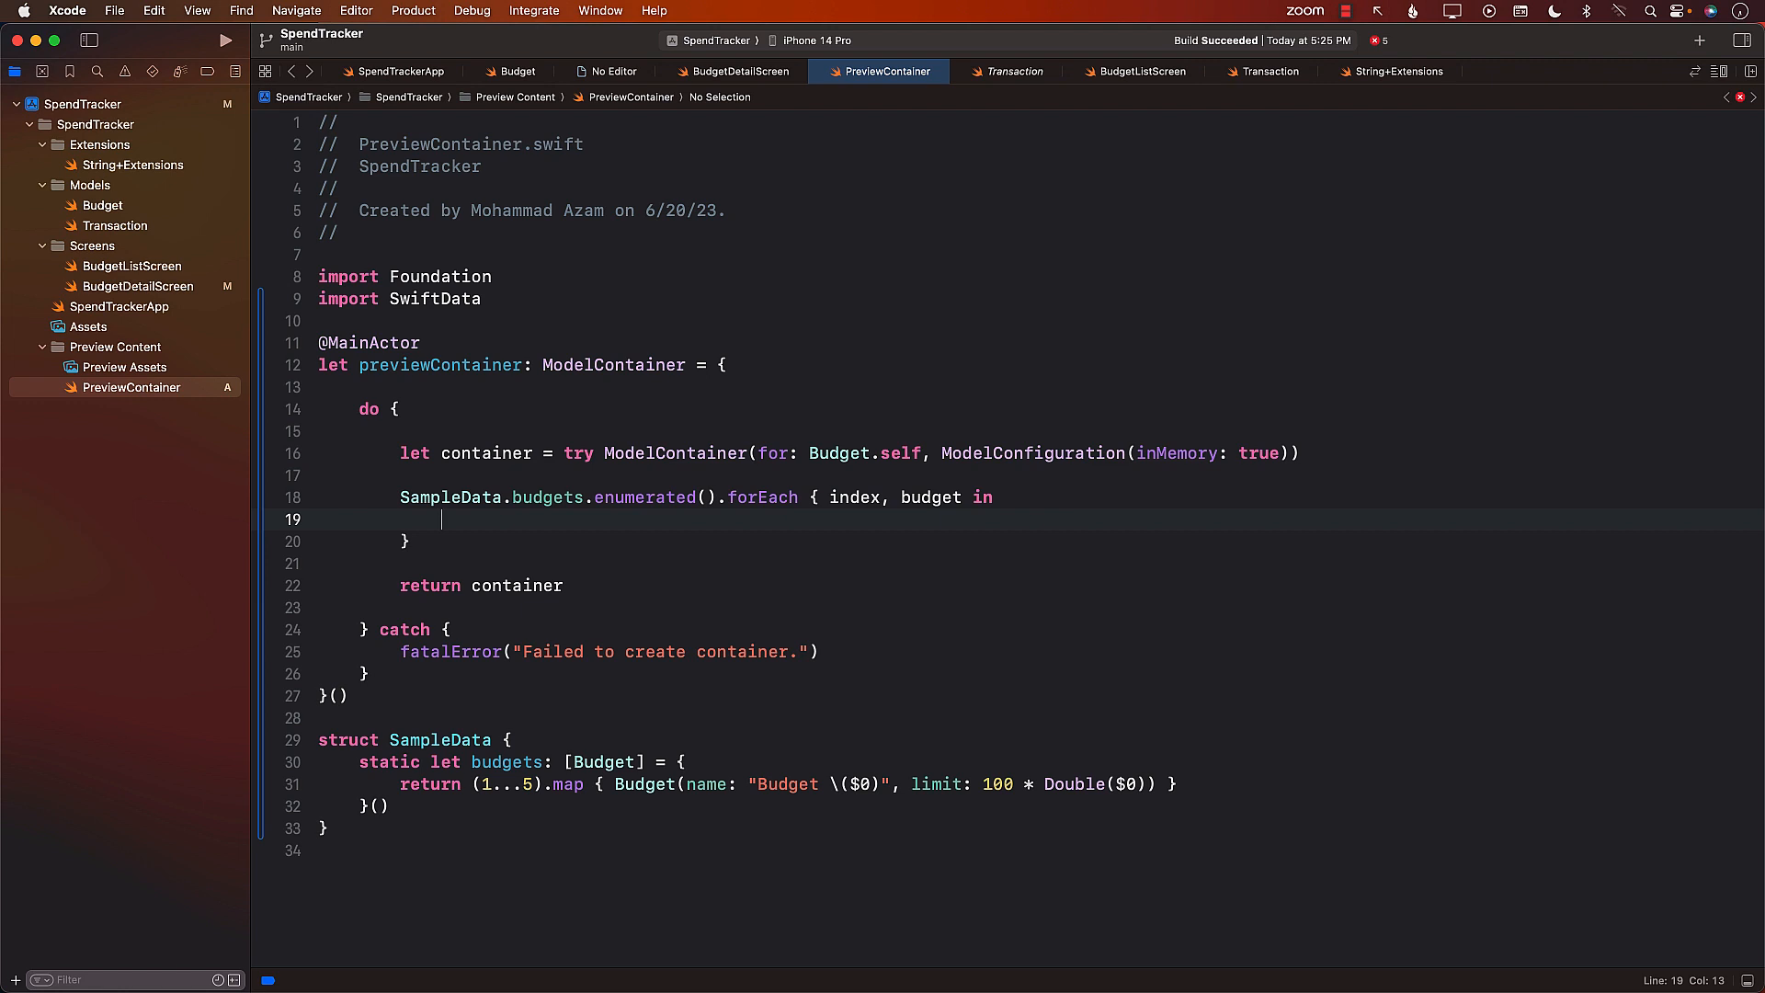
{"action": "mouse_move", "coordinate": [498, 519]}
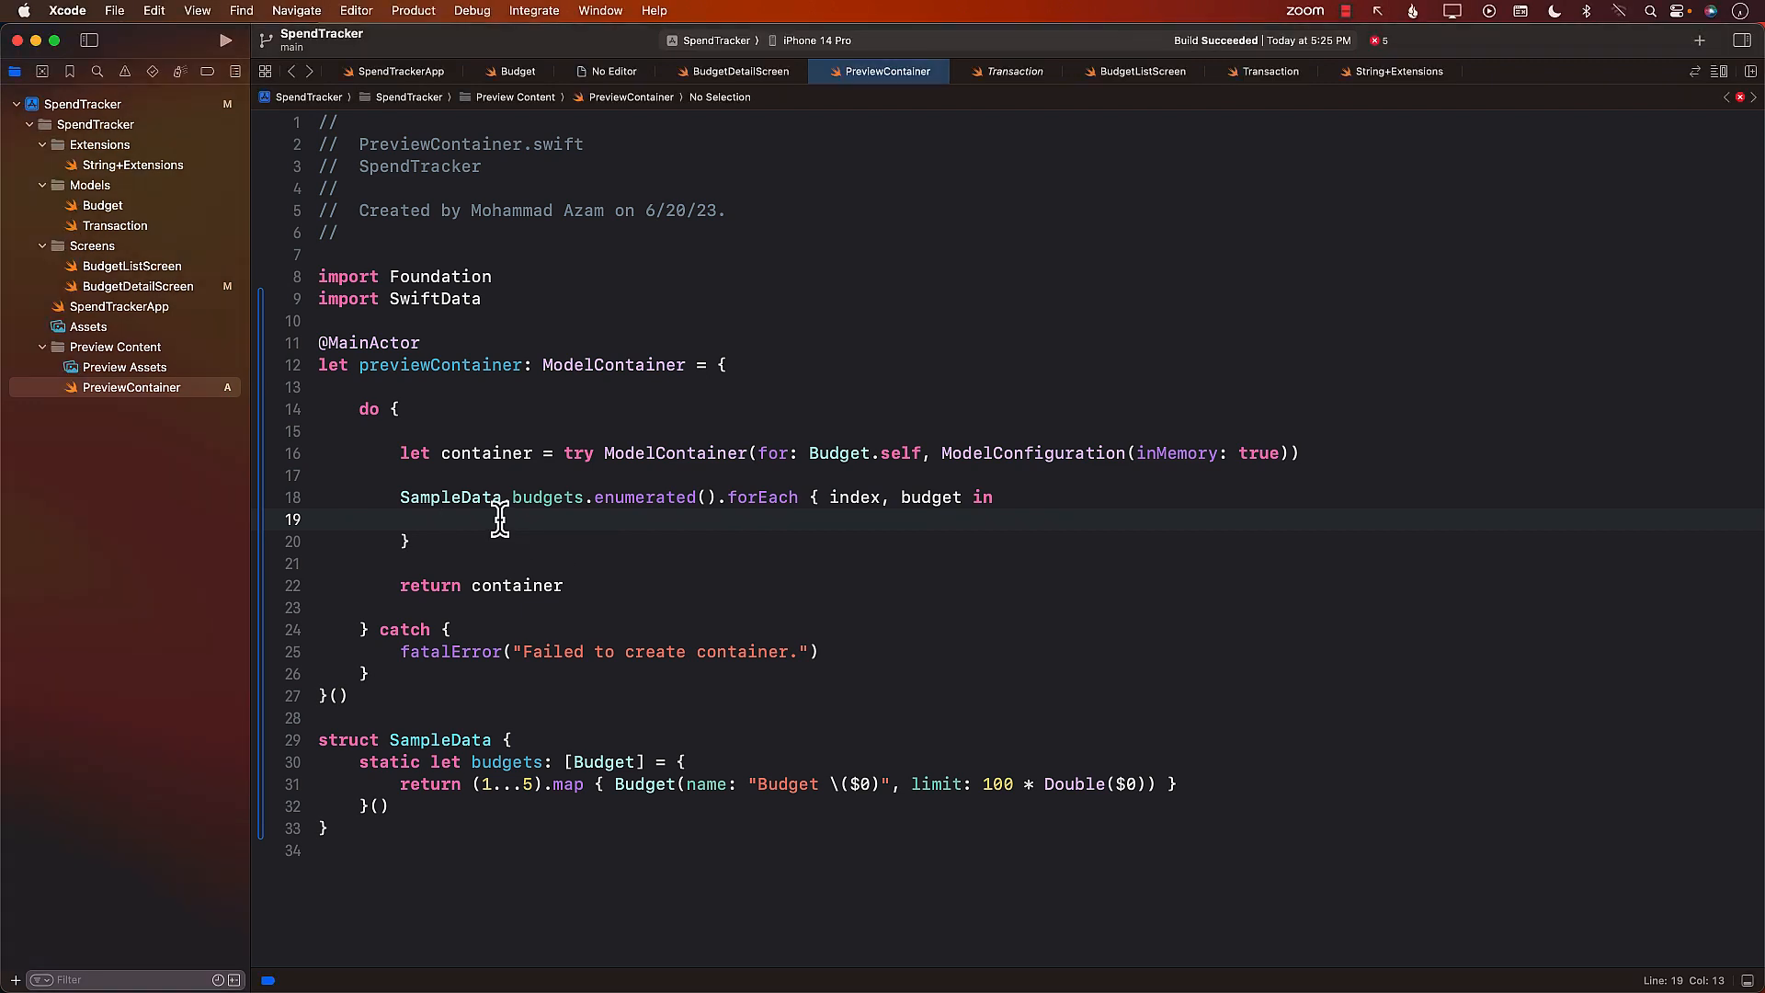
{"action": "type", "text": "container.mainContext.insert("}
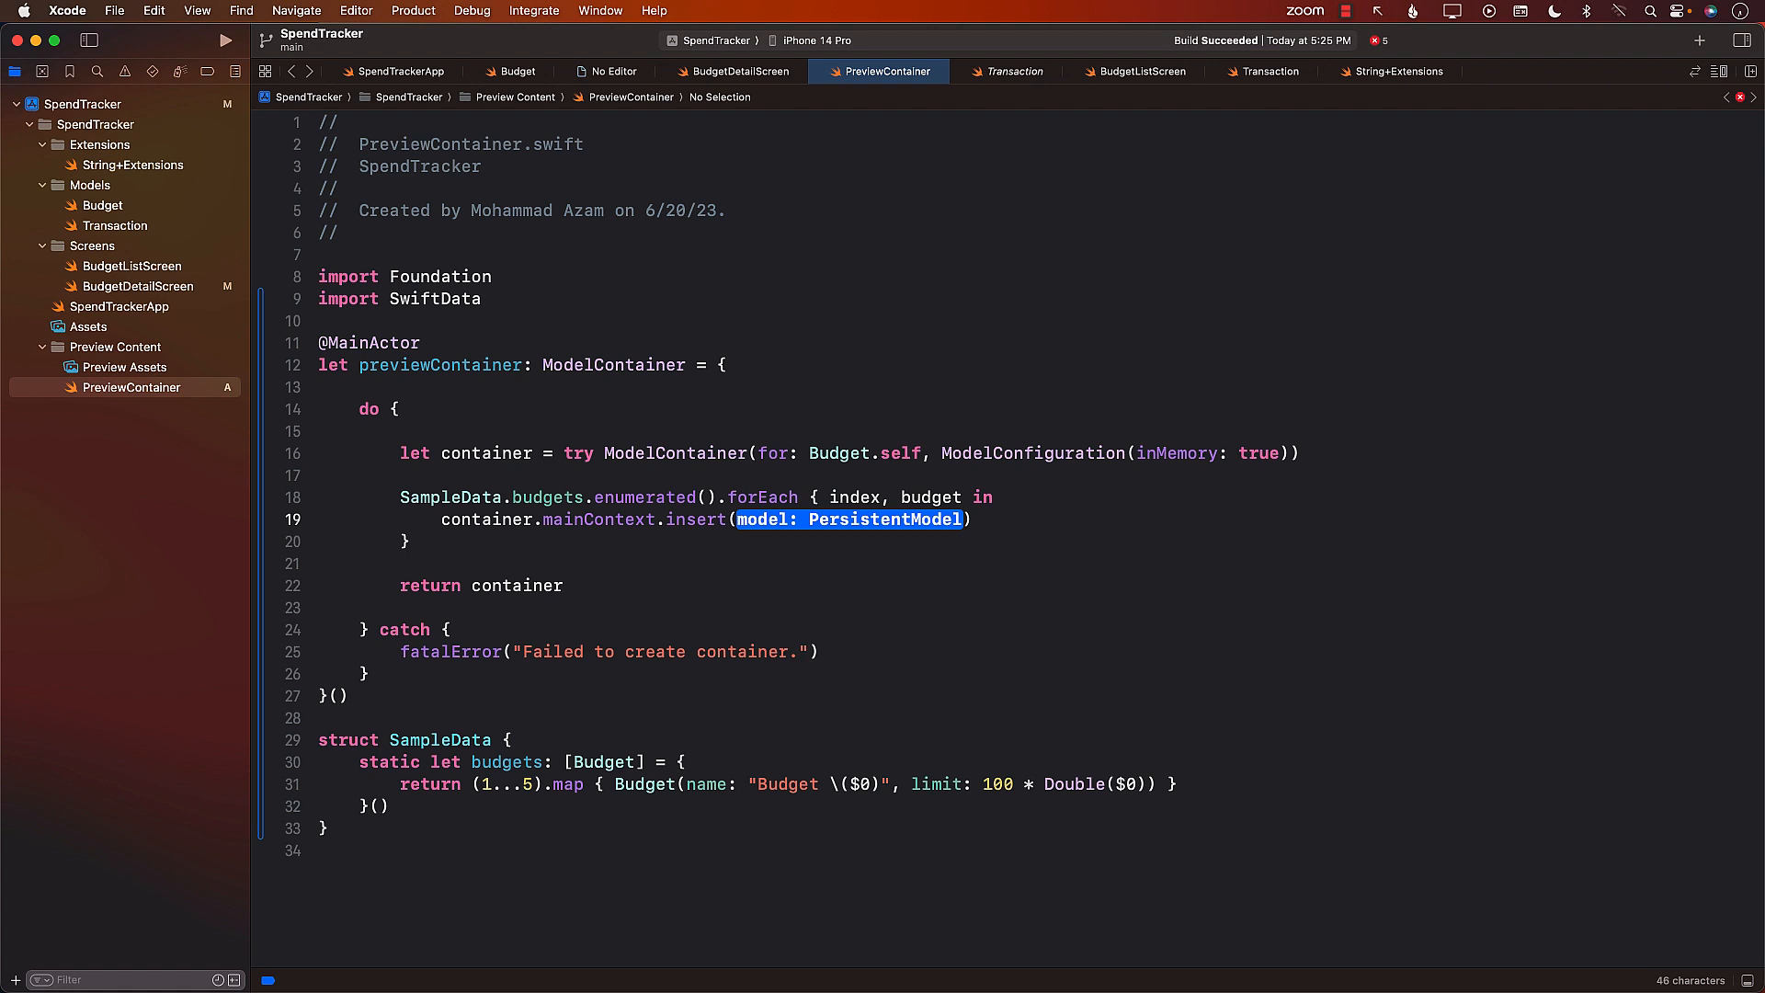
{"action": "type", "text": "bude"}
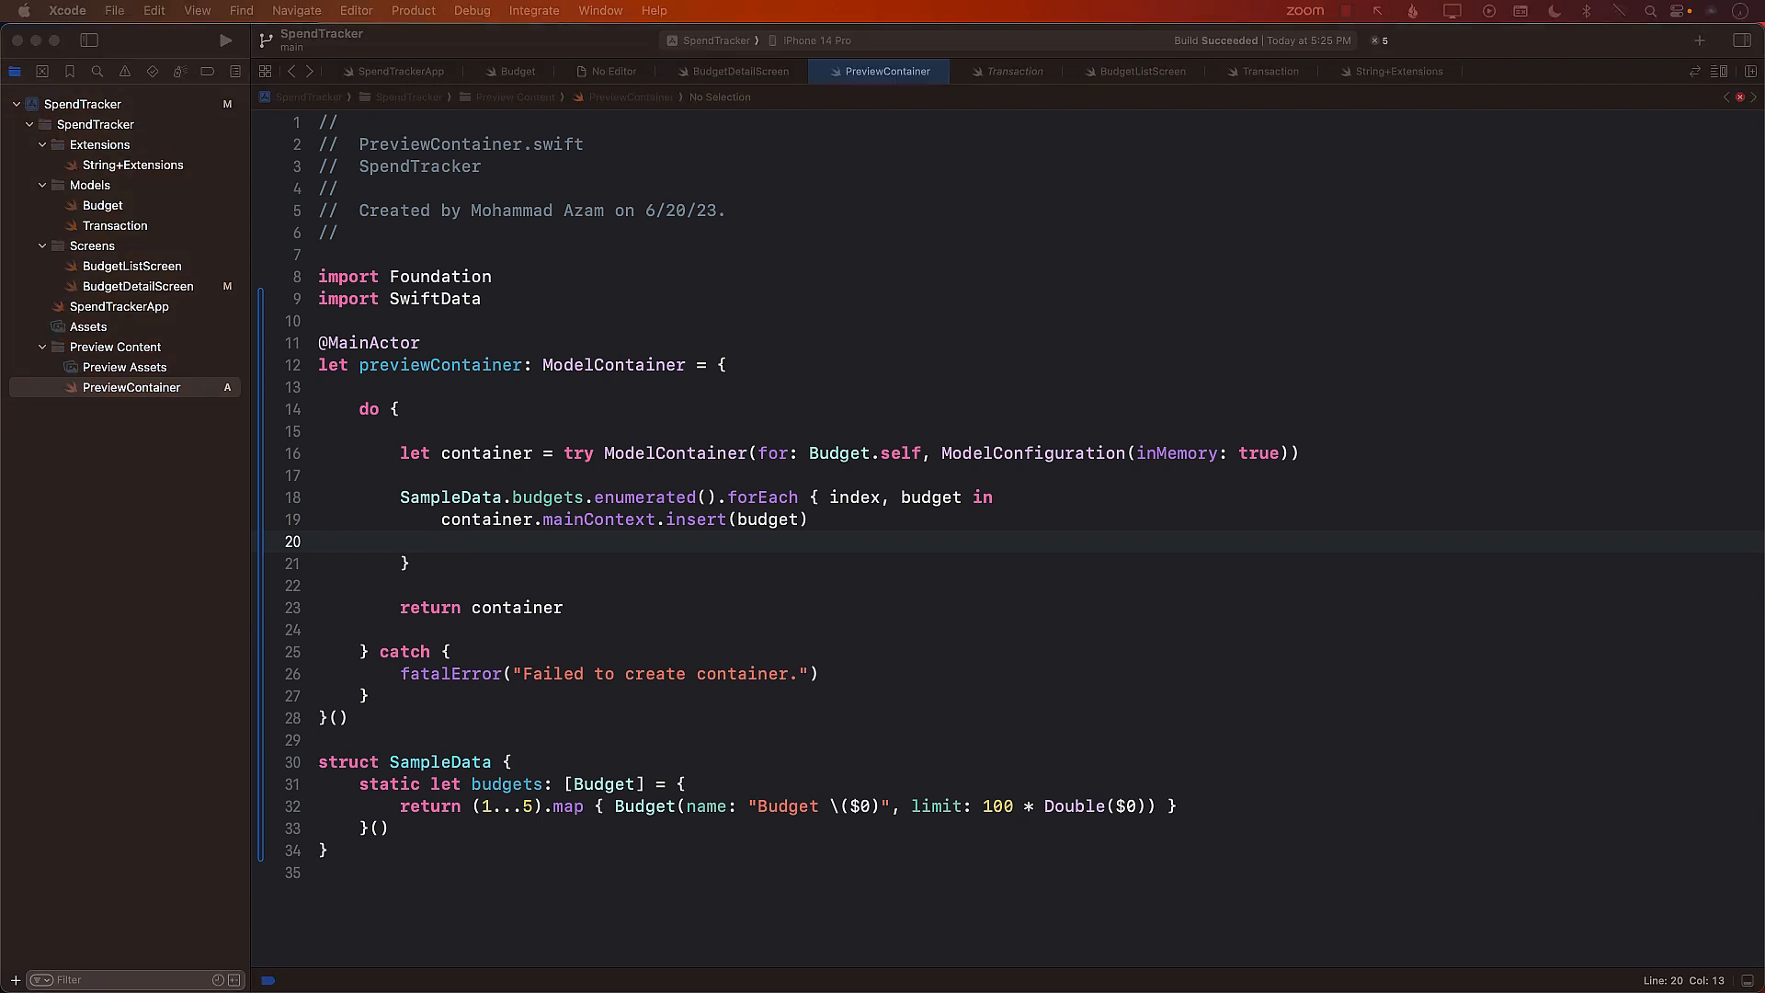
{"action": "mouse_move", "coordinate": [530, 643]}
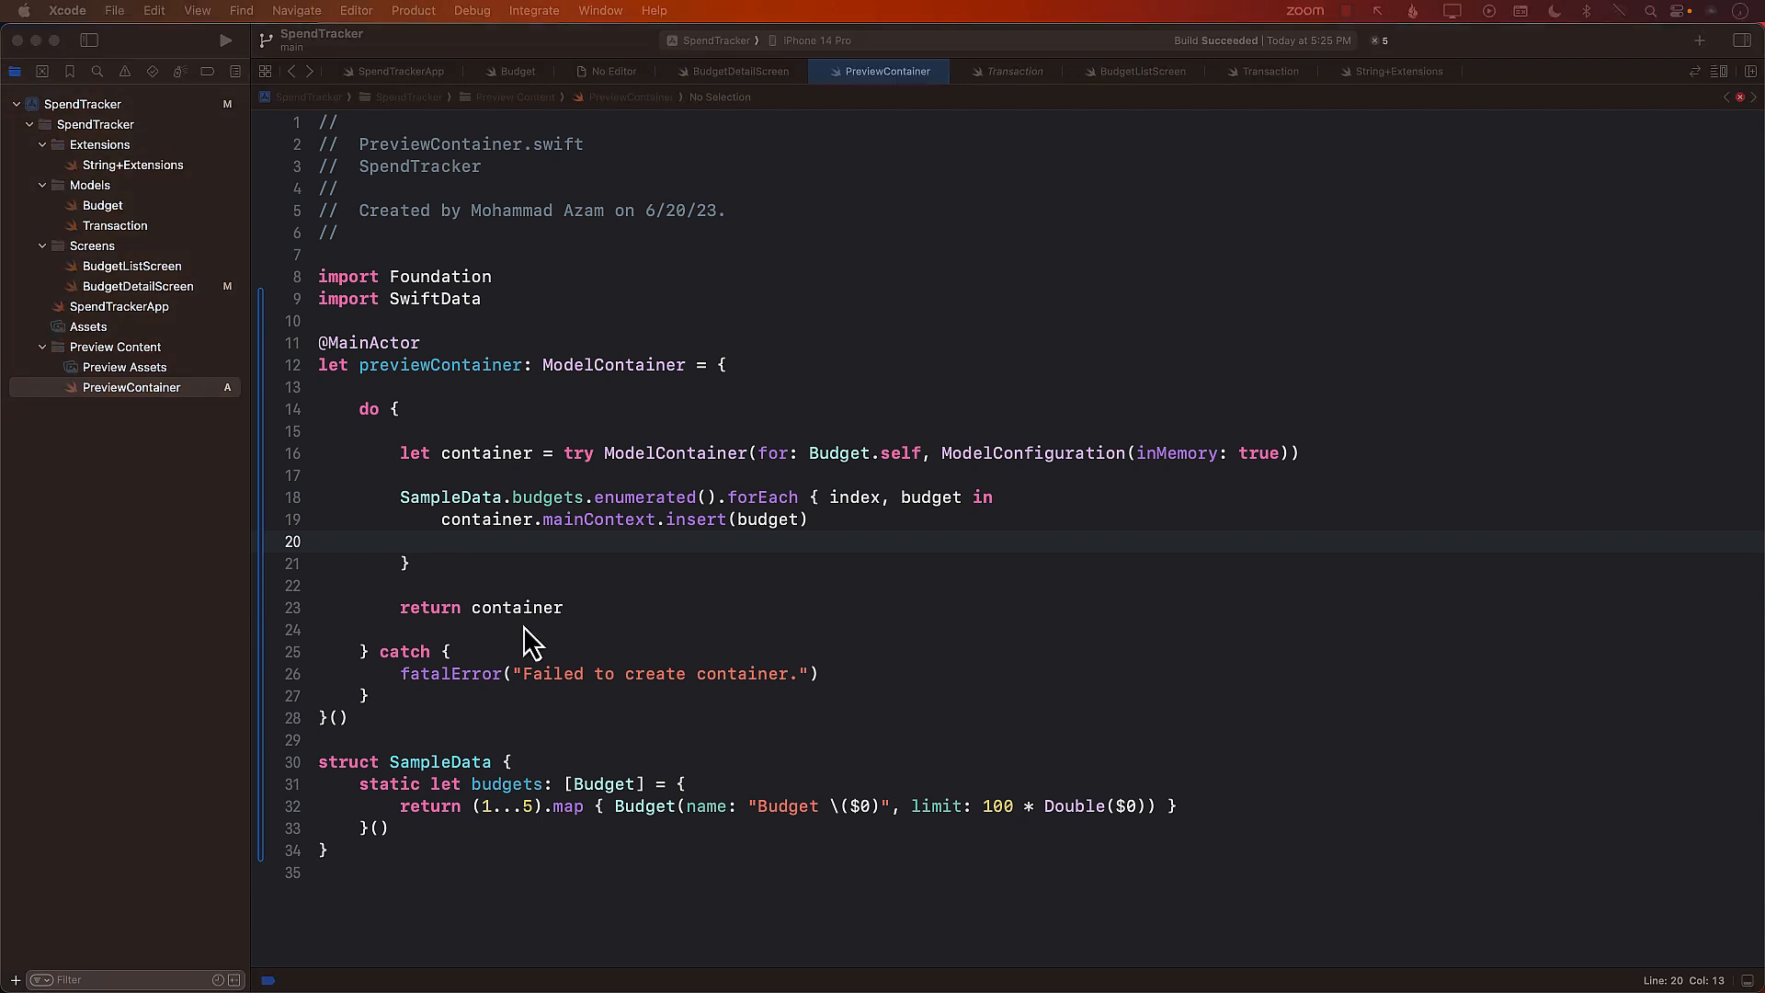
Create Transaction with note "Note \(index + 1)", link it via addTransaction, and build.
{"action": "type", "text": "let transaction = Transaction(note: \"Note \\(index + 1)\", amount: (Double(index) * 10), date: Date())"}
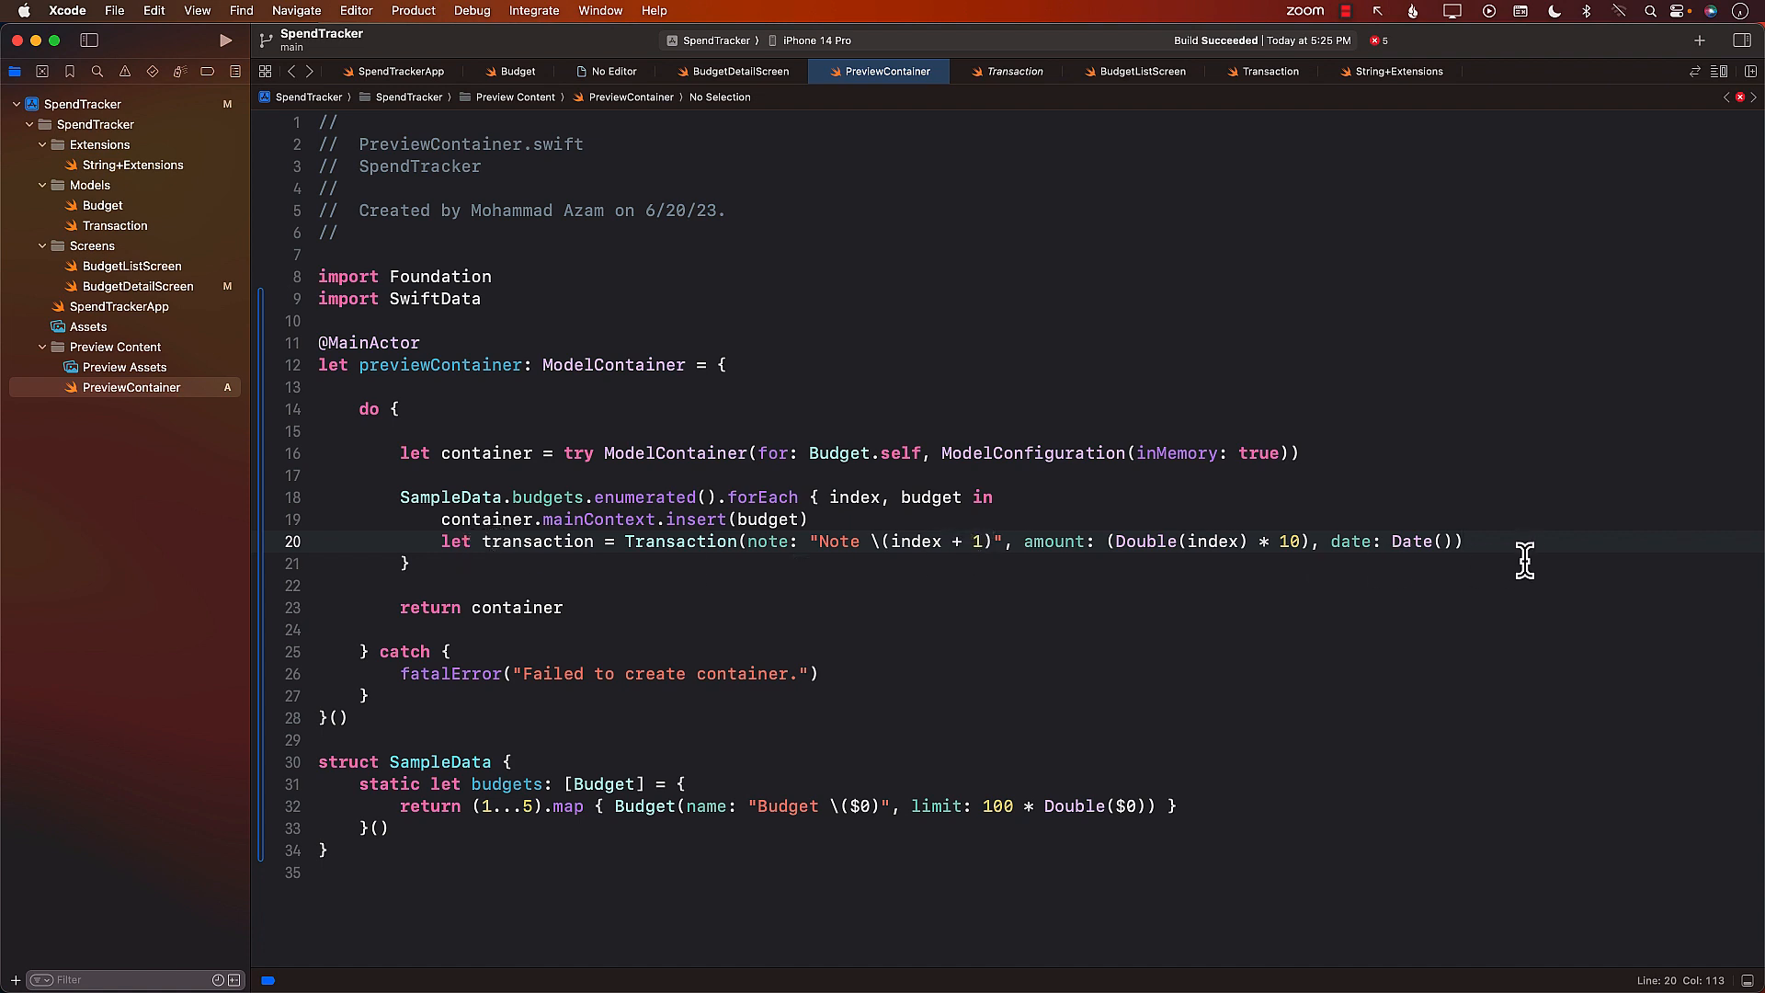
{"action": "type", "text": "tr"}
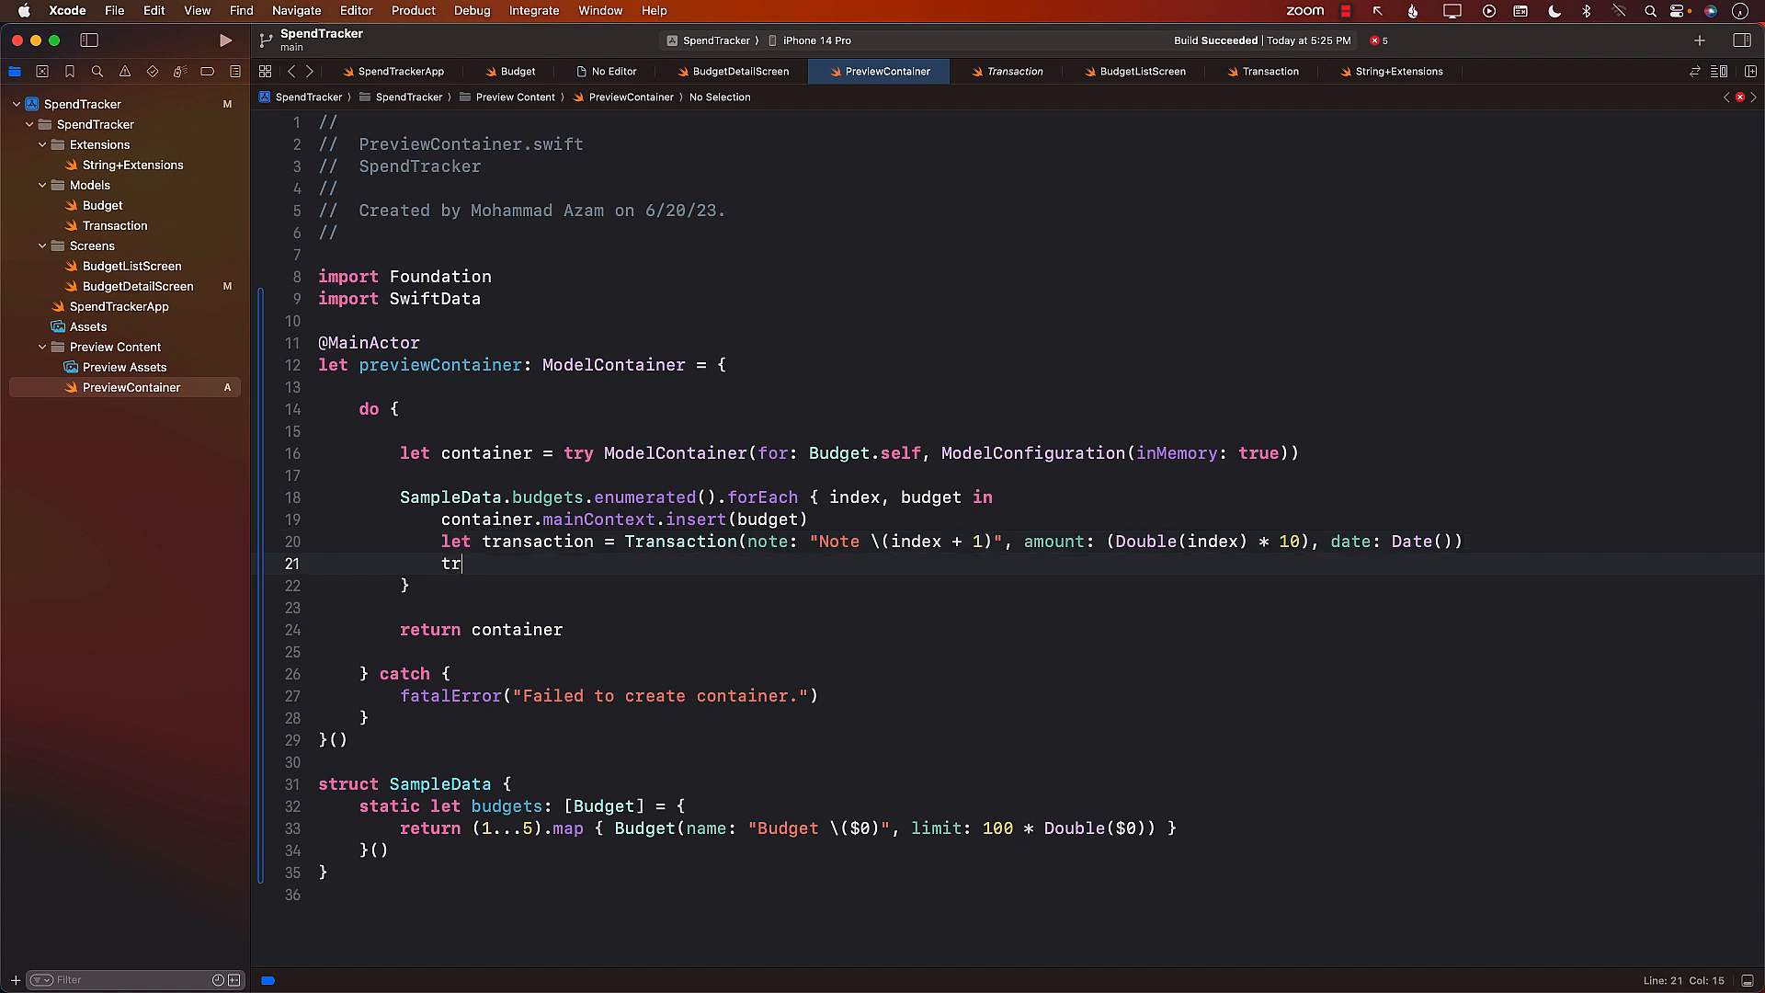
{"action": "type", "text": "ansaction.budget = budget"}
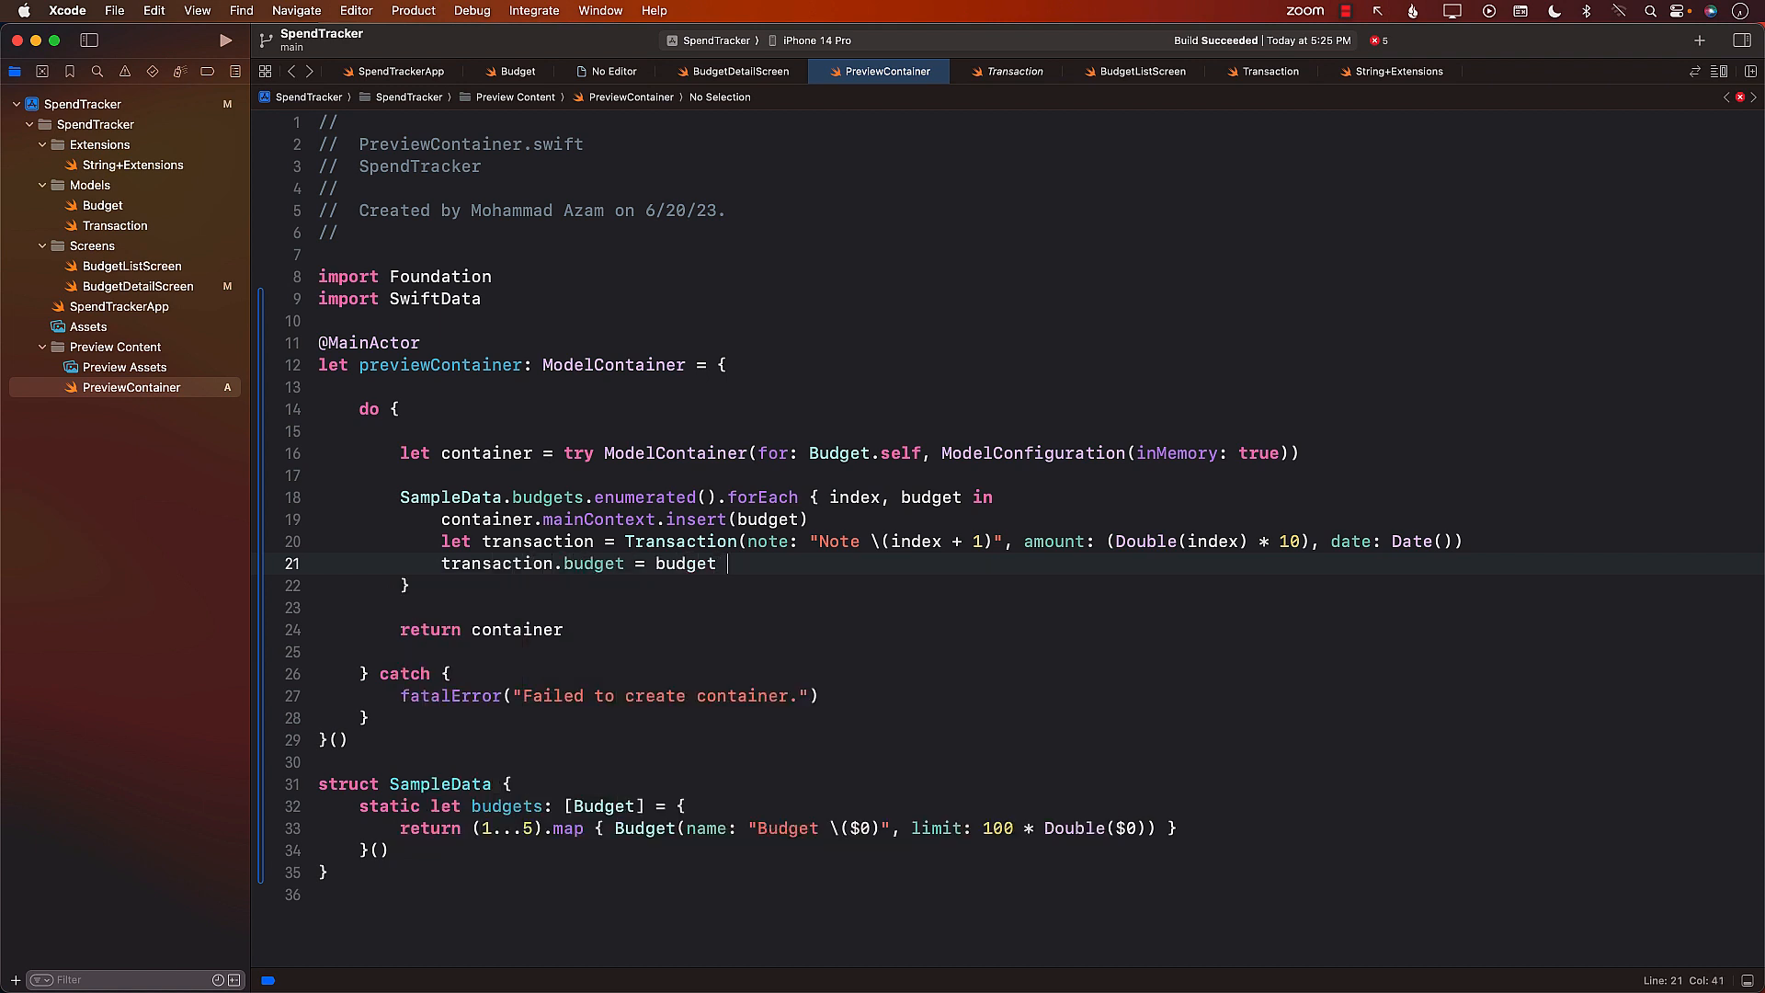
{"action": "type", "text": "budget."}
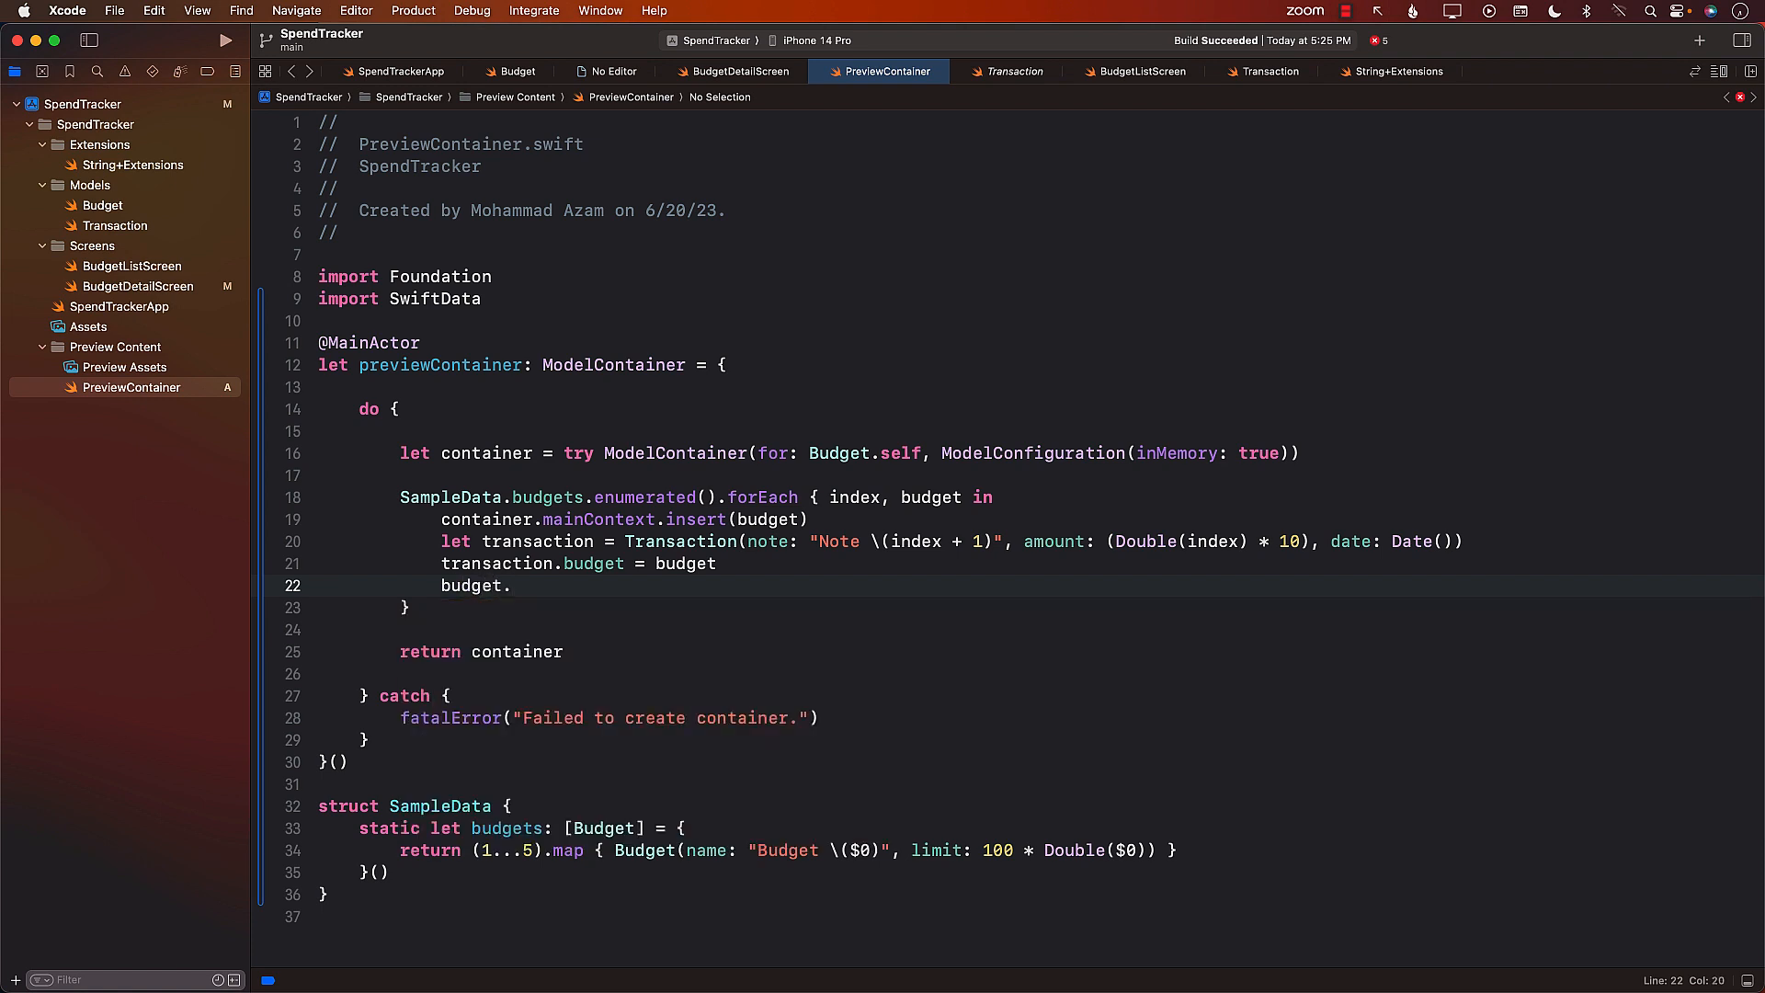
{"action": "type", "text": "addTr"}
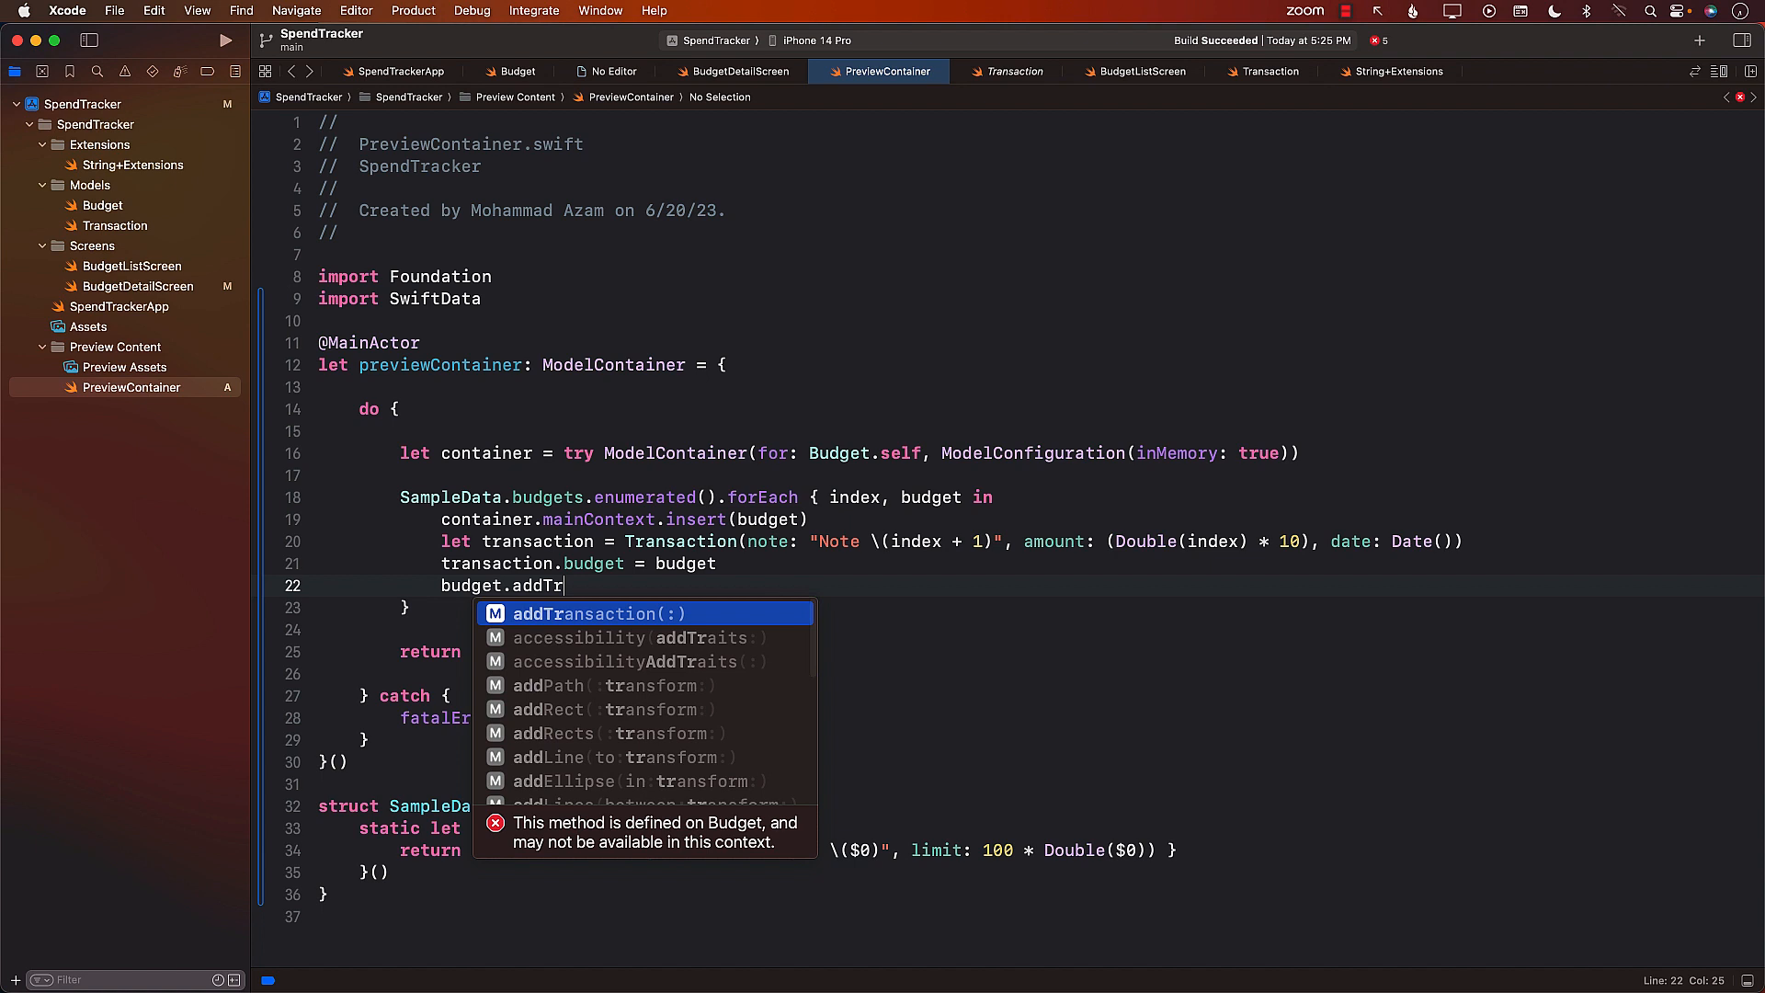
{"action": "type", "text": "ansaction(Transaction"}
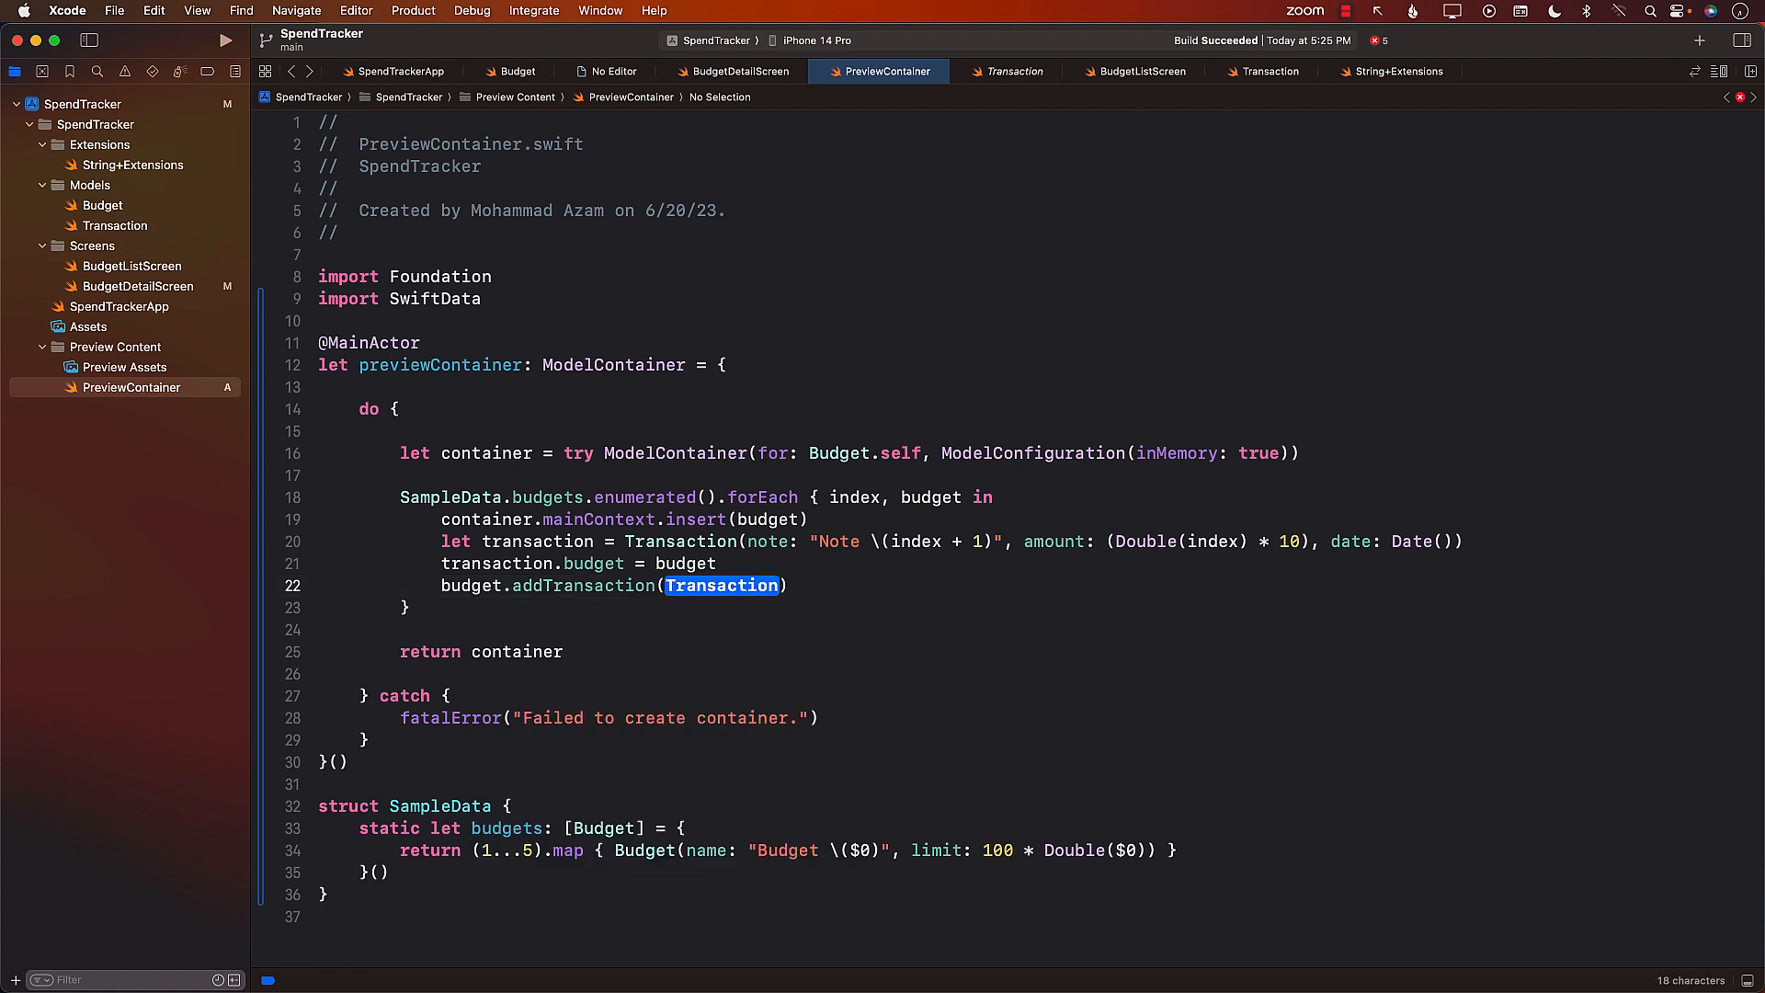
{"action": "type", "text": "transaction"}
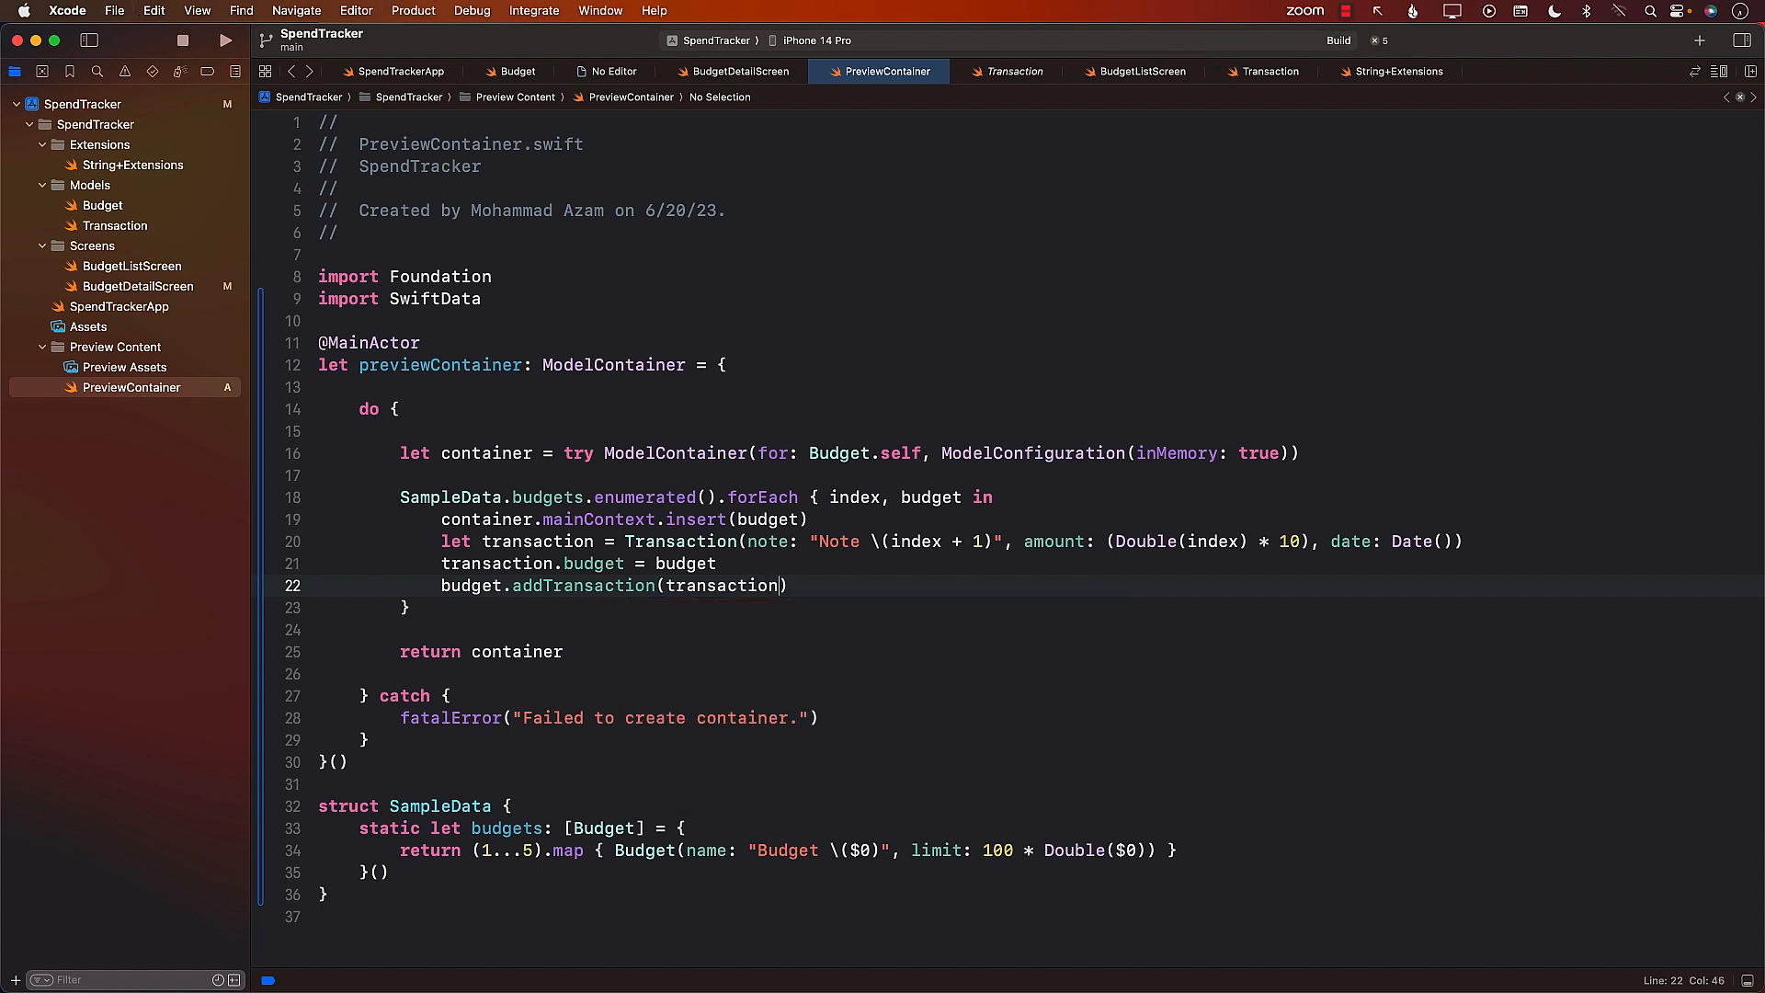
{"action": "left_click", "coordinate": [224, 41]}
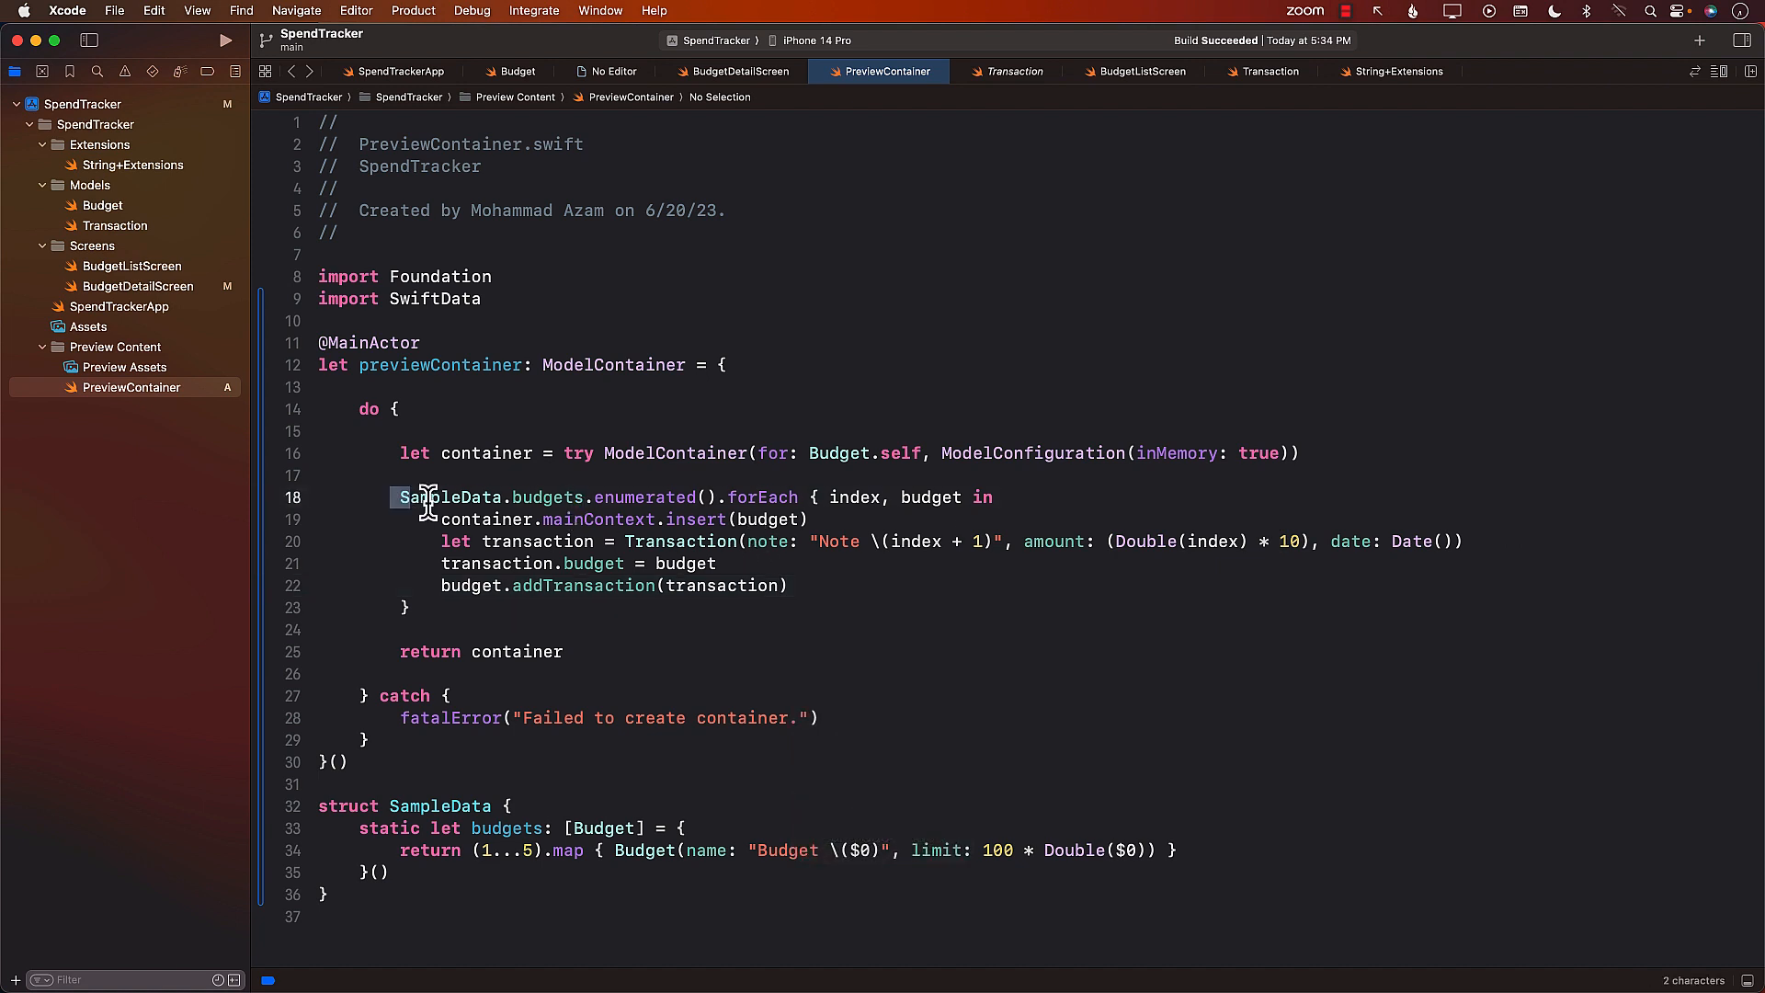
{"action": "left_click_drag", "start_coordinate": [398, 496], "coordinate": [462, 607]}
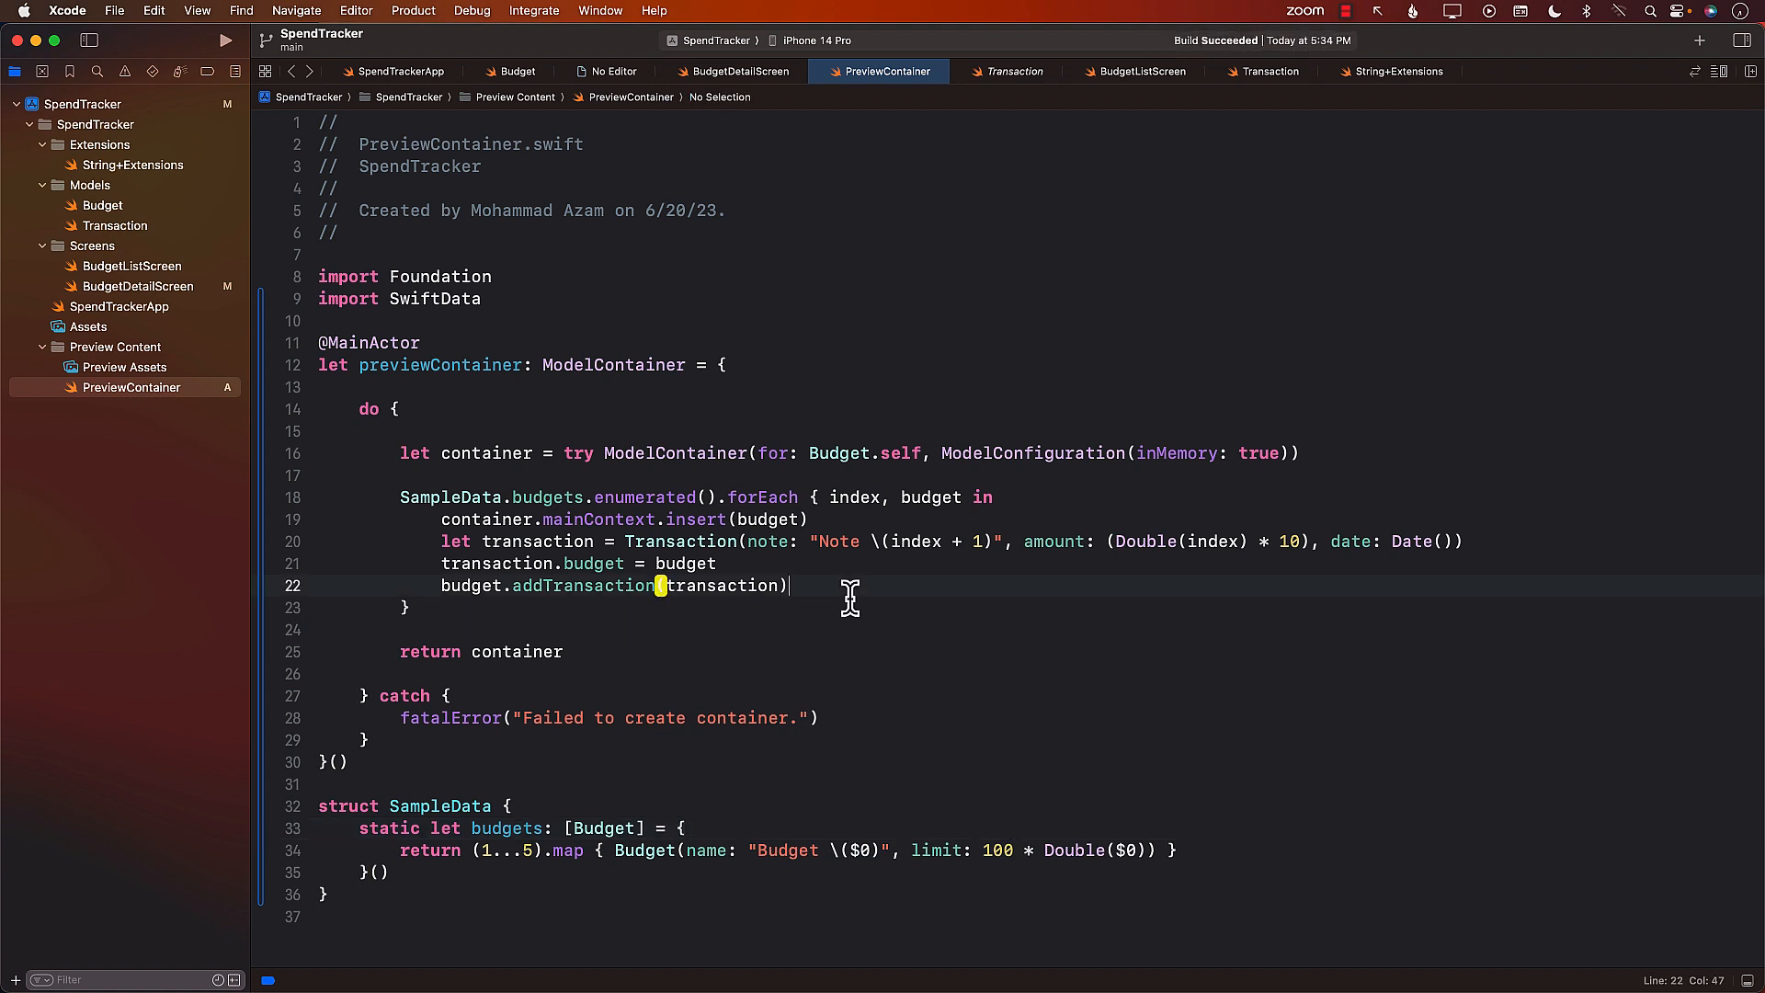
{"action": "mouse_move", "coordinate": [821, 593]}
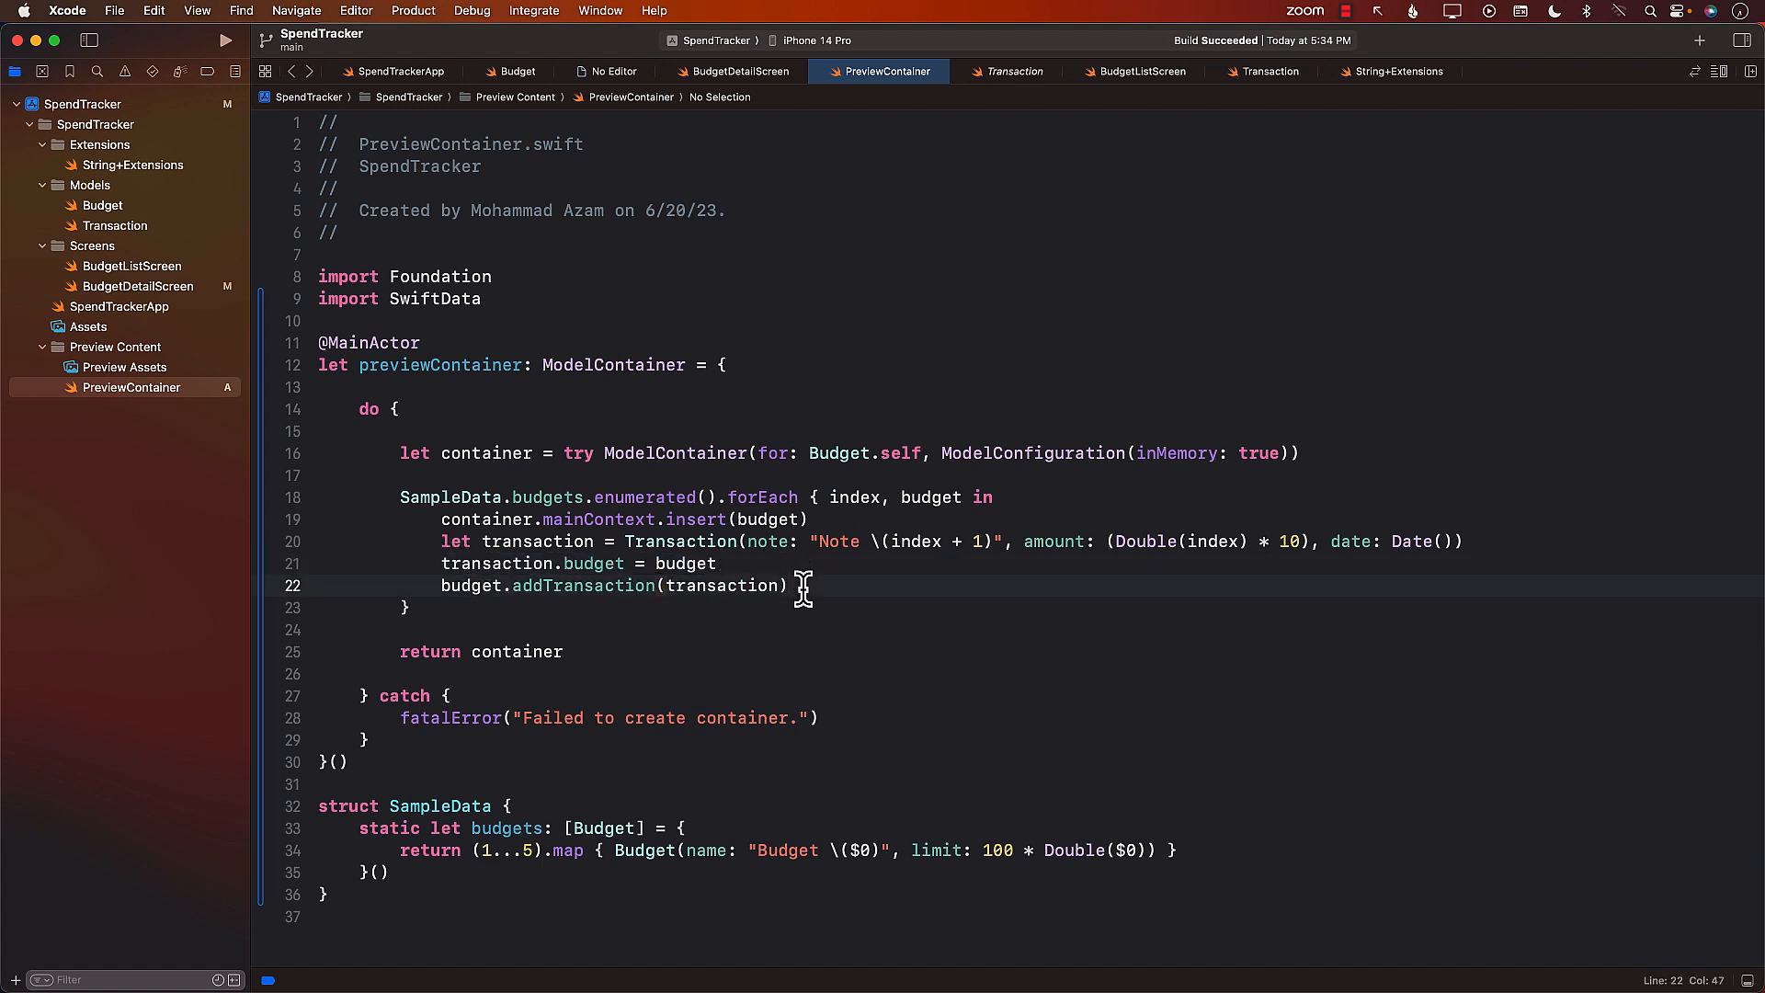
{"action": "mouse_move", "coordinate": [771, 560]}
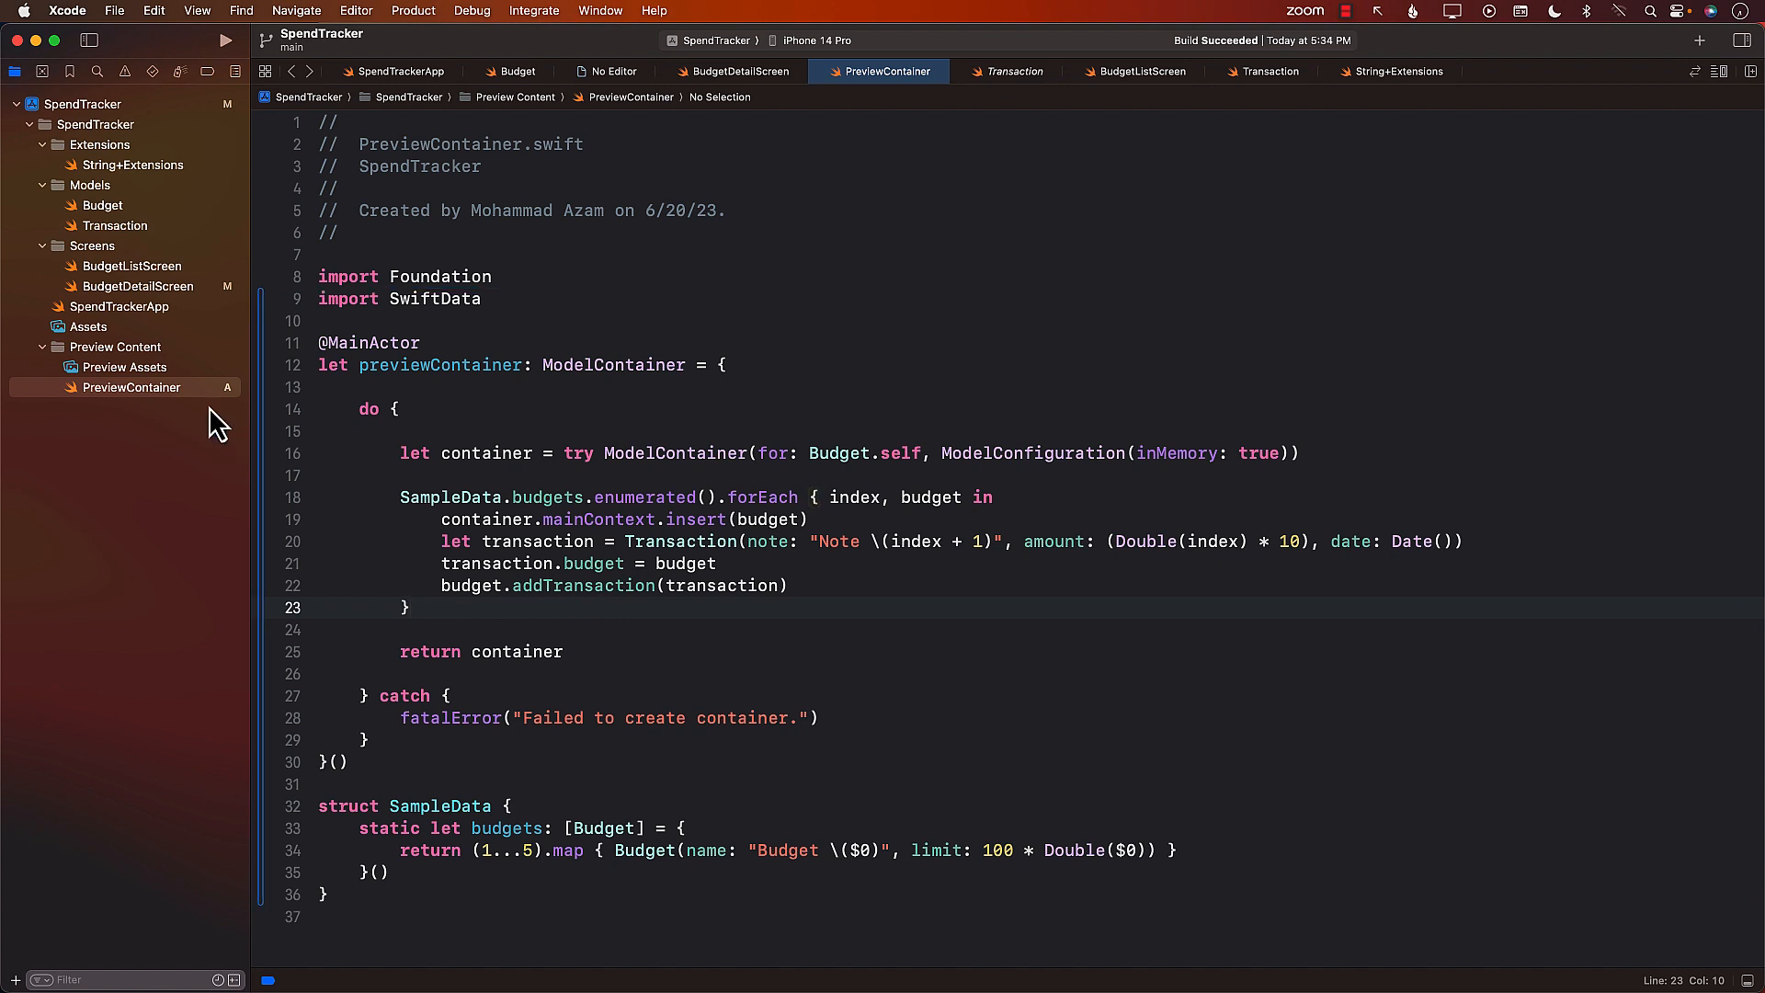
Switch to BudgetDetailScreen, uncomment its #Preview again, and start new code above it.
{"action": "left_click", "coordinate": [738, 71]}
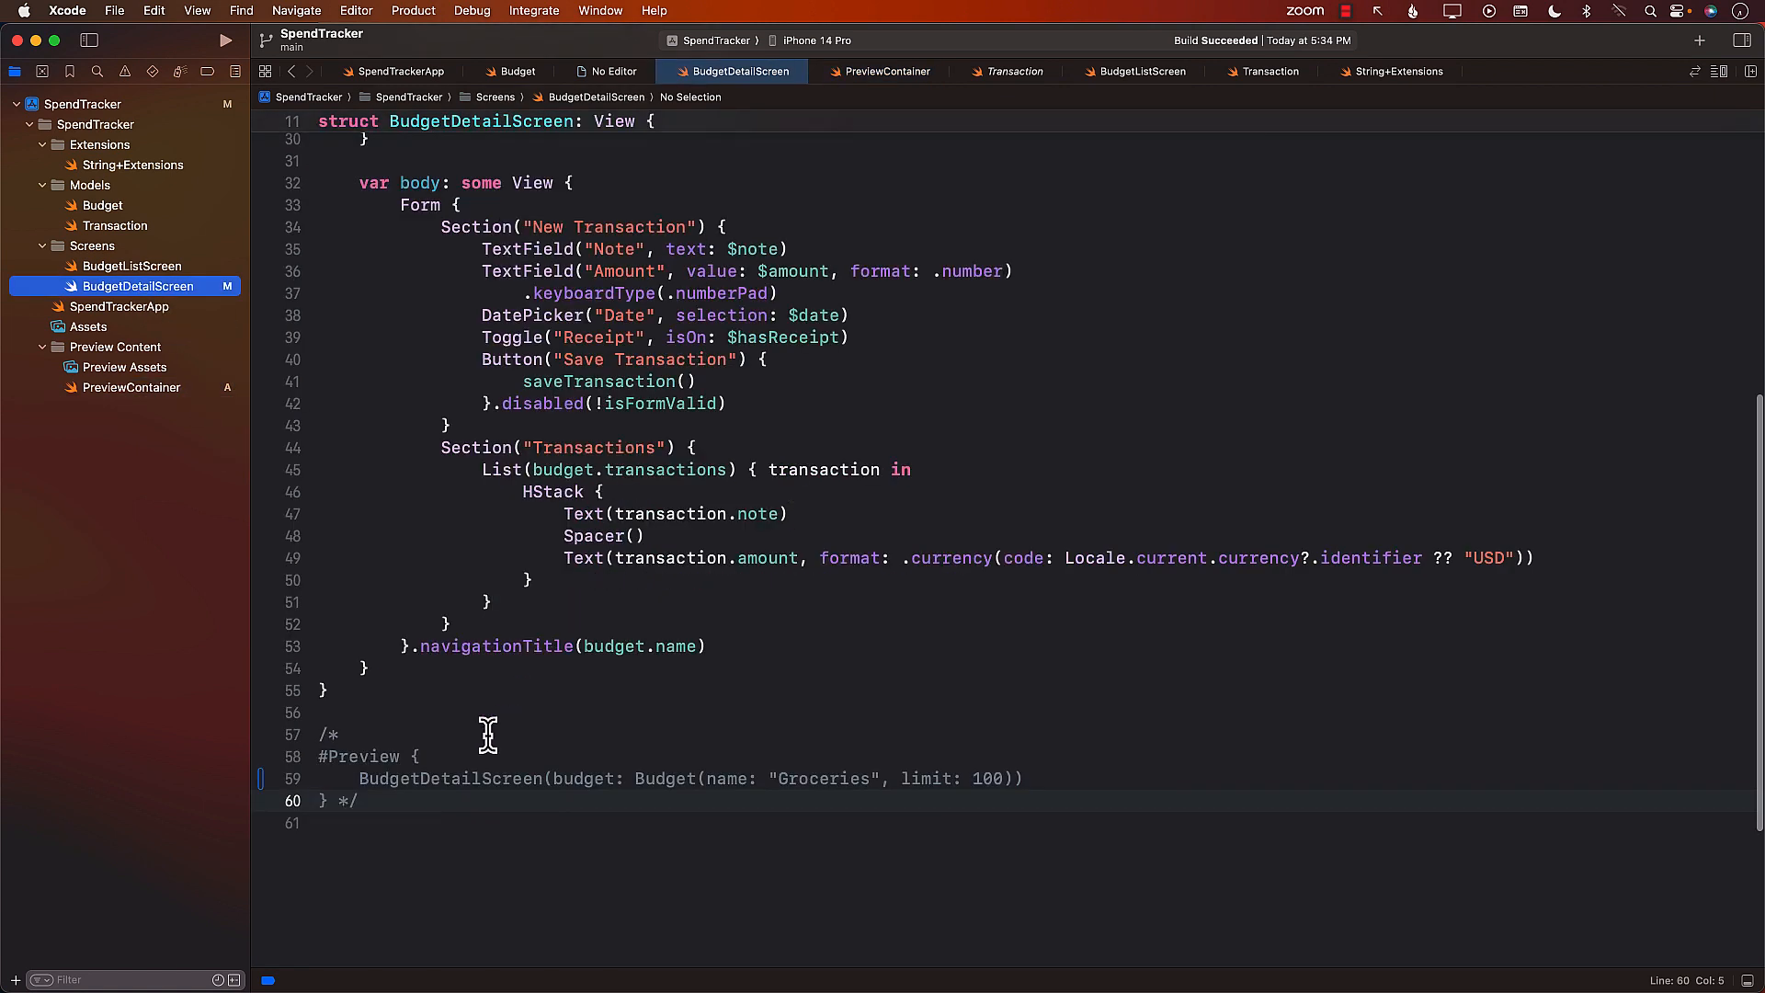
{"action": "left_click", "coordinate": [337, 733]}
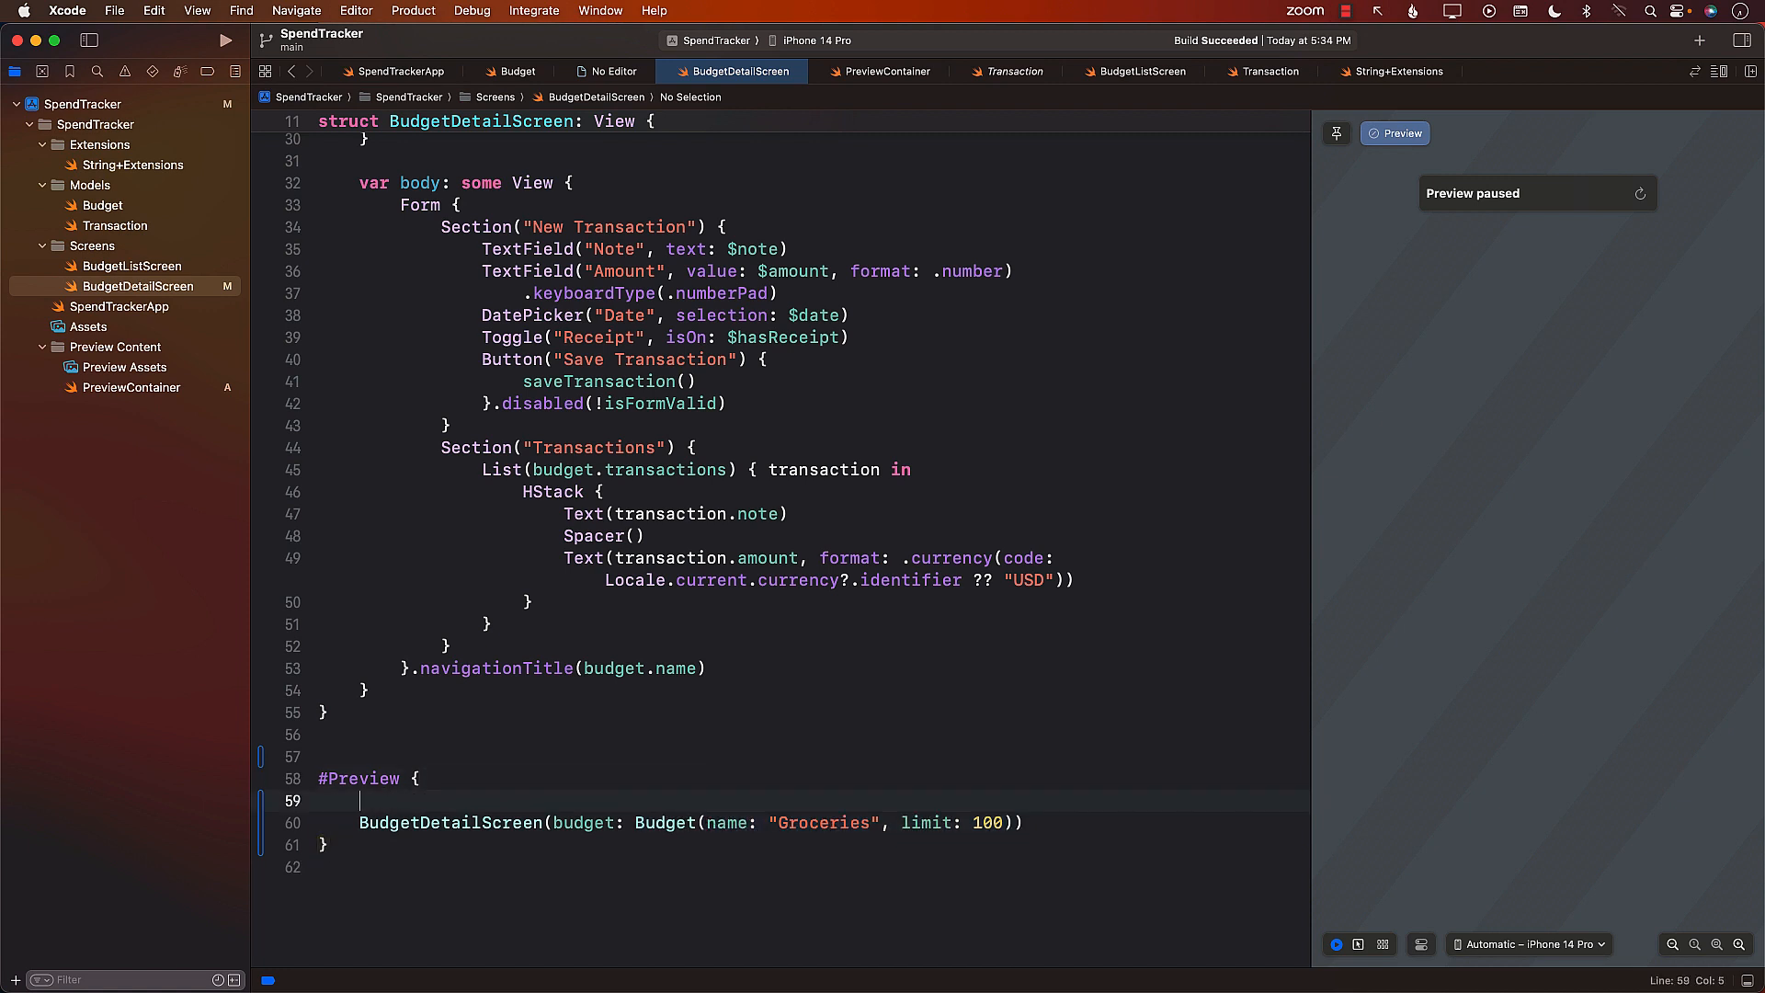
{"action": "type", "text": "@"}
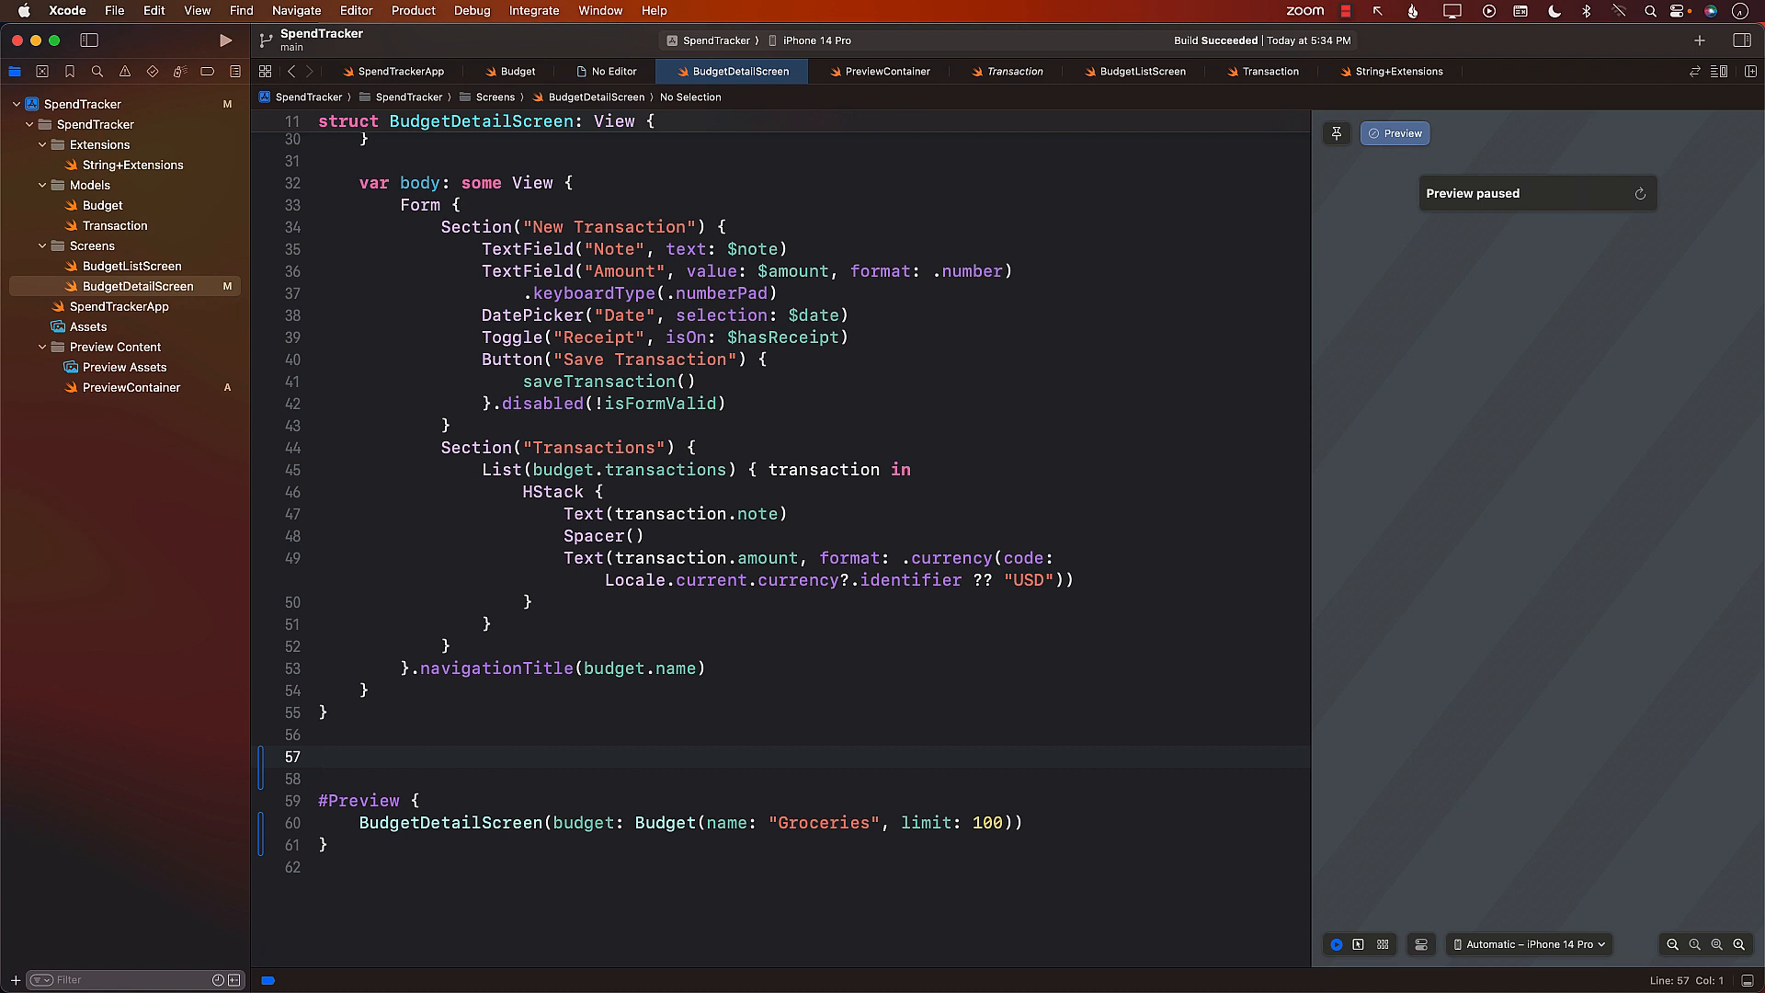
{"action": "type", "text": "struct"}
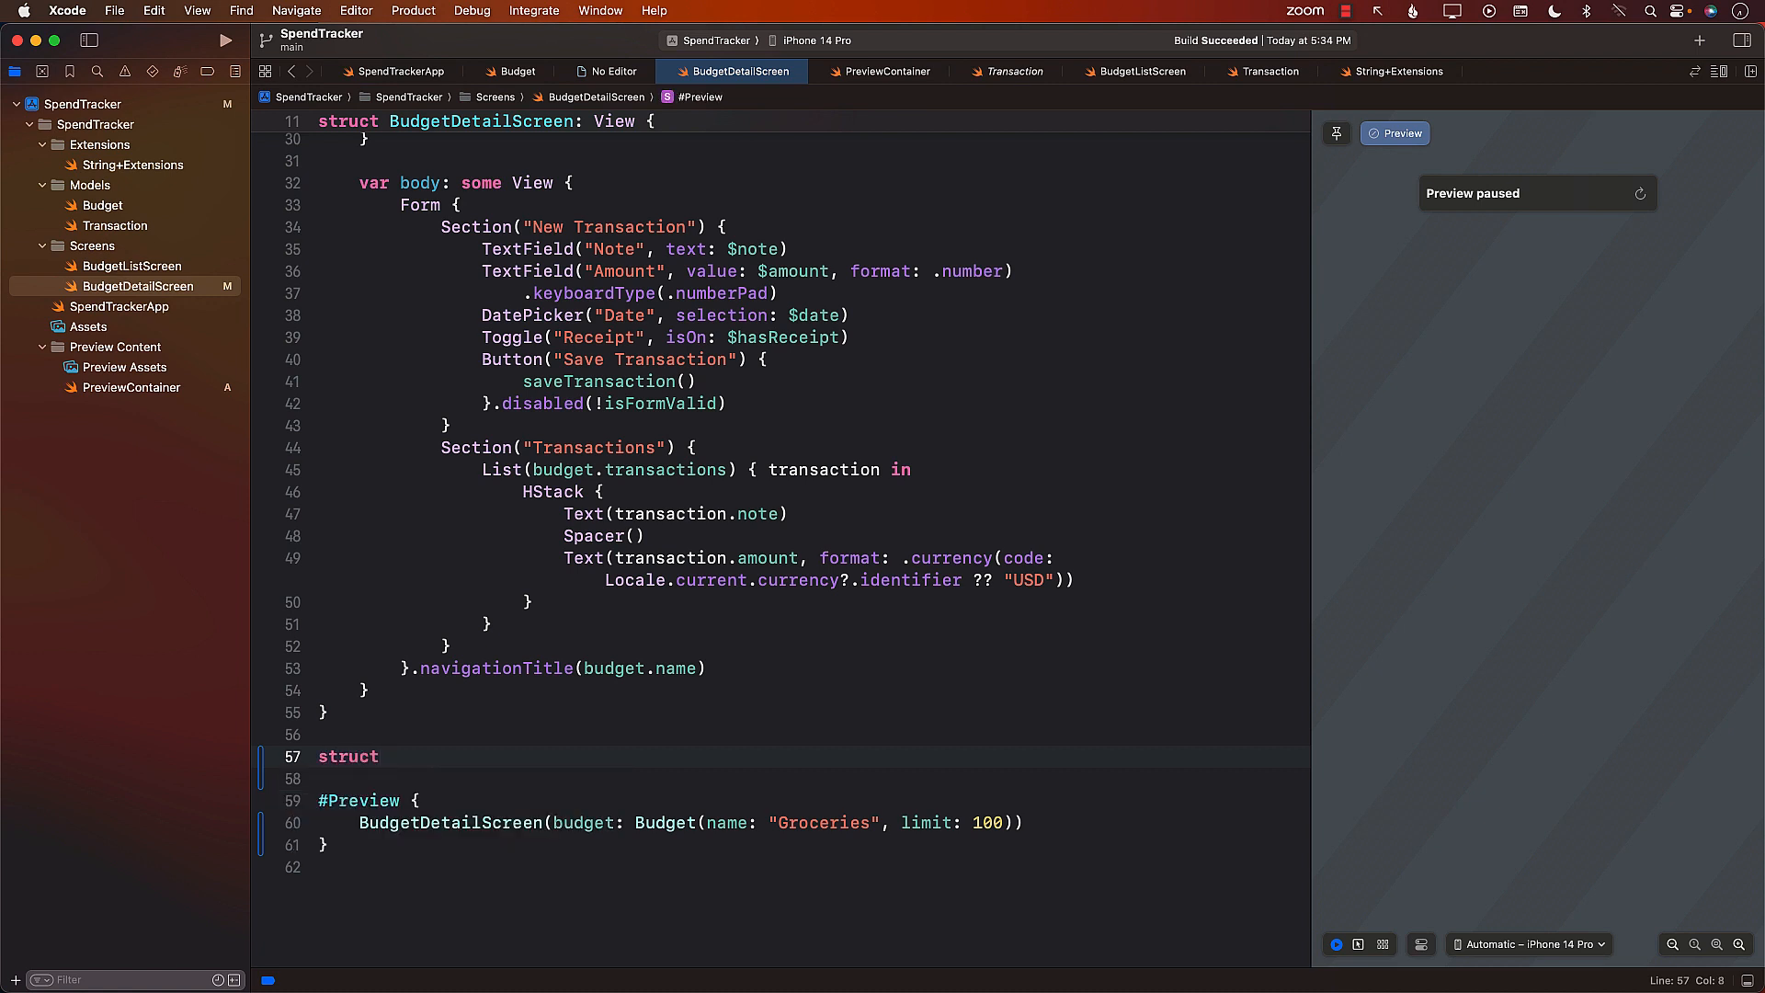
{"action": "type", "text": "BudgetDe"}
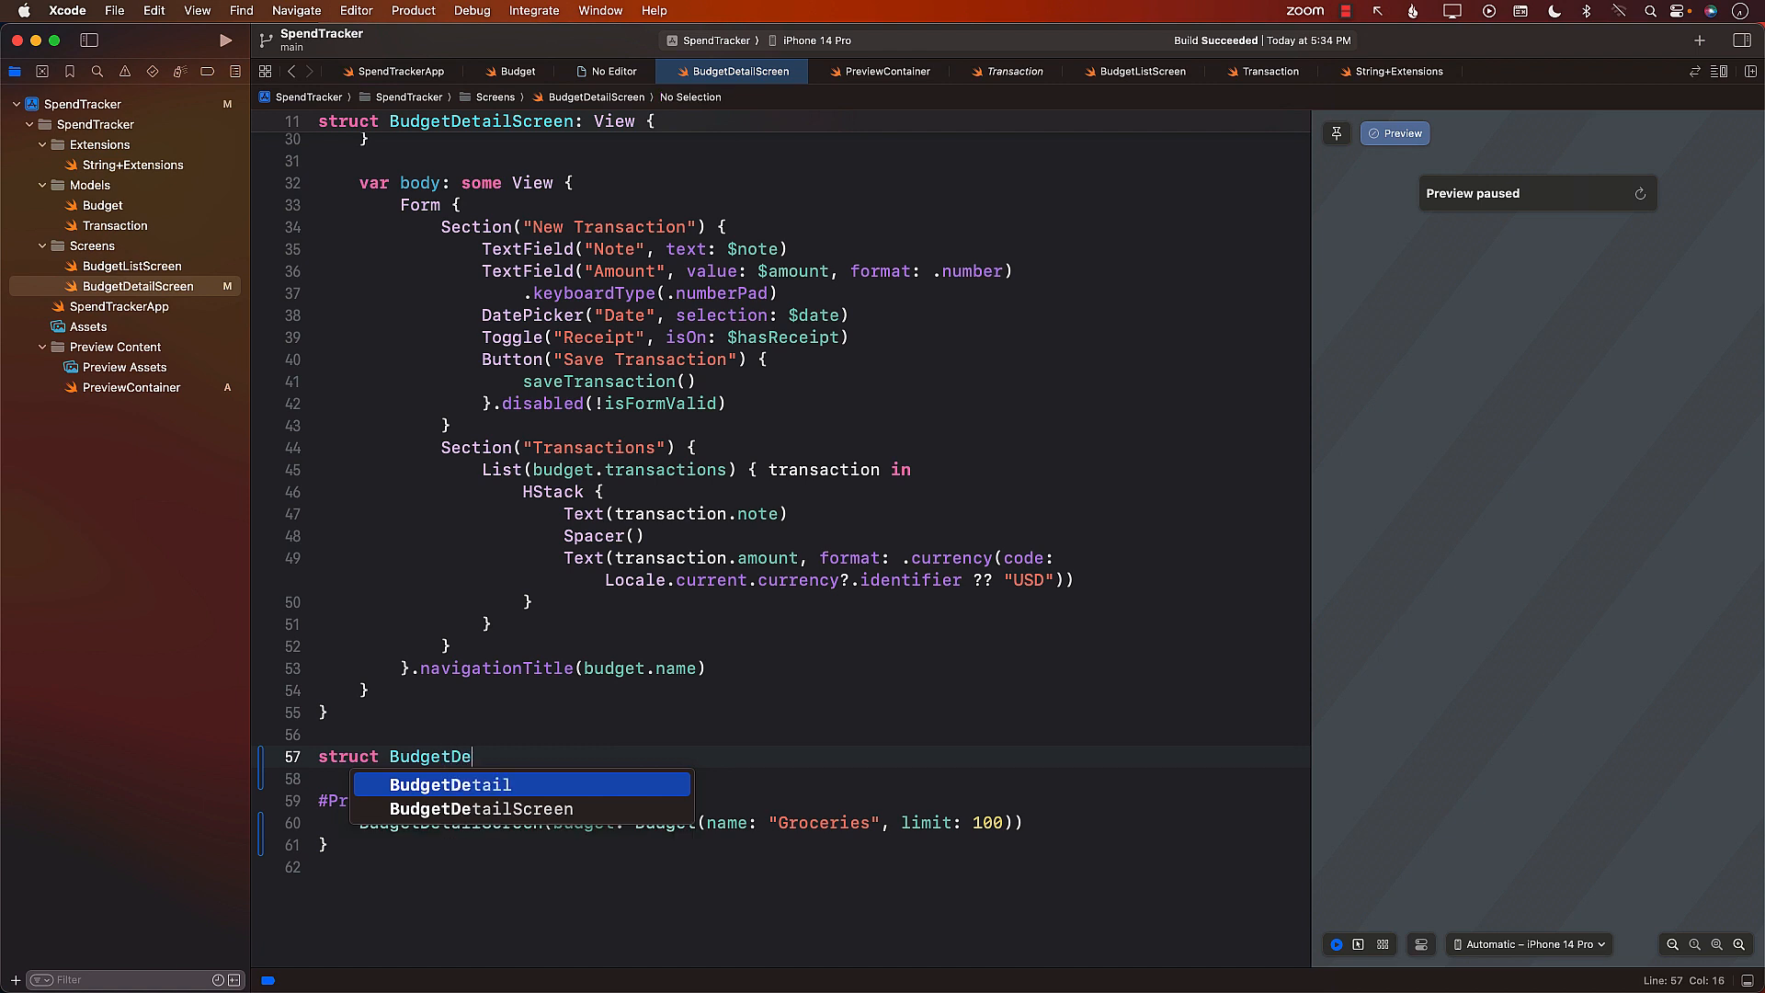
{"action": "type", "text": "Container"}
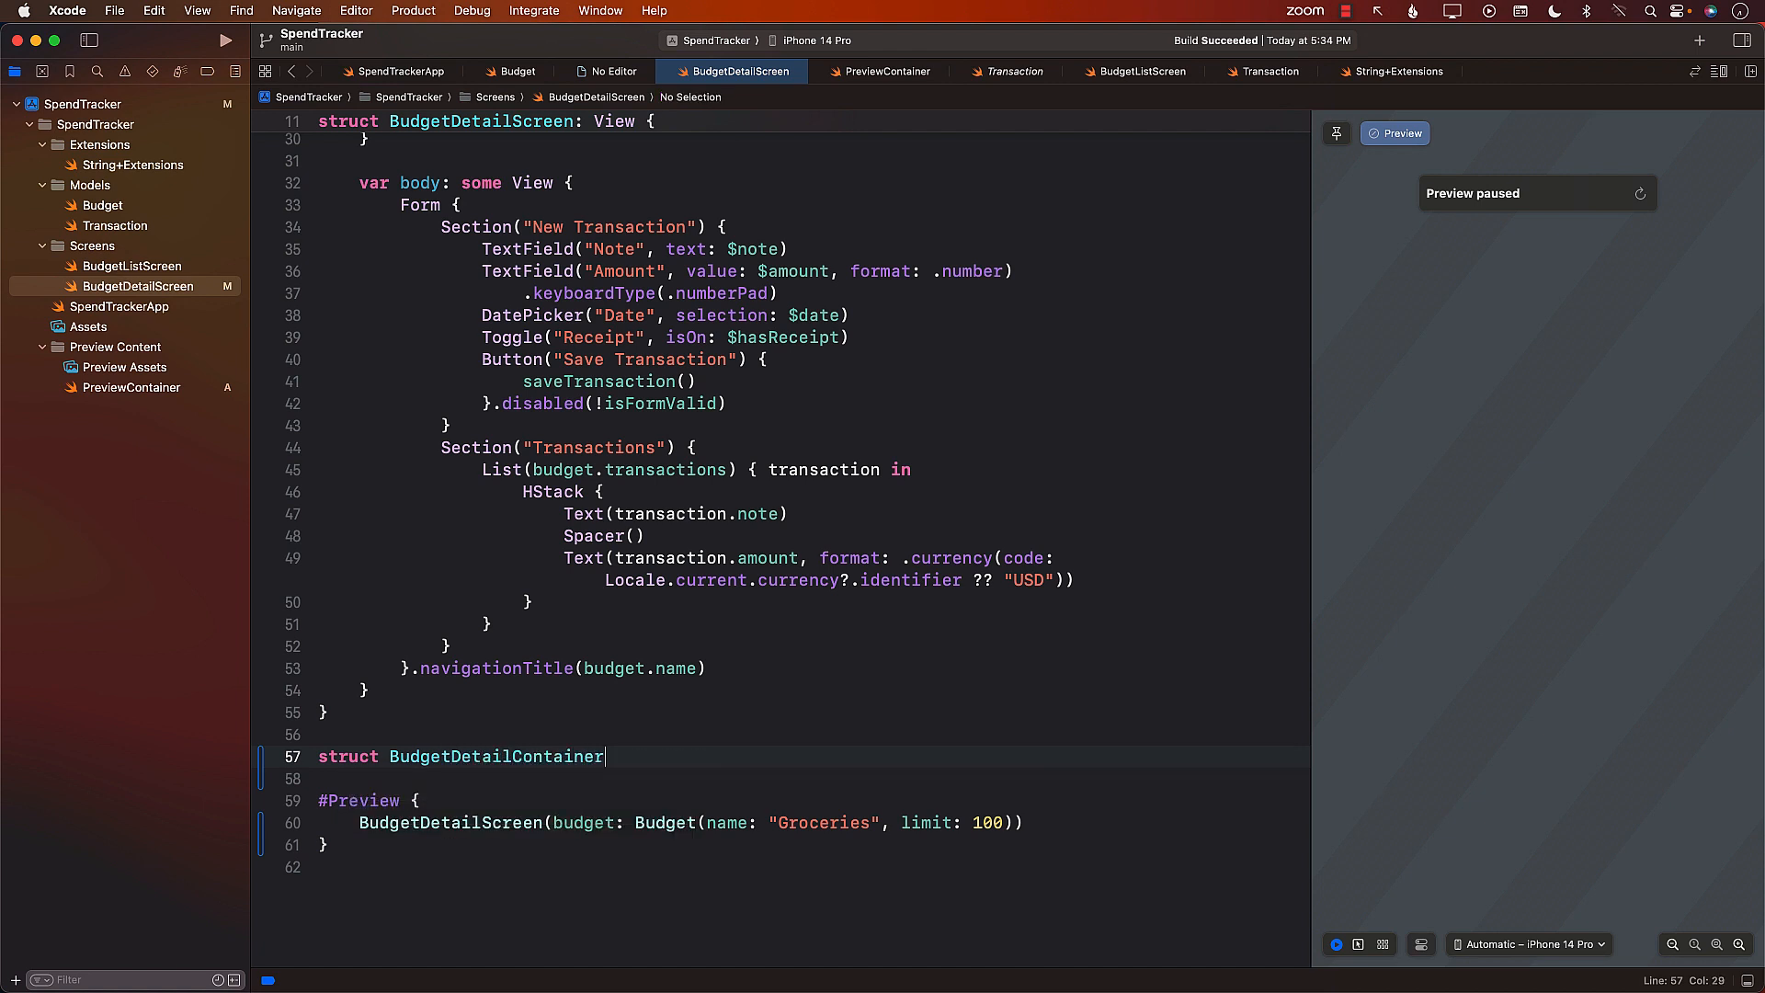
{"action": "type", "text": "View: View {"}
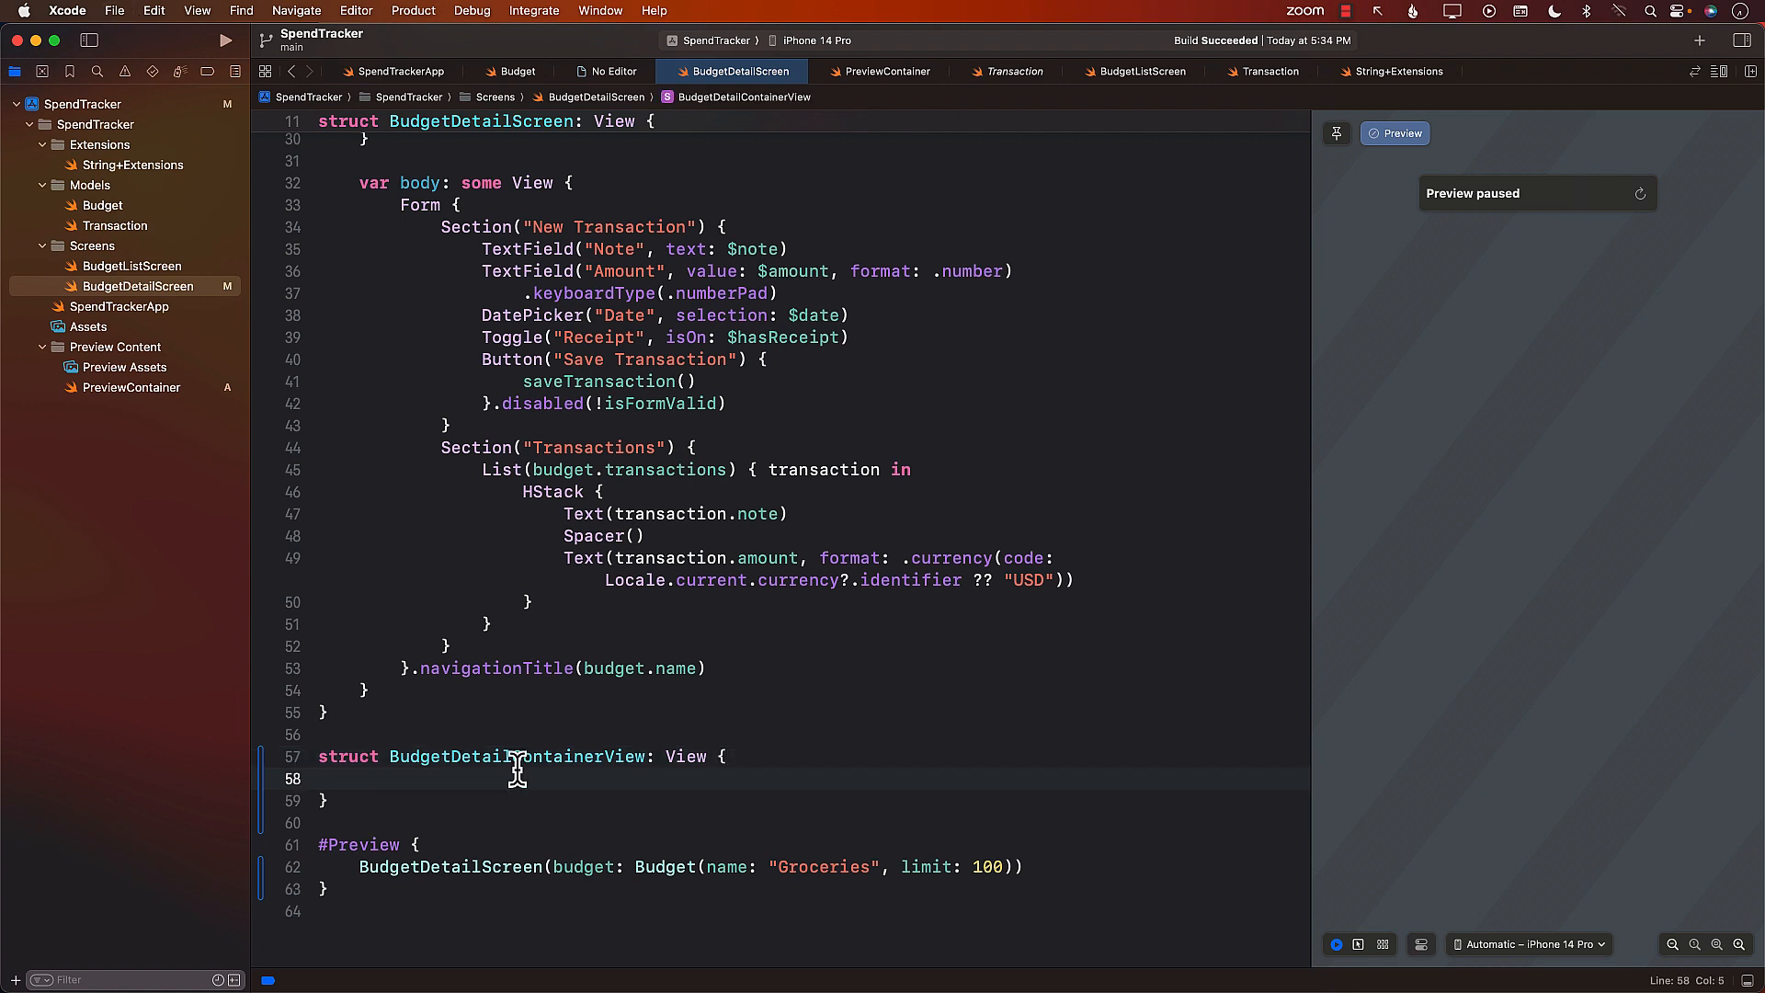
{"action": "type", "text": "@"}
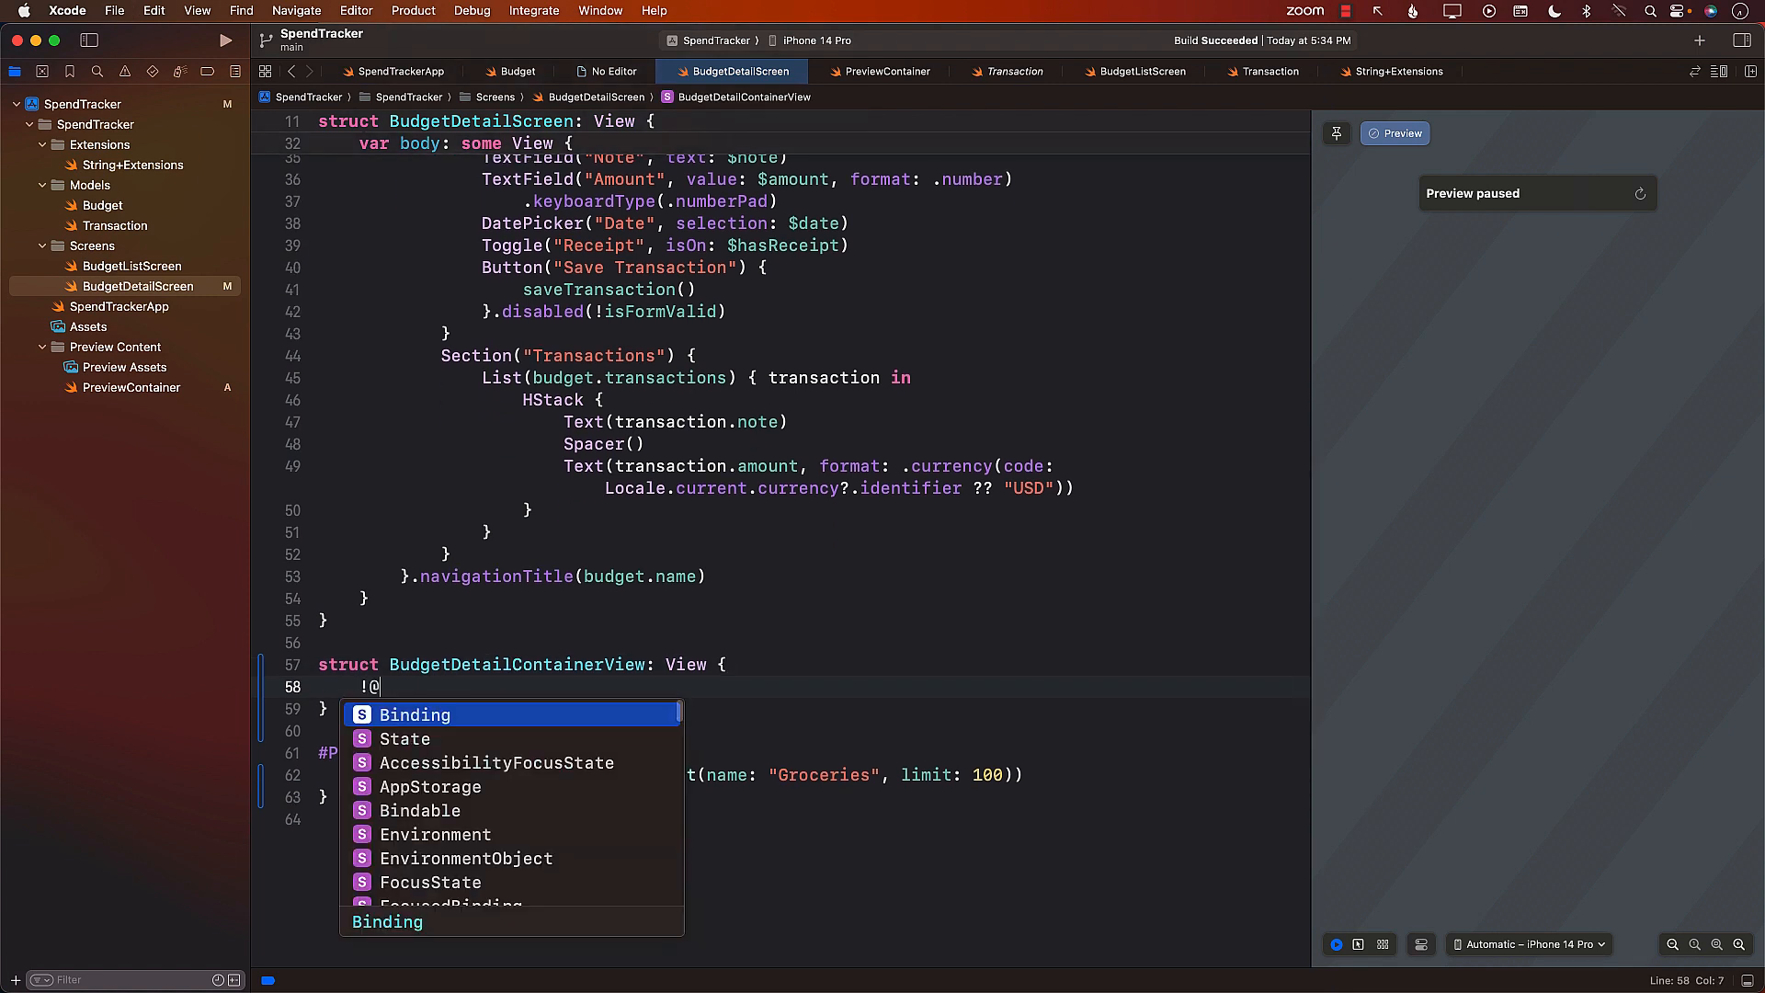
{"action": "type", "text": "Query pr"}
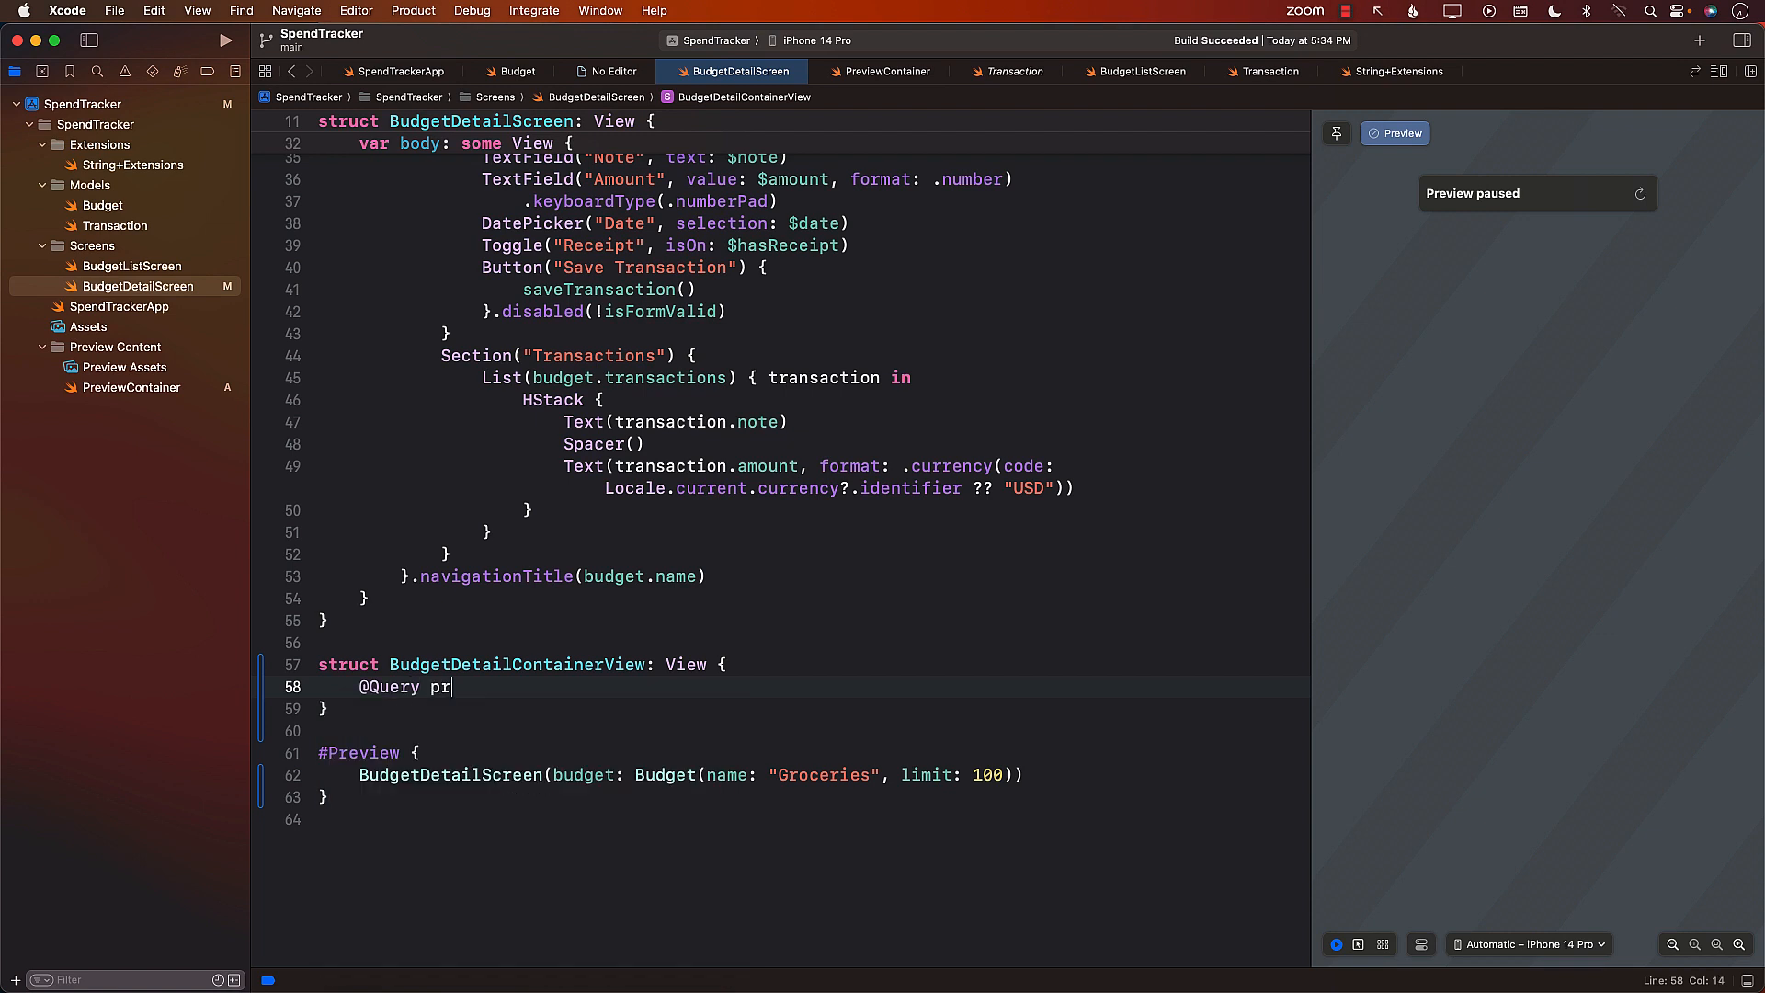
{"action": "type", "text": "ivate var"}
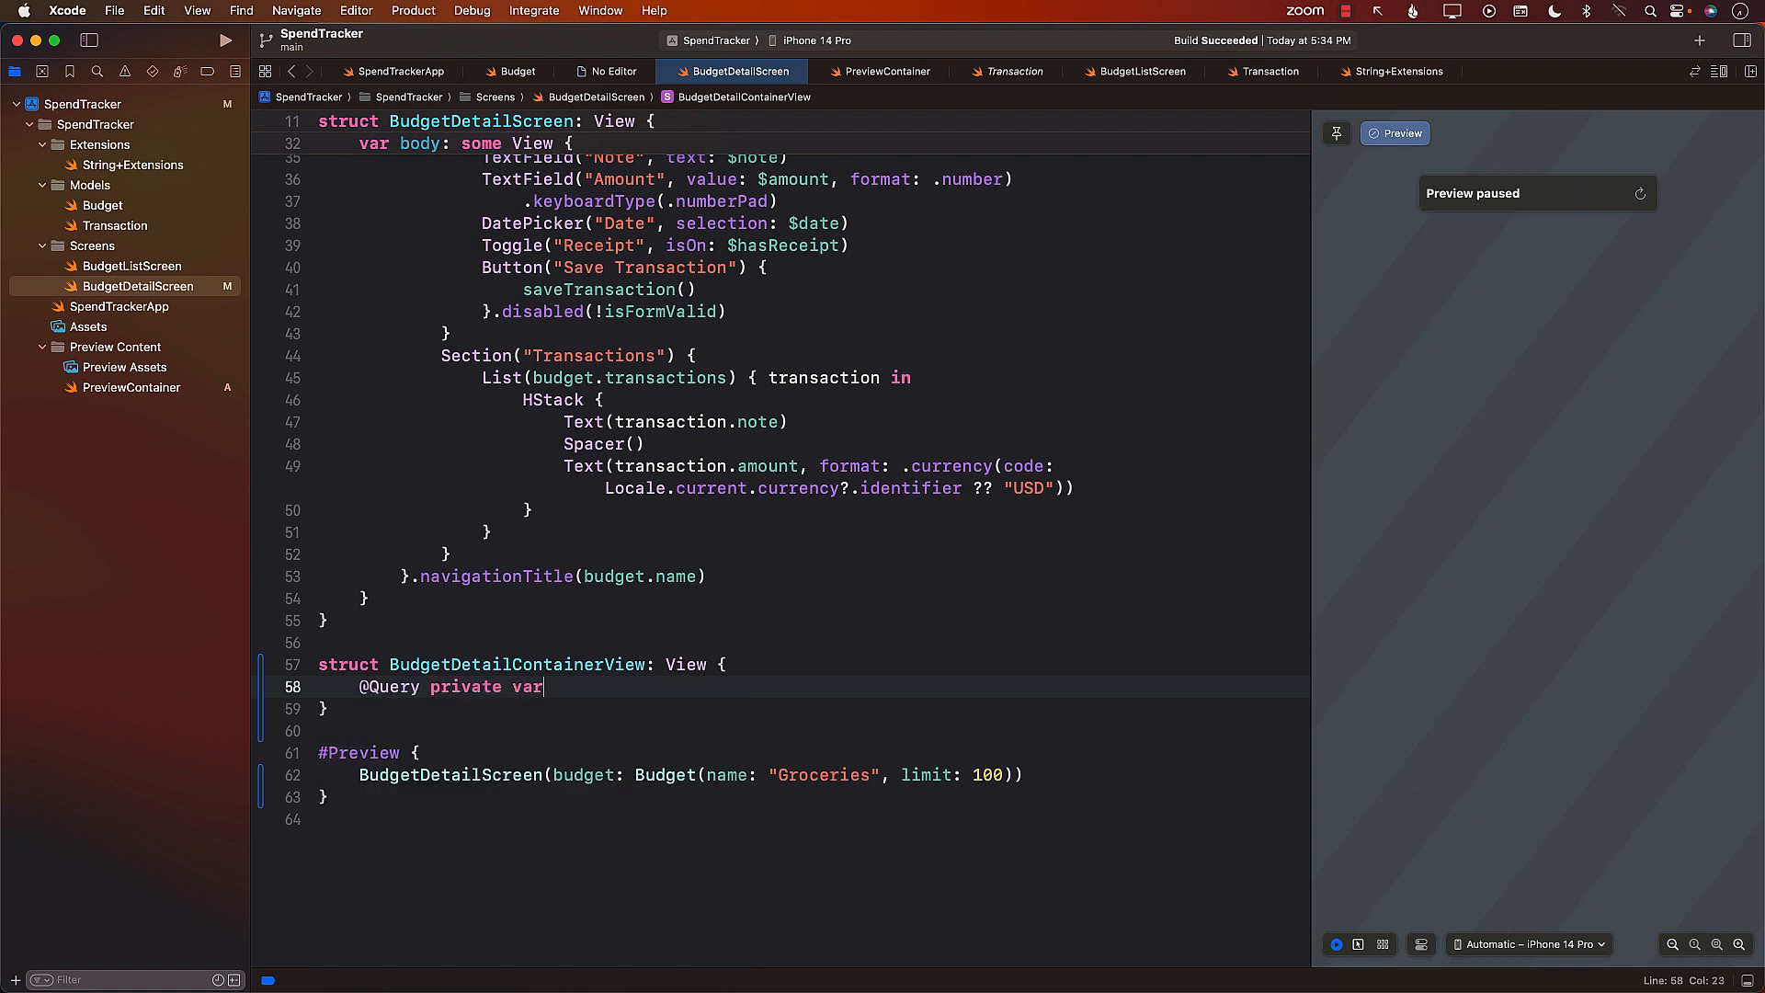
{"action": "type", "text": "budgets: [V]"}
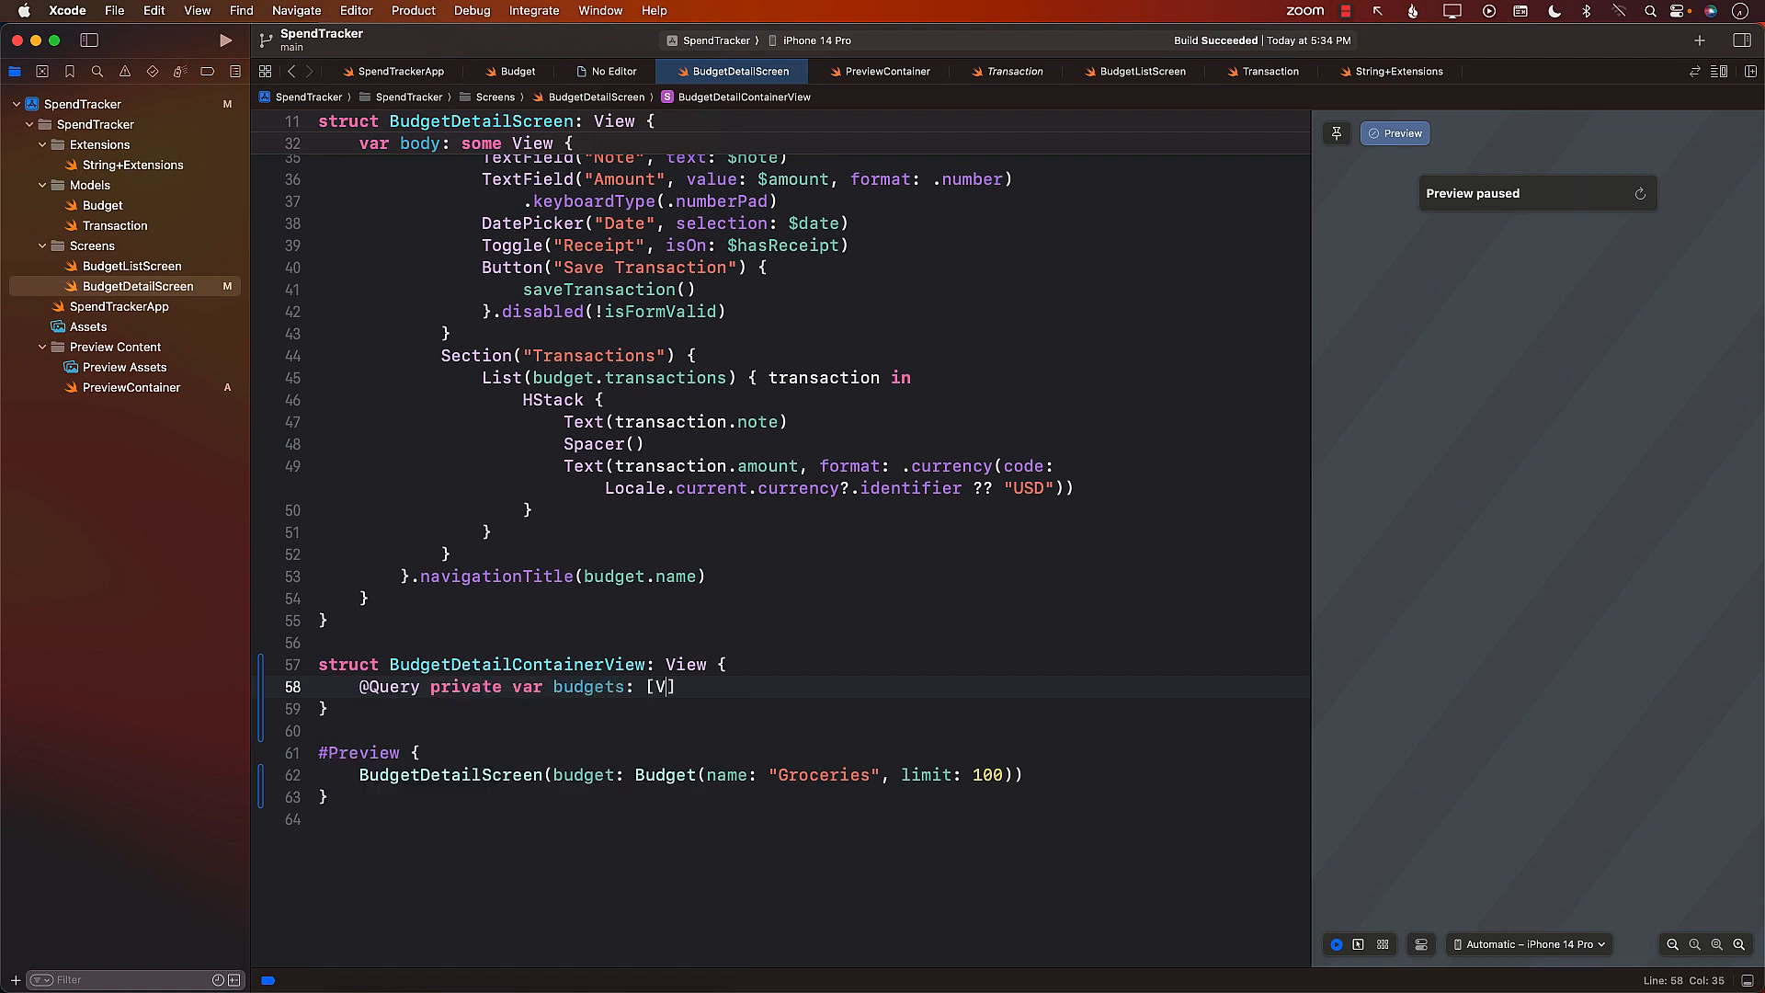
{"action": "type", "text": "Budget"}
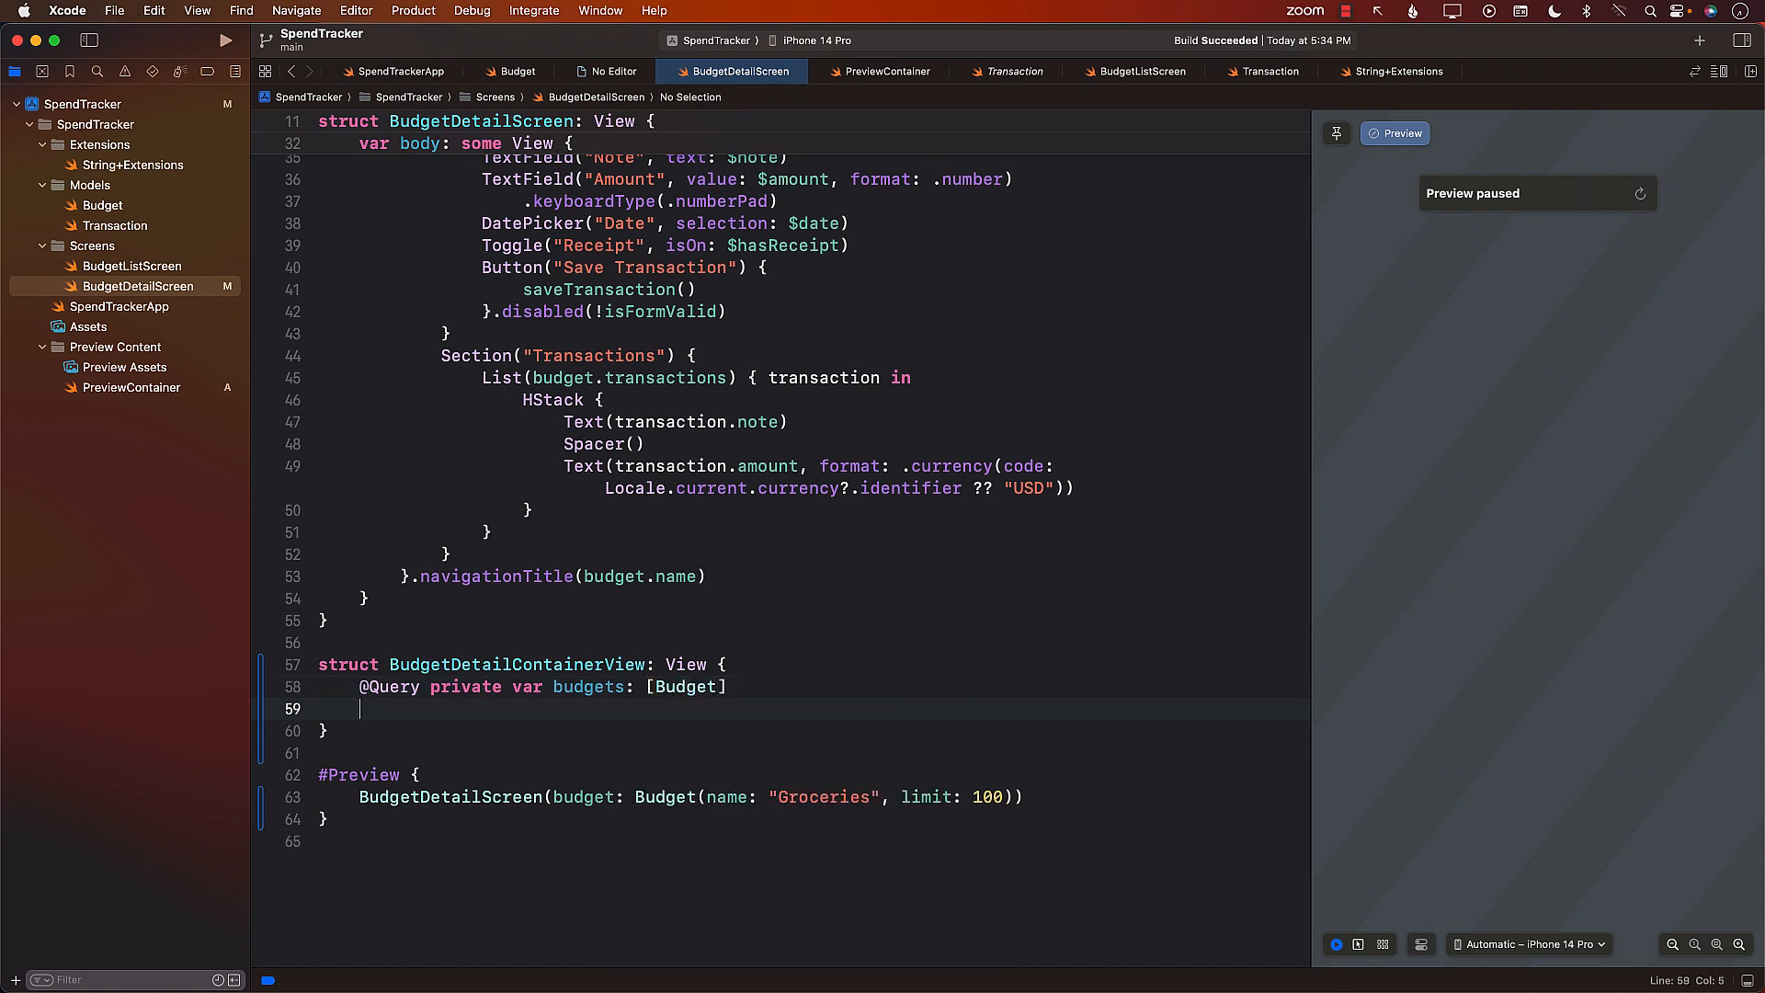
Give it a NavigationStack body showing BudgetDetailScreen for budgets[0], and delete the old preview line.
{"action": "type", "text": "var body: some View"}
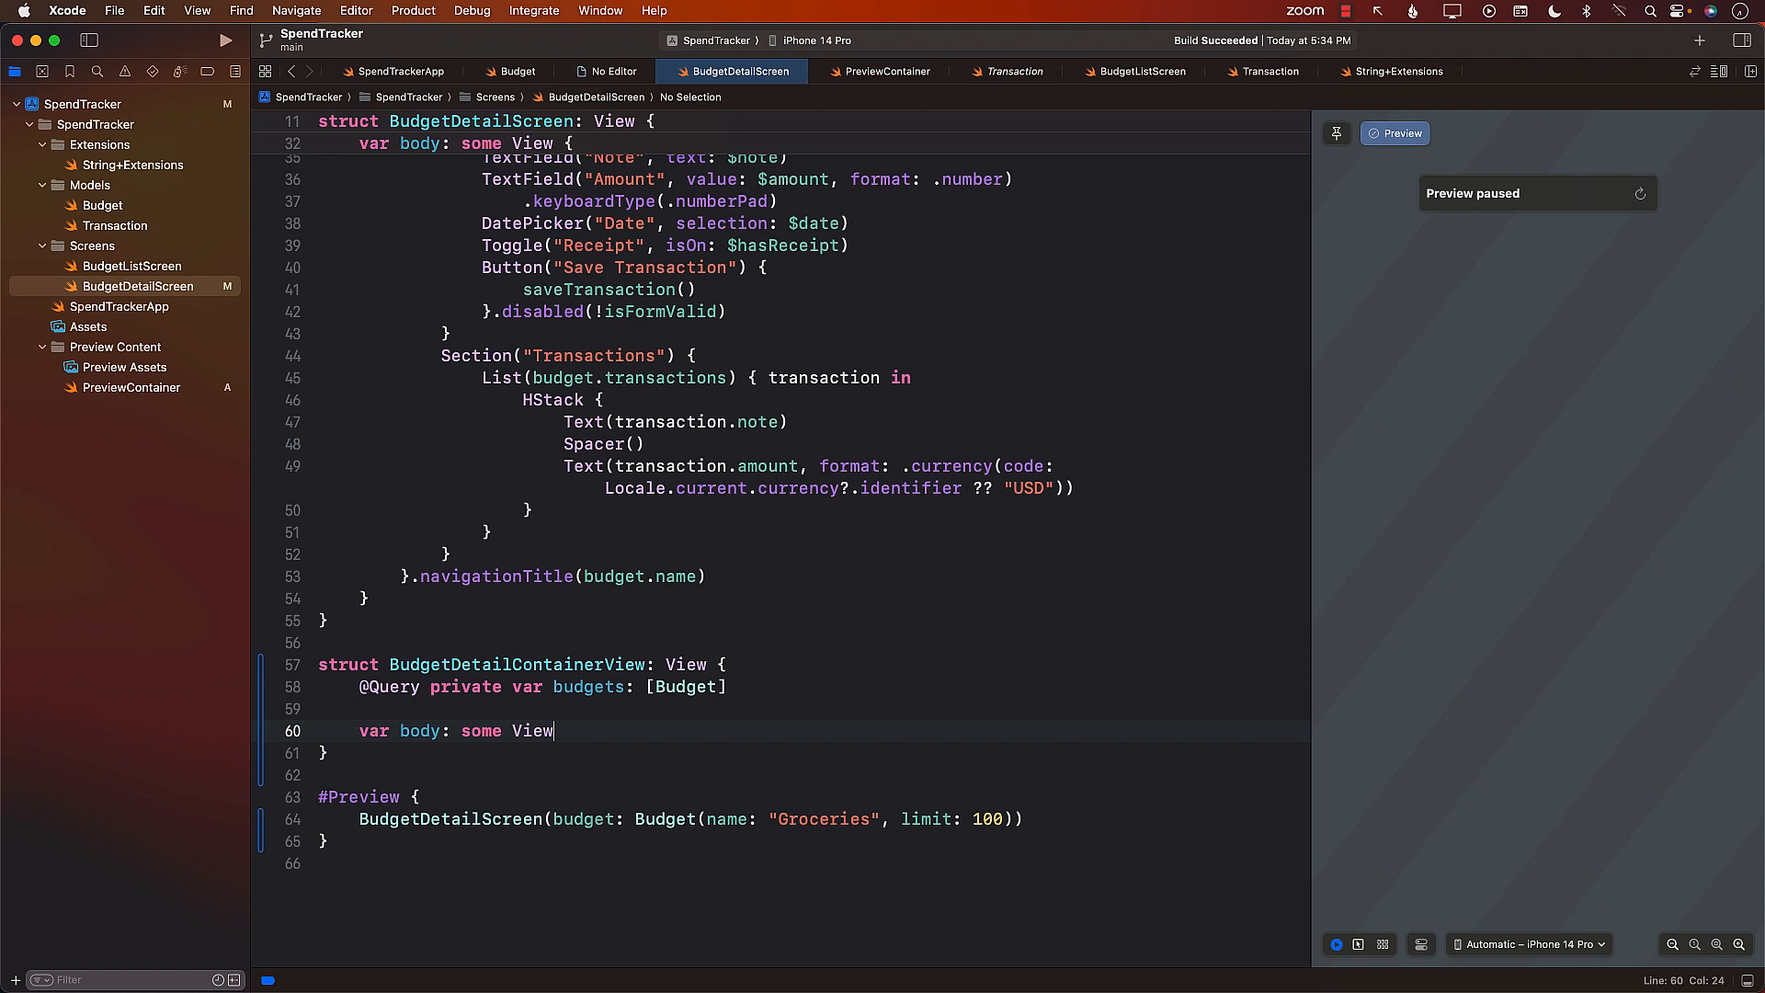
{"action": "type", "text": "{"}
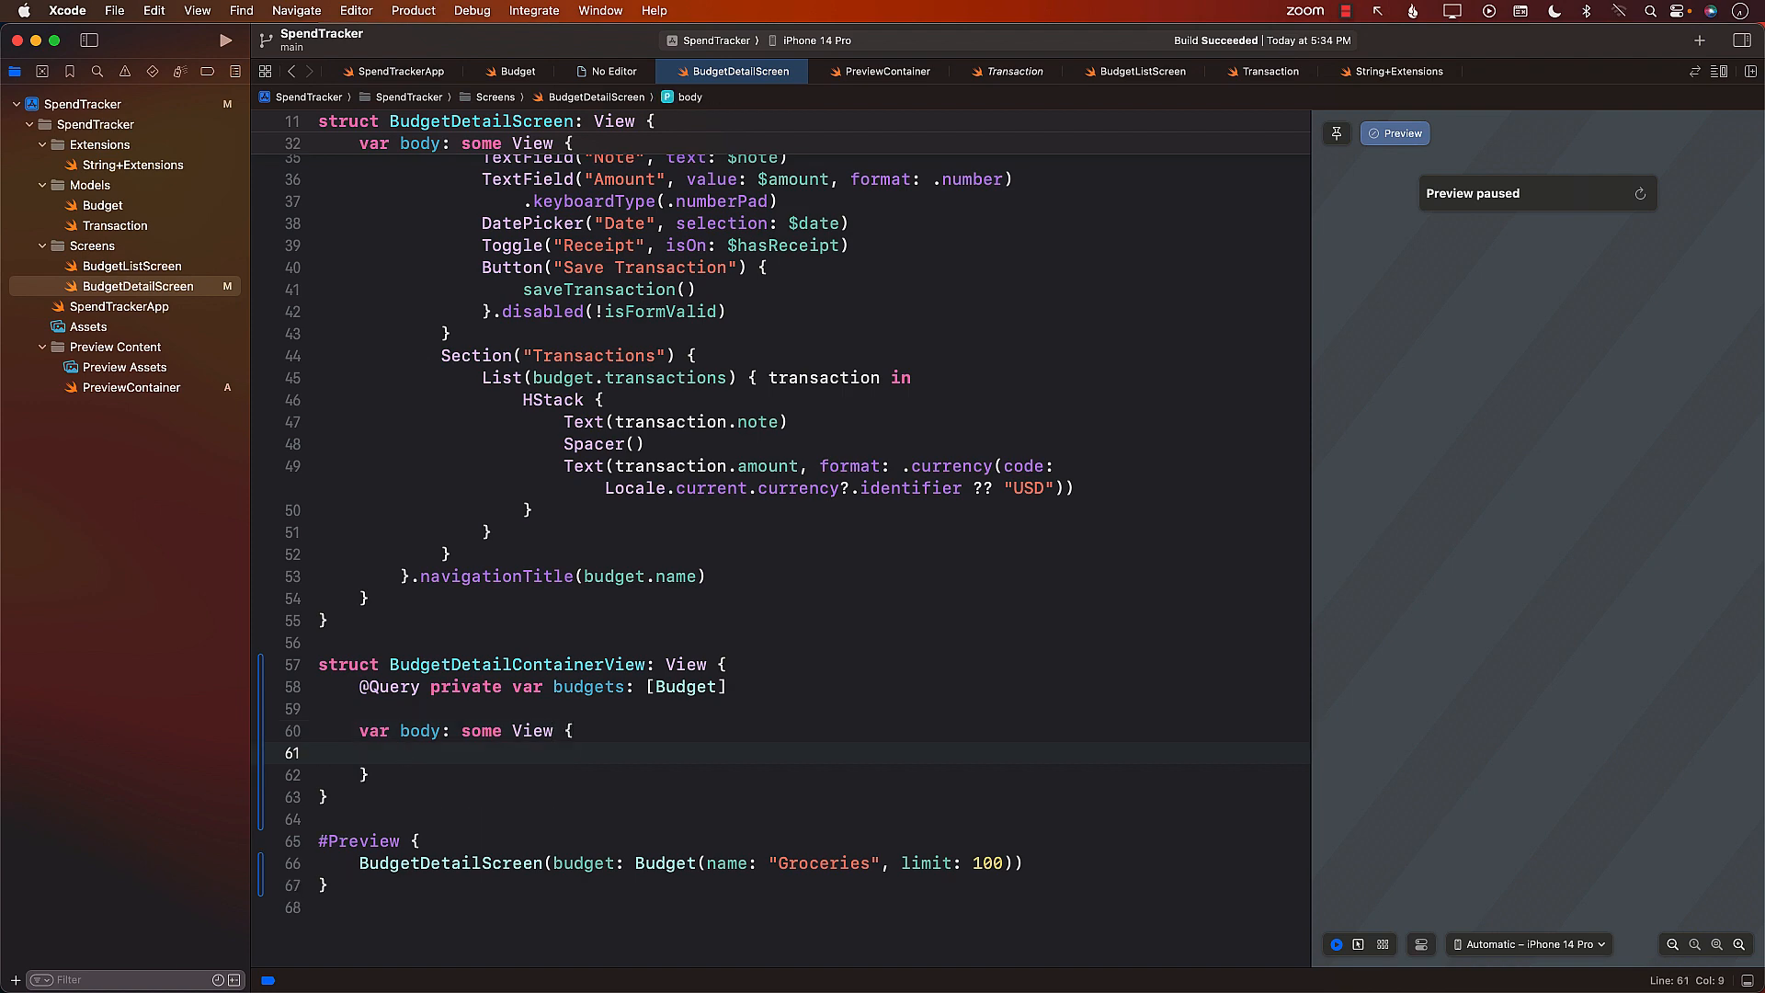
{"action": "type", "text": "NavigationStack {"}
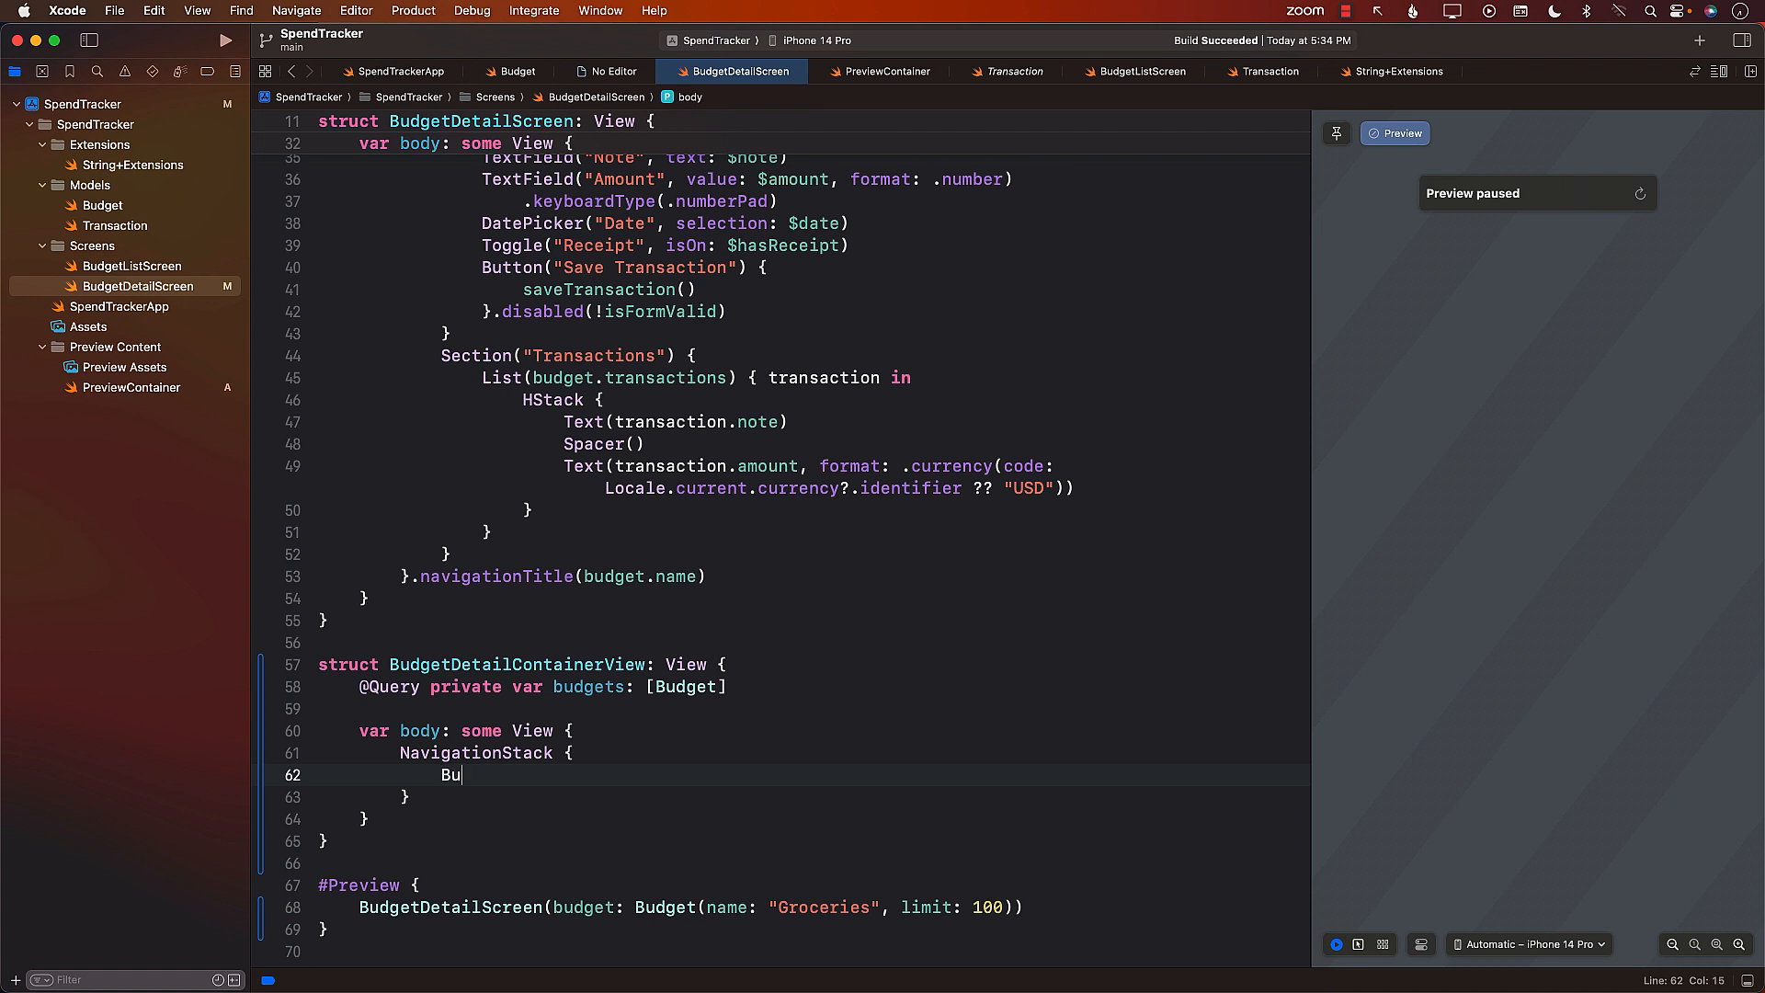
{"action": "type", "text": "dgetDetailScreen(budget: Budget"}
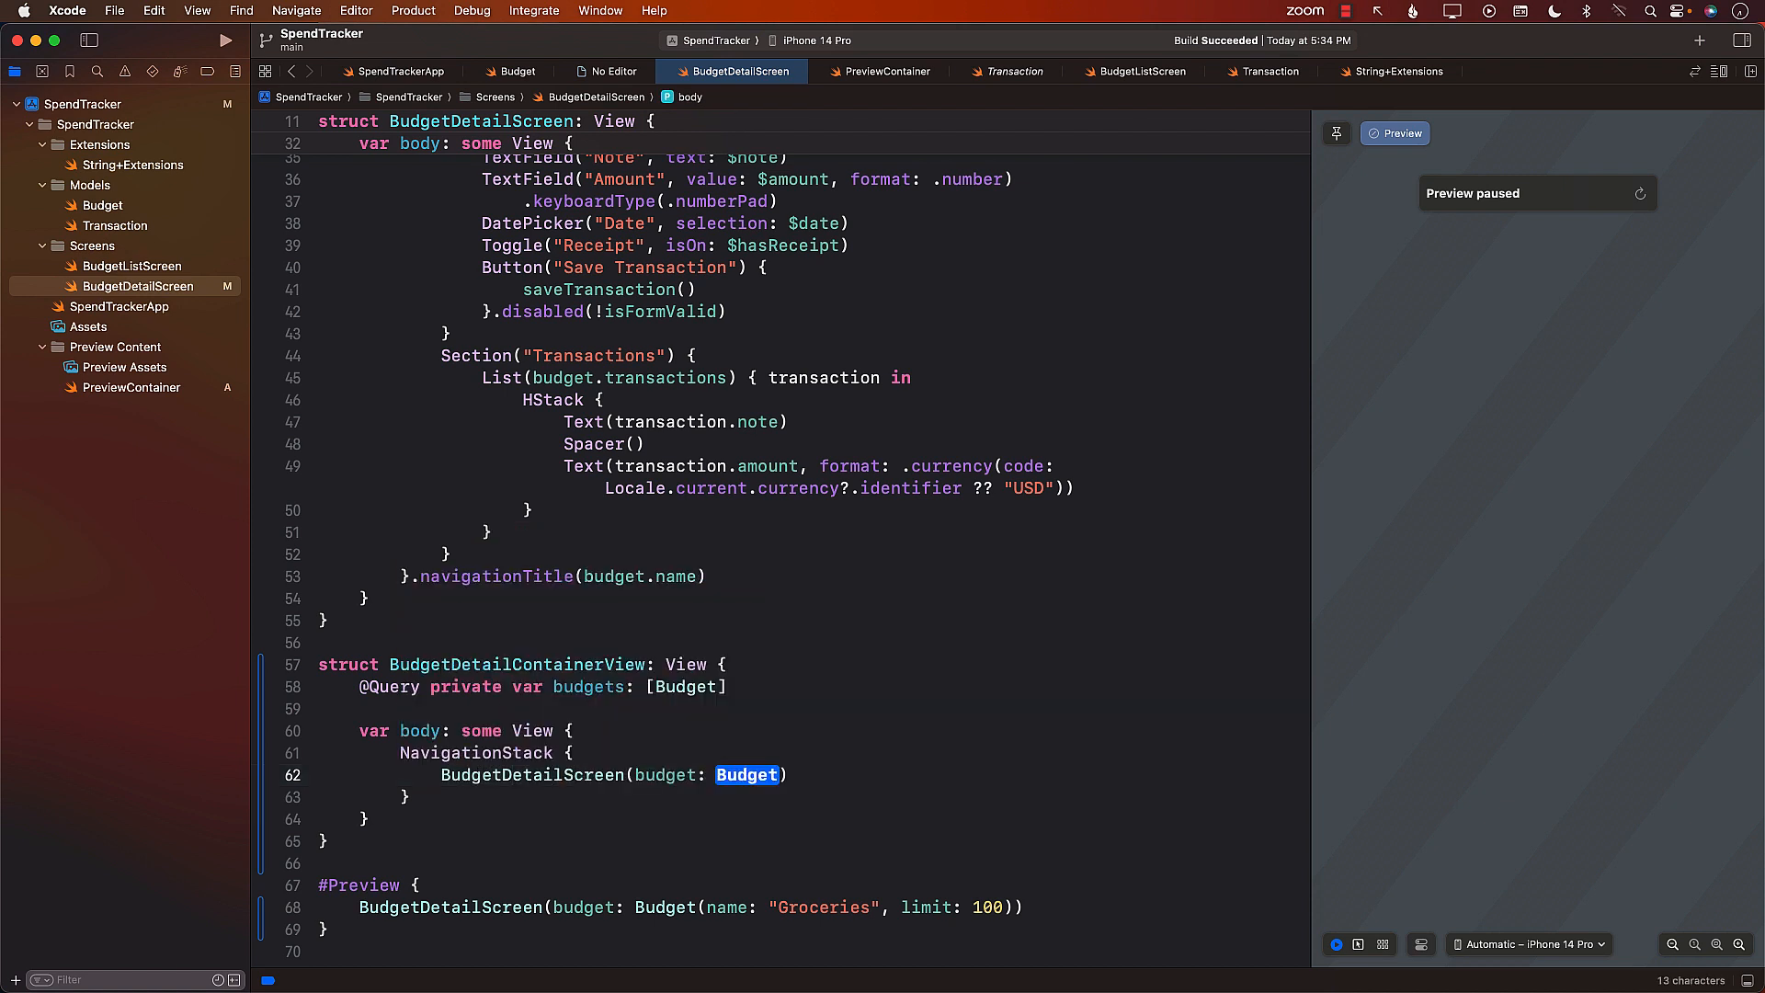
{"action": "type", "text": "budge"}
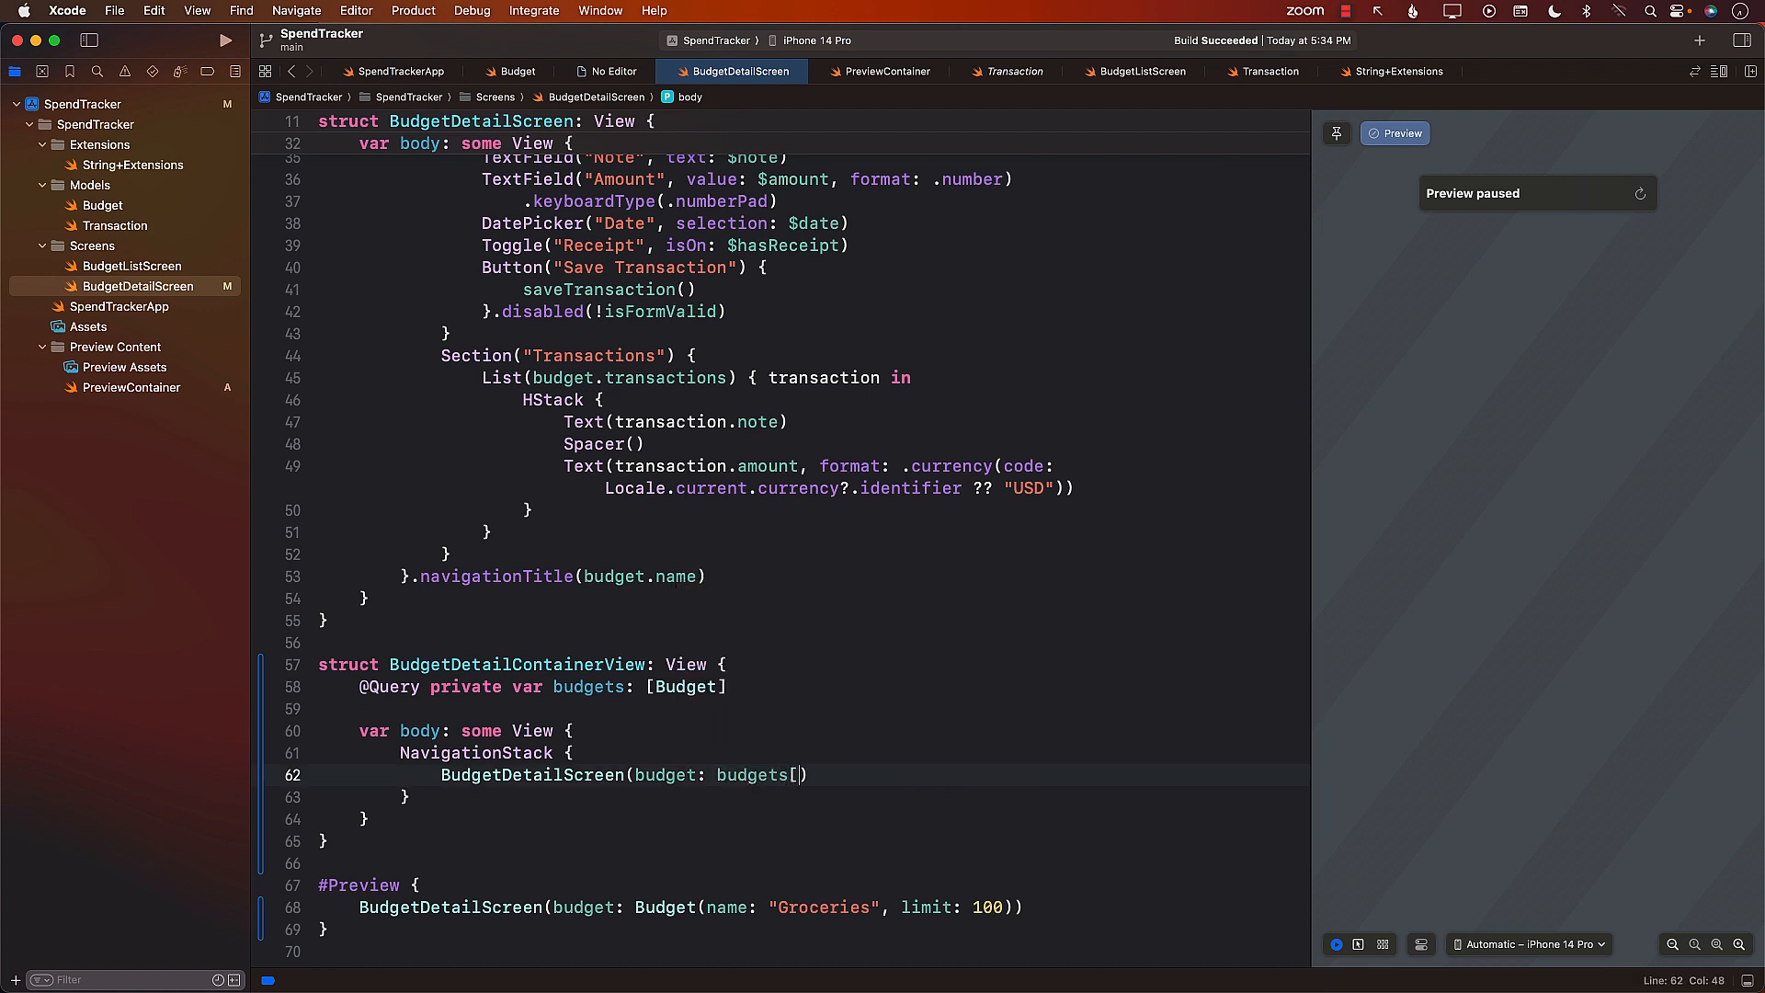
{"action": "type", "text": "0"}
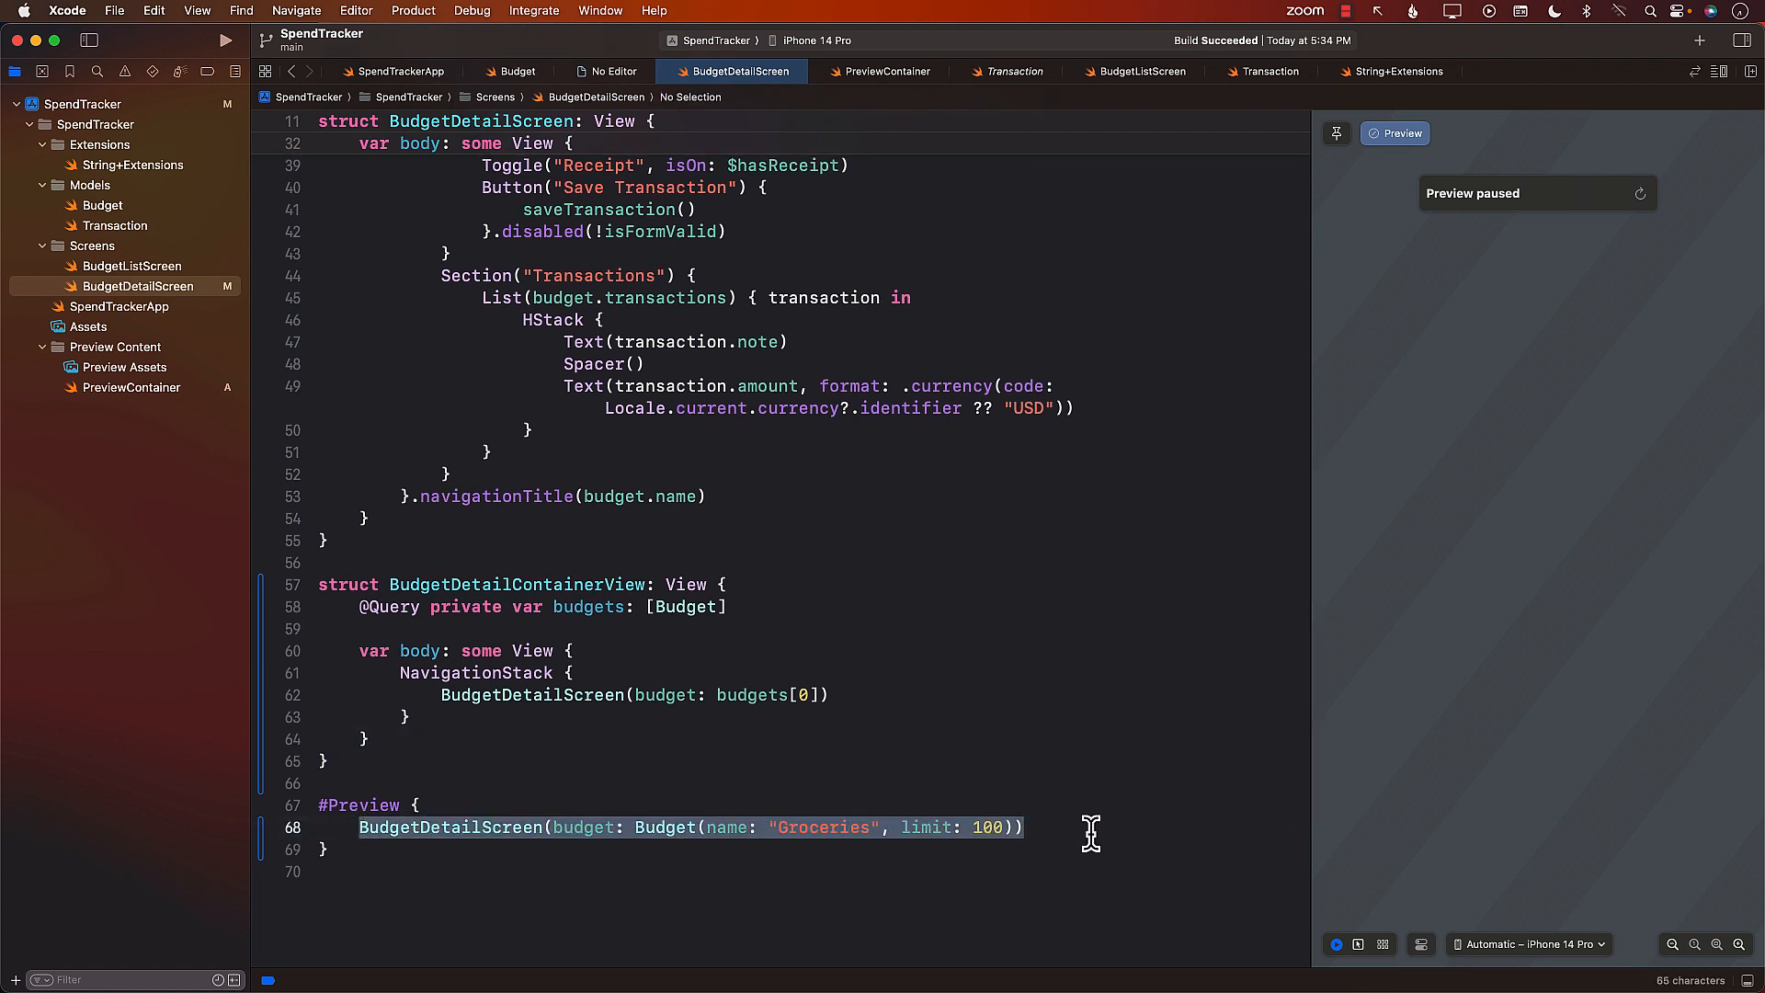
{"action": "key", "text": "Delete"}
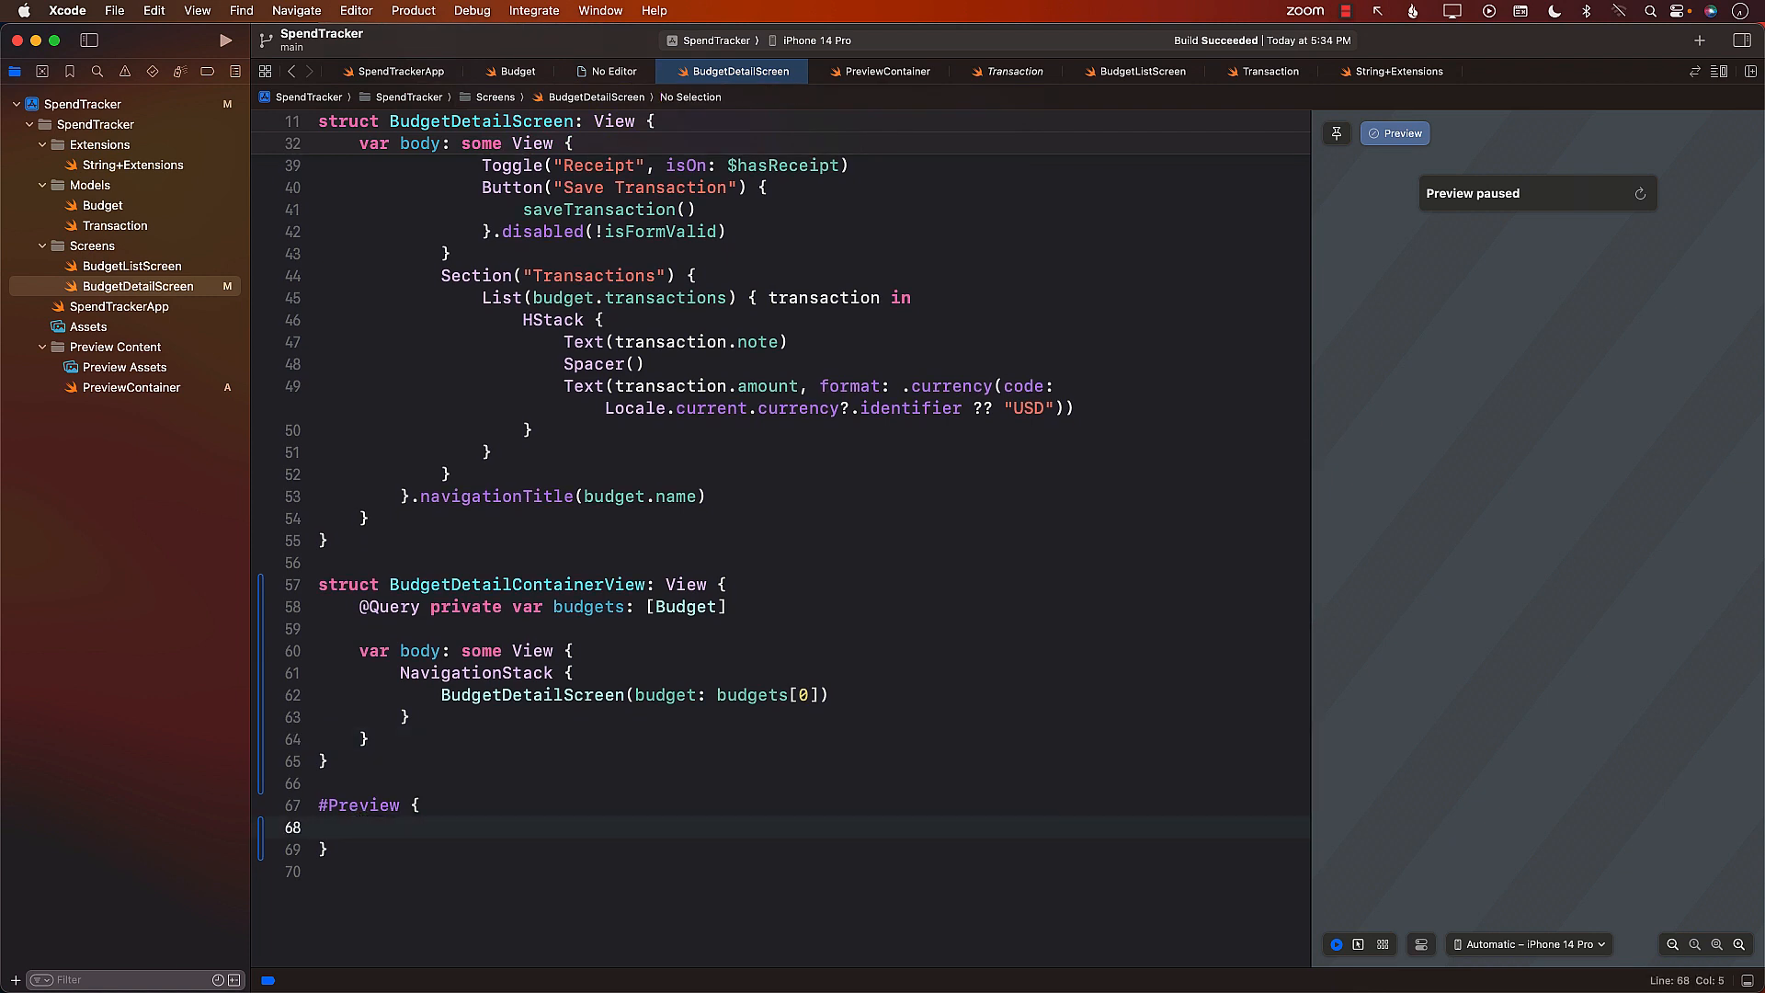
Put BudgetDetailContainerView() in the #Preview and close the index out-of-range crash report.
{"action": "type", "text": "Budget"}
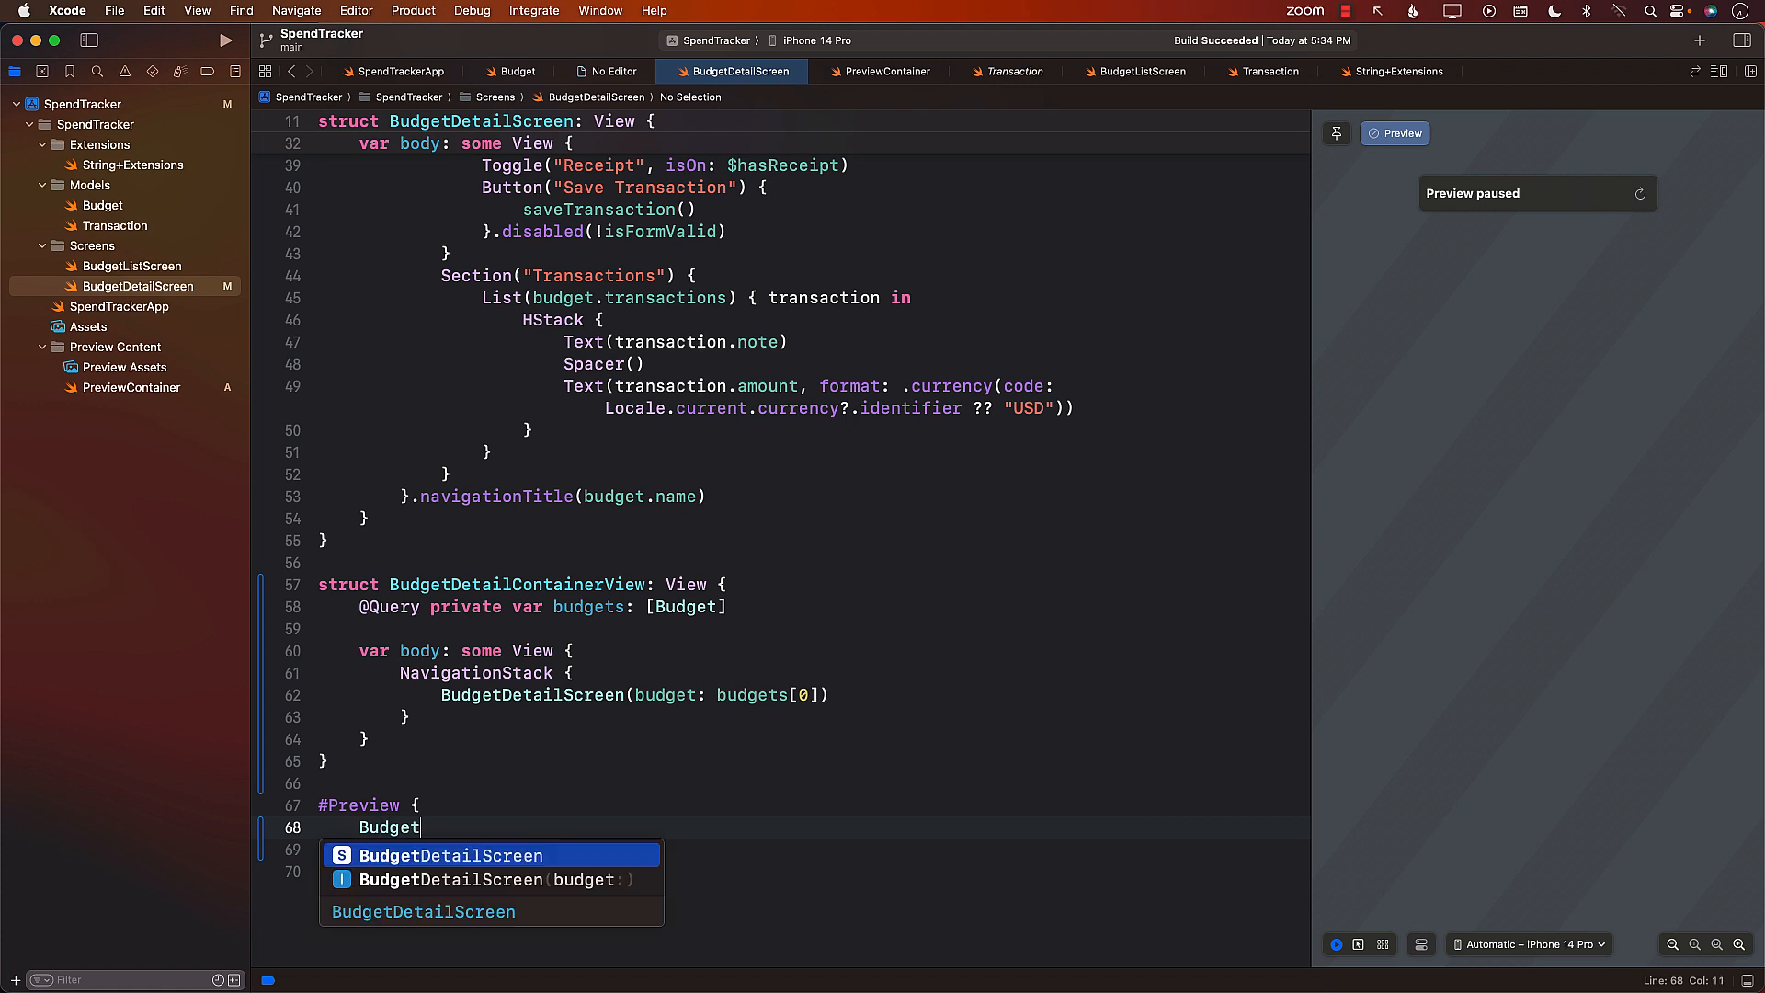
{"action": "type", "text": "DetailContainerView("}
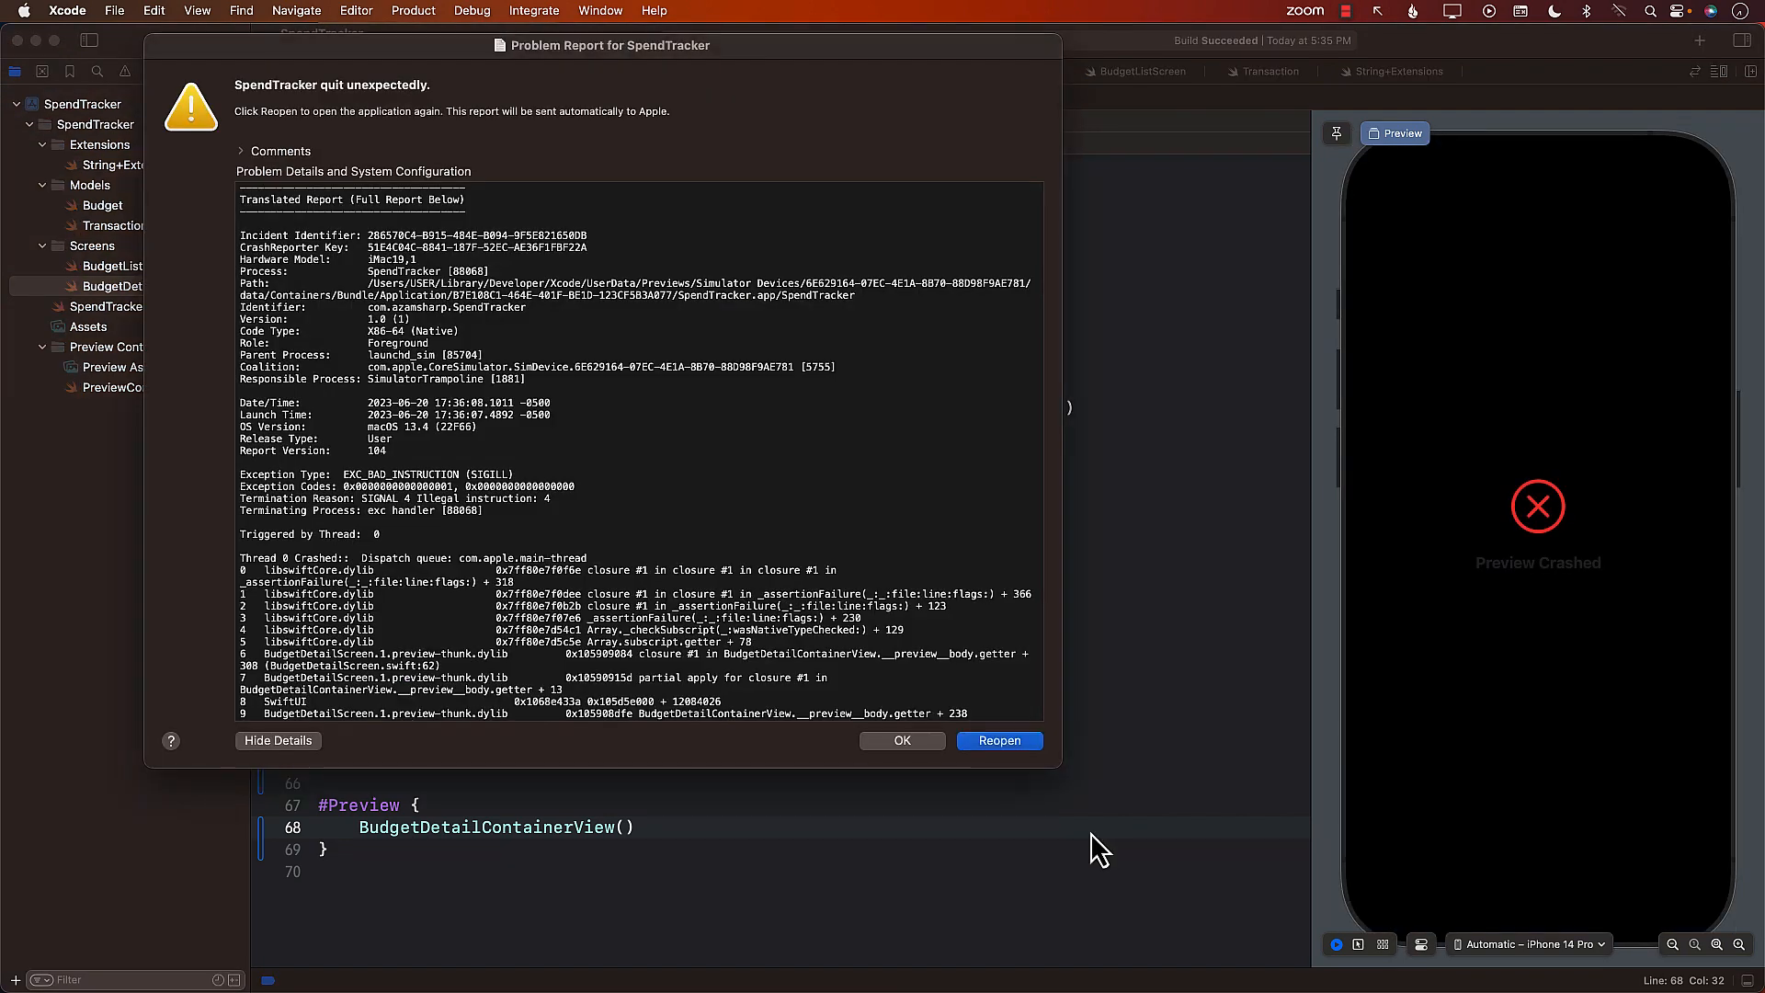
{"action": "left_click", "coordinate": [901, 741]}
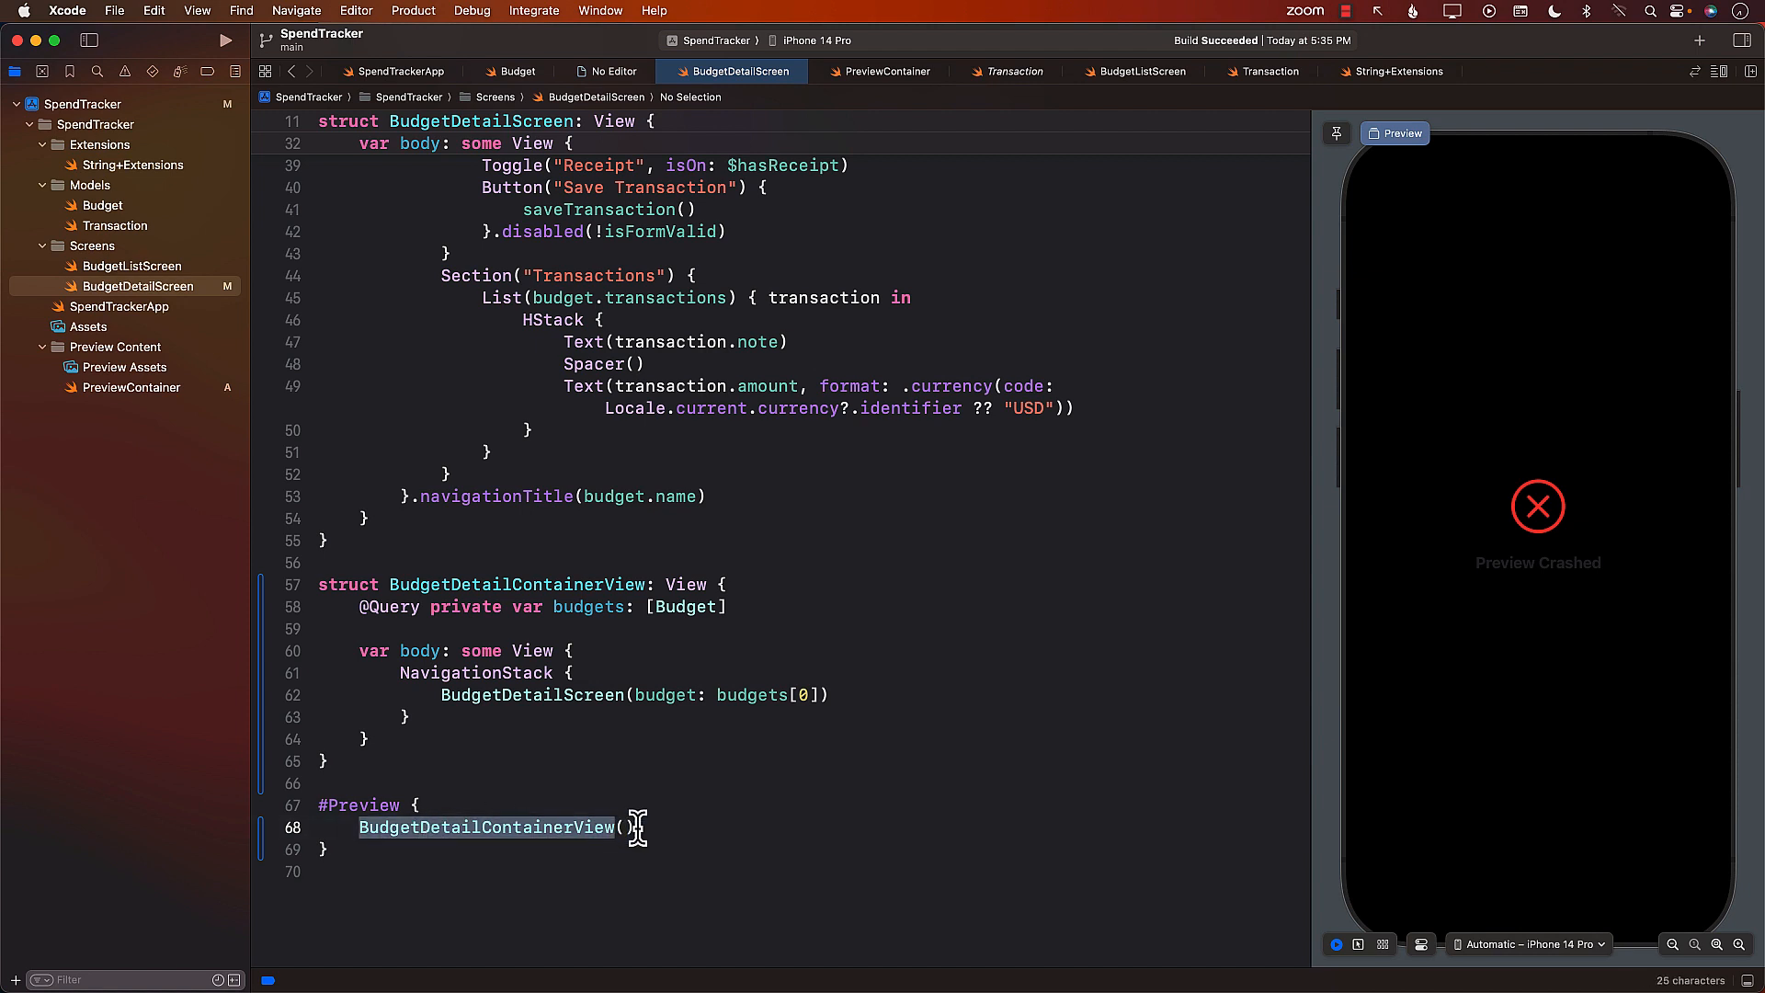
{"action": "left_click", "coordinate": [636, 827]}
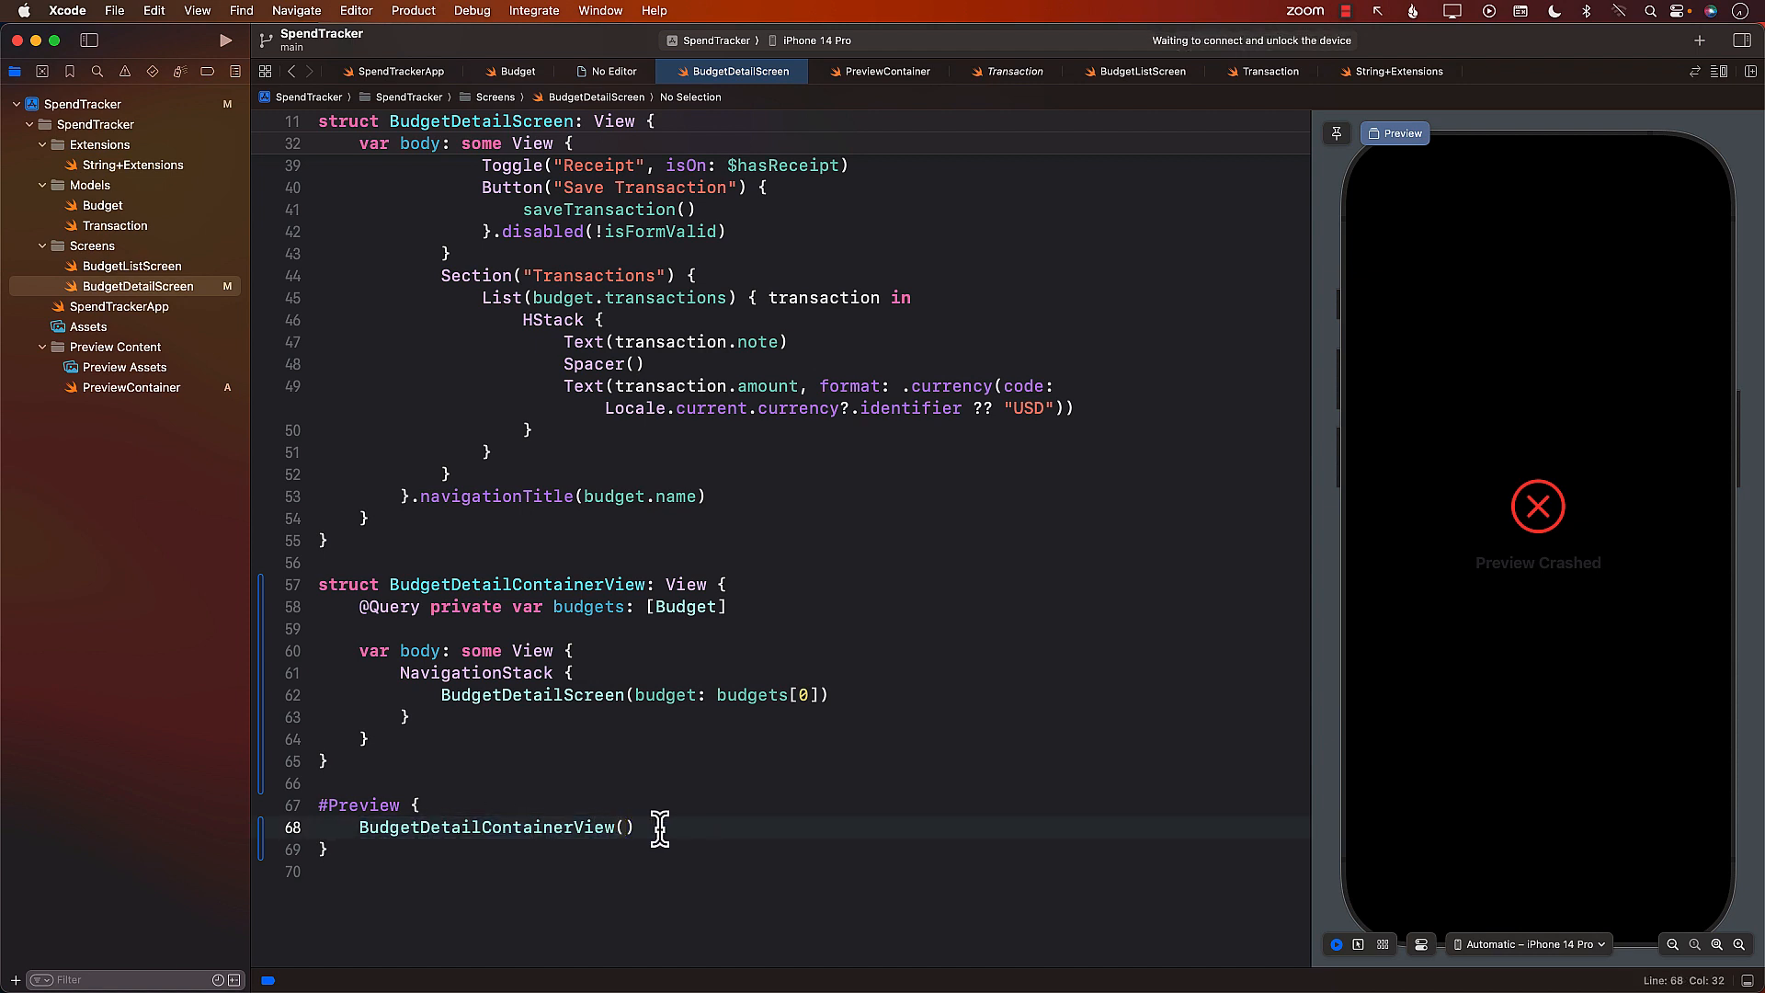
{"action": "type", "text": ".modelContainer(previewContainer"}
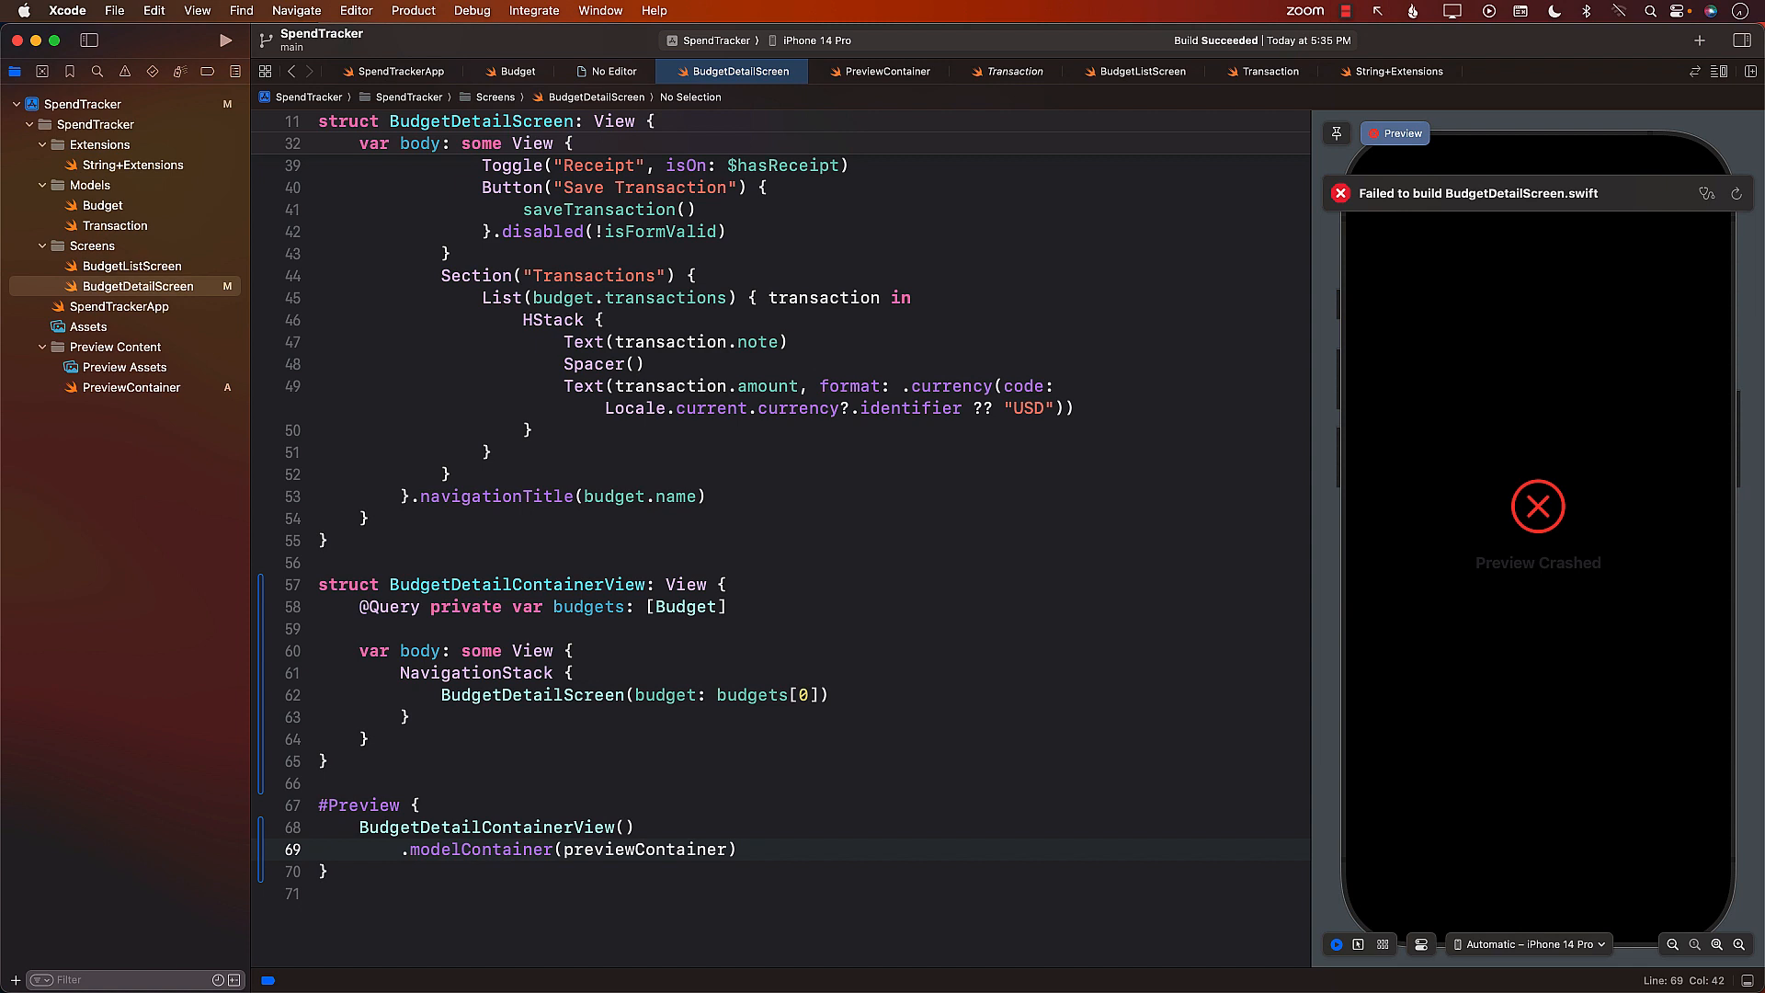
{"action": "type", "text": "@"}
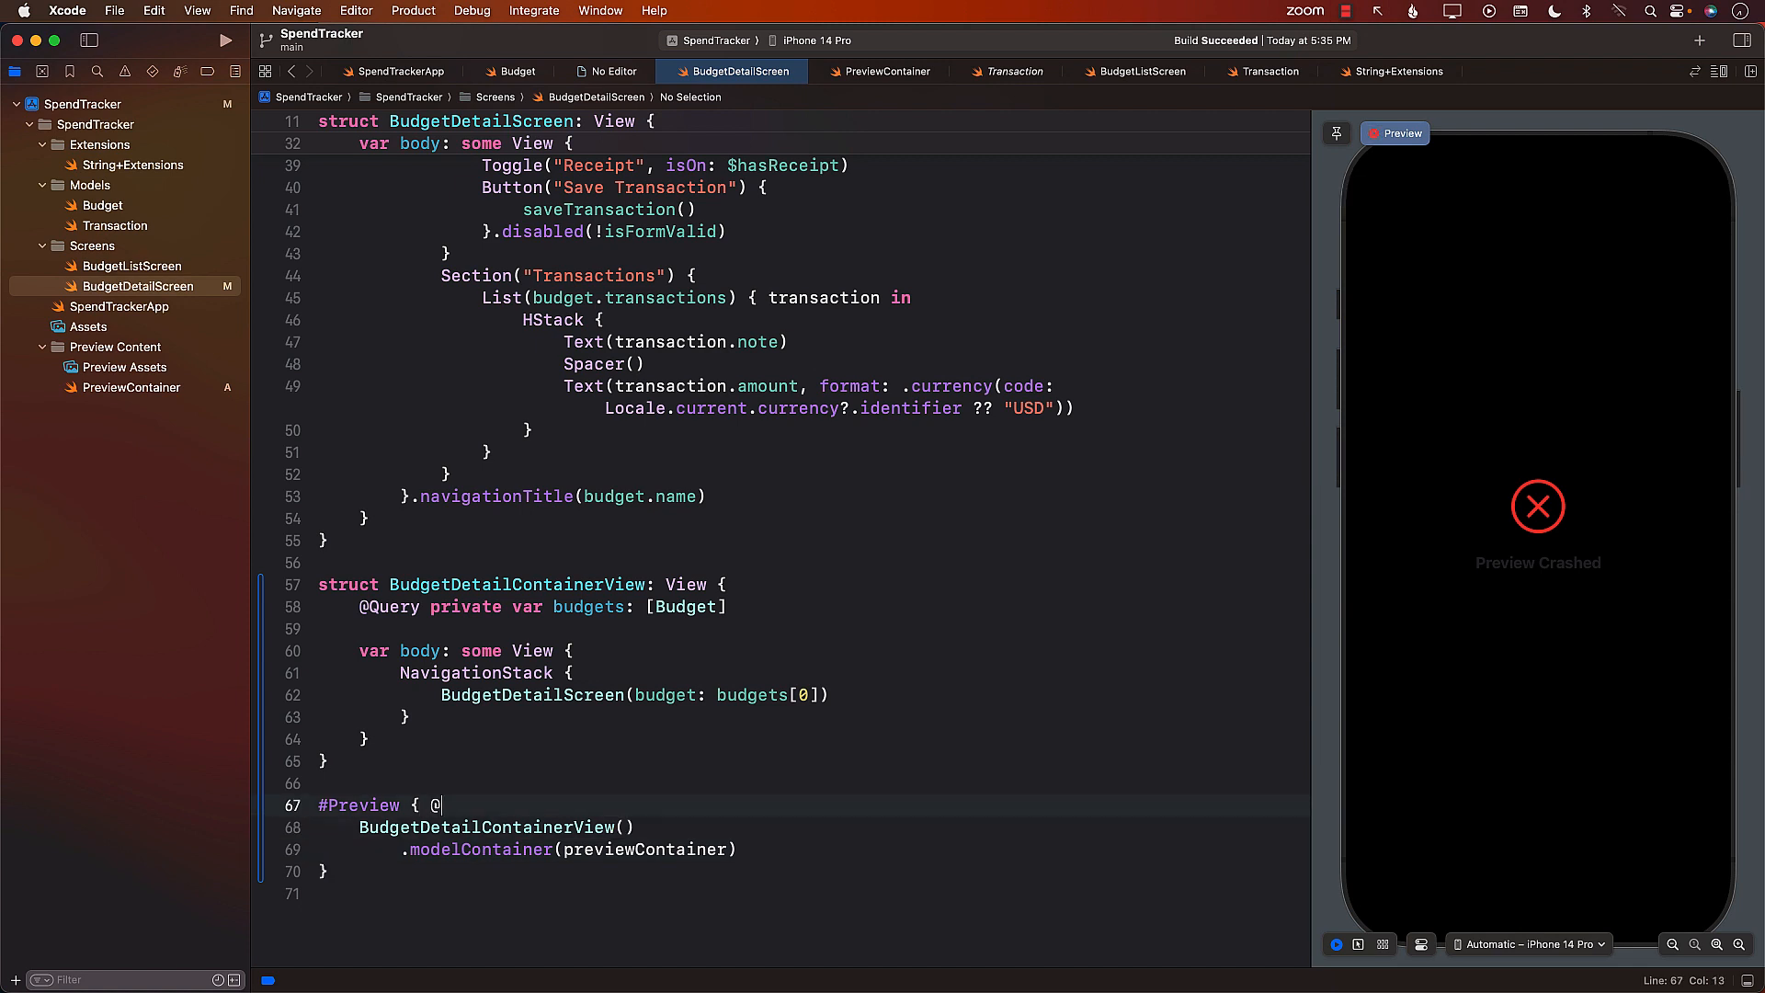
{"action": "type", "text": "MainActor in"}
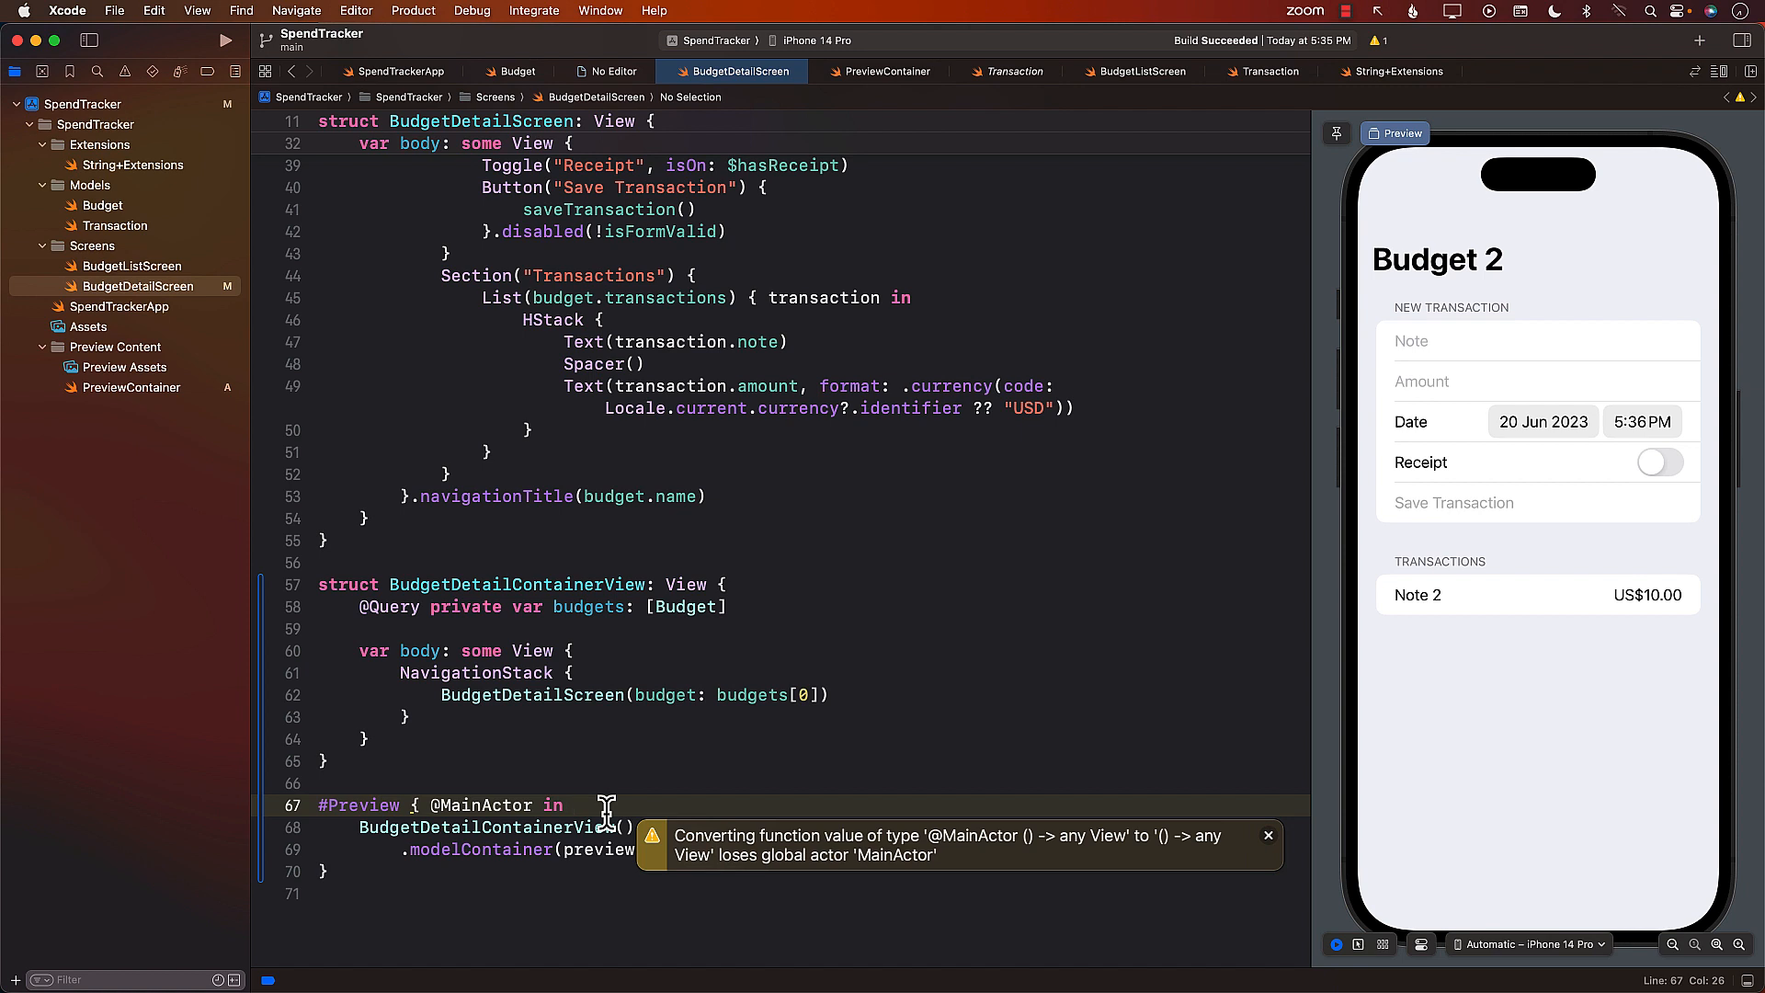
{"action": "mouse_move", "coordinate": [574, 812]}
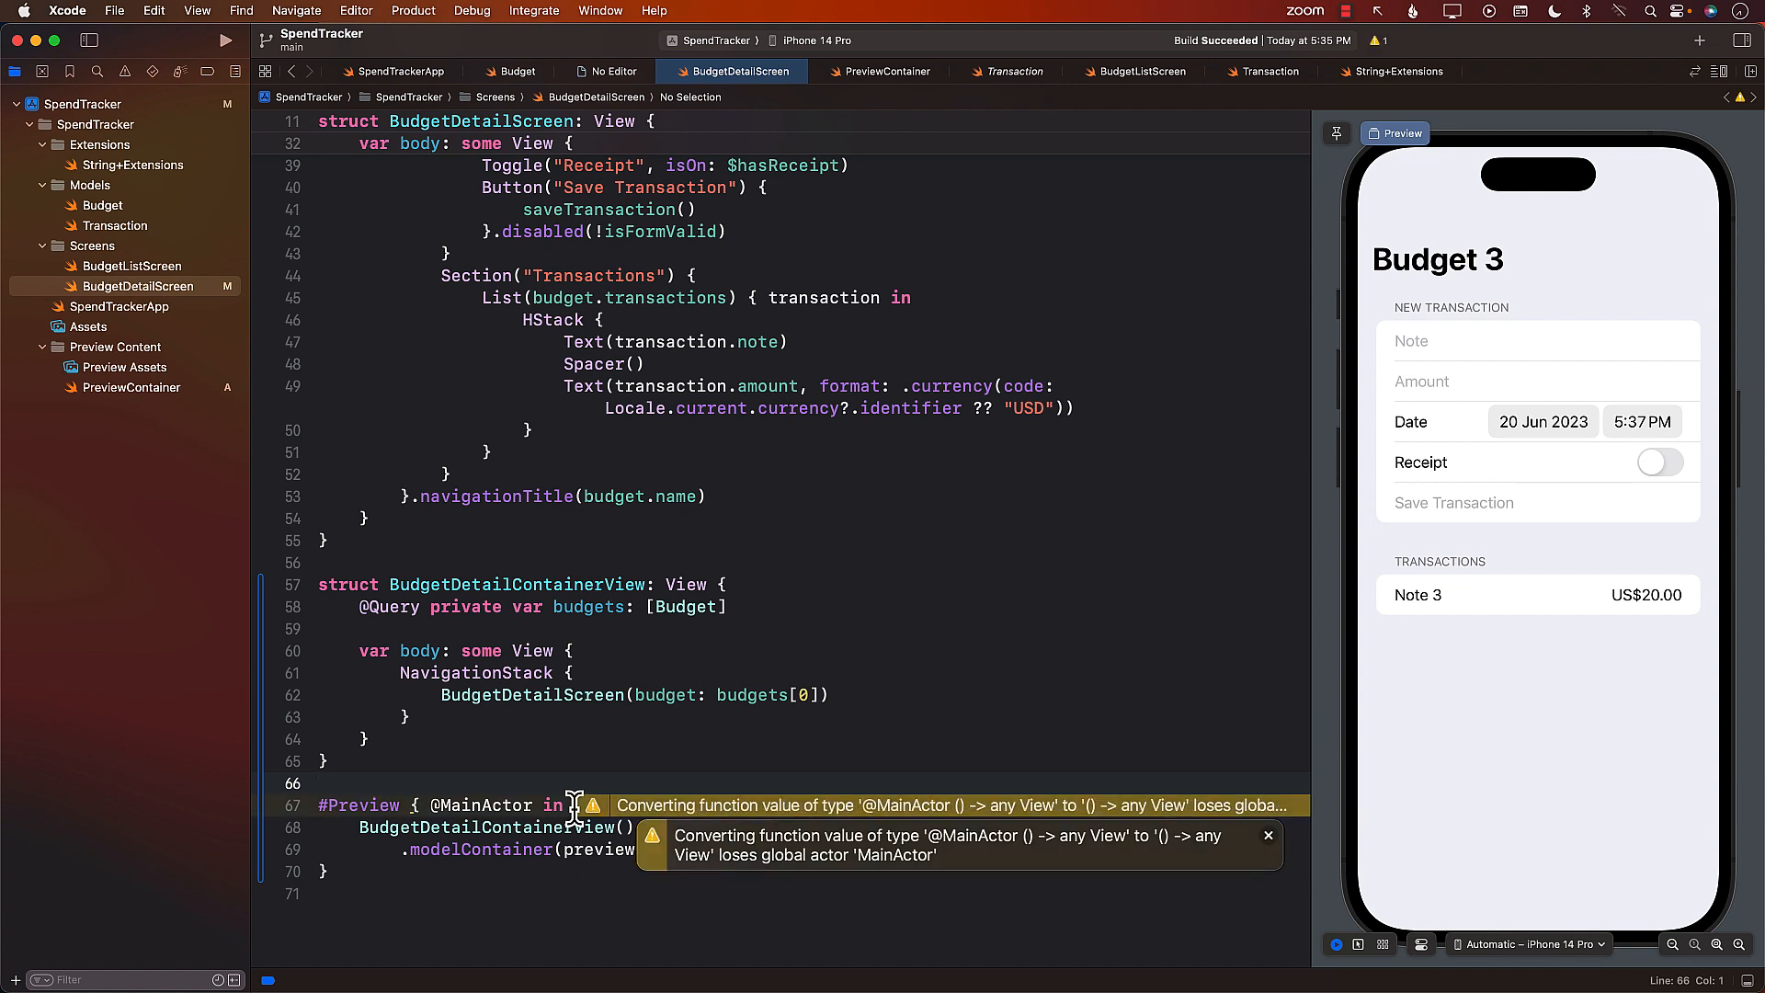
{"action": "mouse_move", "coordinate": [578, 781]}
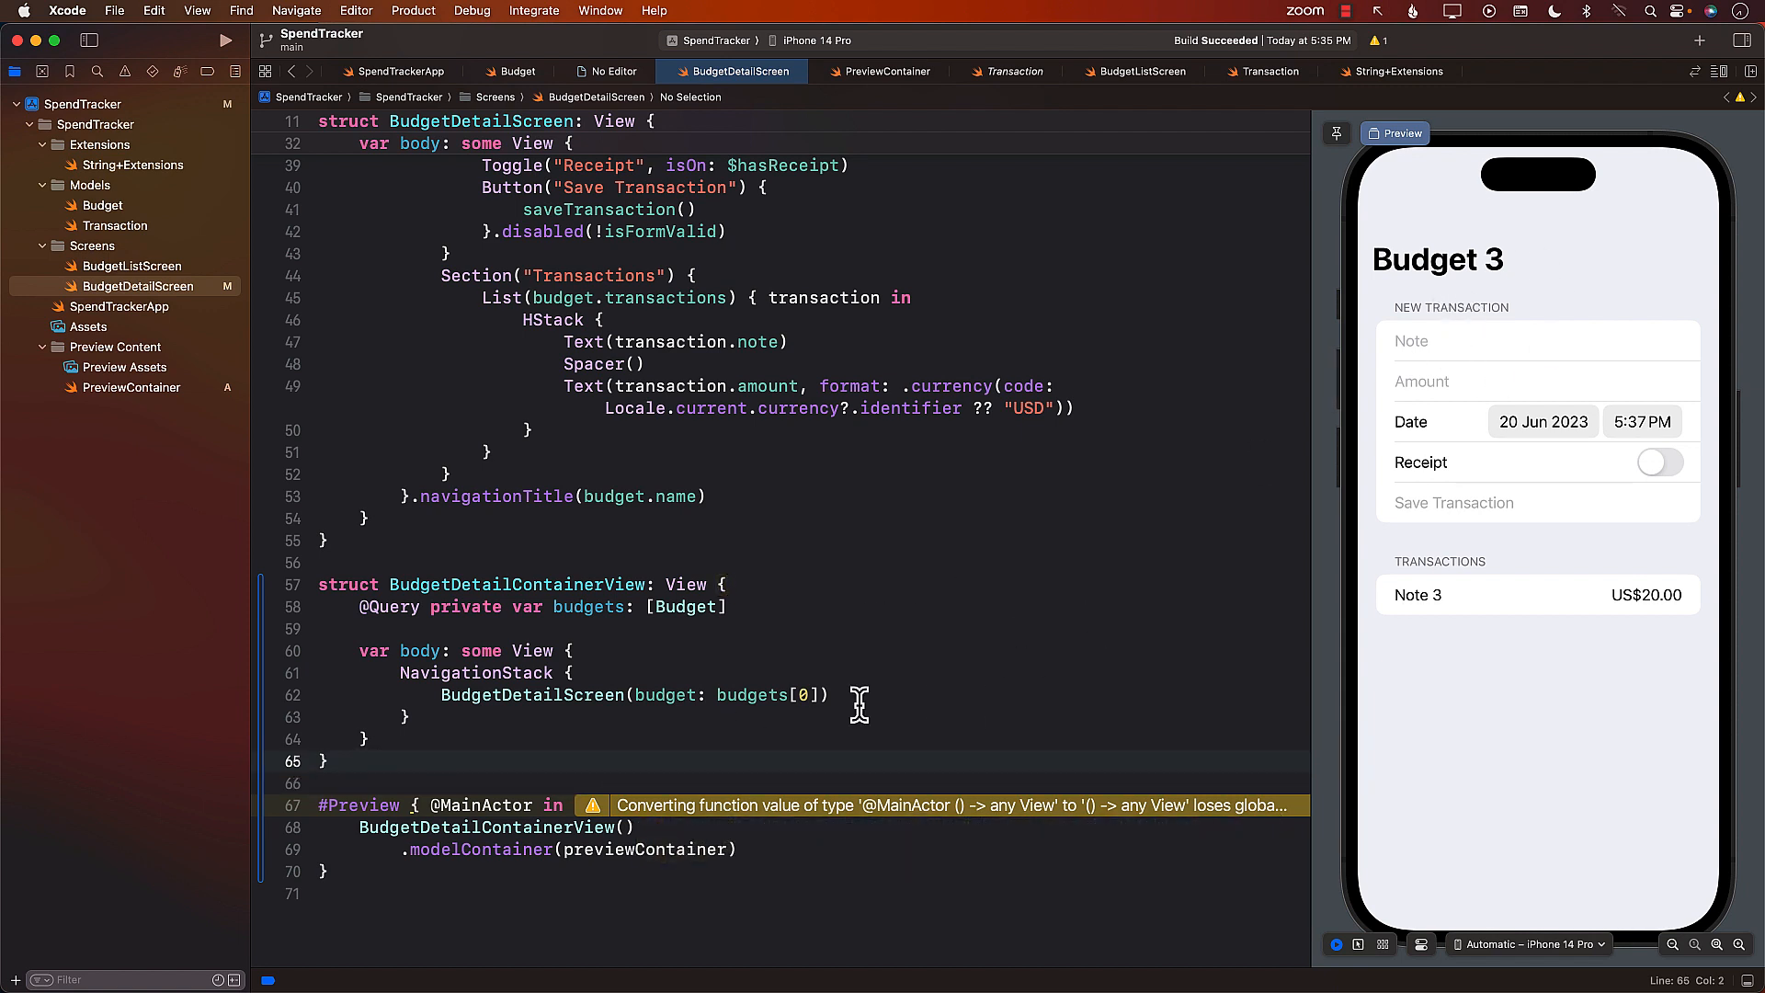
Try budgets indices 1, 0 and 3 in BudgetDetailScreen, then select previewContainer in #Preview.
{"action": "left_click", "coordinate": [802, 695]}
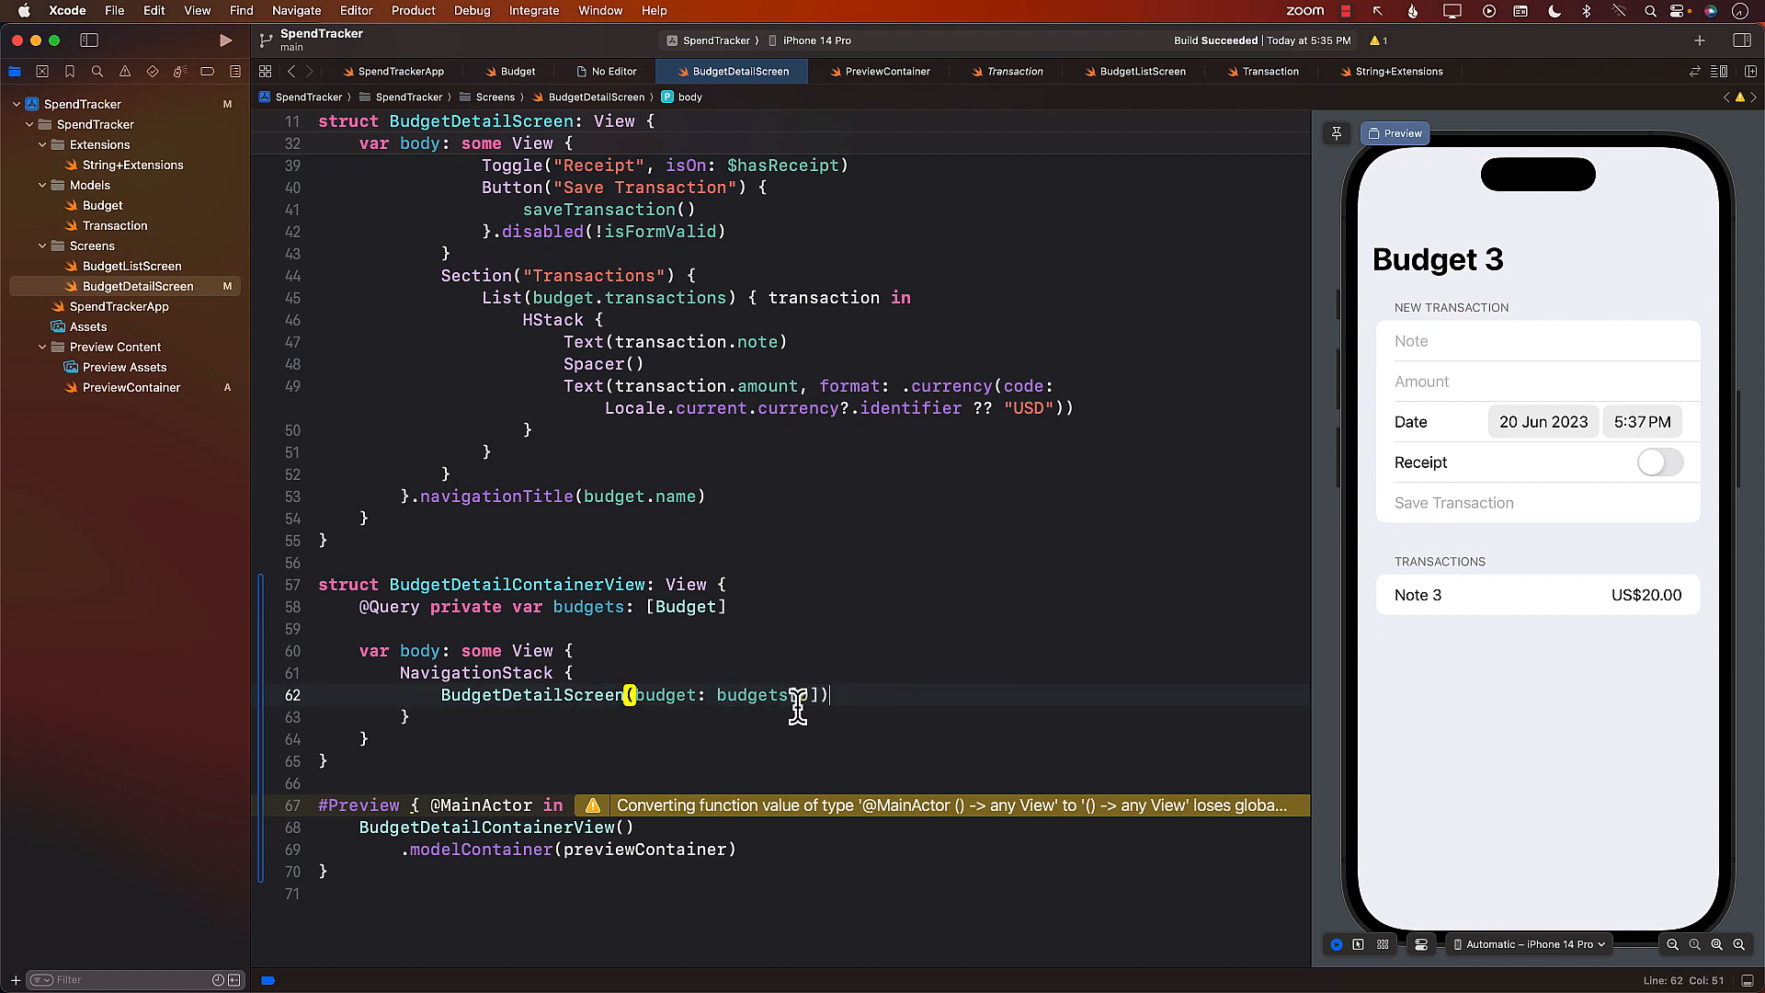
{"action": "type", "text": "1"}
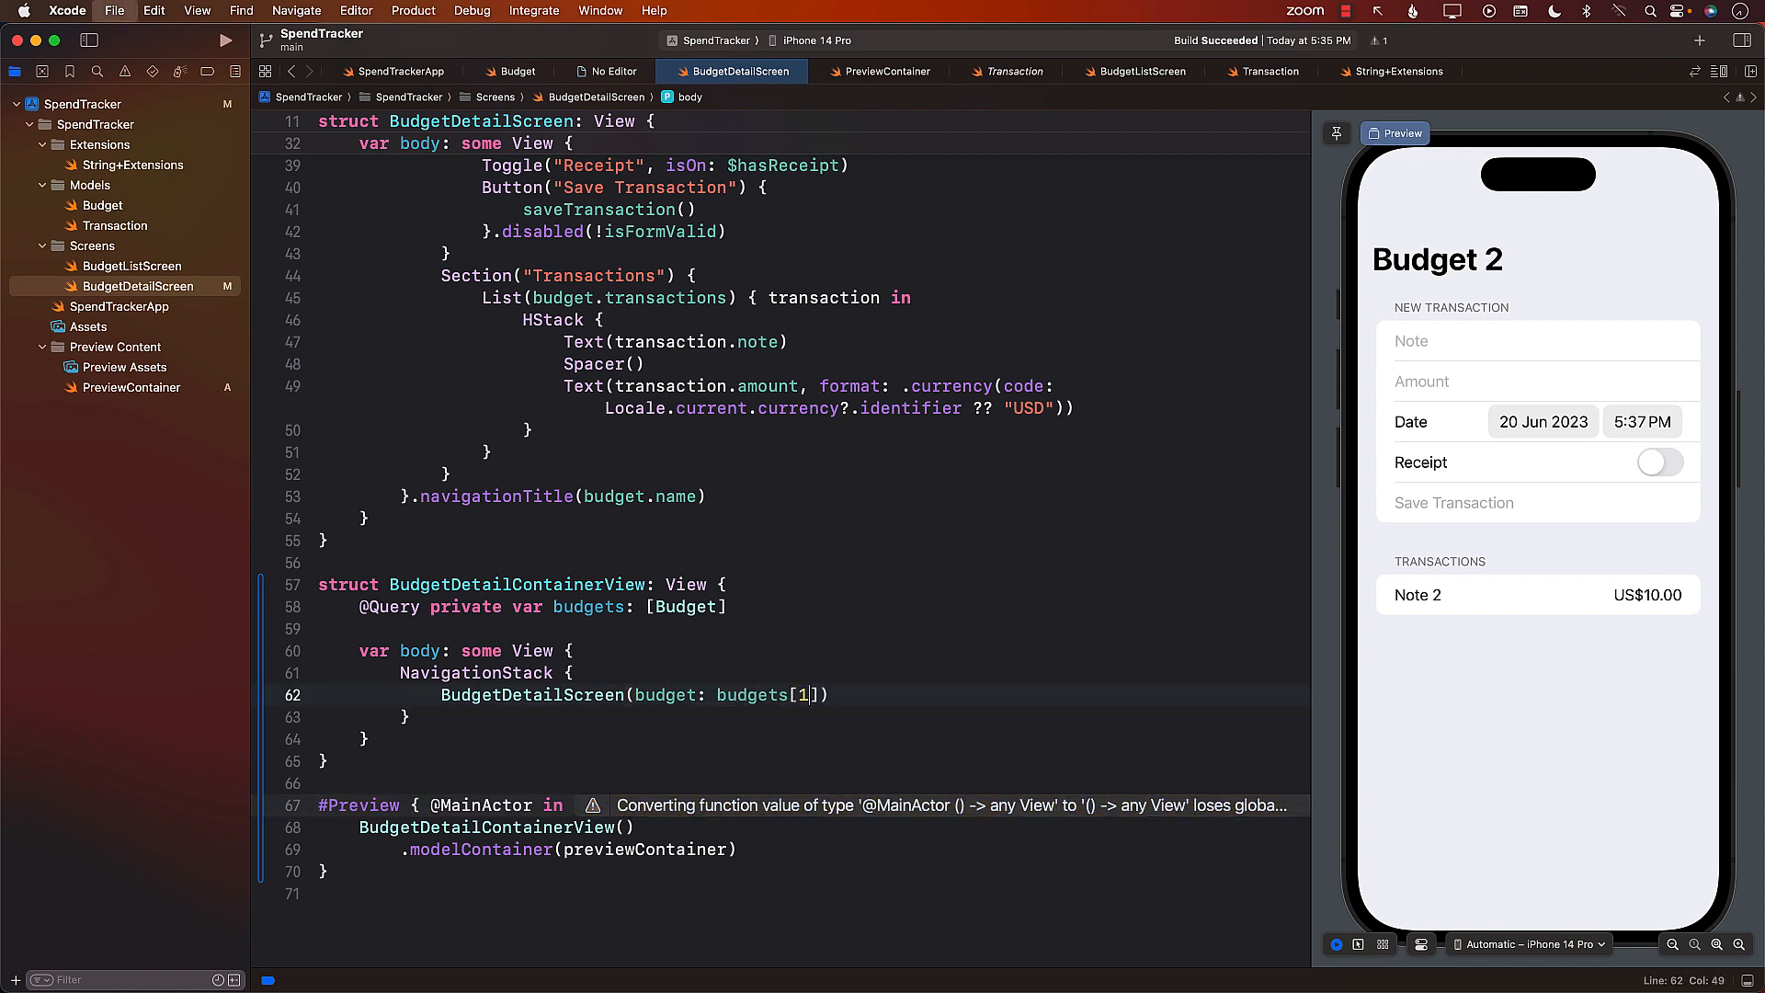
{"action": "type", "text": "0"}
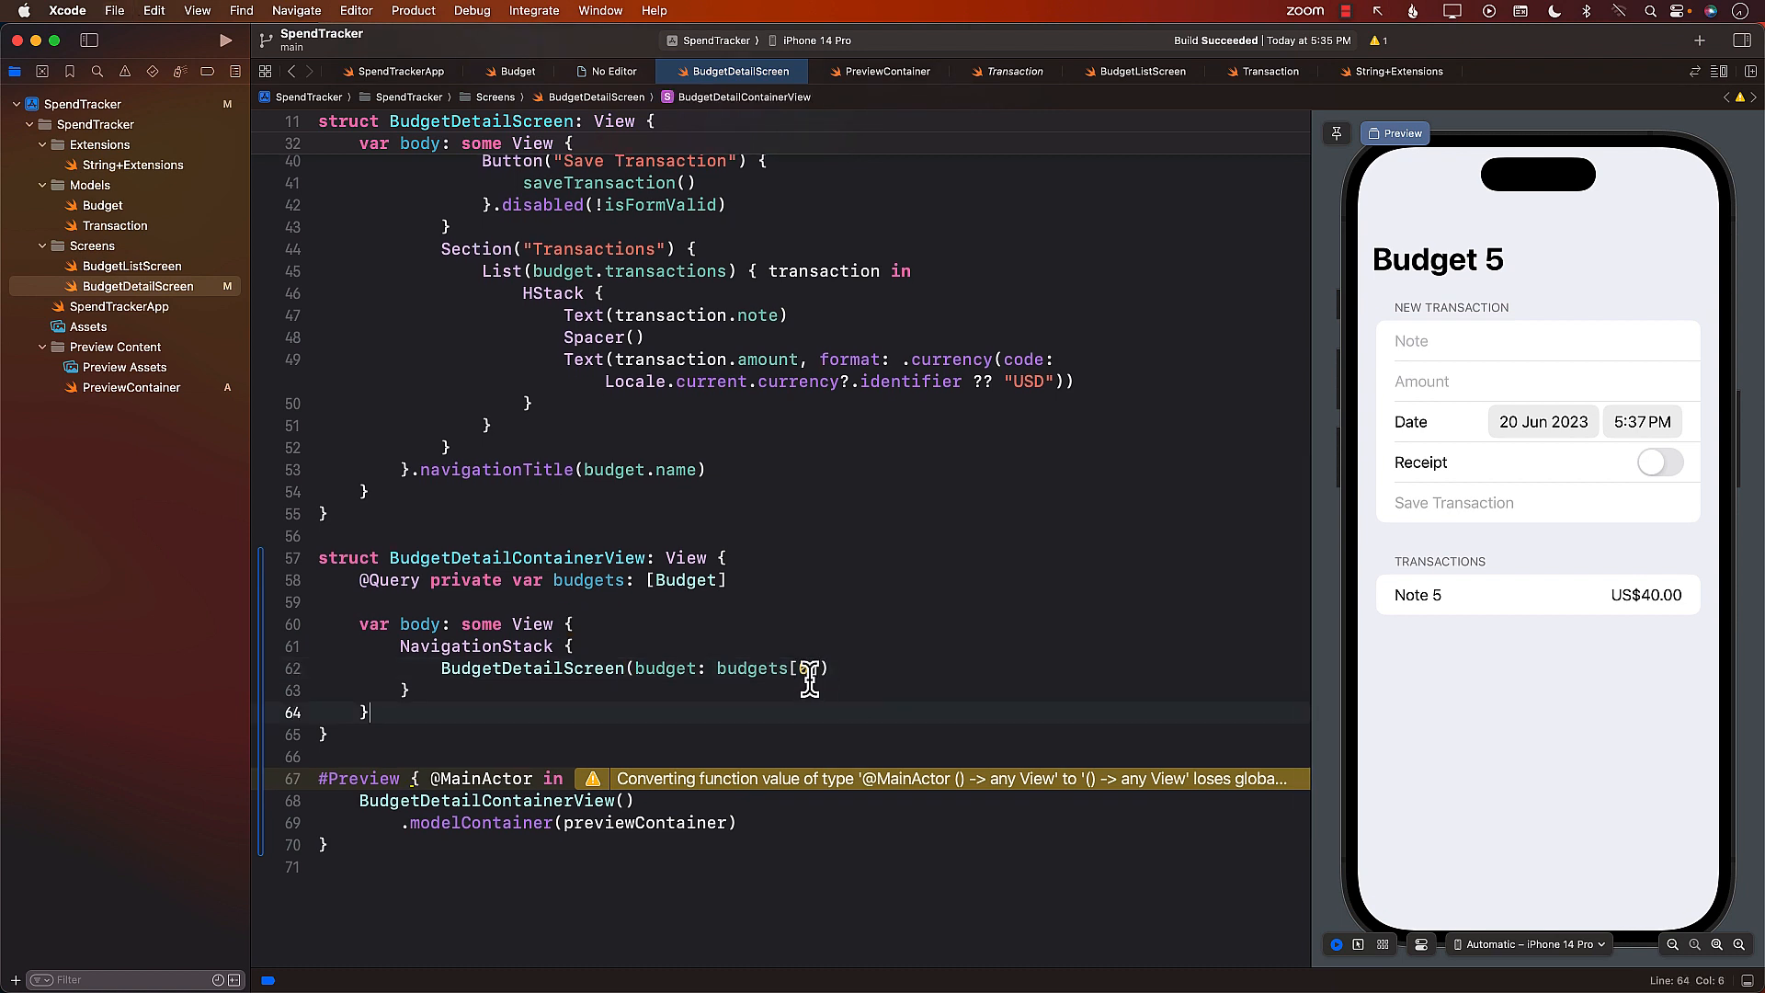
{"action": "type", "text": "3"}
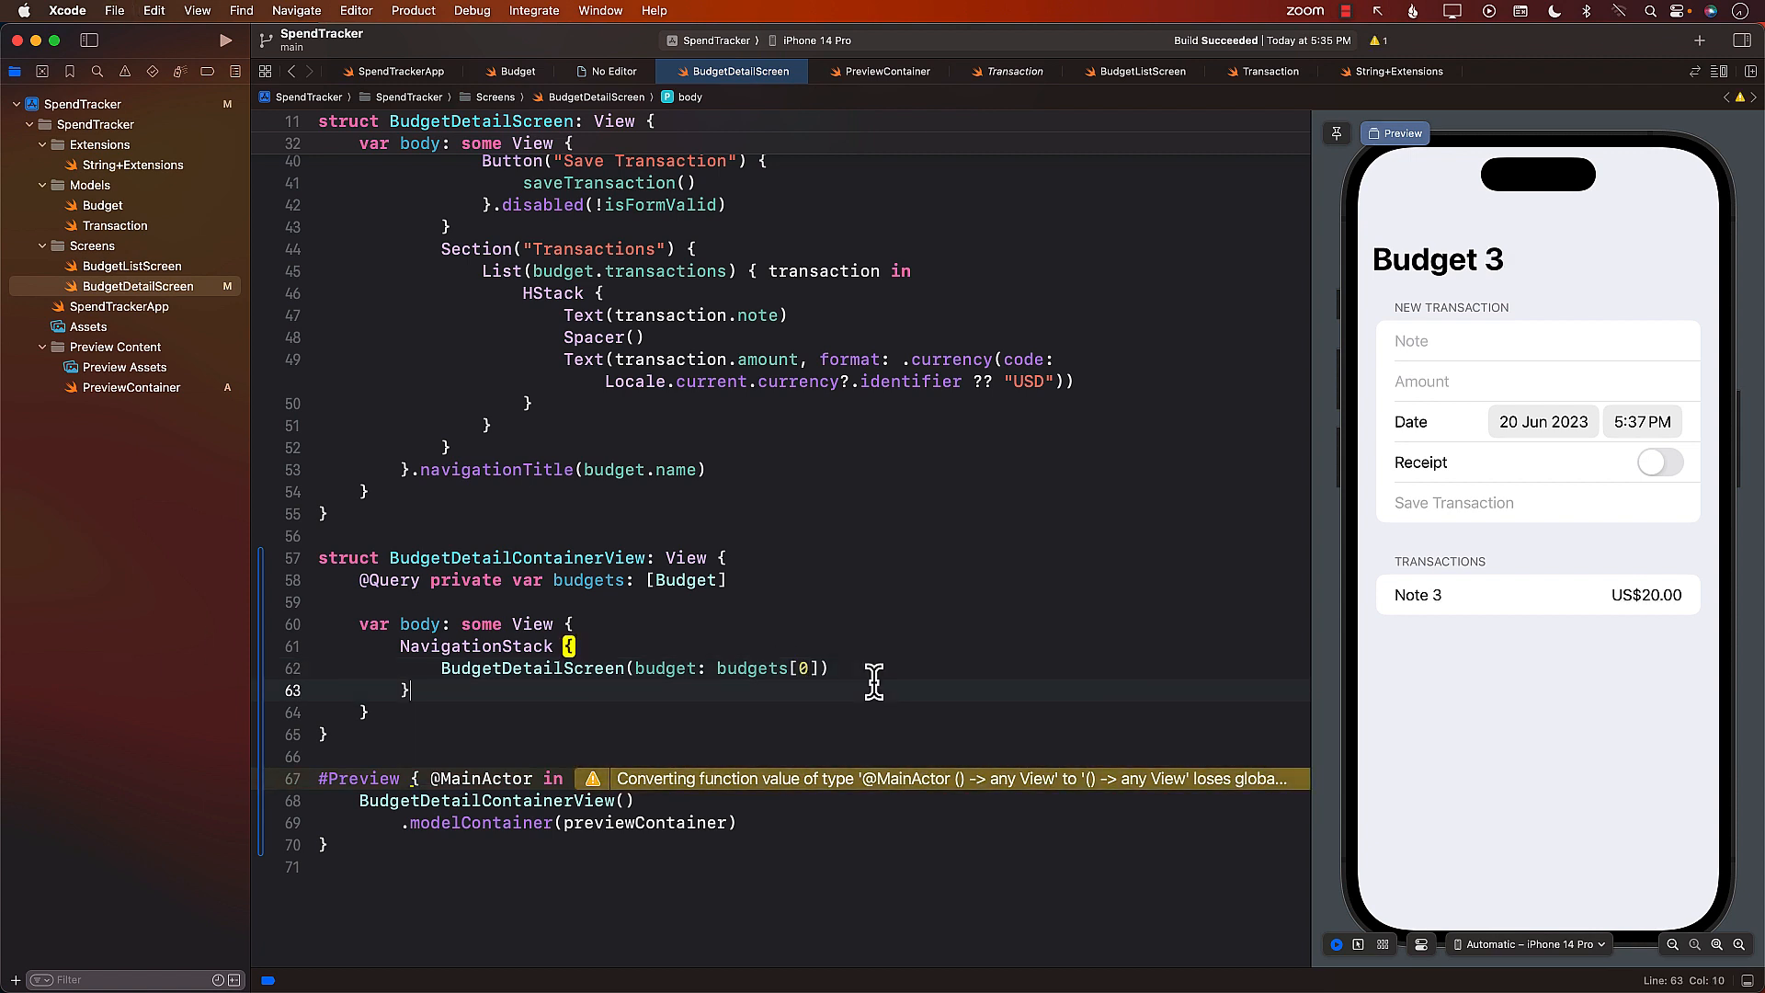
{"action": "double_click", "coordinate": [646, 821]}
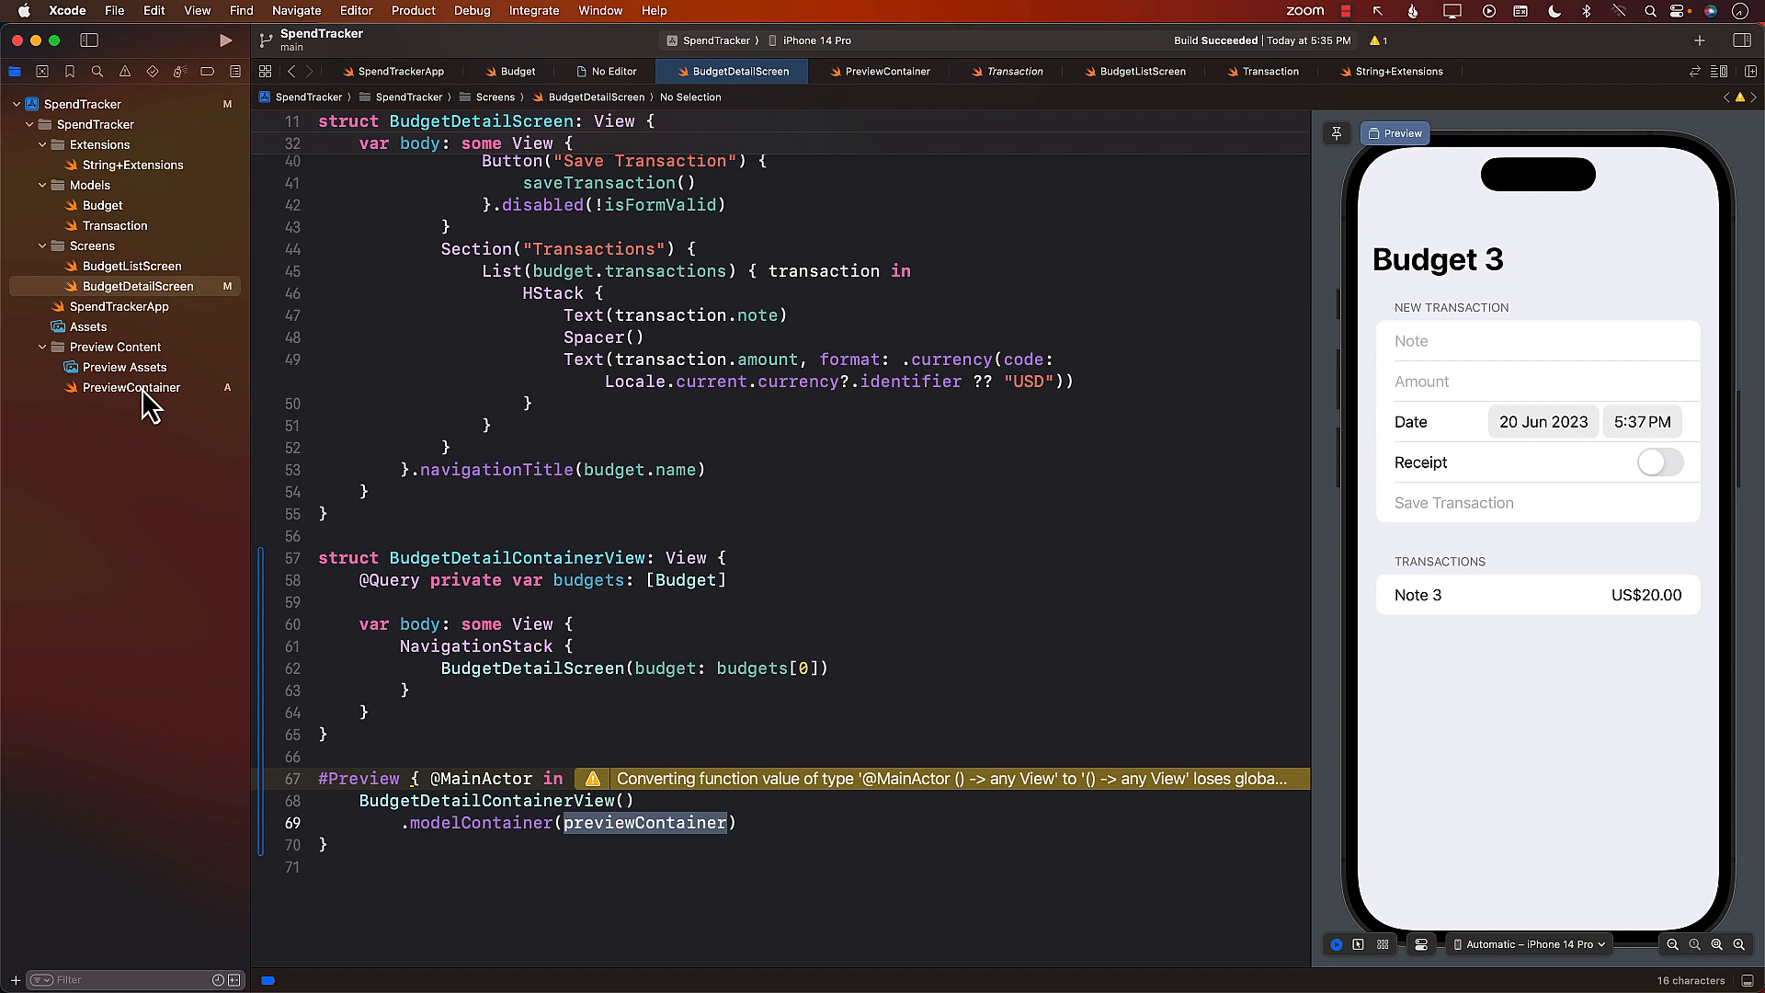
{"action": "left_click", "coordinate": [129, 387]}
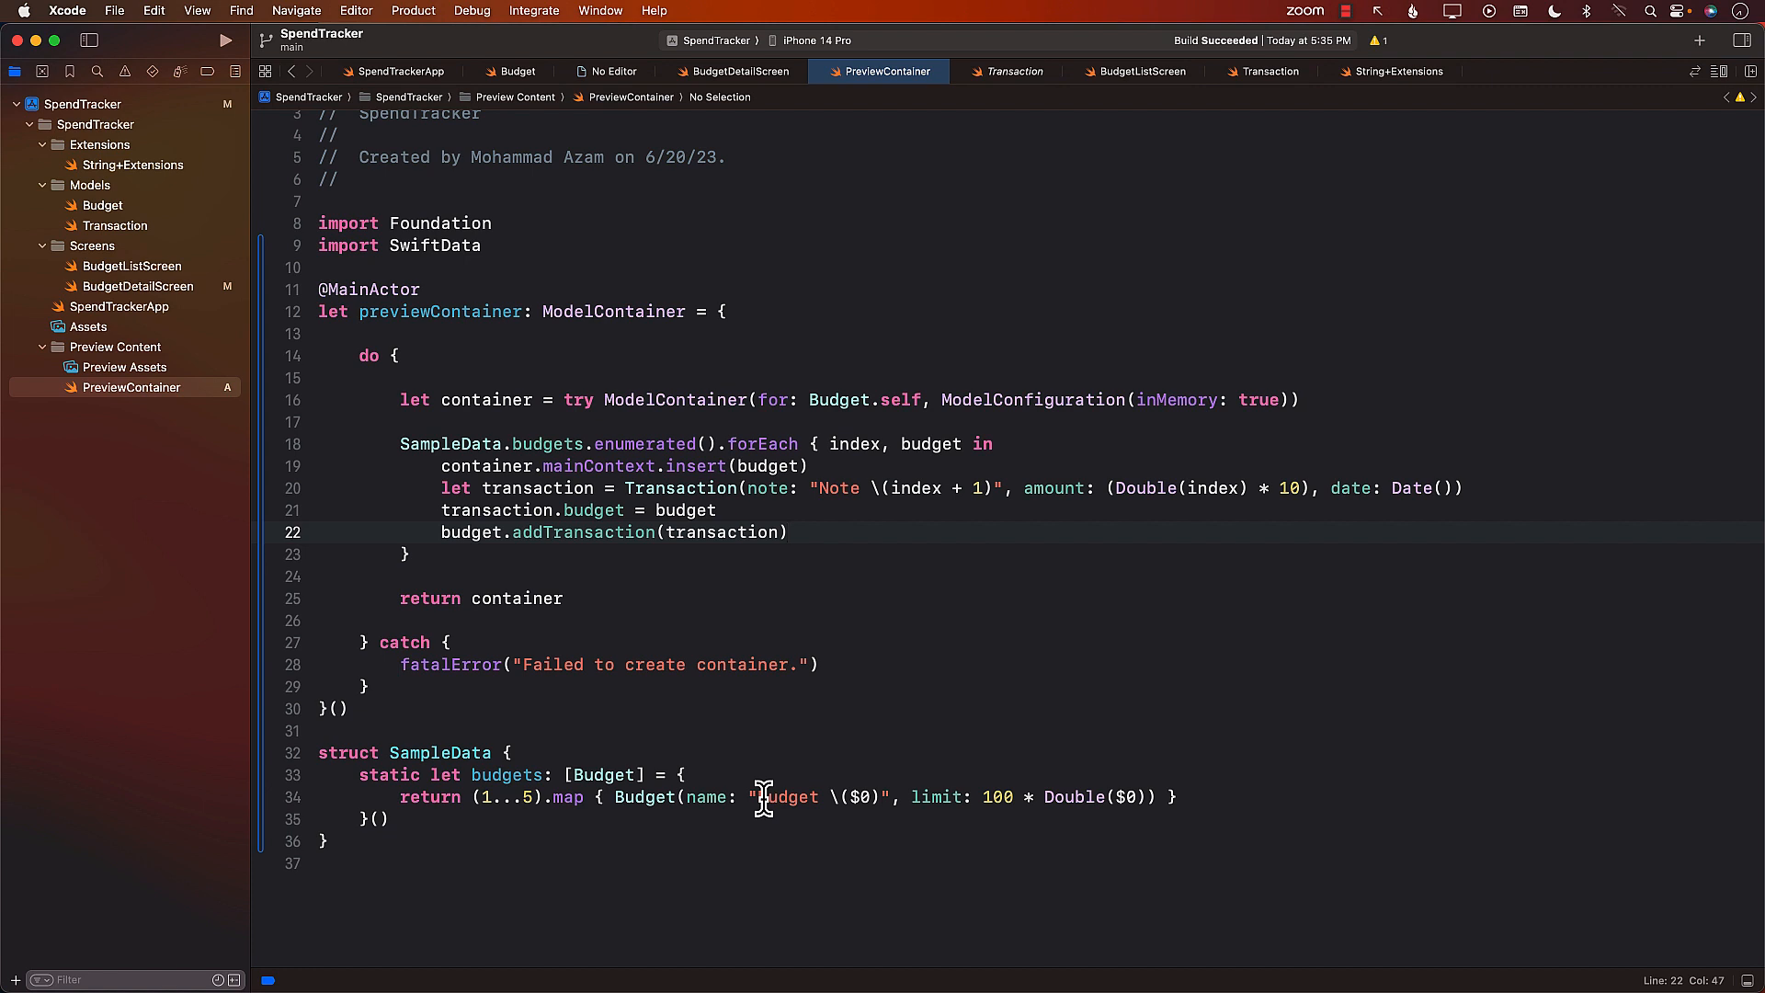
{"action": "left_click", "coordinate": [706, 774]}
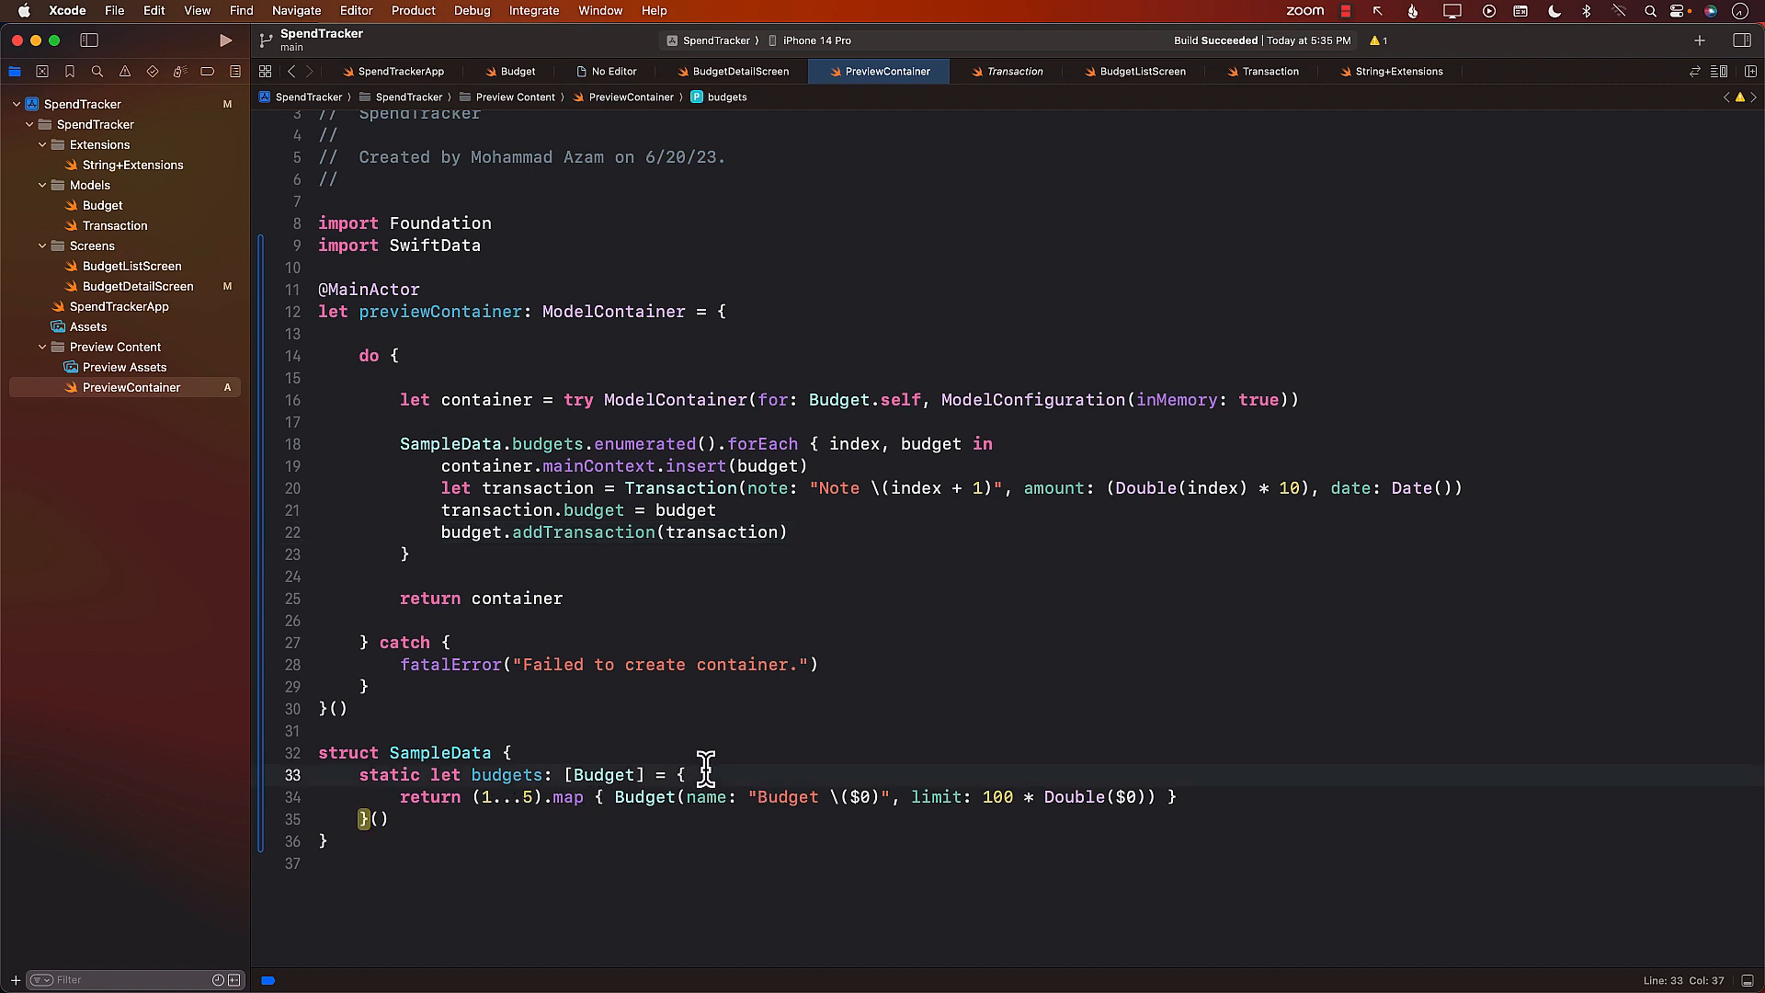
{"action": "left_click", "coordinate": [849, 509]}
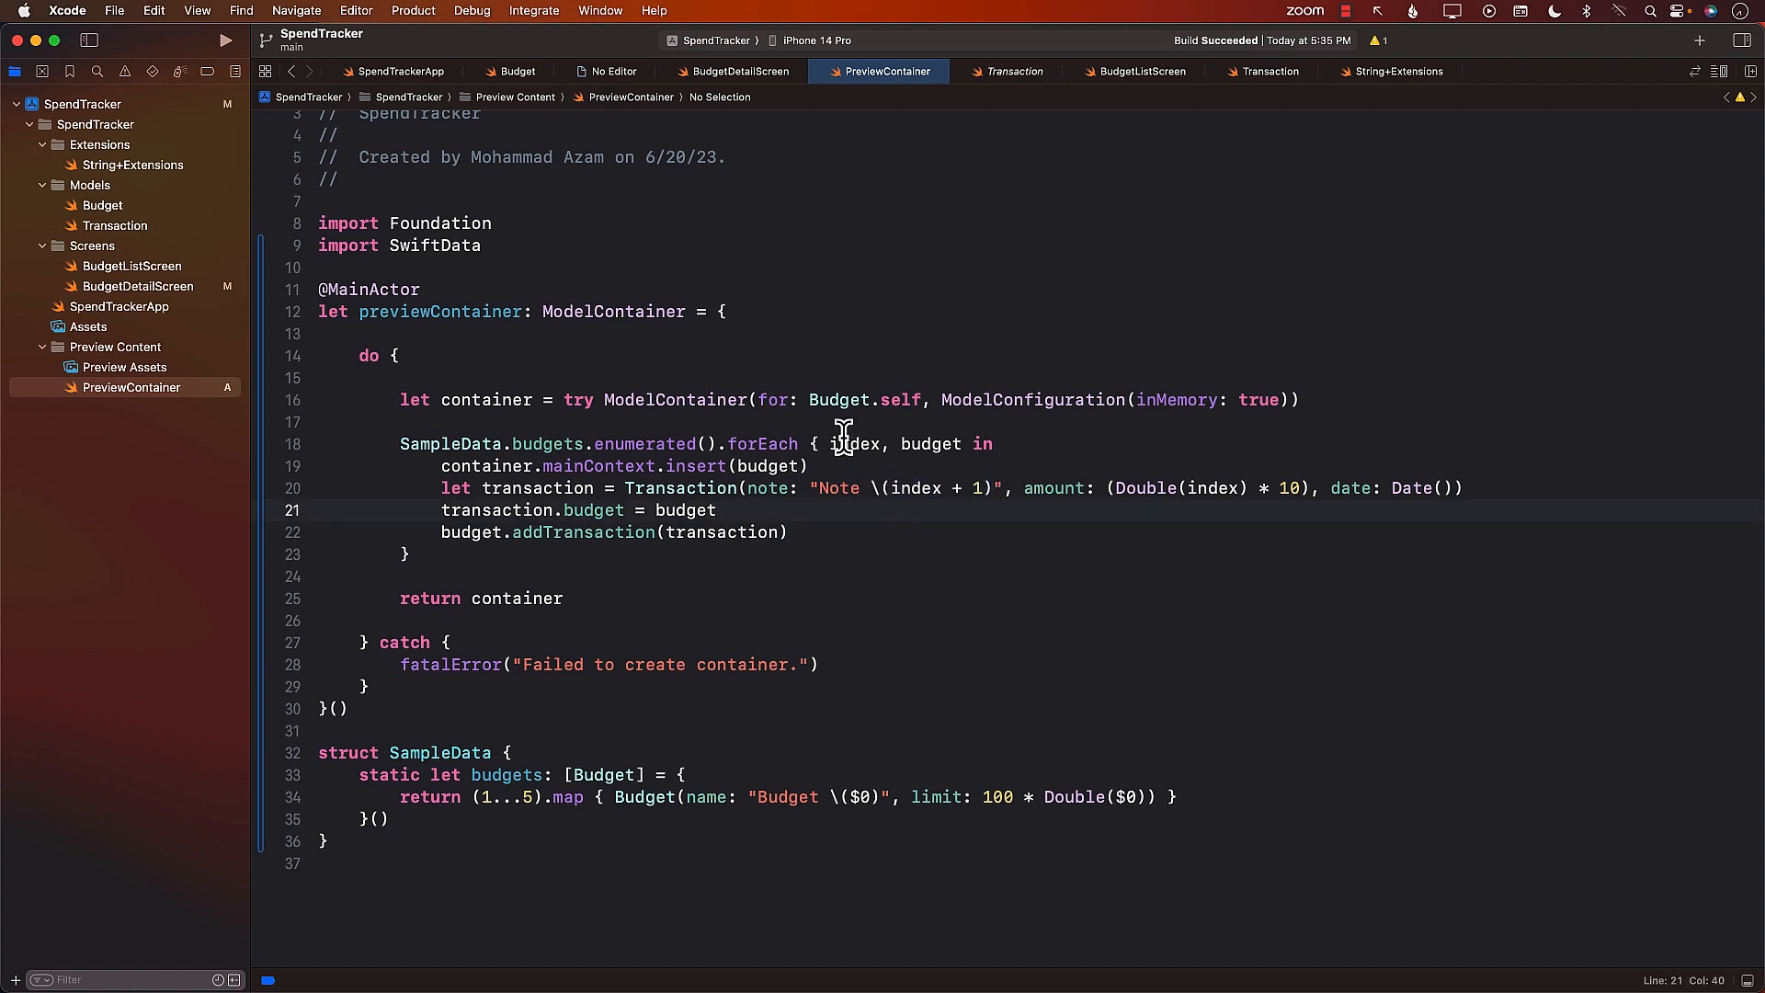
{"action": "double_click", "coordinate": [909, 487]}
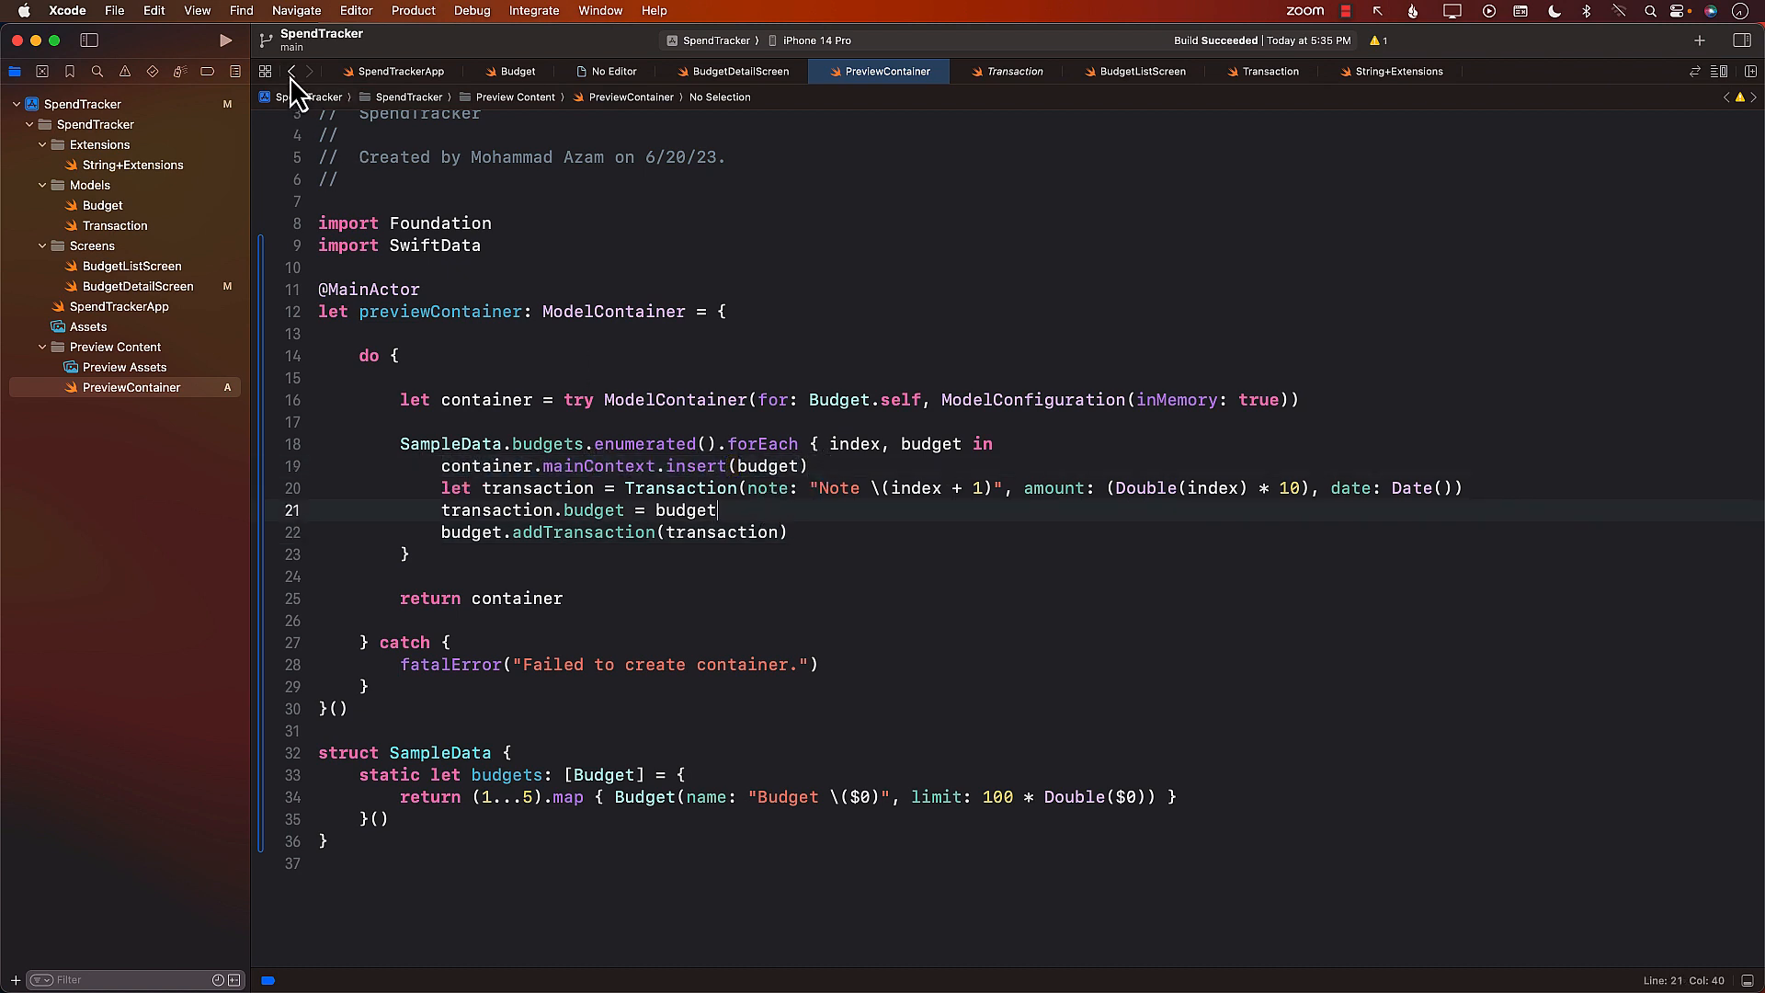
{"action": "left_click", "coordinate": [731, 71]}
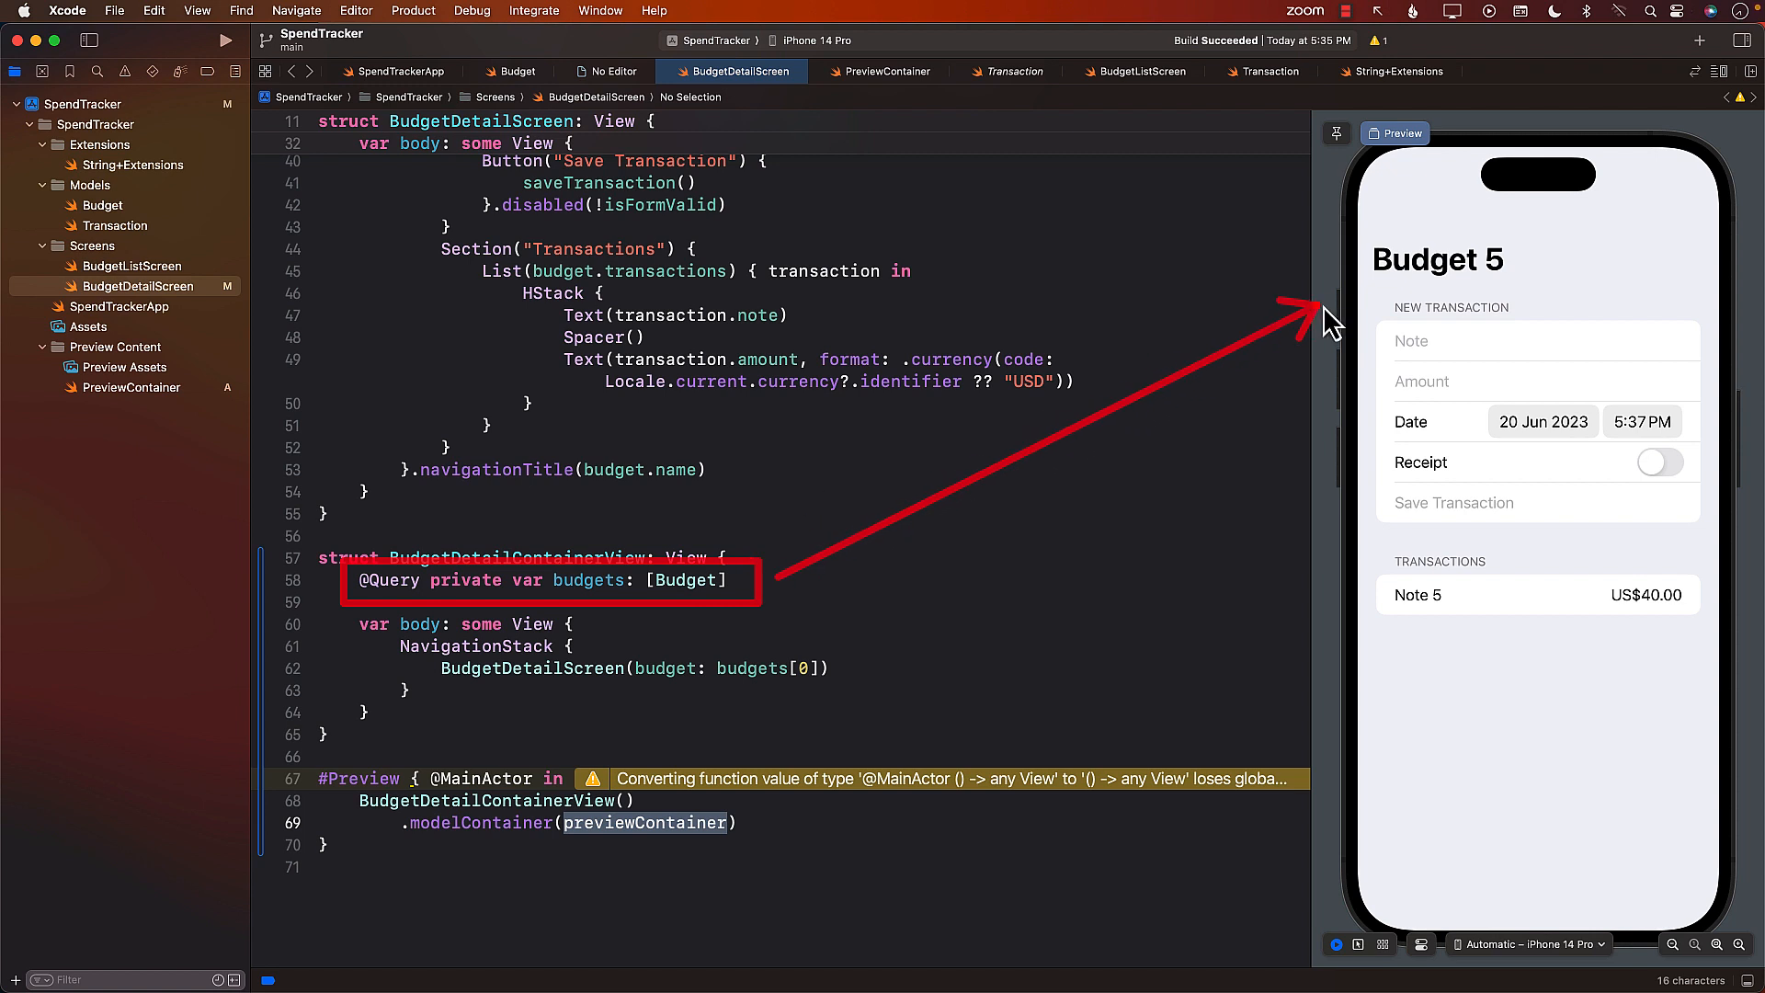
{"action": "mouse_move", "coordinate": [1395, 287]}
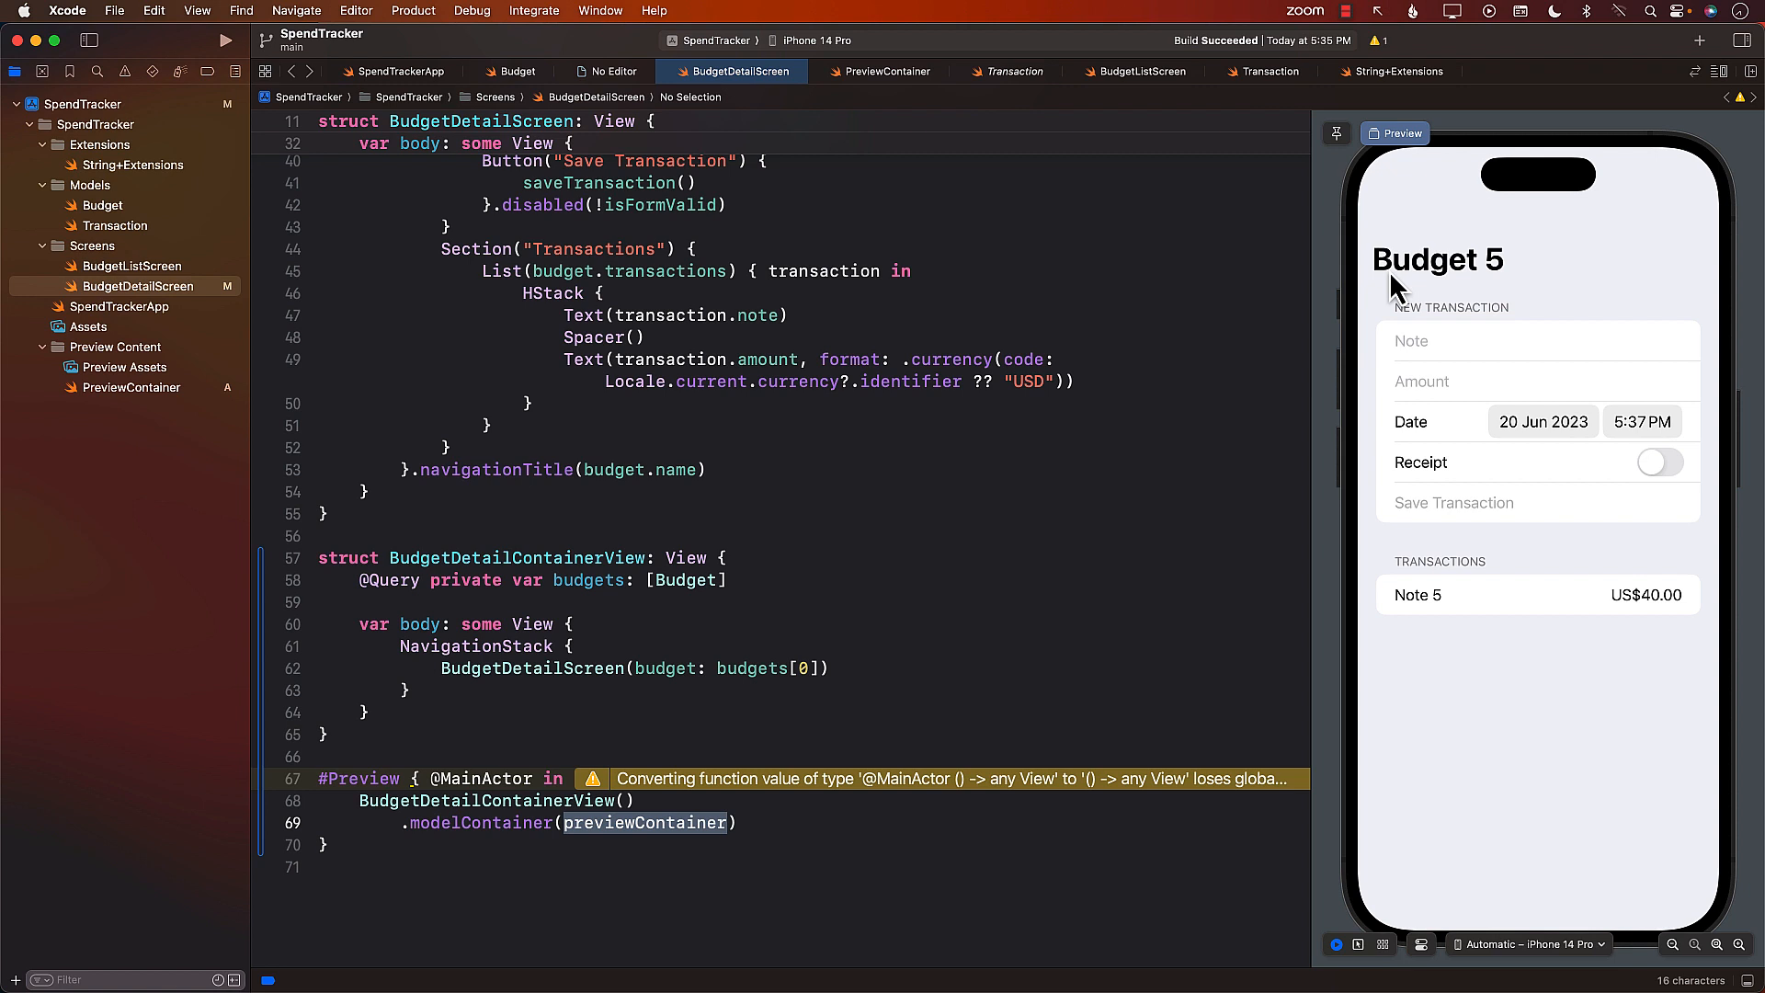
{"action": "mouse_move", "coordinate": [929, 631]}
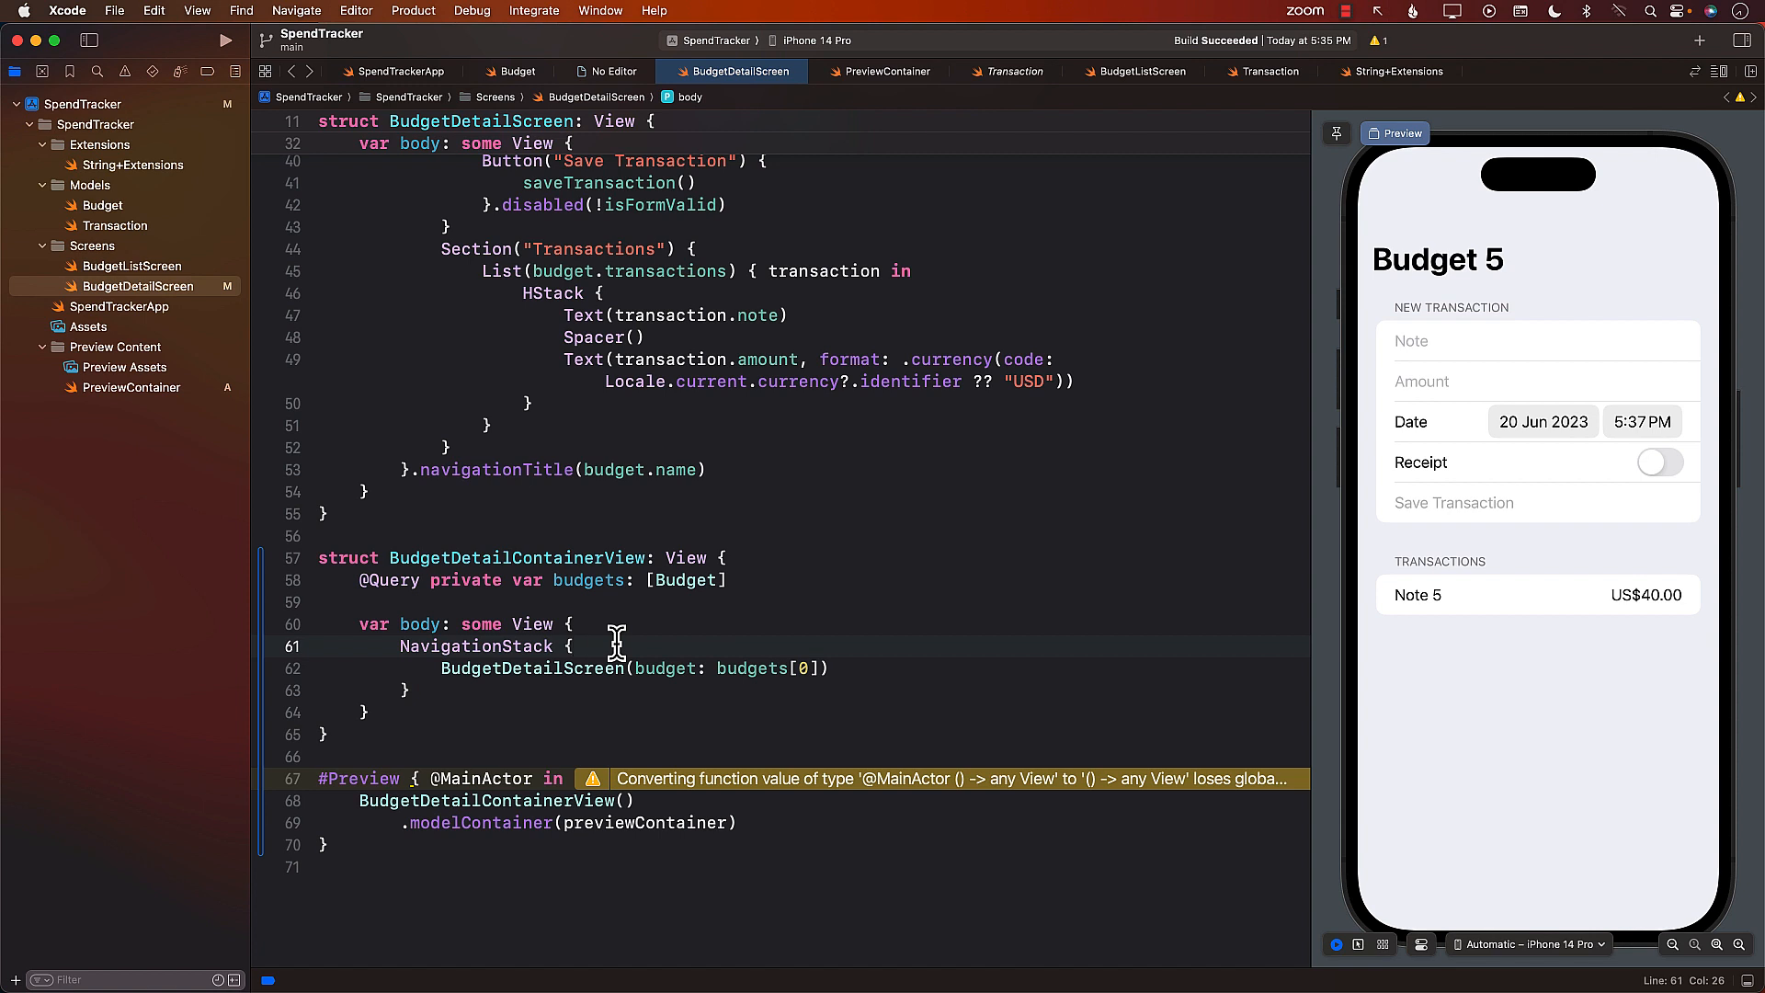
{"action": "left_click", "coordinate": [1446, 341]}
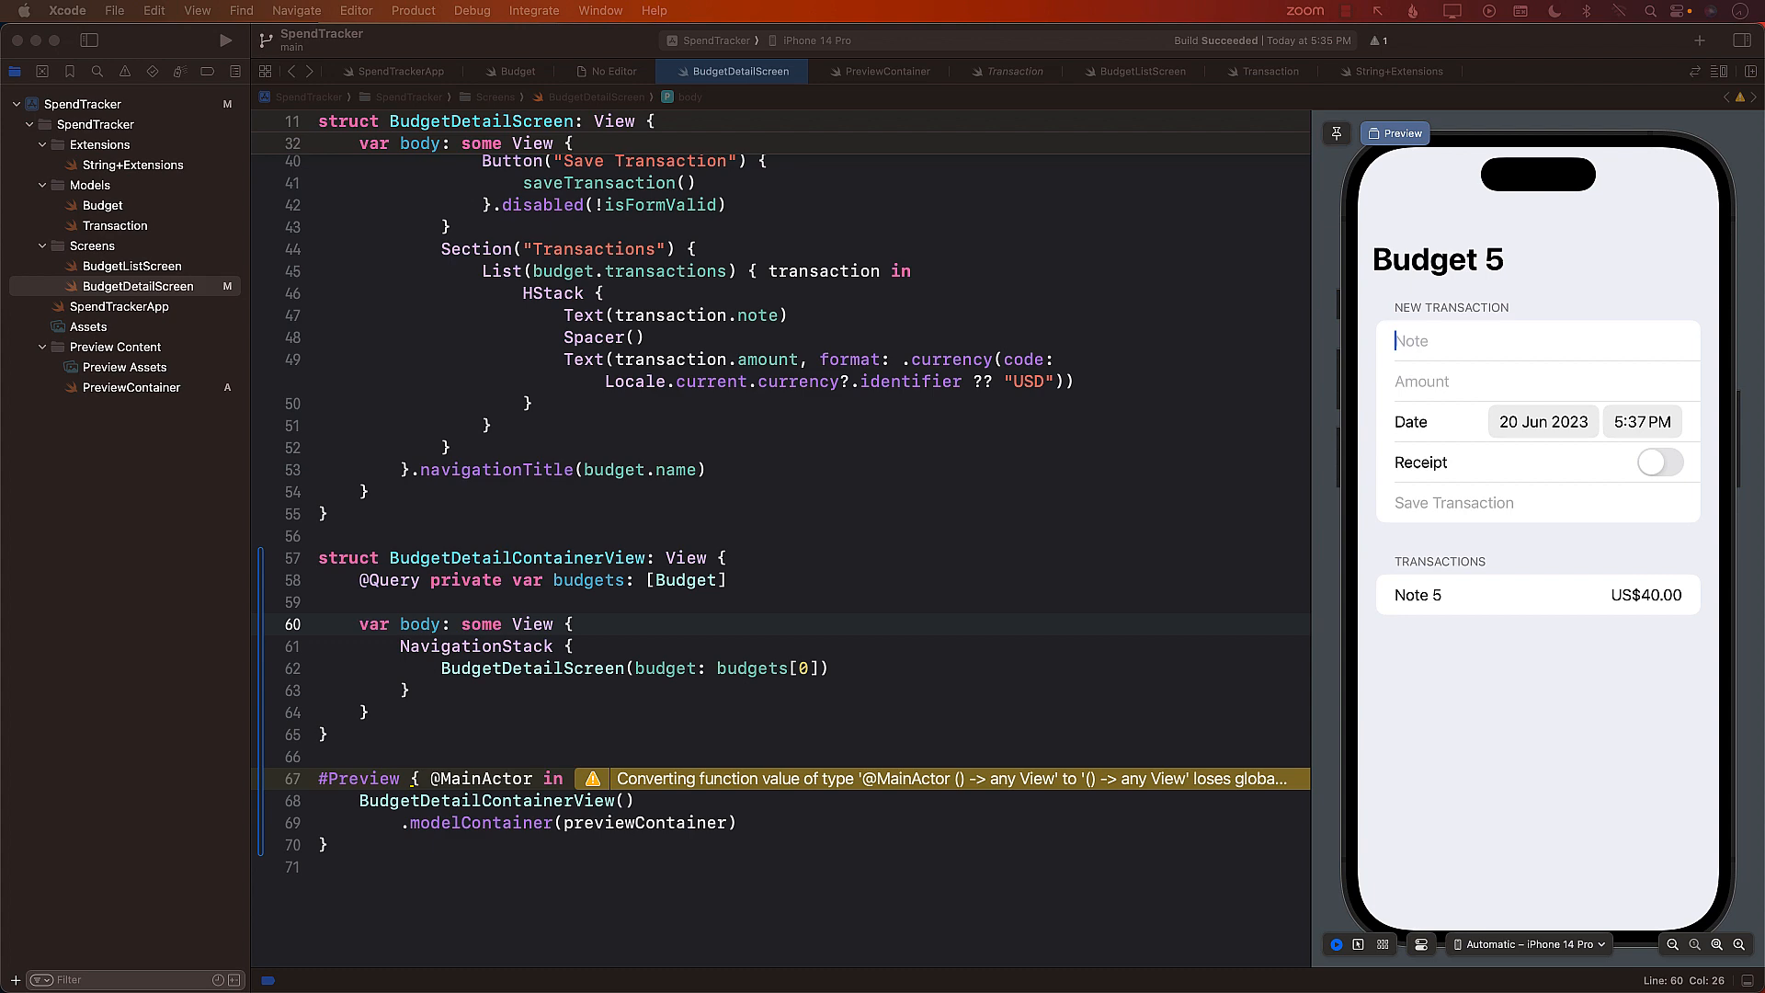
{"action": "mouse_move", "coordinate": [788, 619]}
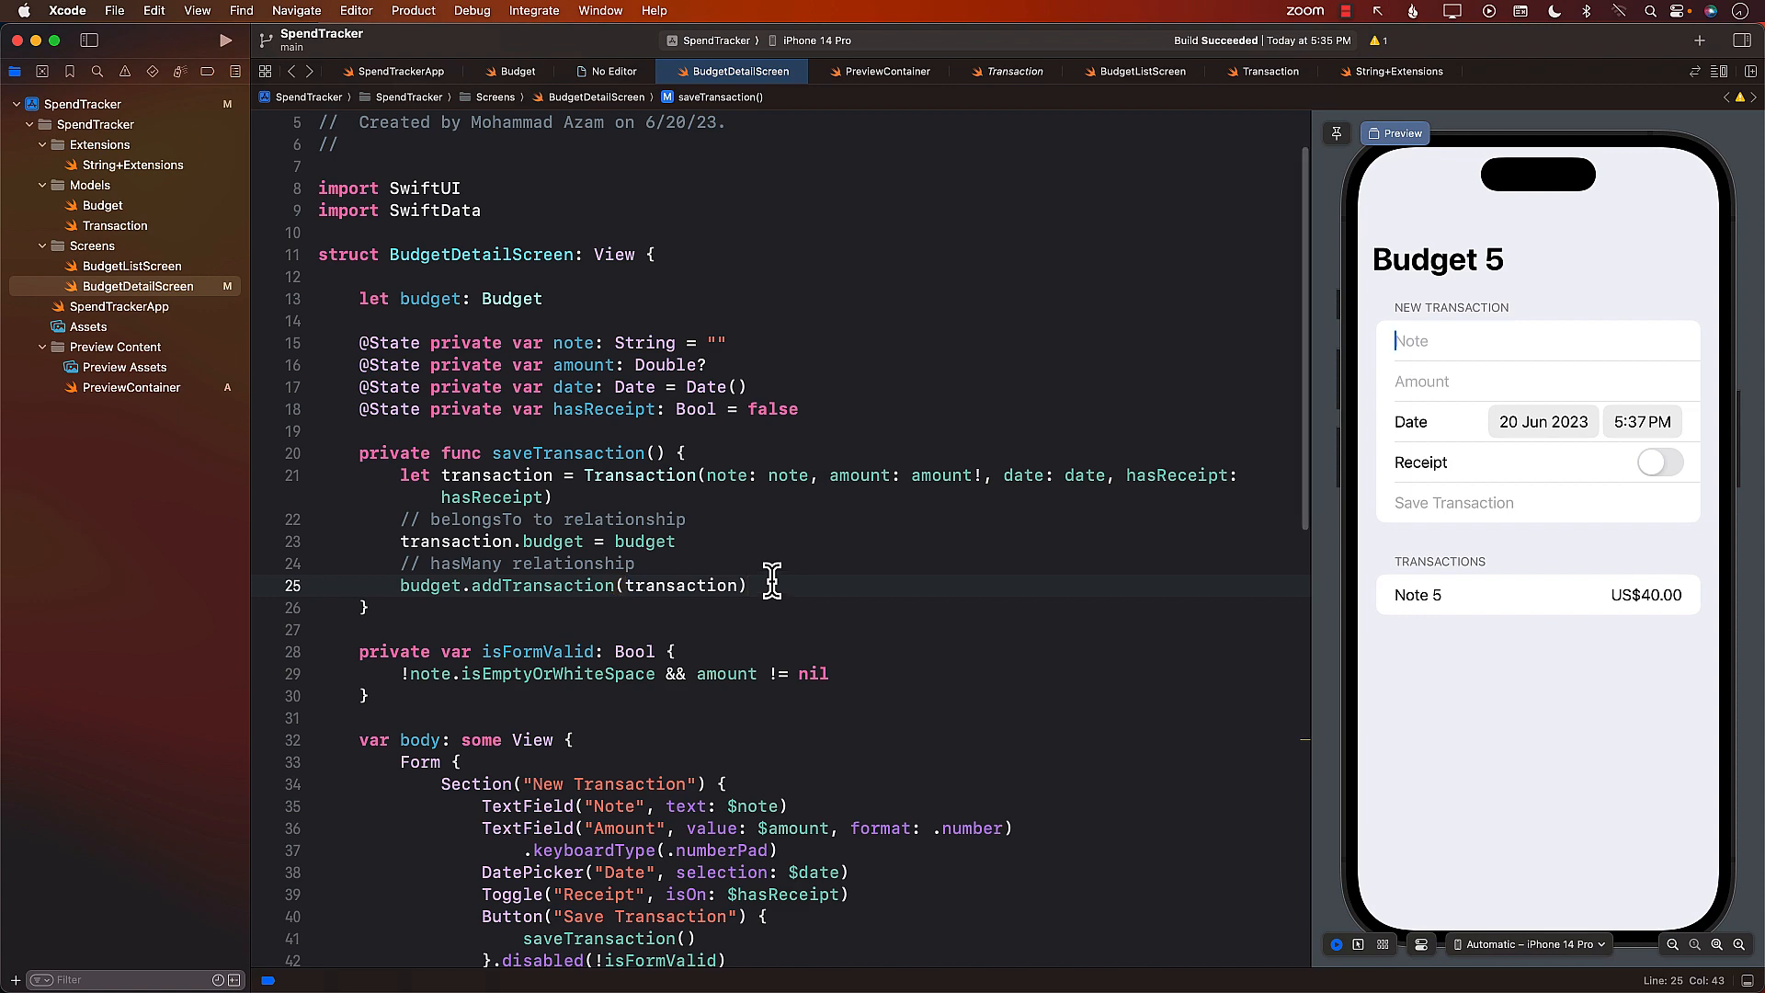
{"action": "scroll", "scroll_direction": "down", "scroll_amount": 3}
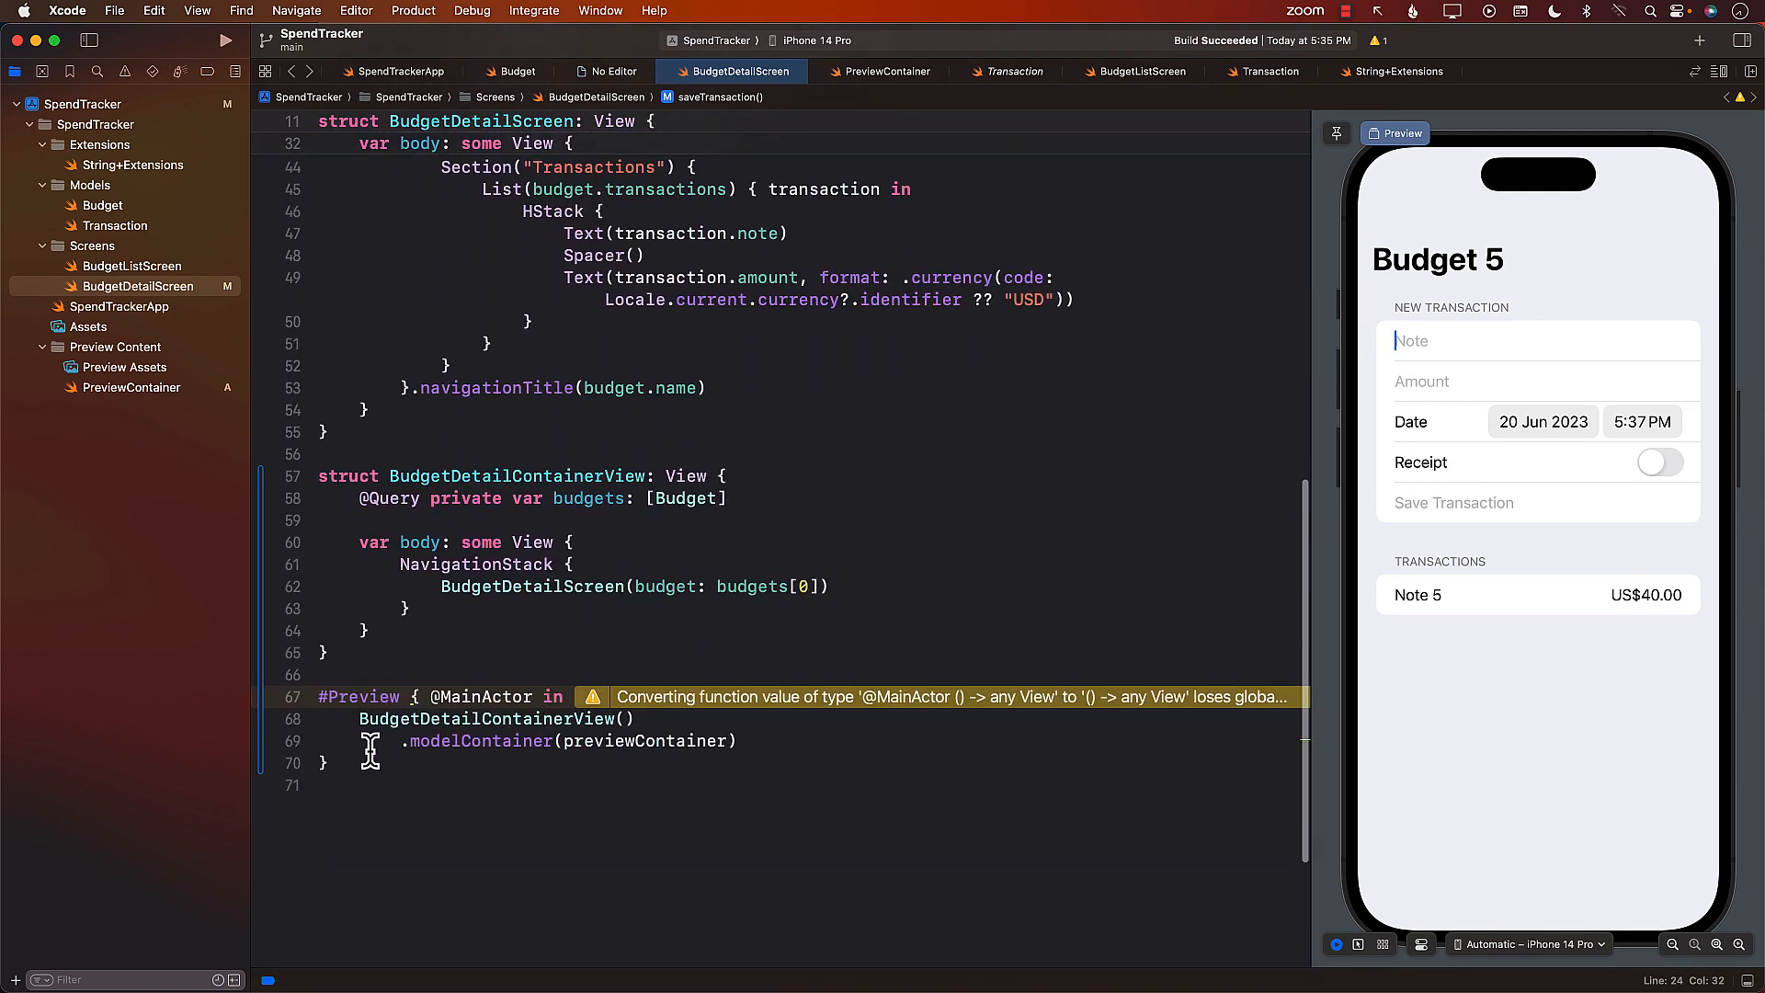
{"action": "left_click", "coordinate": [371, 630]}
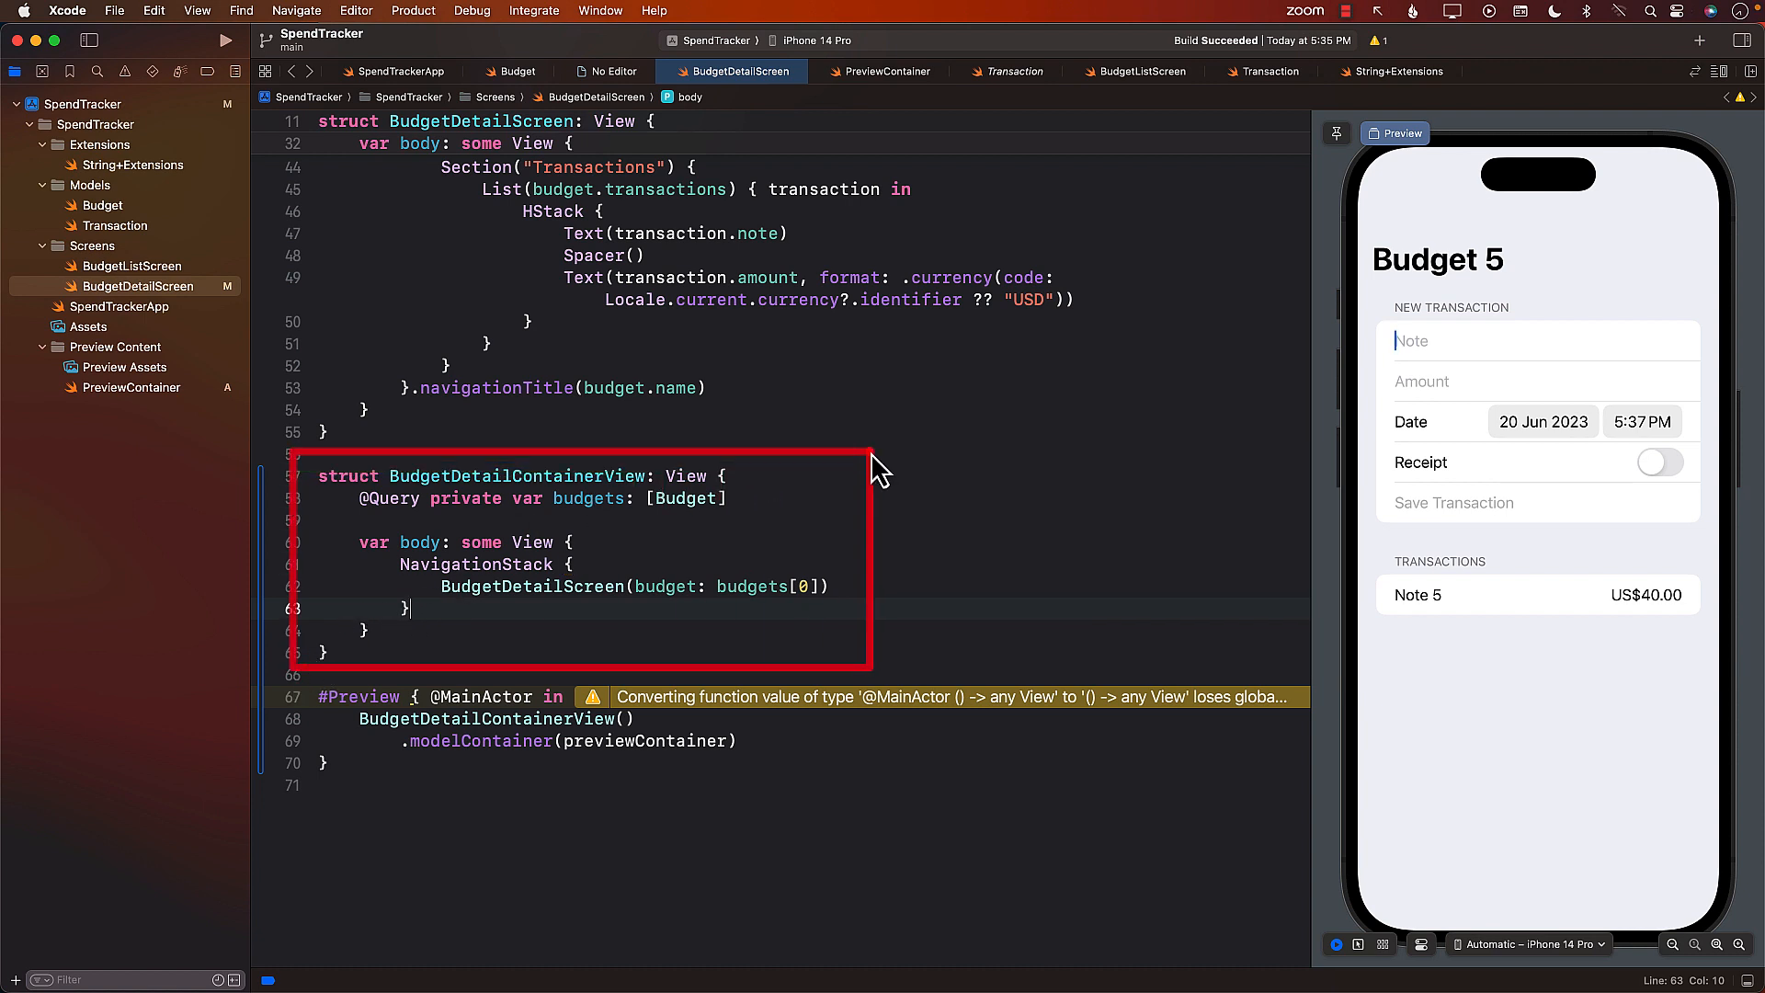
{"action": "mouse_move", "coordinate": [937, 512]}
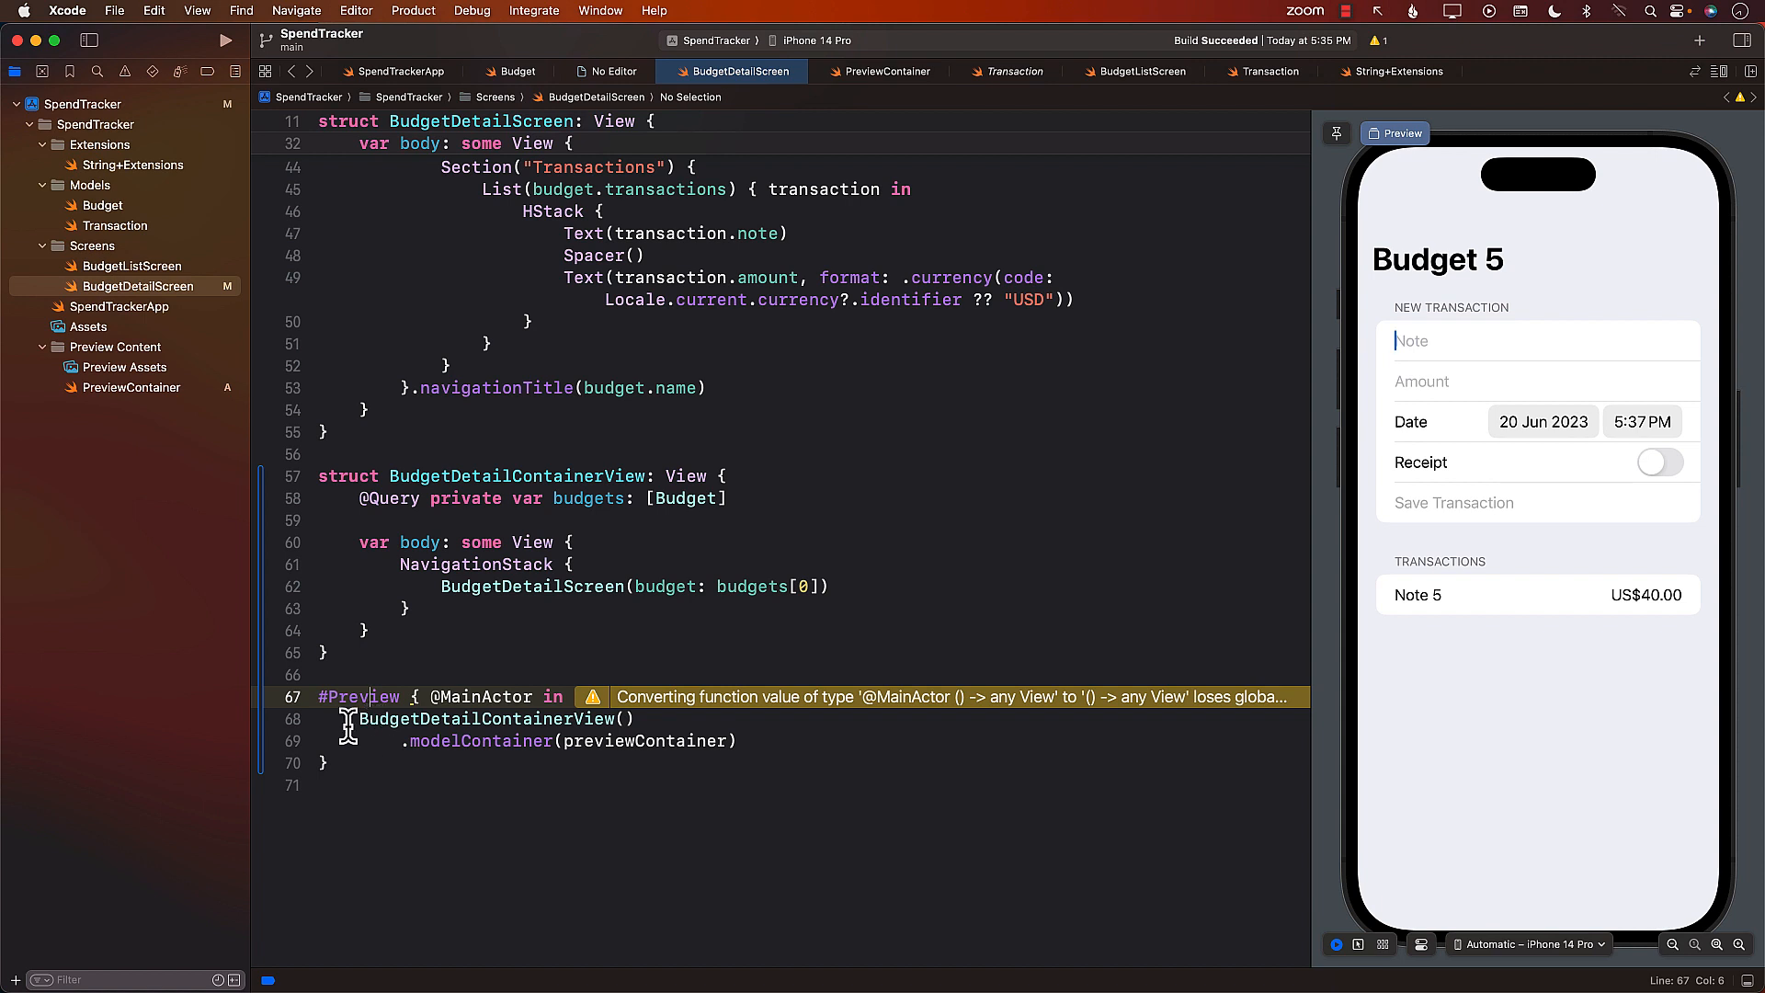
{"action": "double_click", "coordinate": [492, 718]}
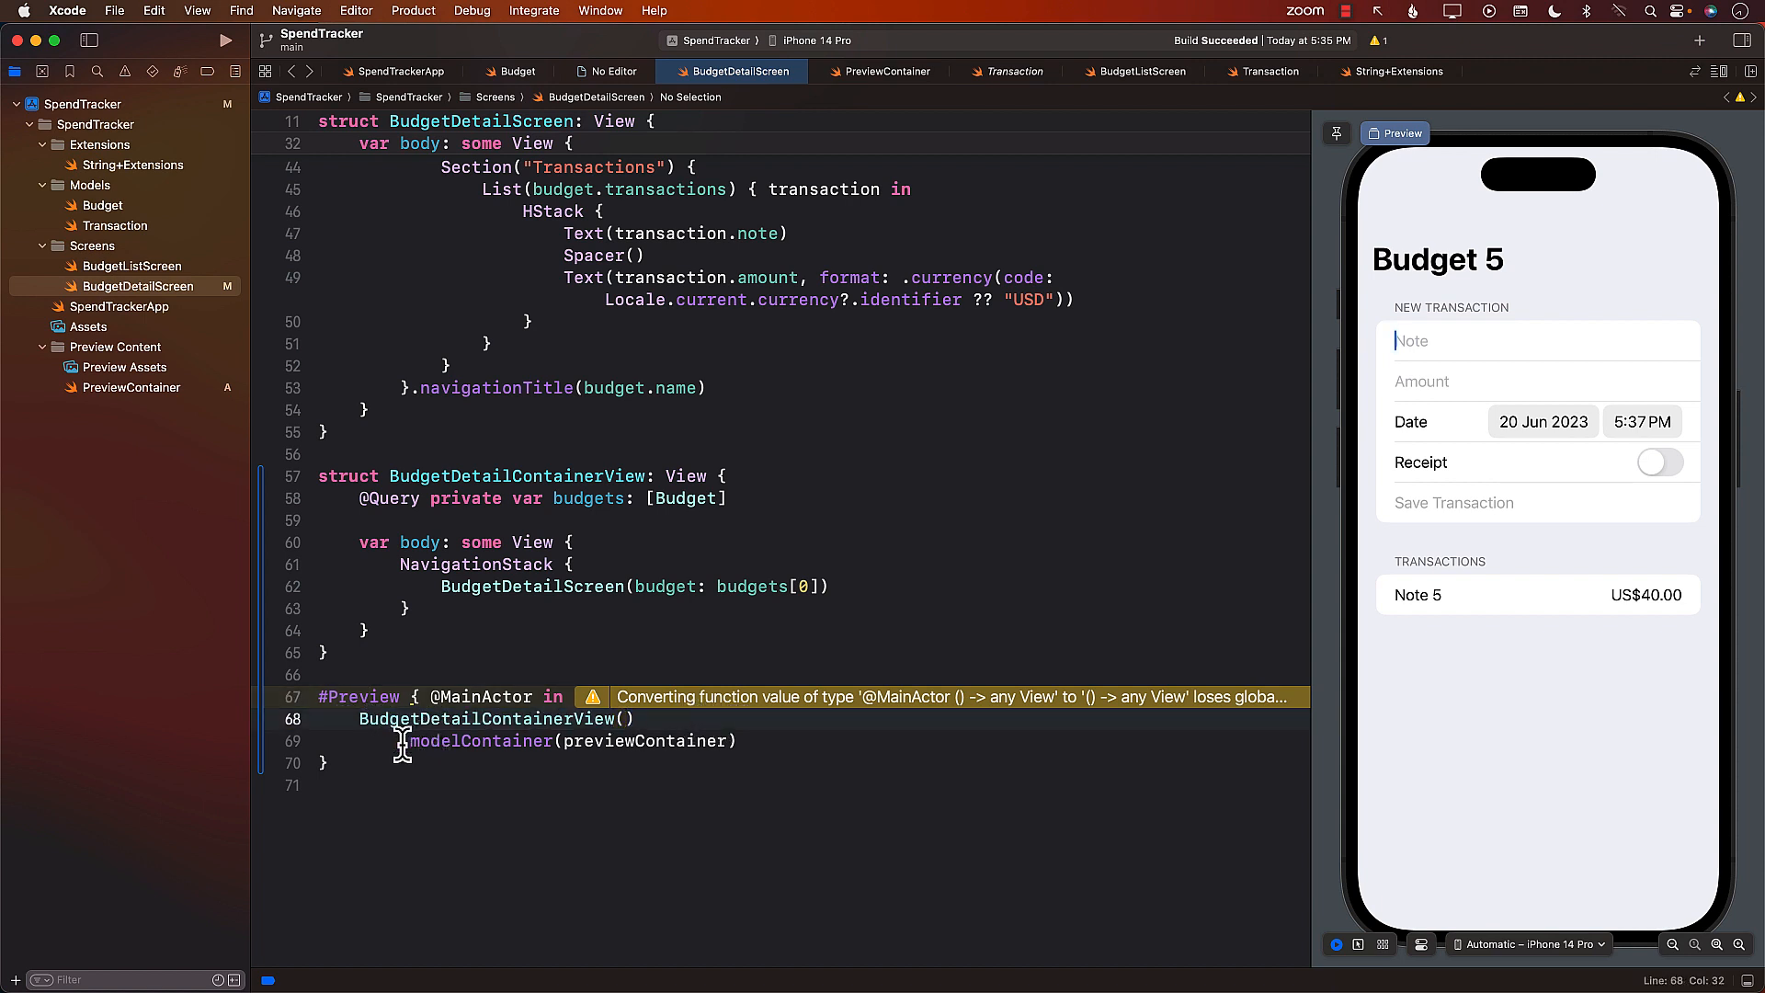
{"action": "left_click", "coordinate": [370, 631]}
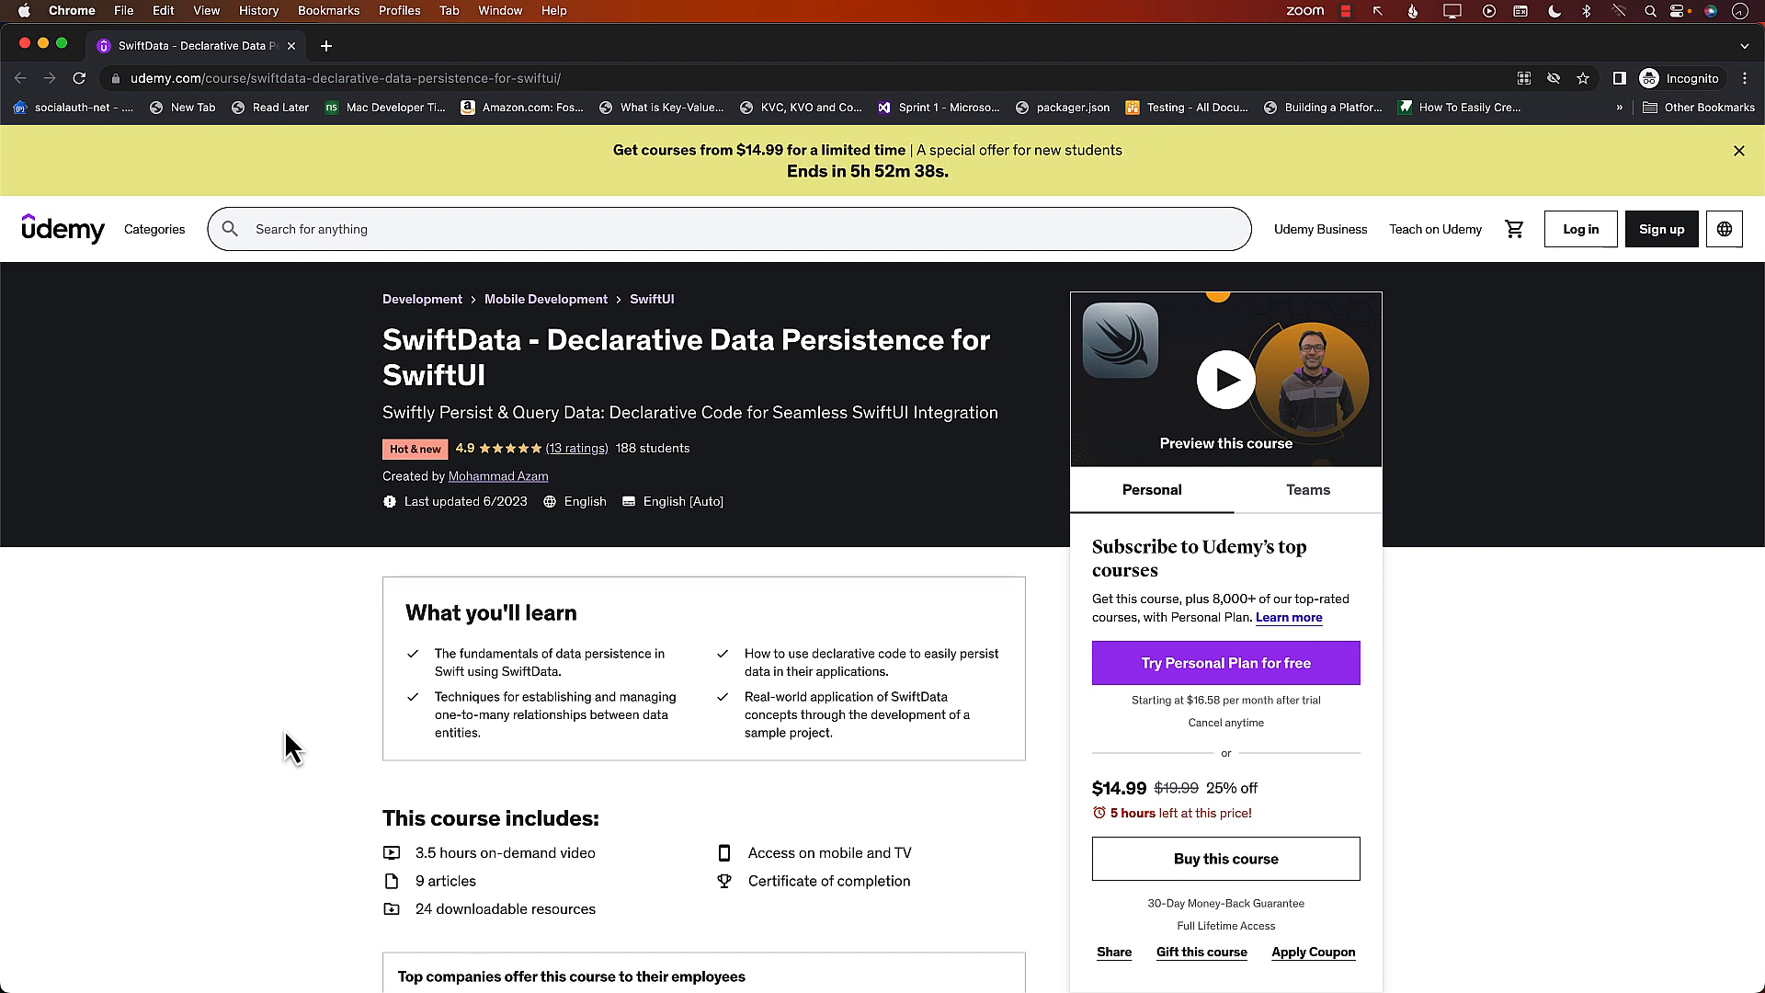
Scroll through the SwiftData course content to see the relationships, queries and upcoming lectures.
{"action": "scroll", "scroll_direction": "down", "scroll_amount": 3}
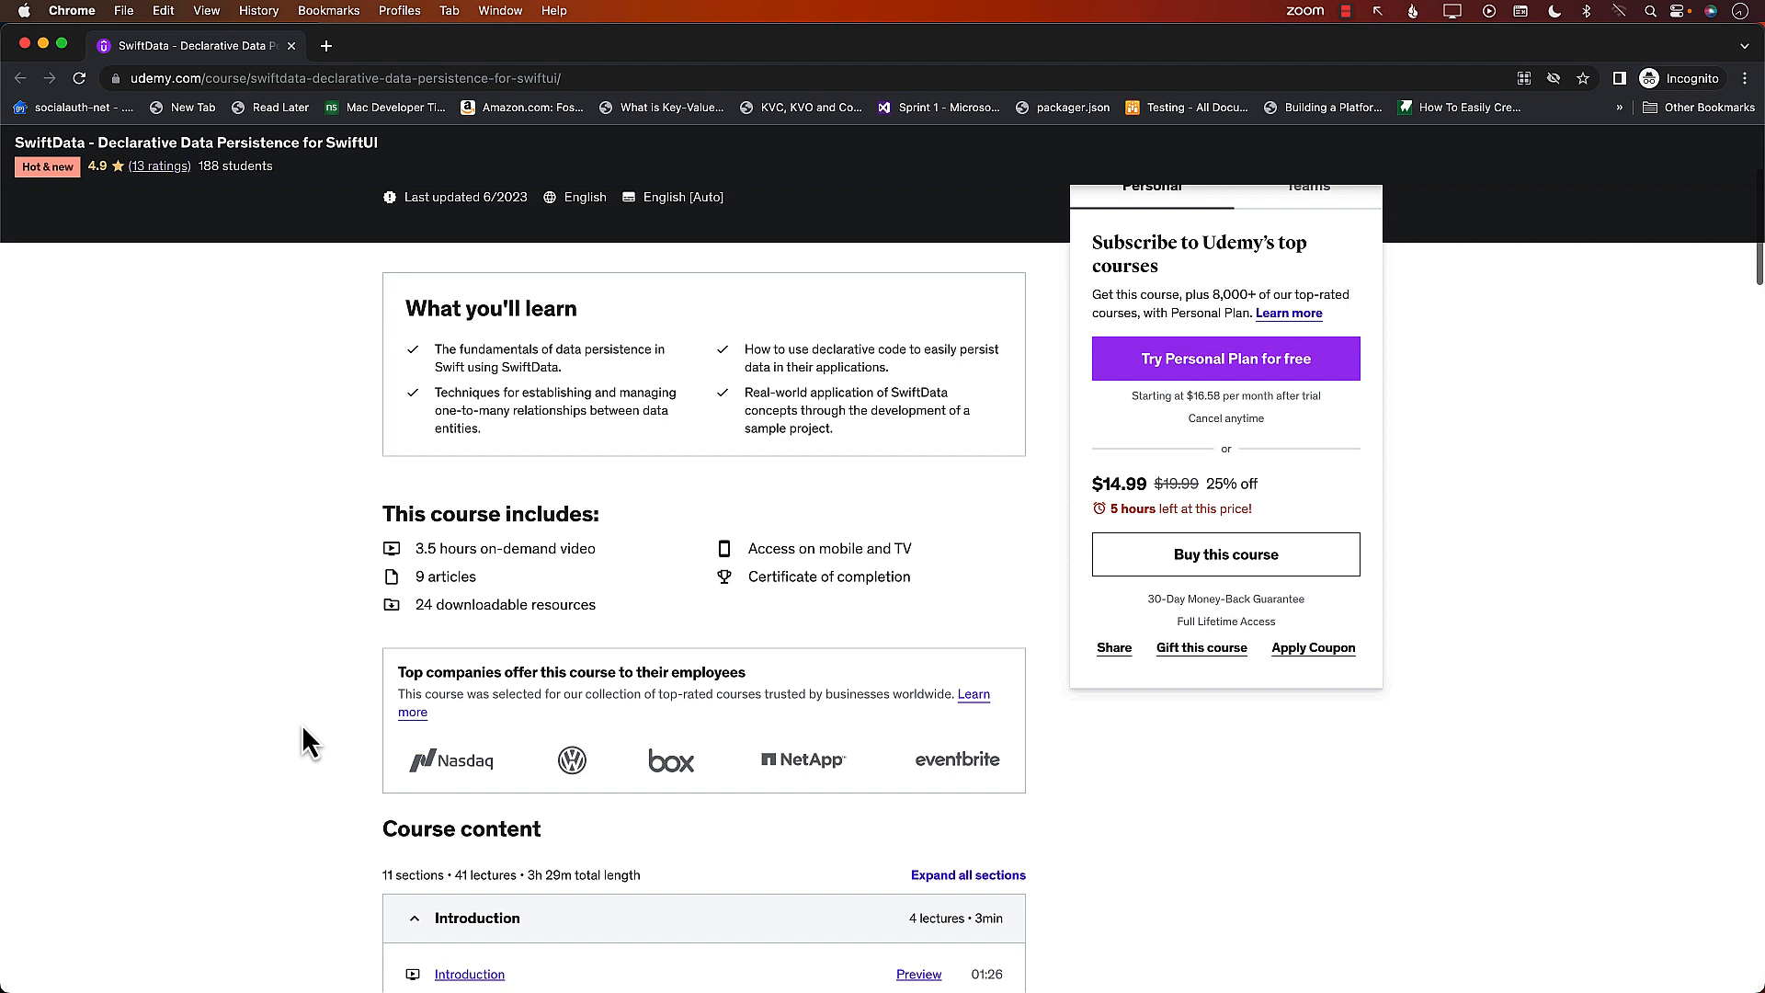
{"action": "scroll", "scroll_direction": "down", "scroll_amount": 3}
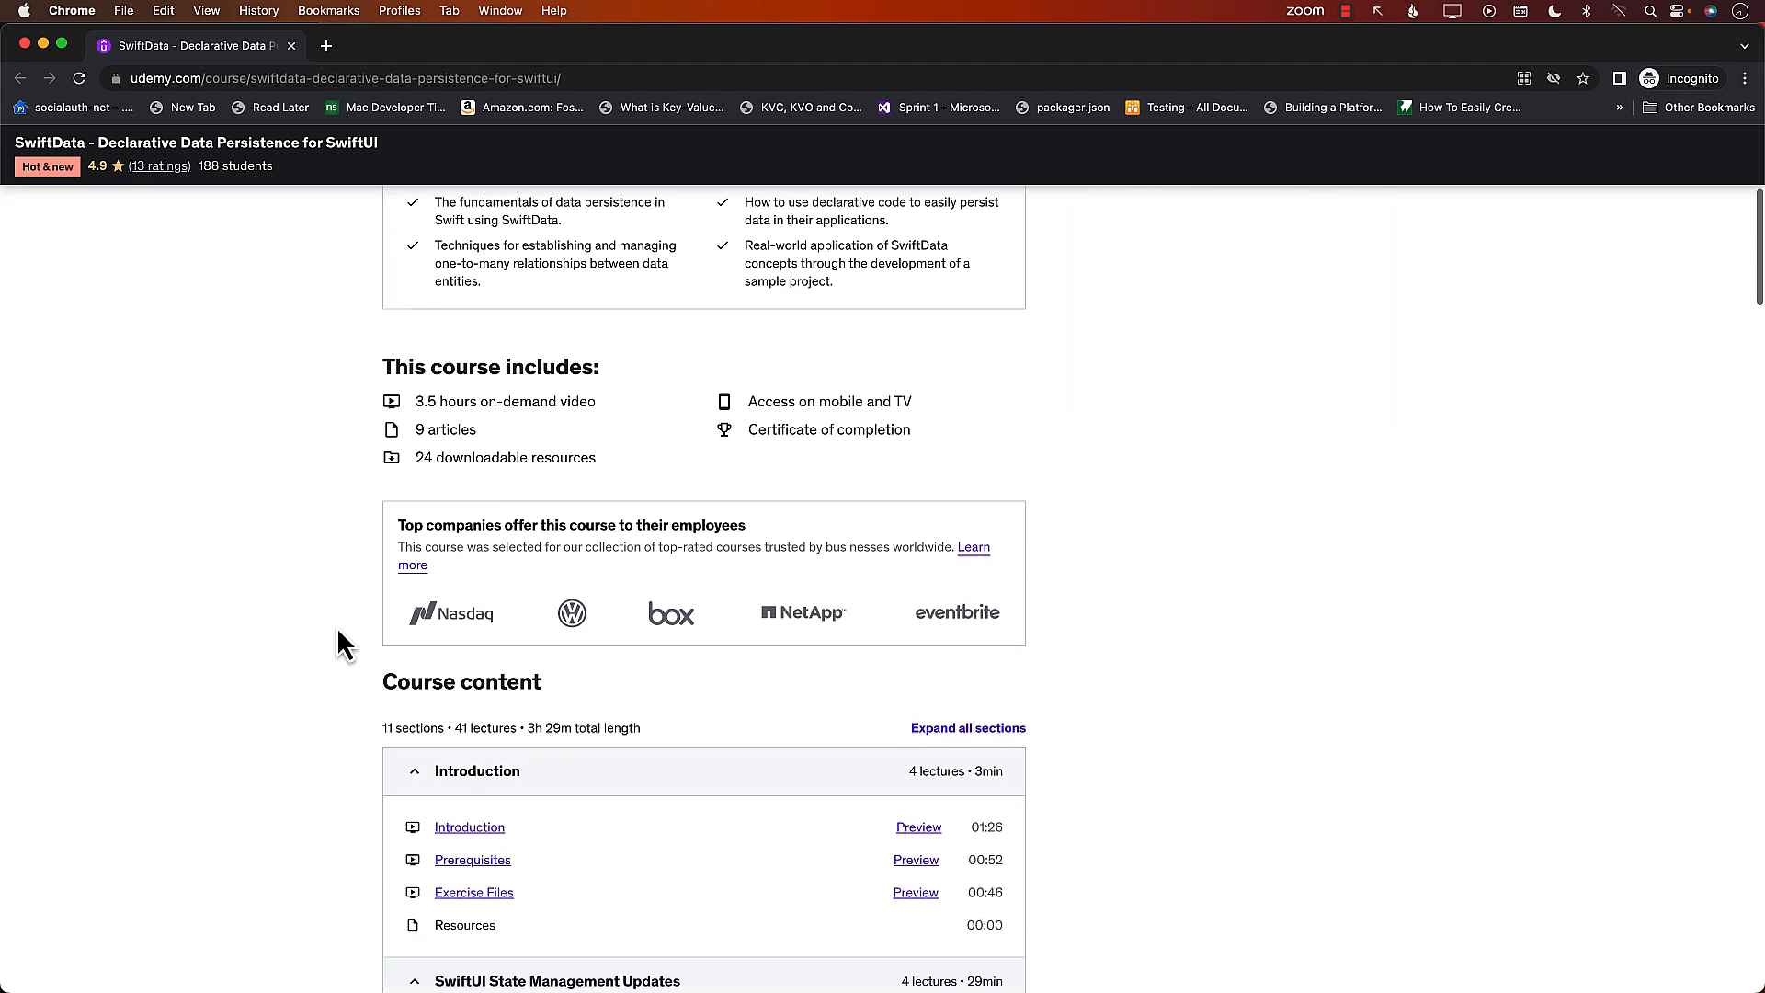
{"action": "scroll", "scroll_direction": "down", "scroll_amount": 3}
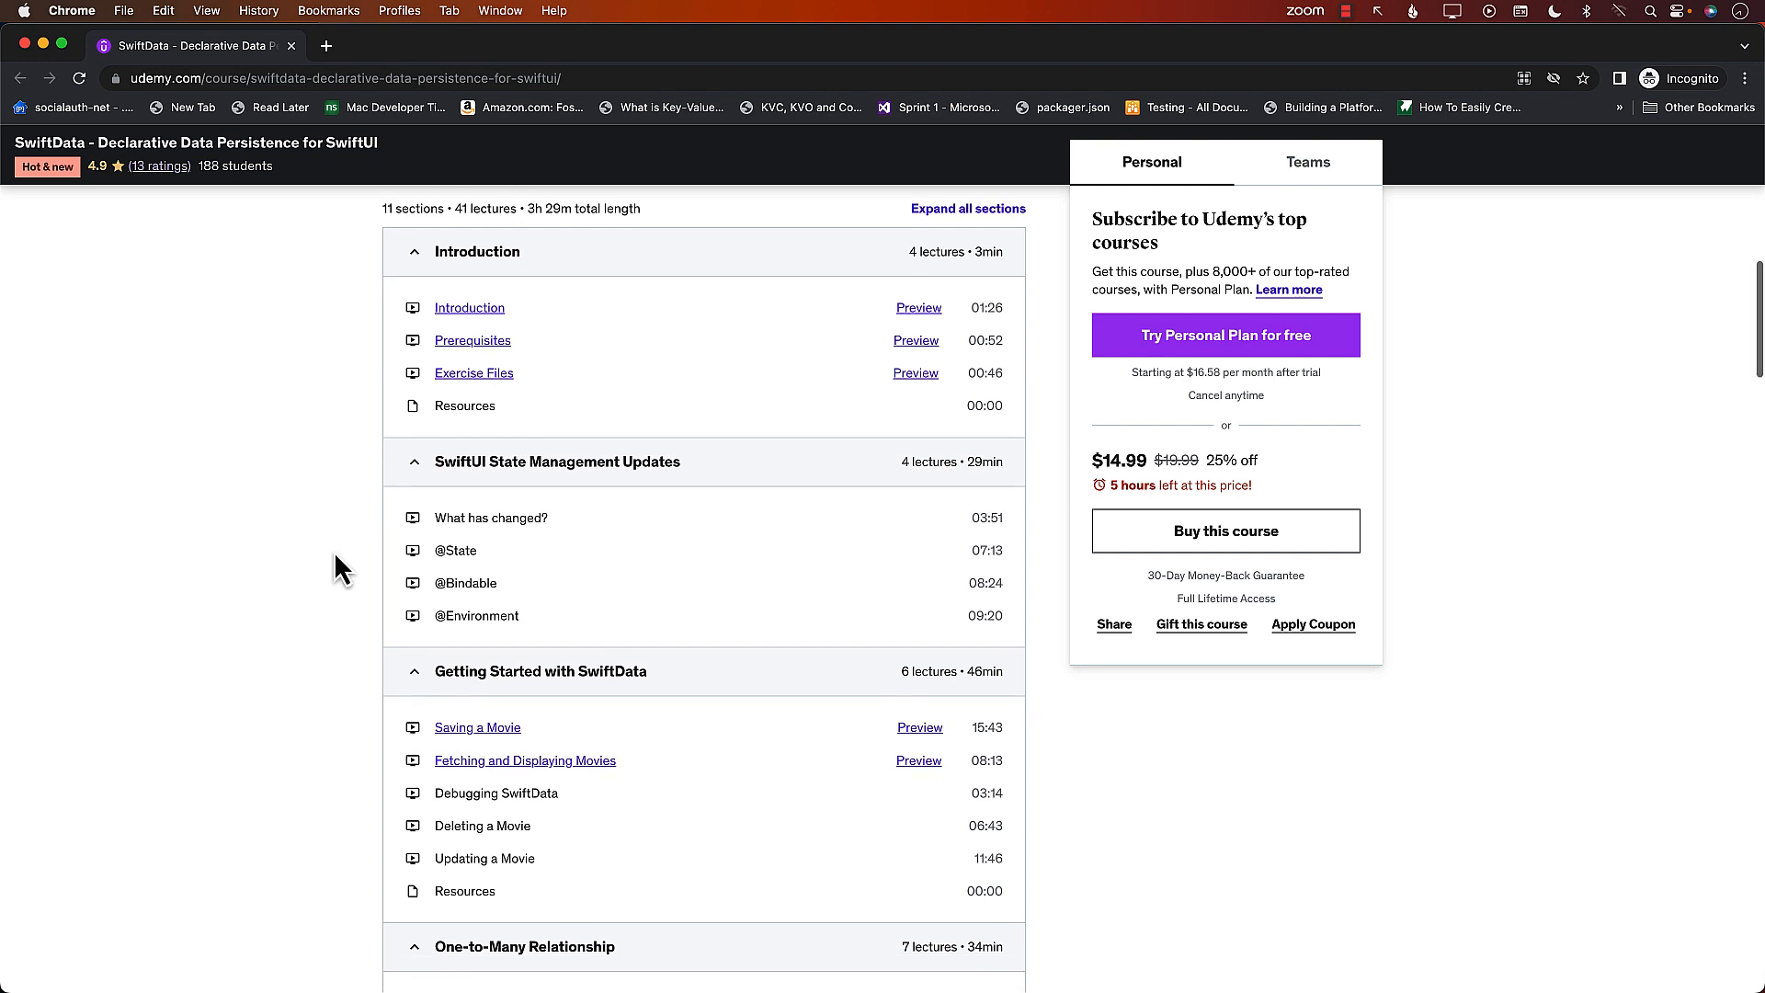
{"action": "scroll", "scroll_direction": "down", "scroll_amount": 3}
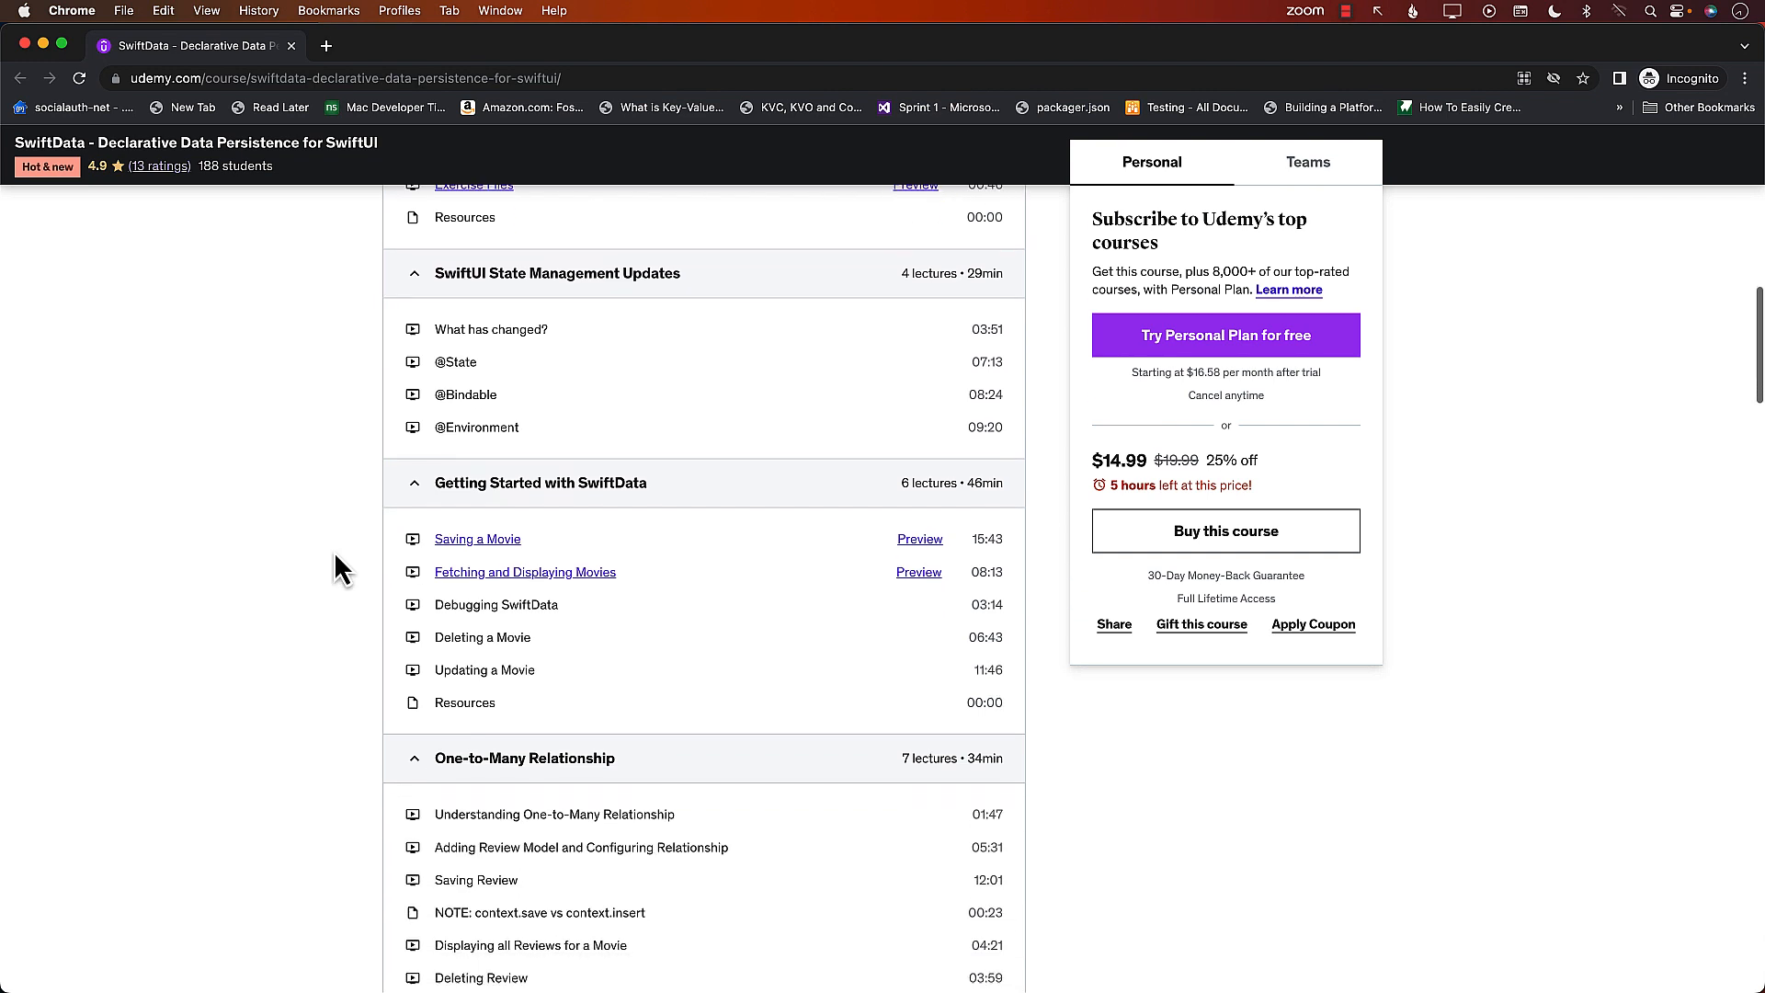
{"action": "scroll", "scroll_direction": "down", "scroll_amount": 3}
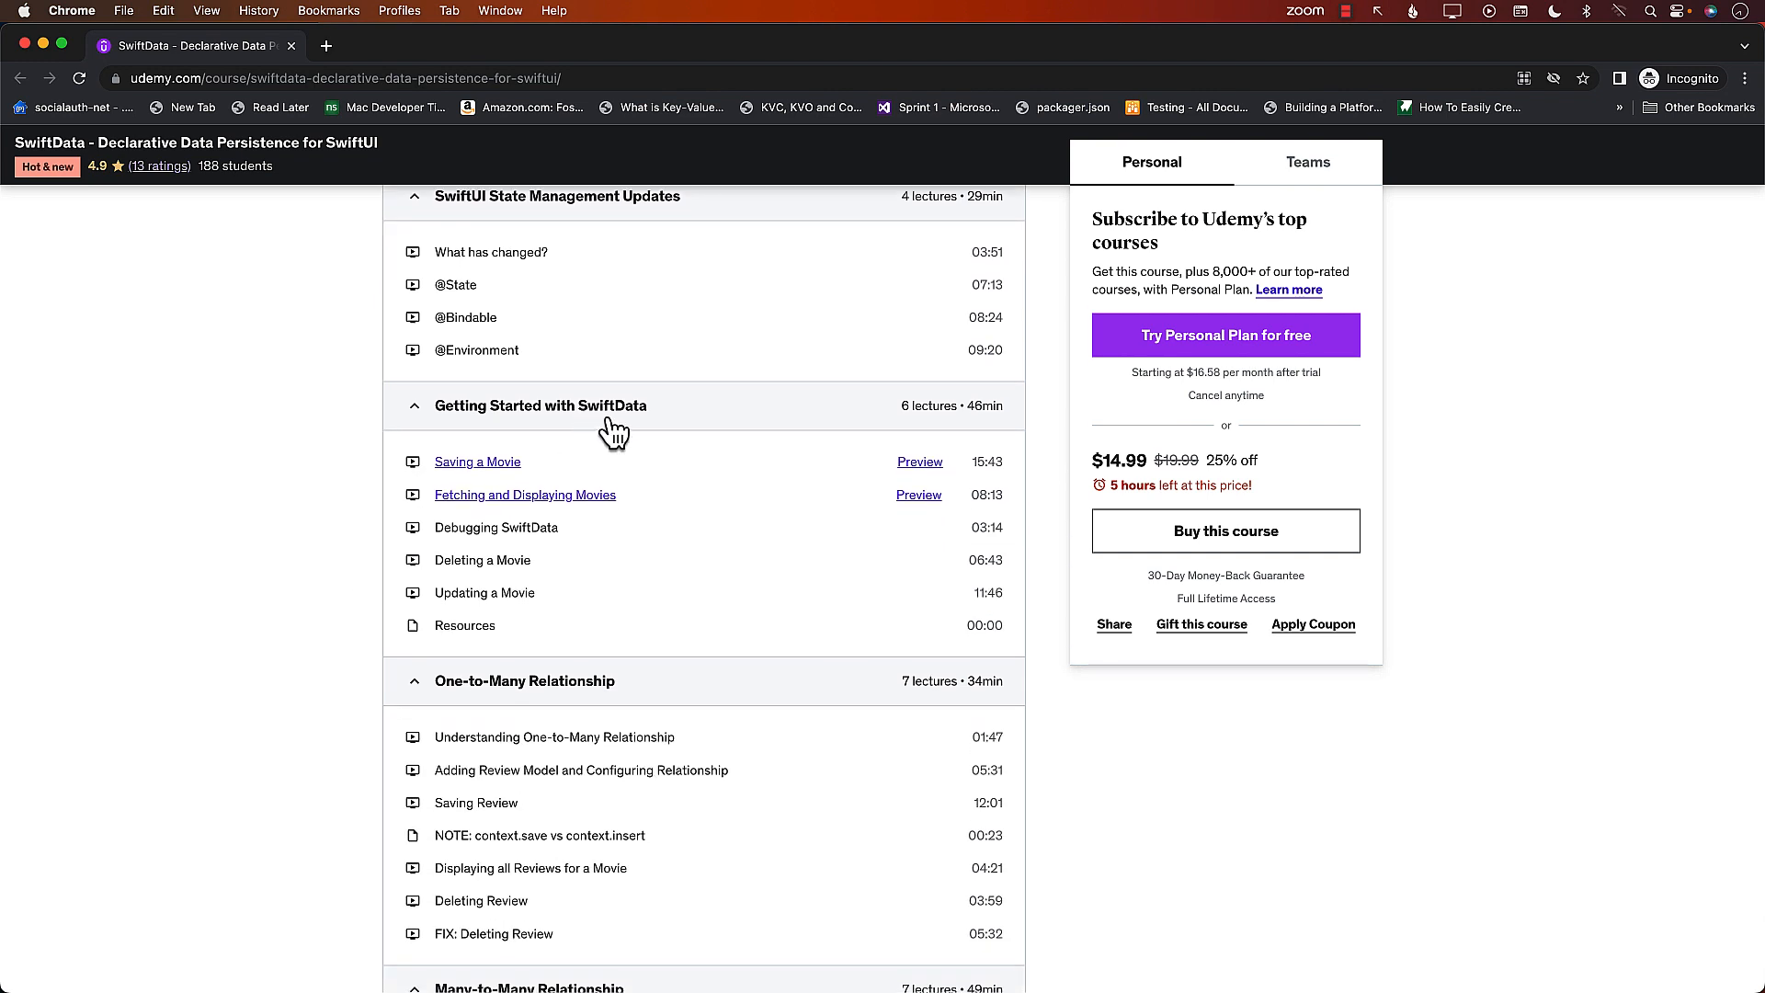
{"action": "scroll", "scroll_direction": "down", "scroll_amount": 3}
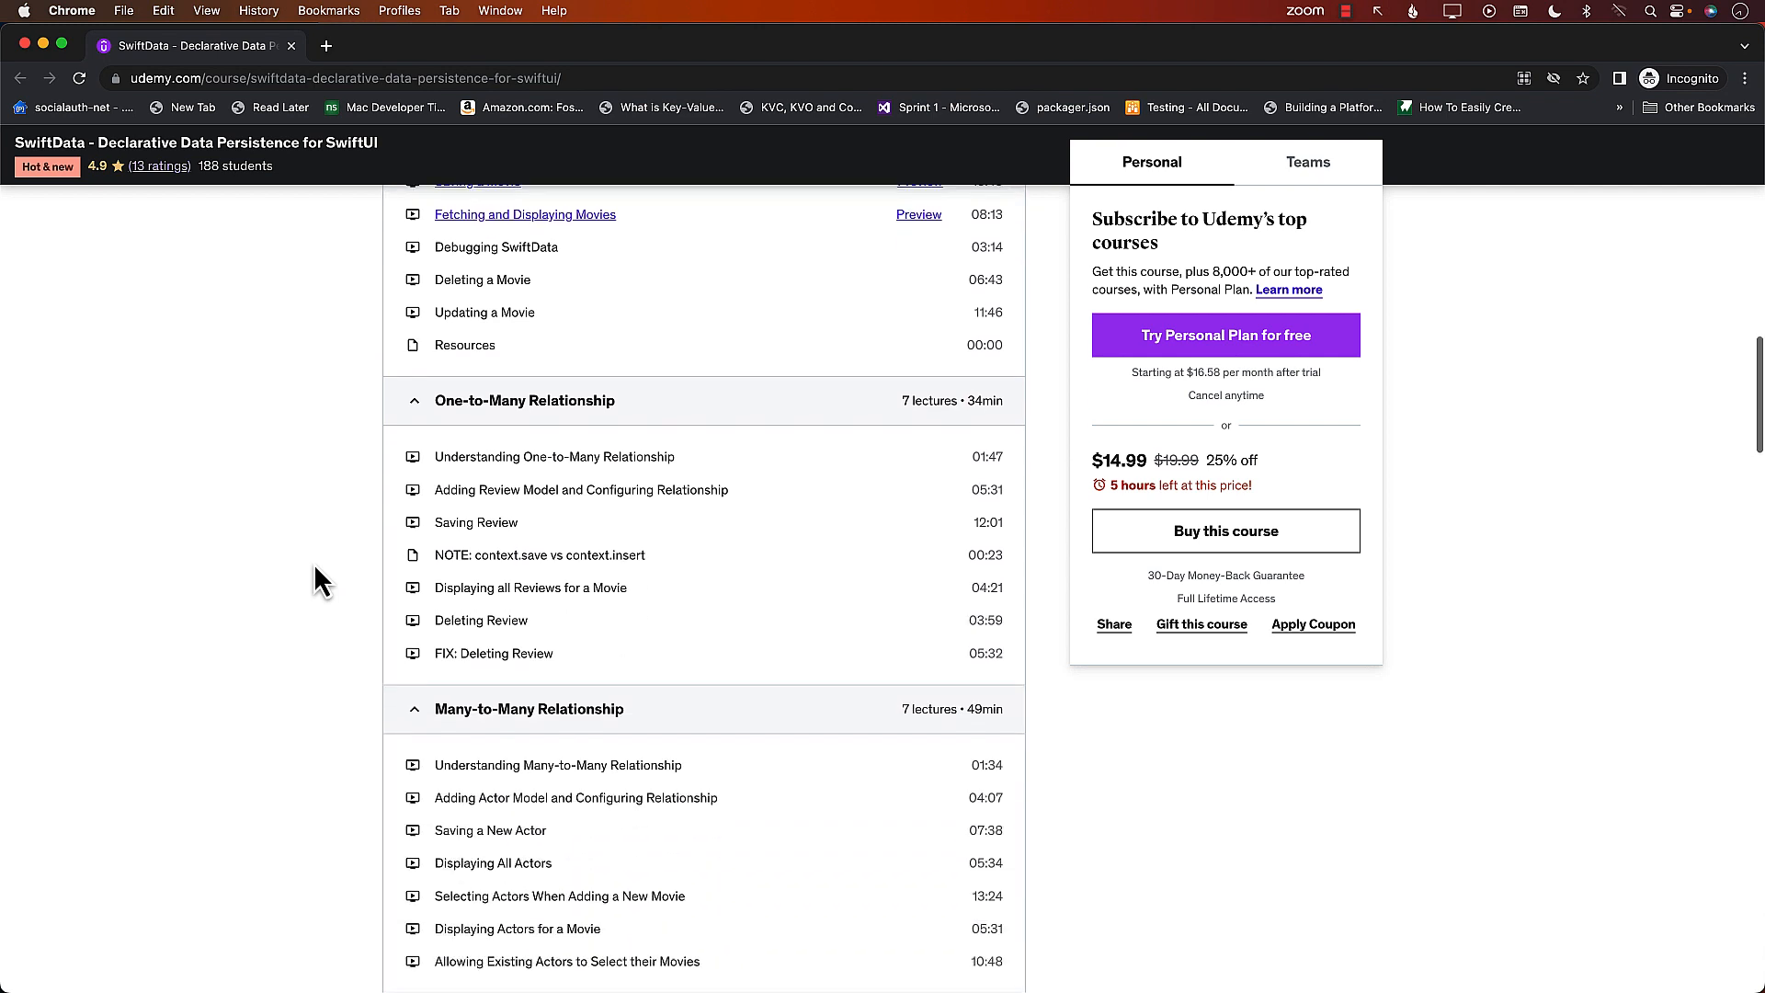
{"action": "scroll", "scroll_direction": "down", "scroll_amount": 3}
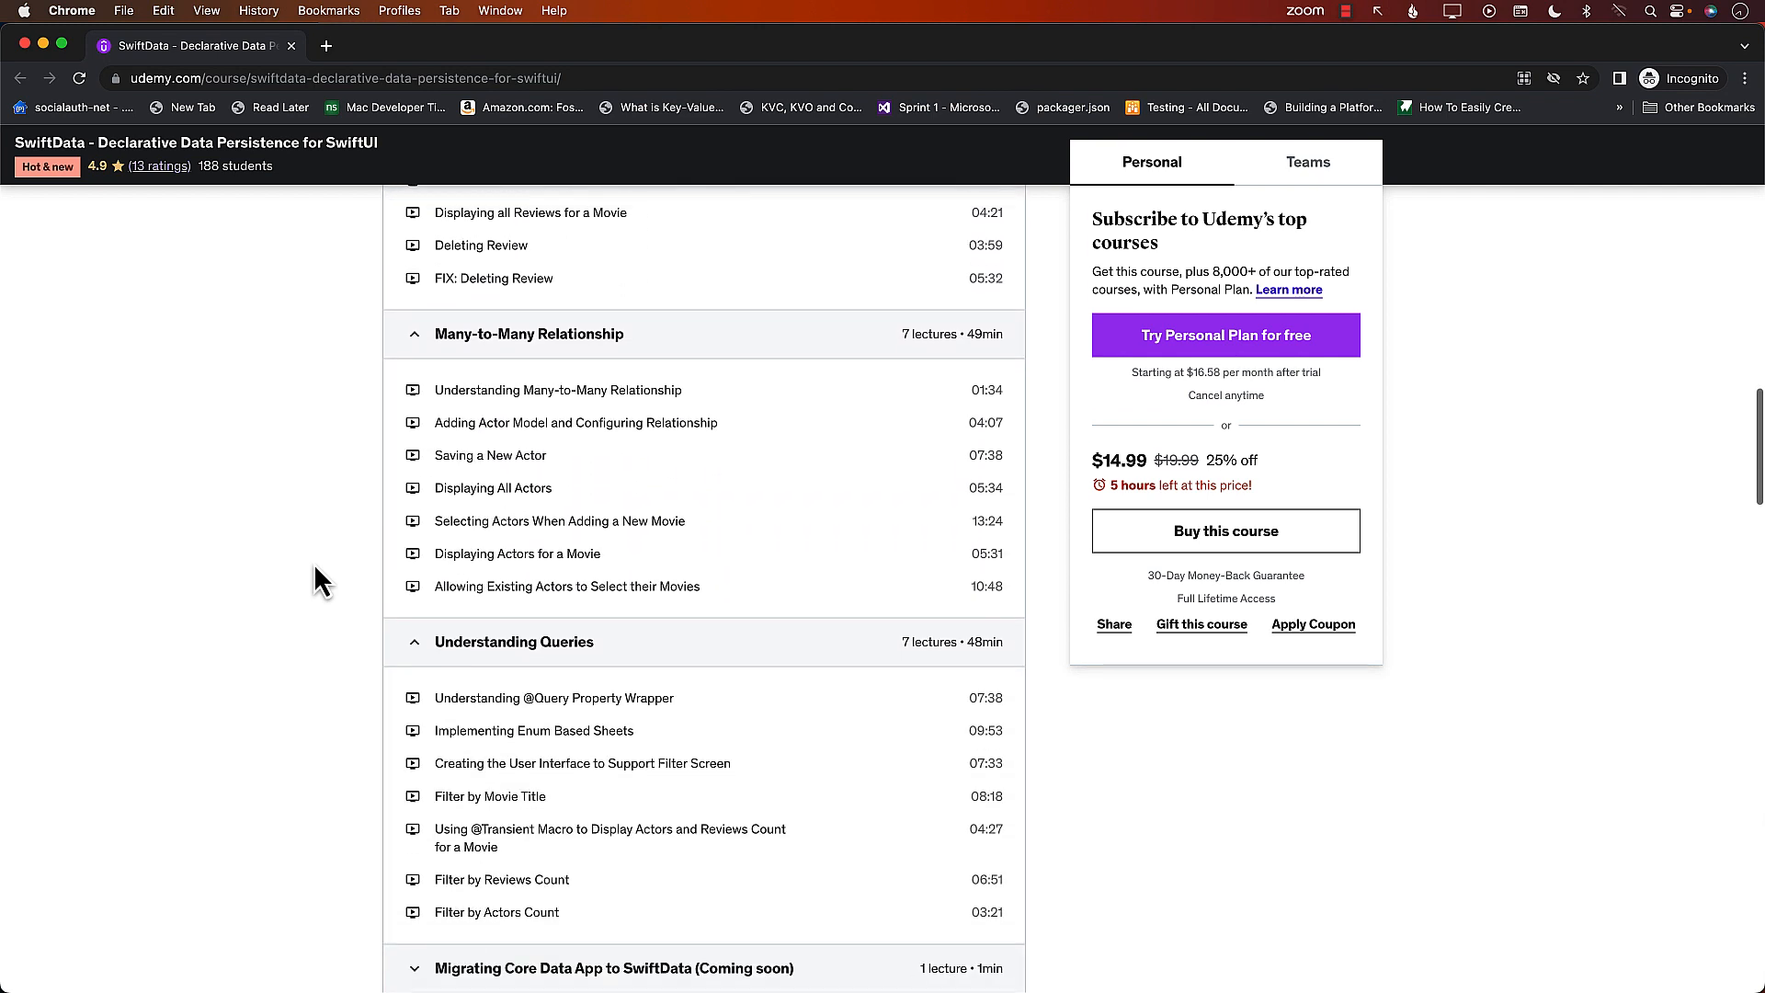
{"action": "scroll", "scroll_direction": "down", "scroll_amount": 3}
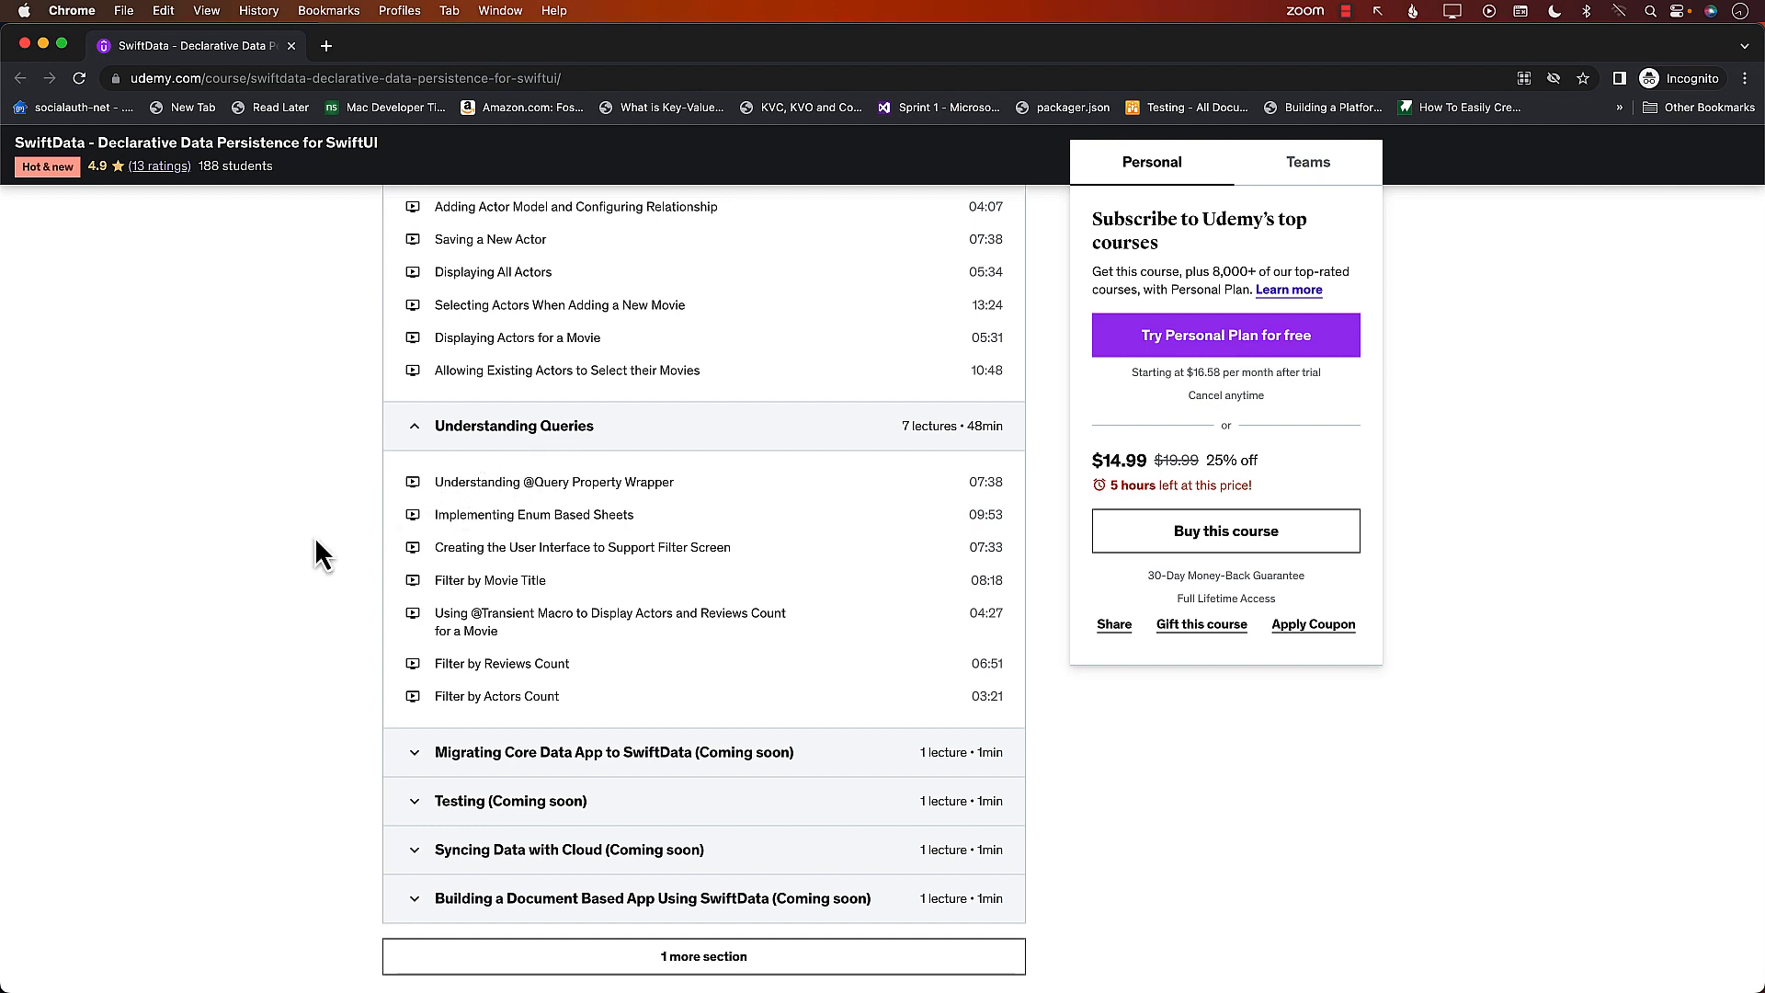
{"action": "scroll", "scroll_direction": "up", "scroll_amount": 3}
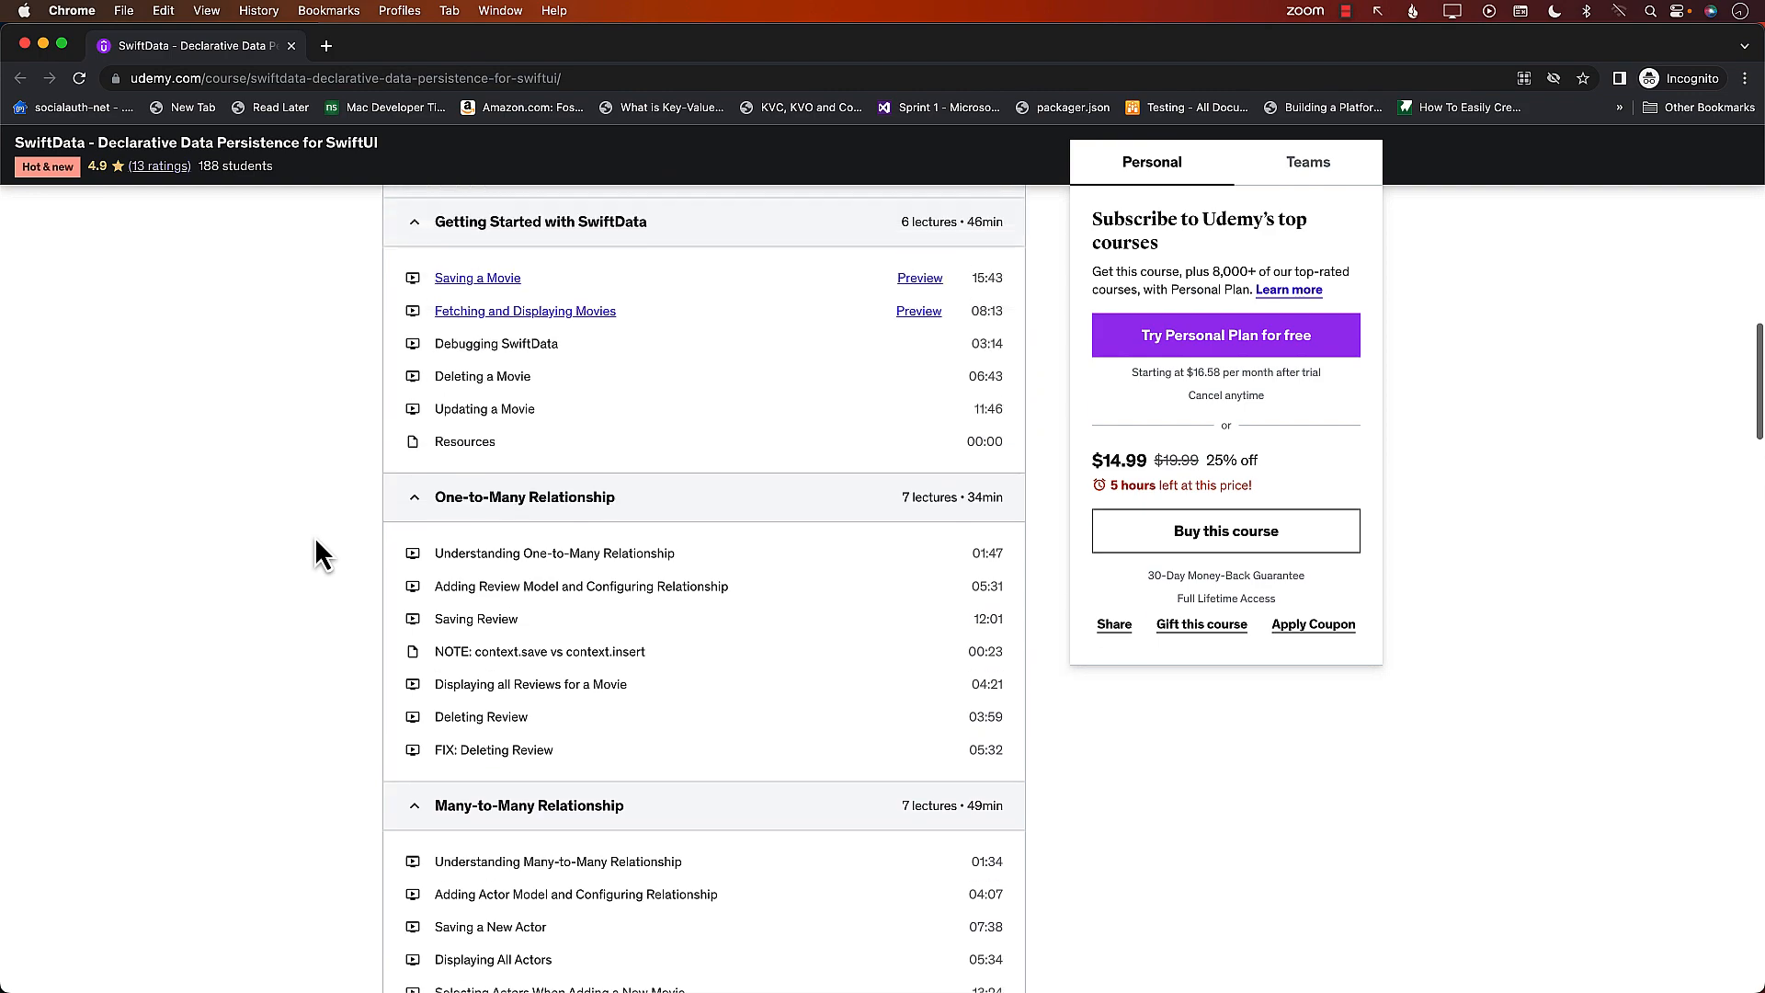